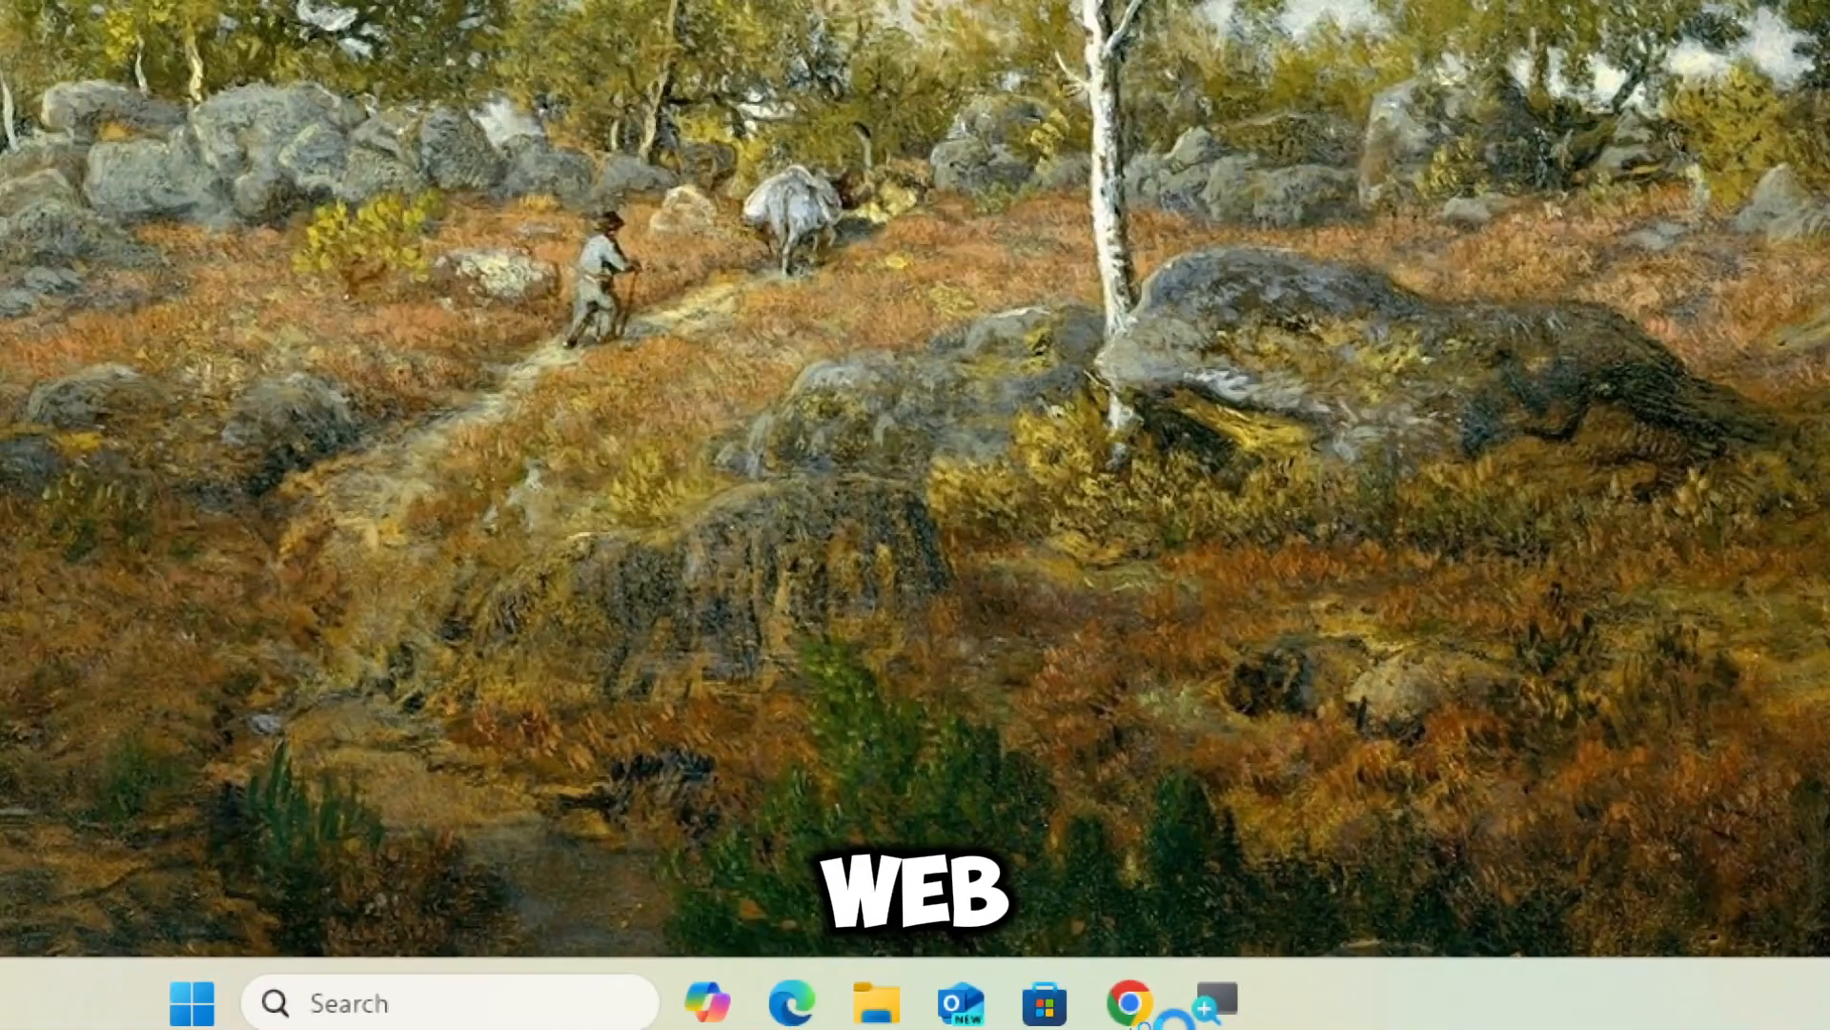
Open Chrome and search Google for SpaceSniffer, opening its SourceForge project page.
click(1124, 1002)
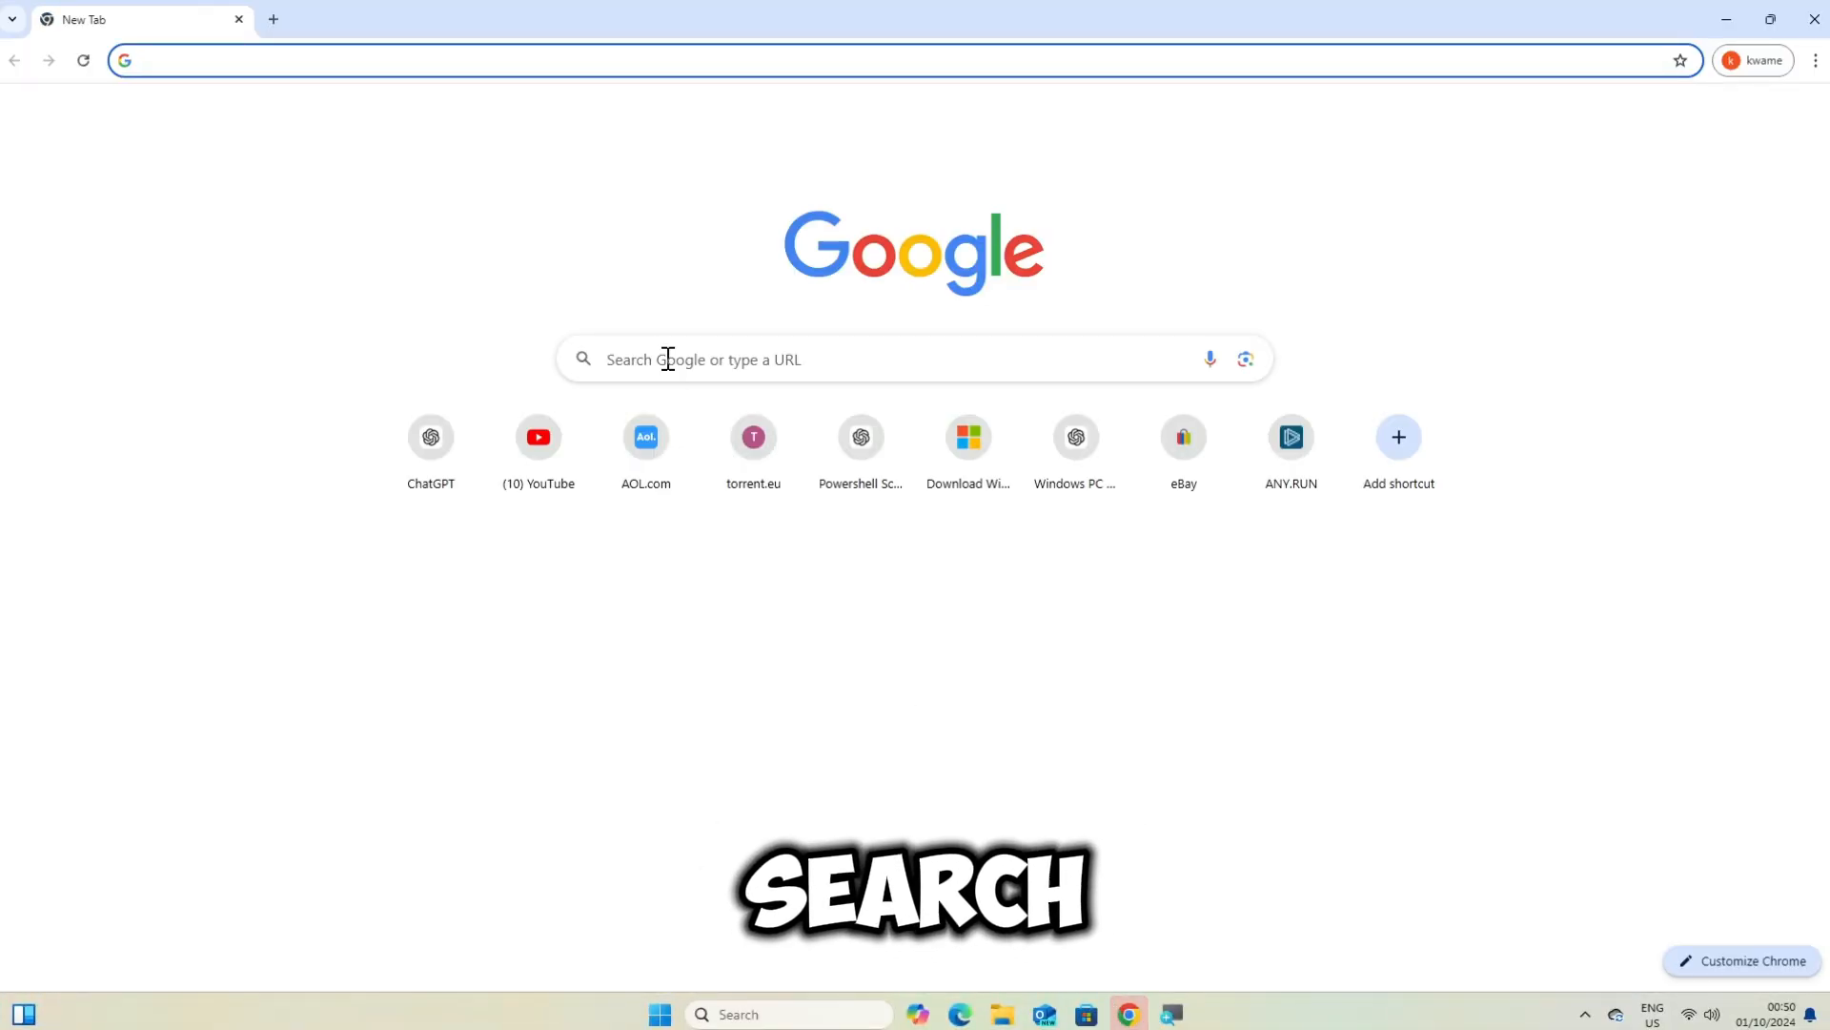
click(817, 359)
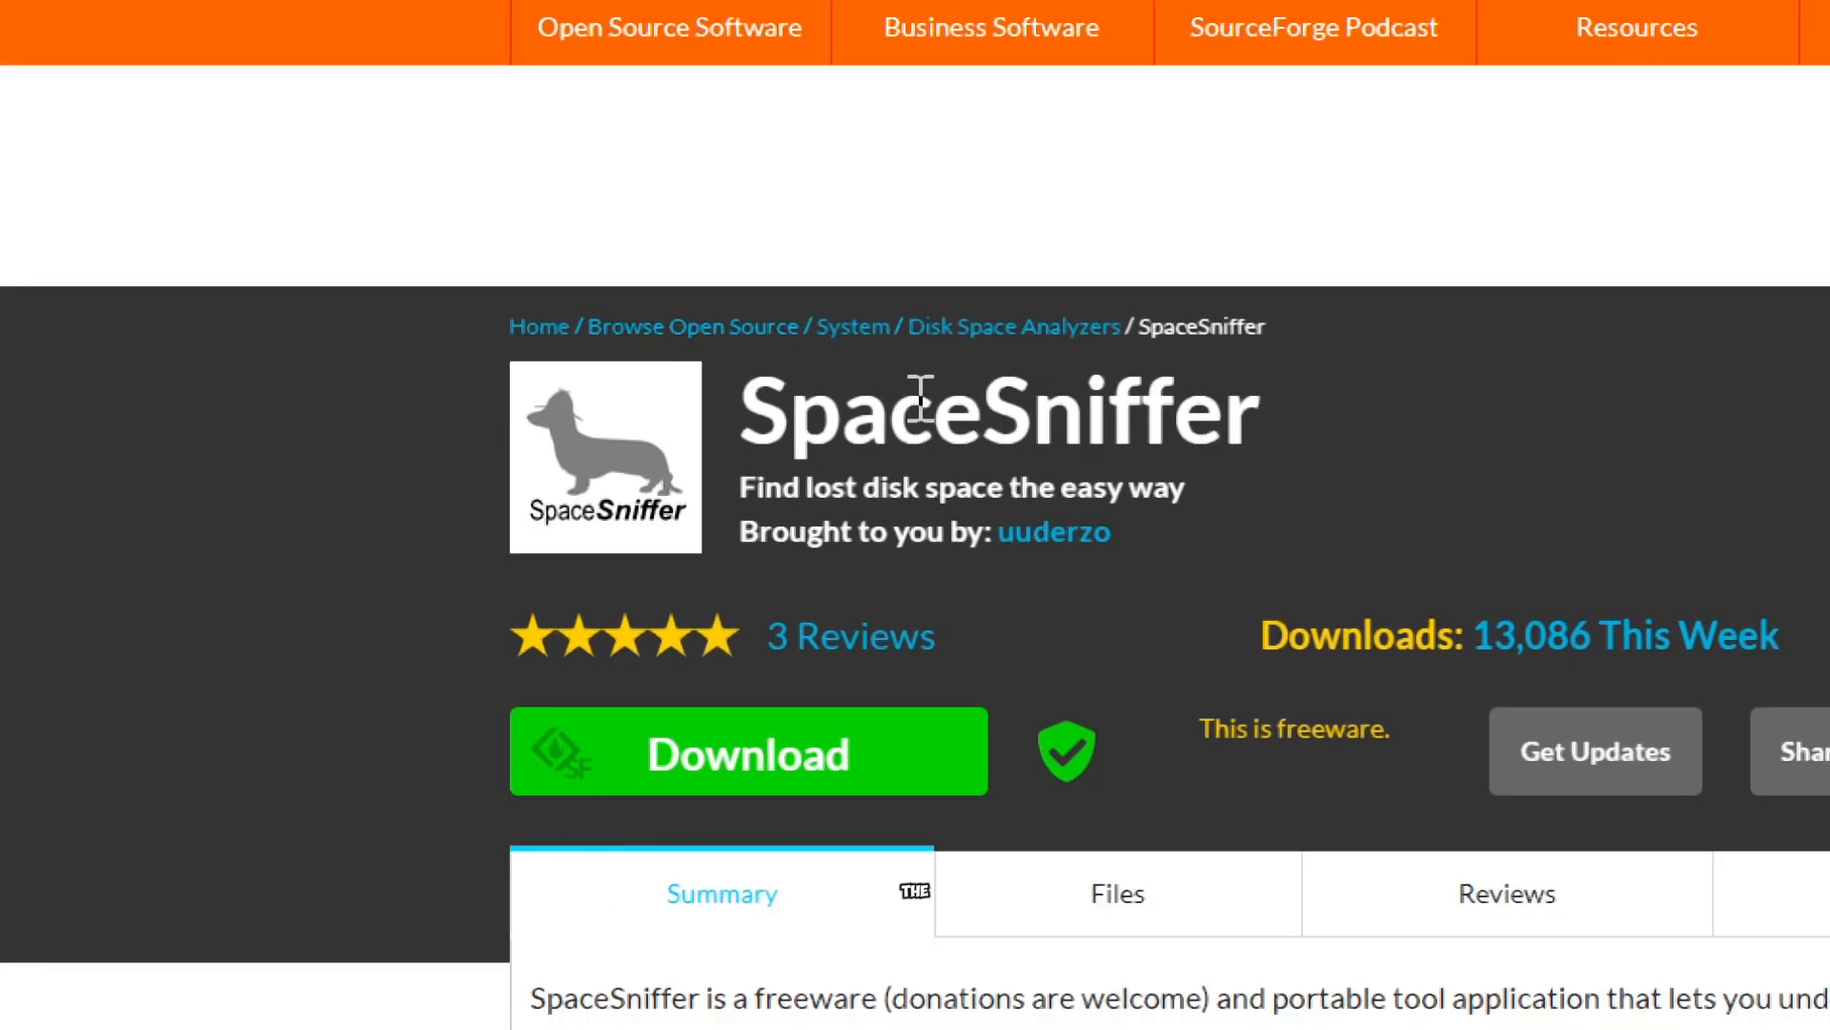
Download SpaceSniffer from SourceForge and confirm the zip in Chrome's downloads.
click(747, 750)
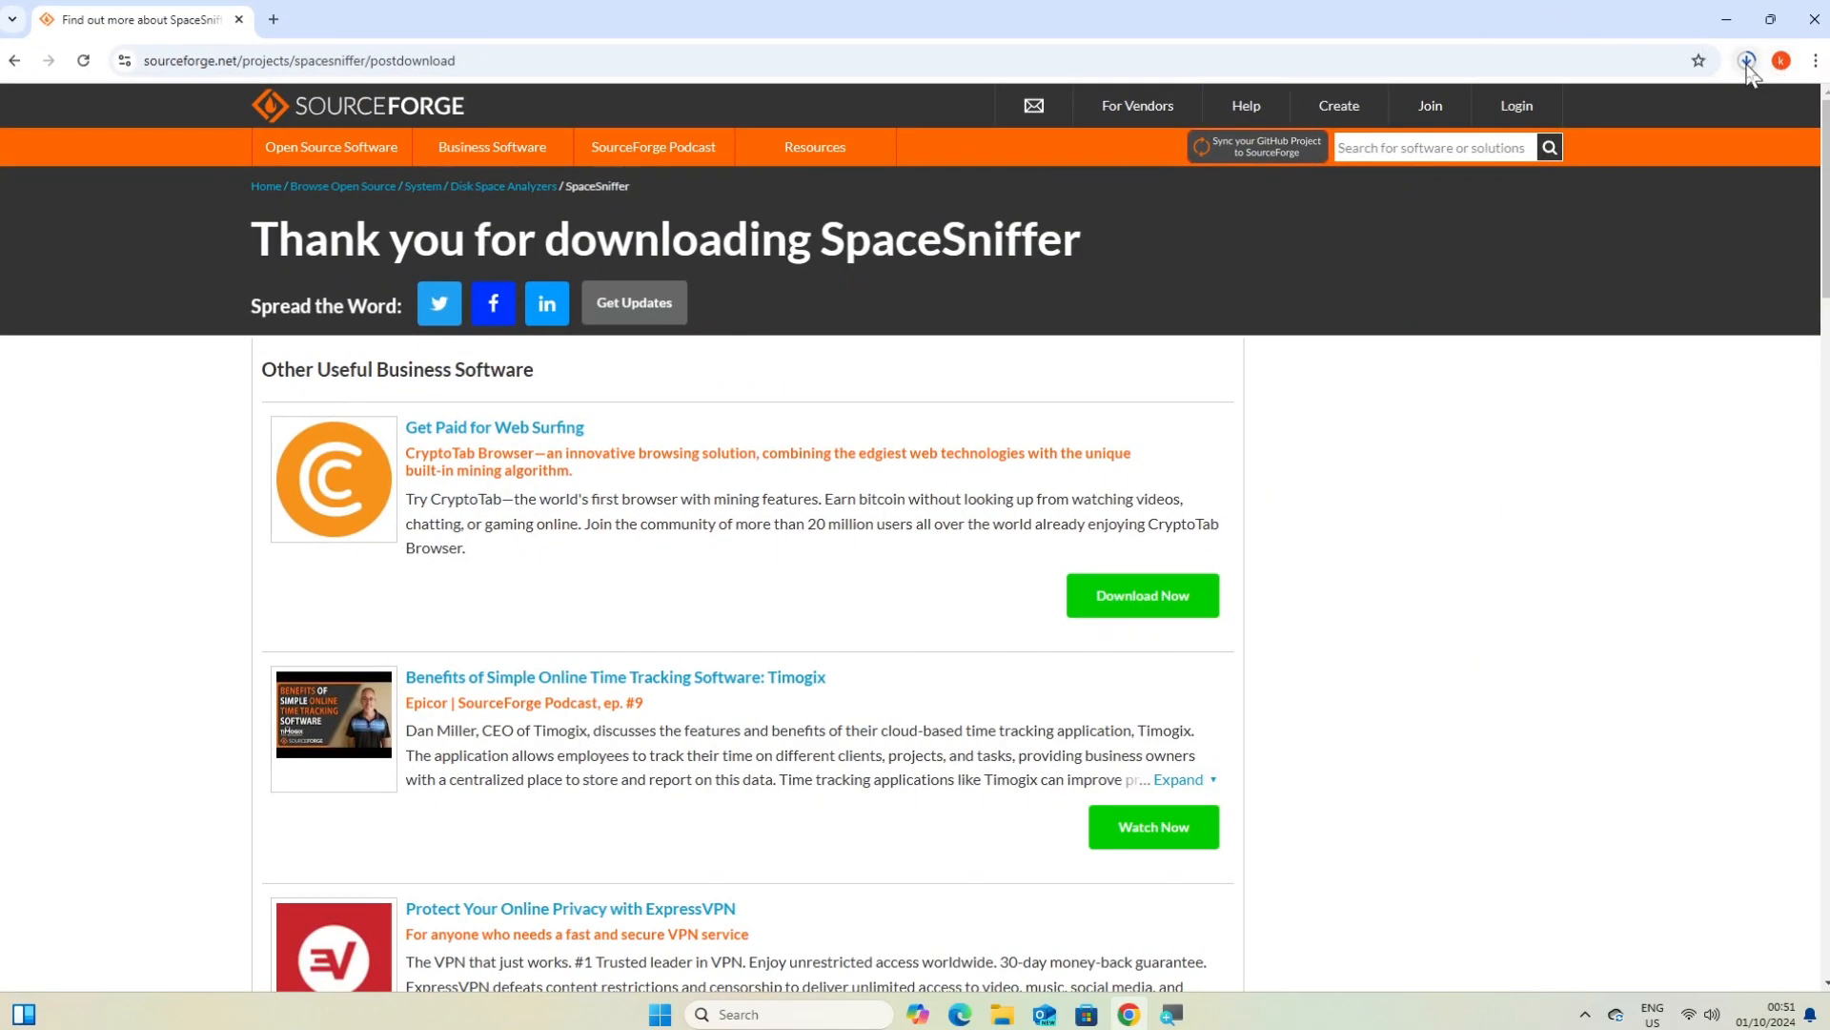
click(1747, 59)
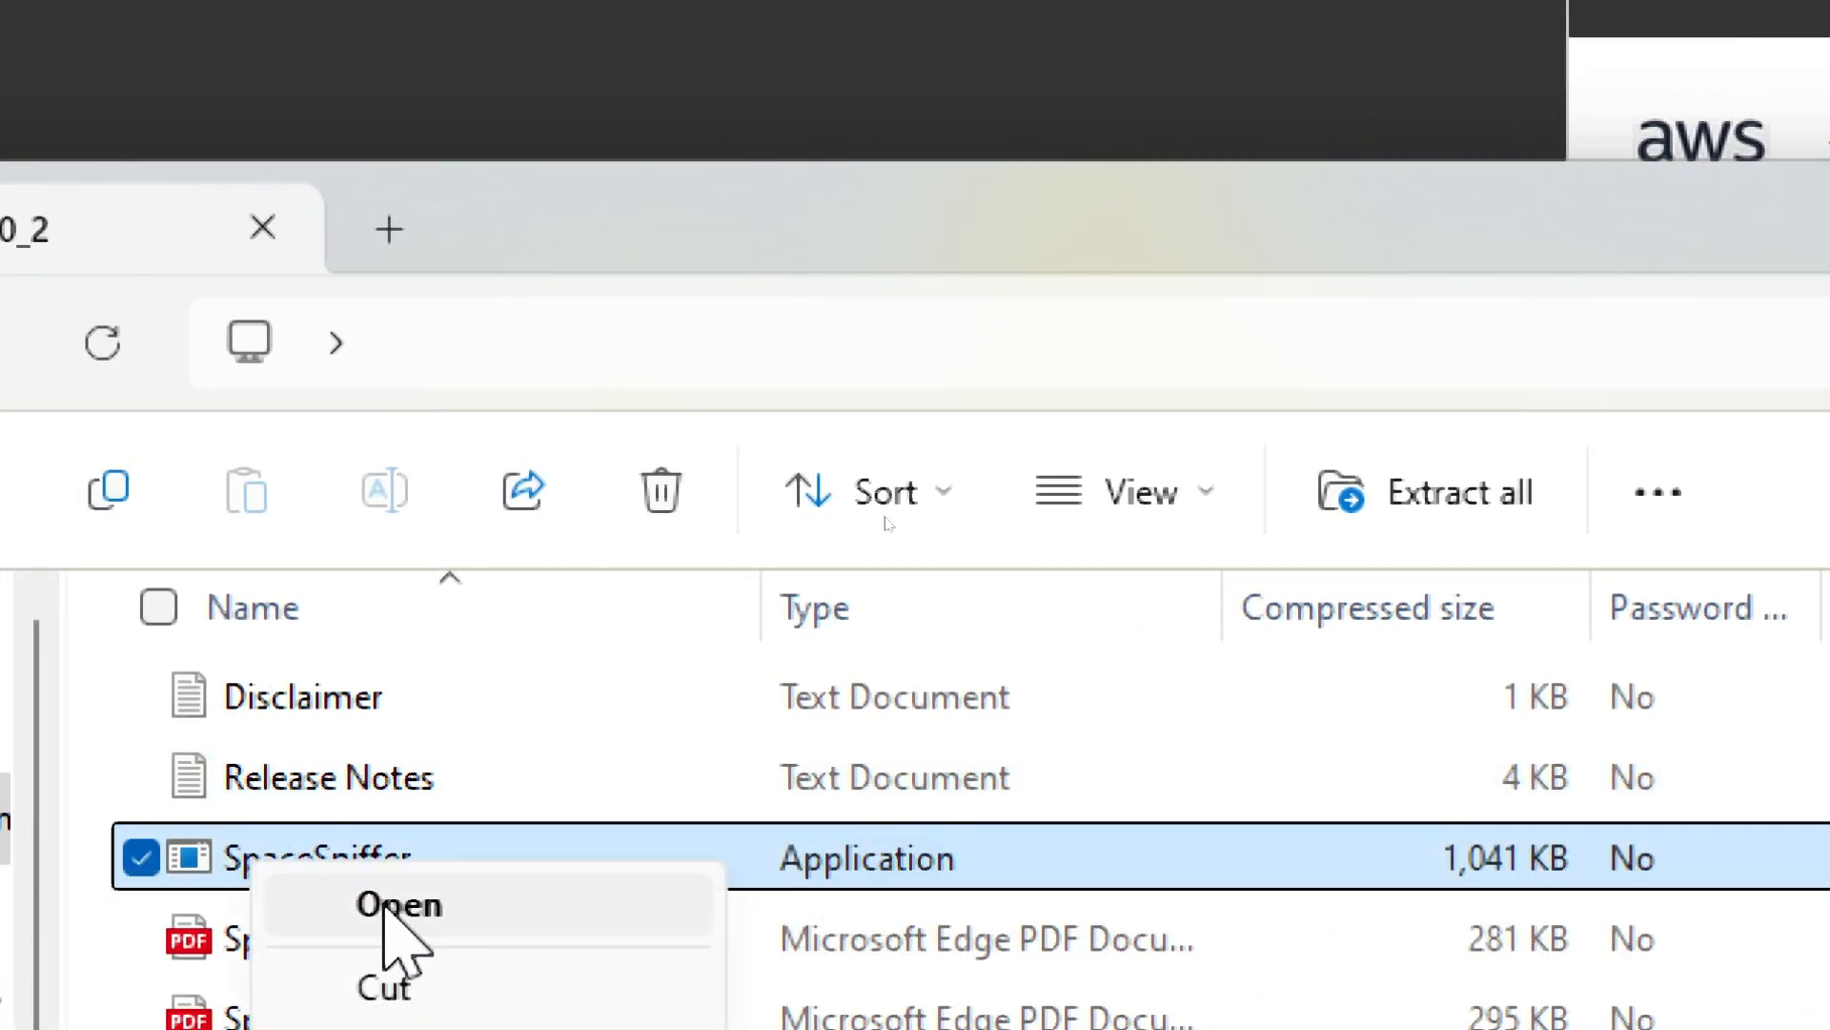
Extract the SpaceSniffer zip into Downloads and run the extracted program as administrator.
click(397, 904)
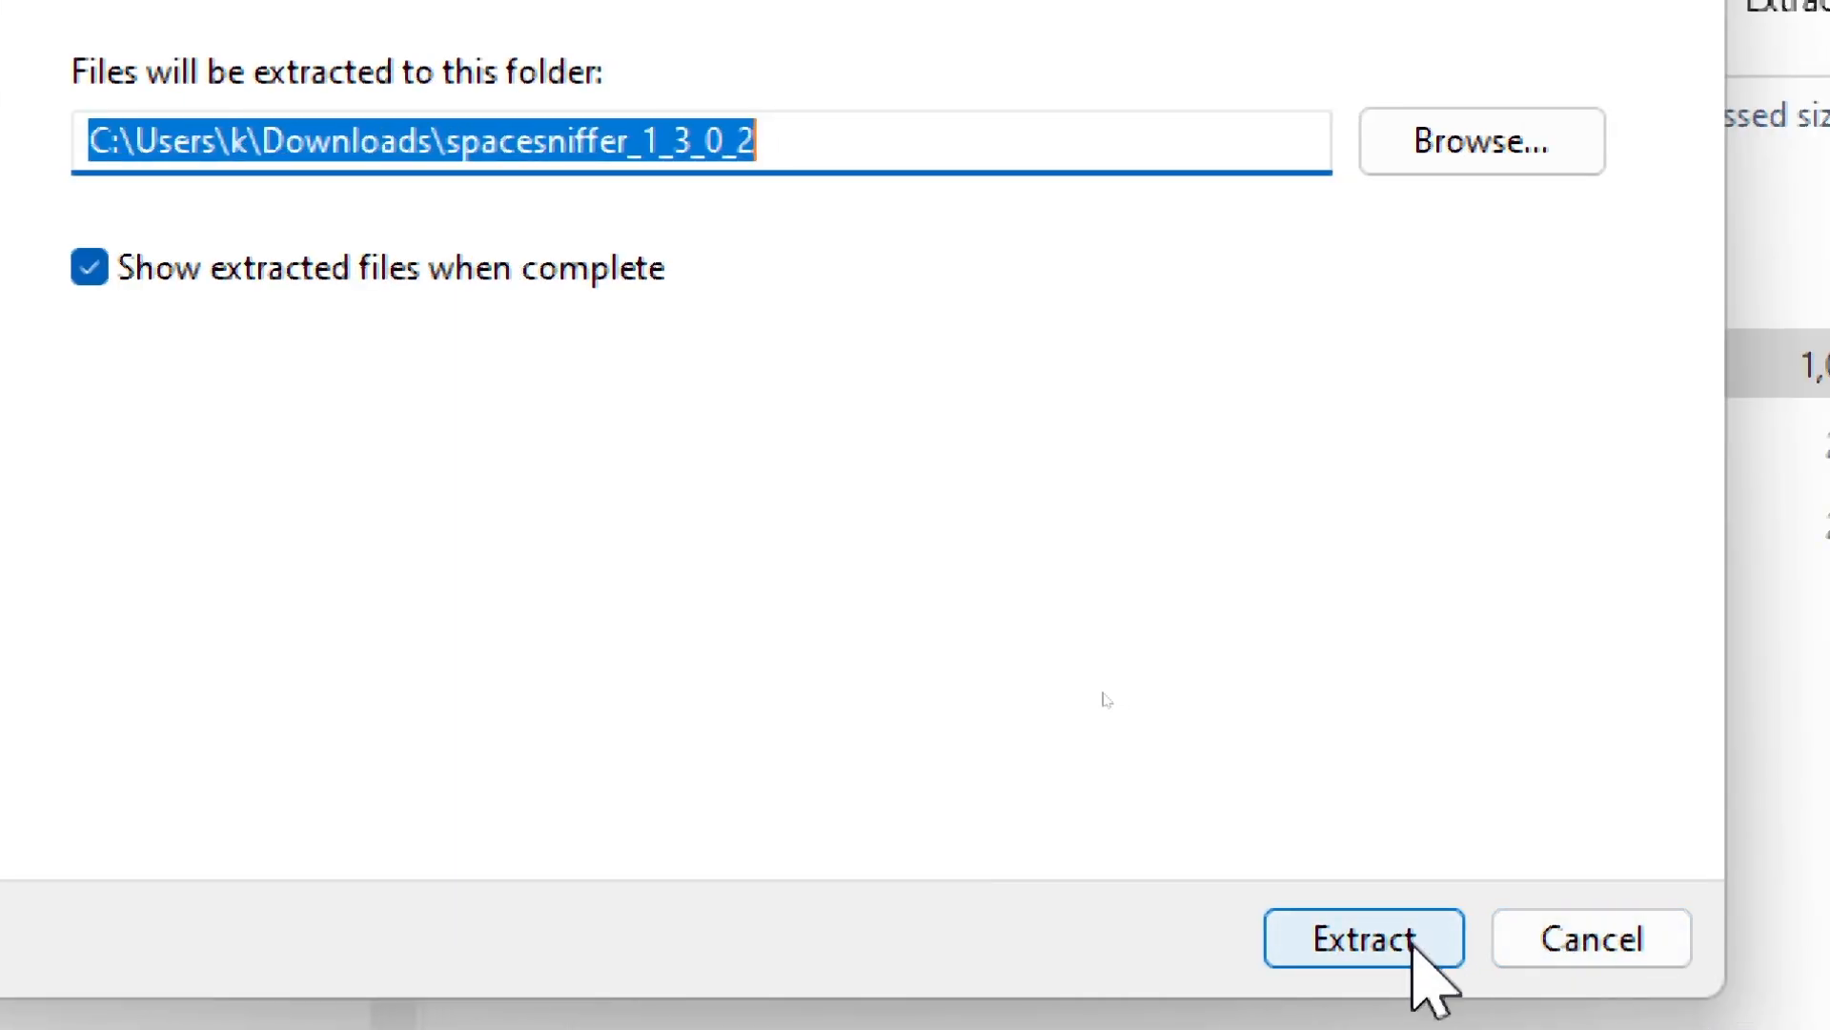
click(1363, 937)
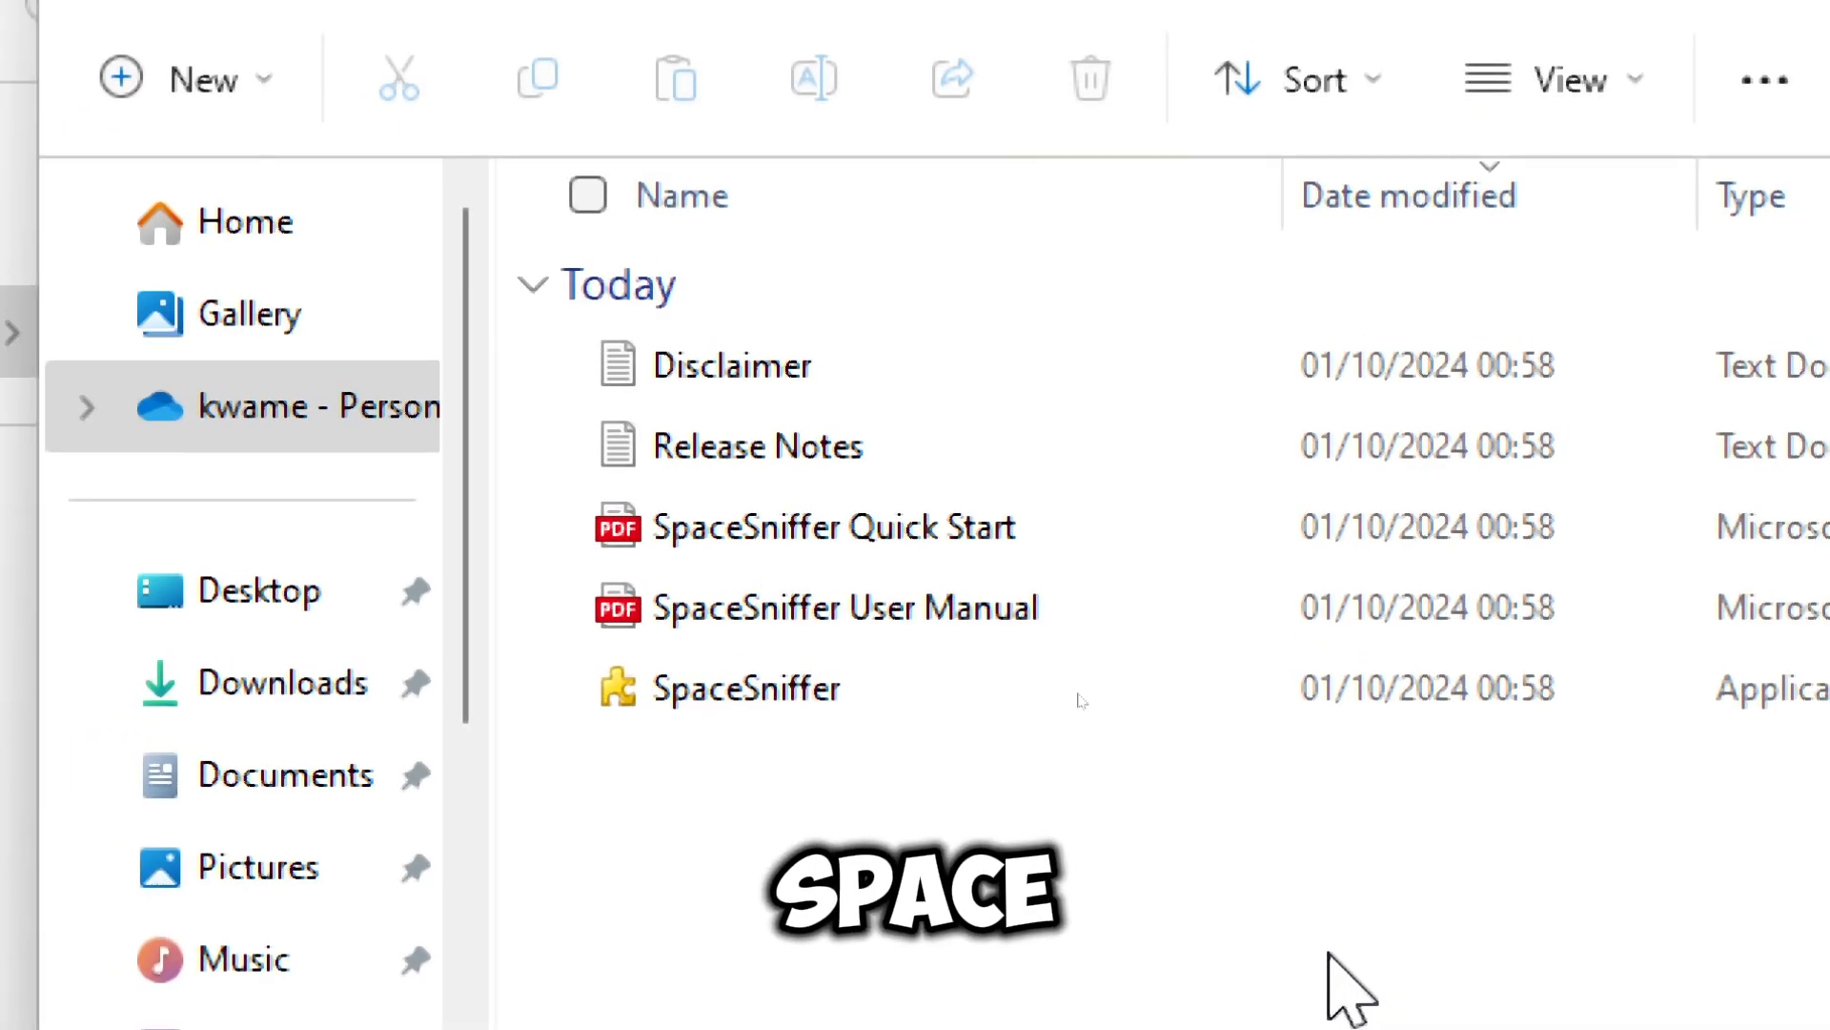
click(776, 687)
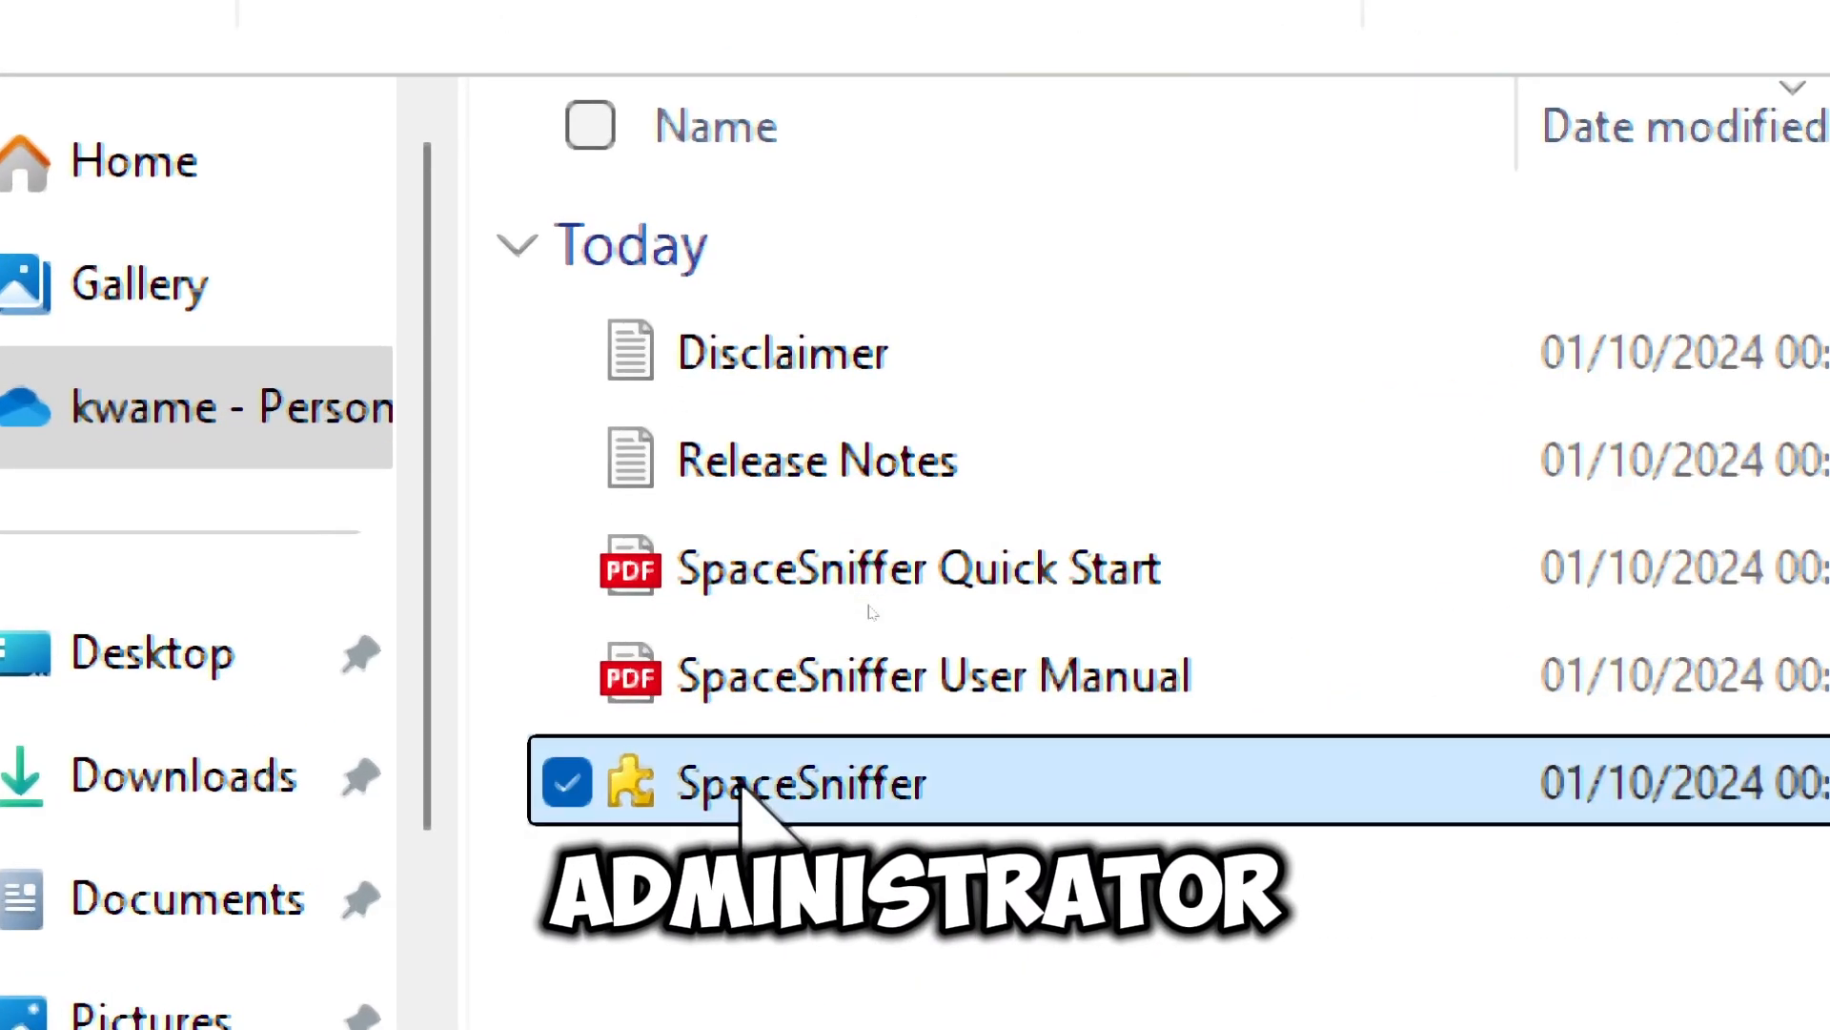
right_click(801, 783)
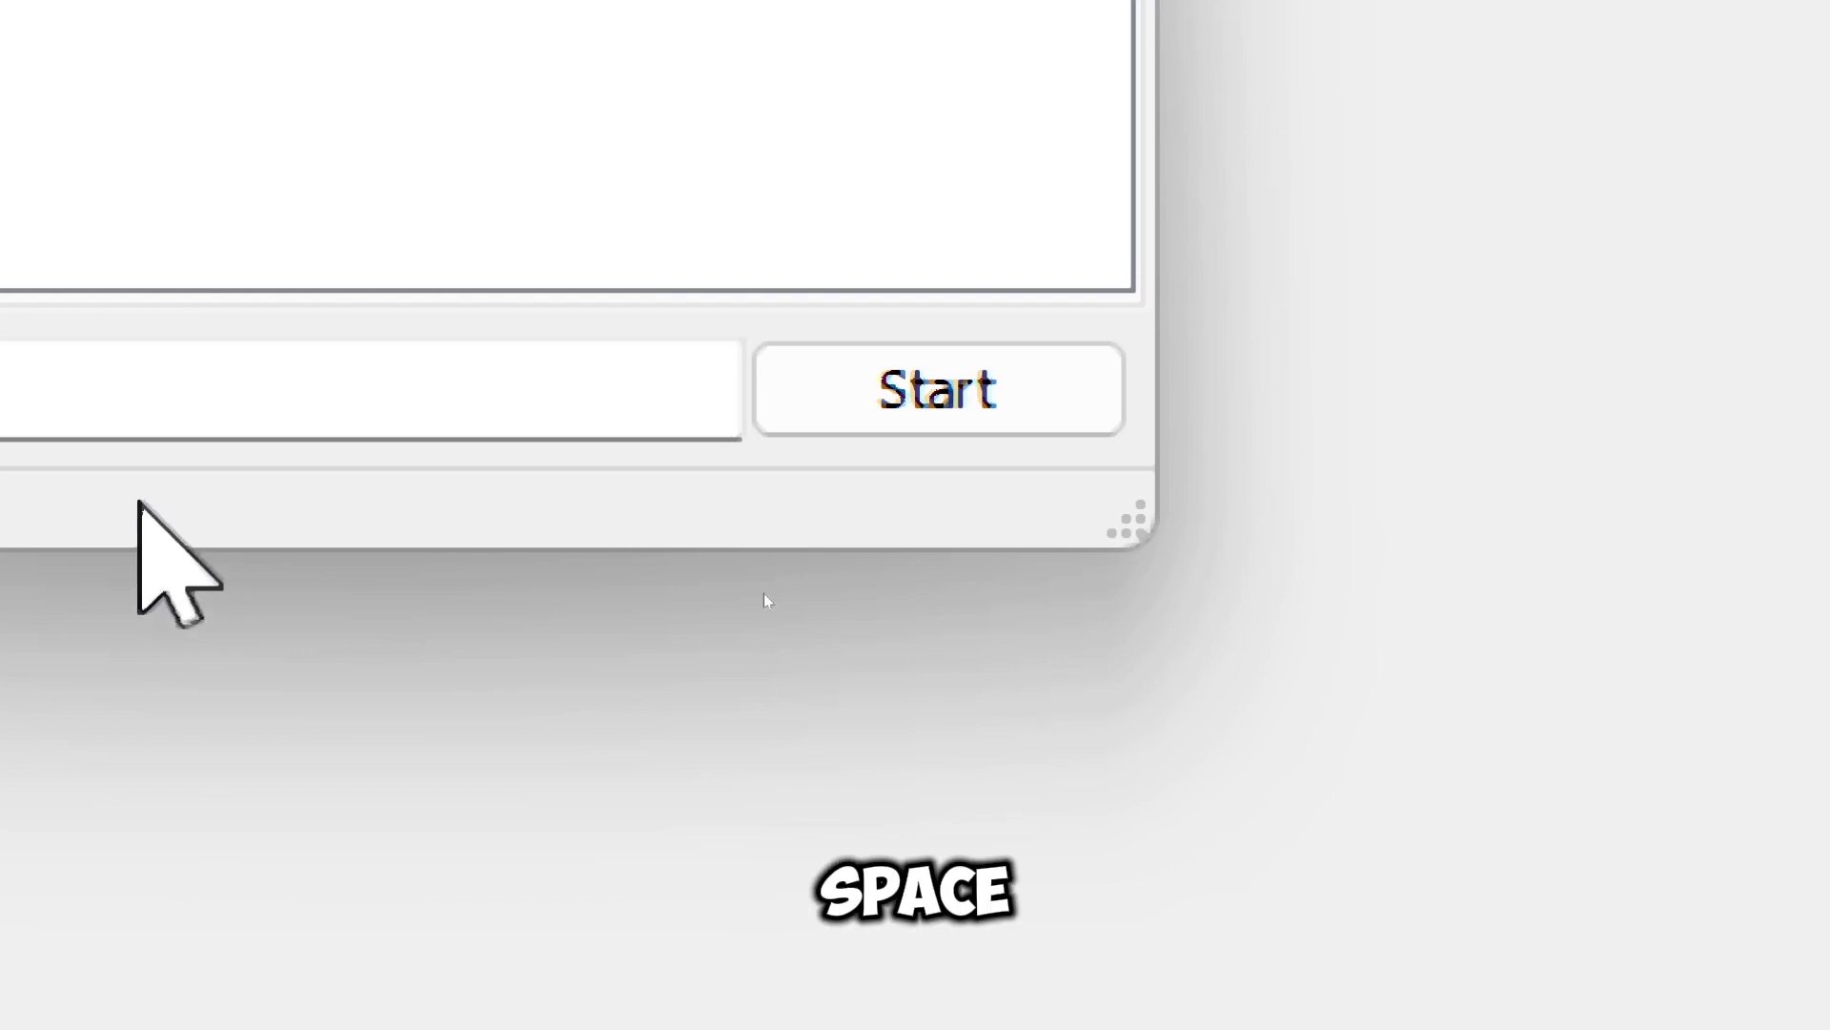
Scan the drive, zoom into the 24.5GB Downloads folder, and inspect a large .wav file.
click(937, 389)
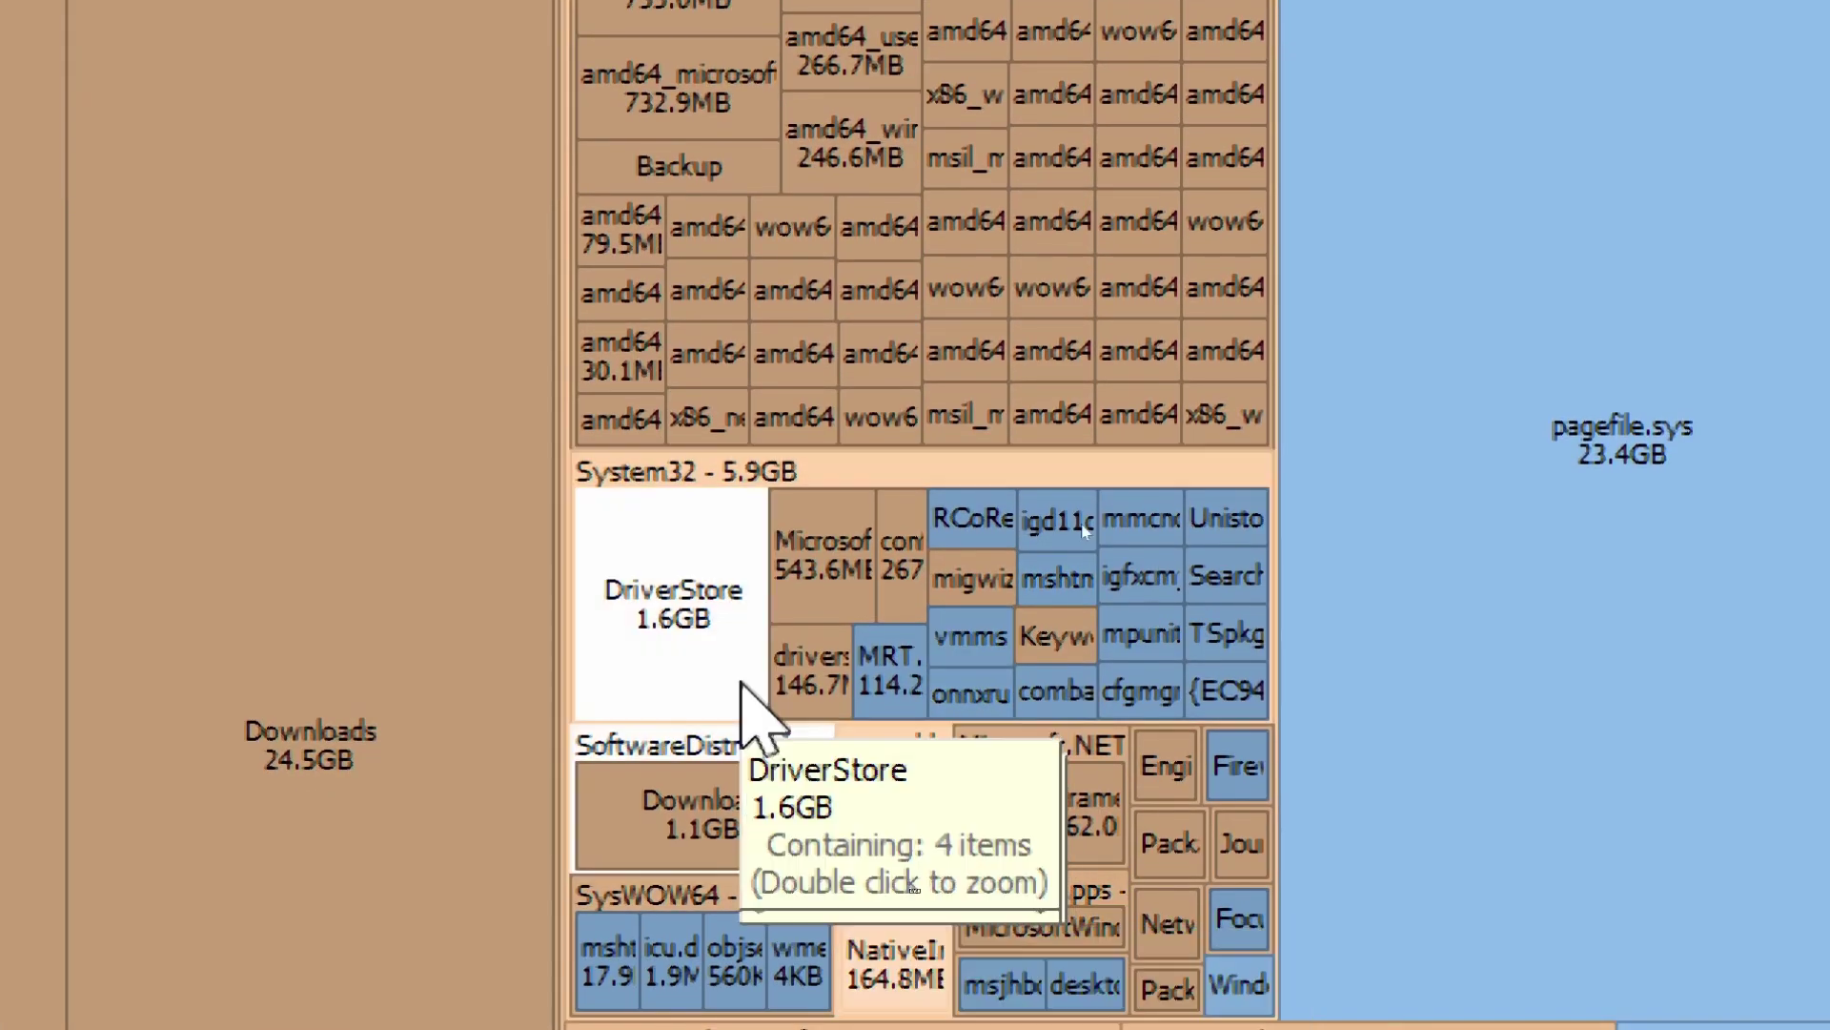
mouse_move(945, 572)
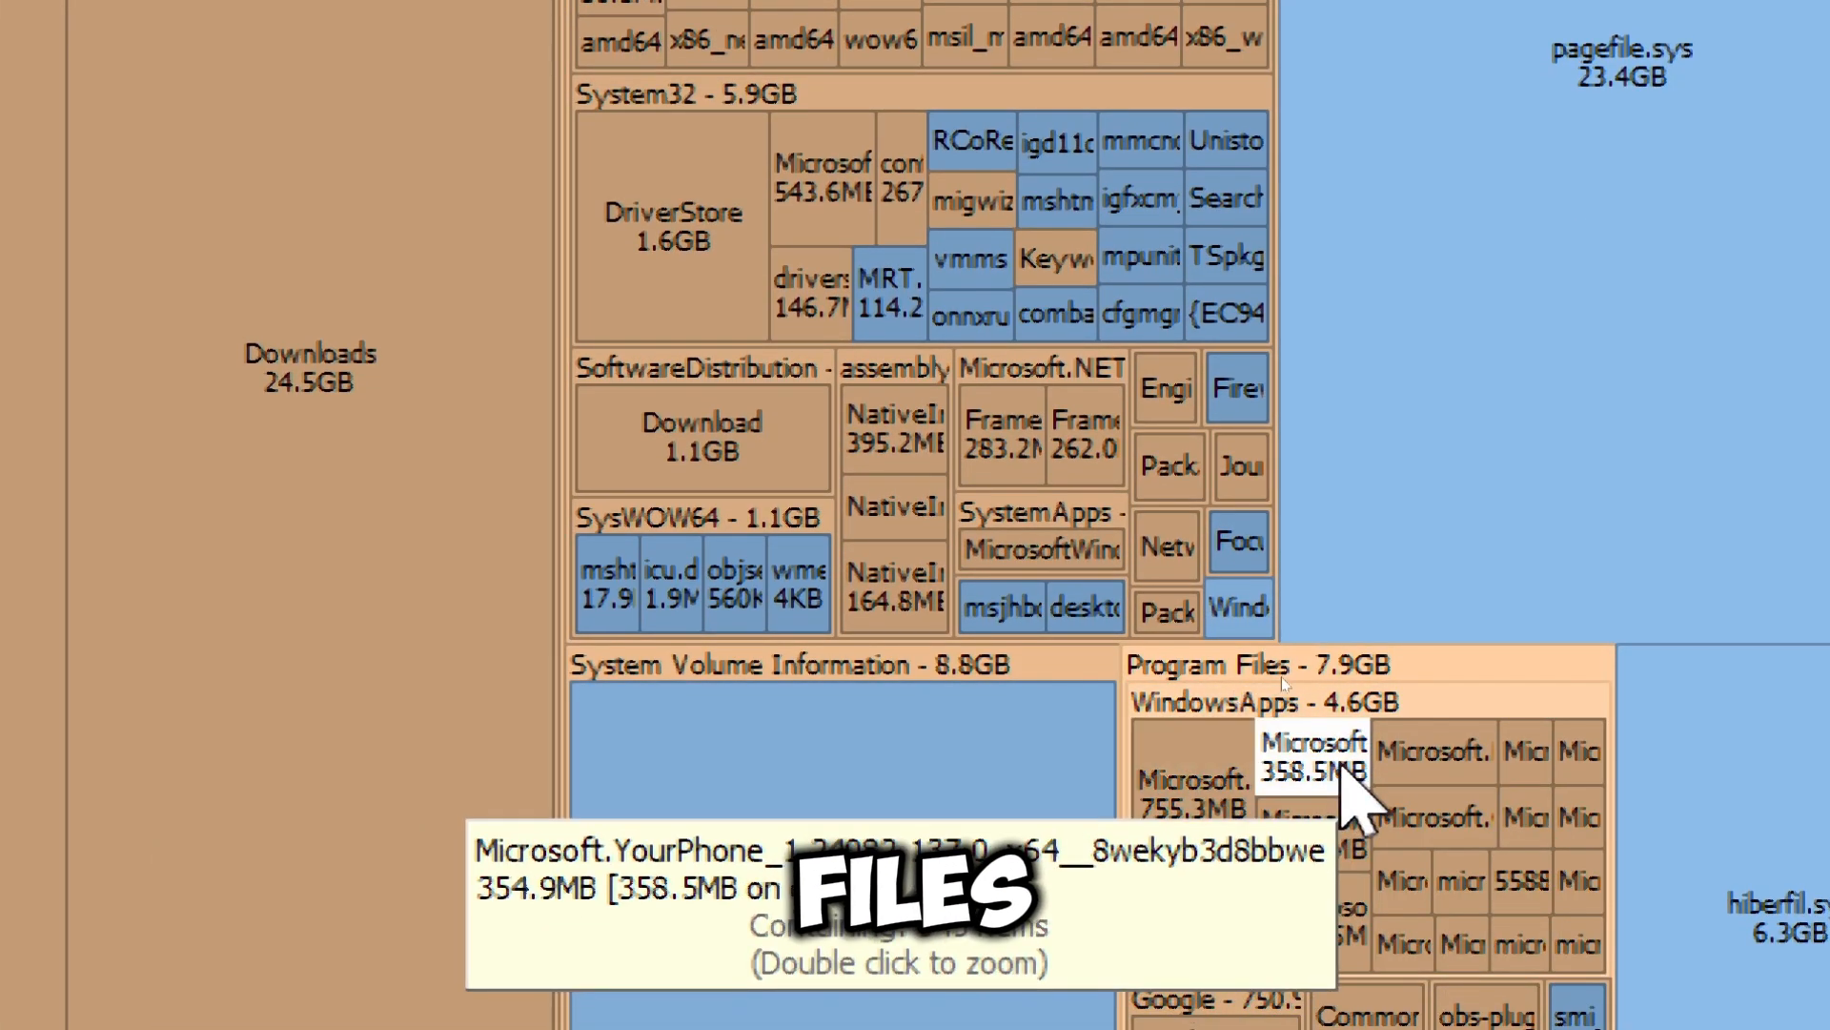
mouse_move(1716, 841)
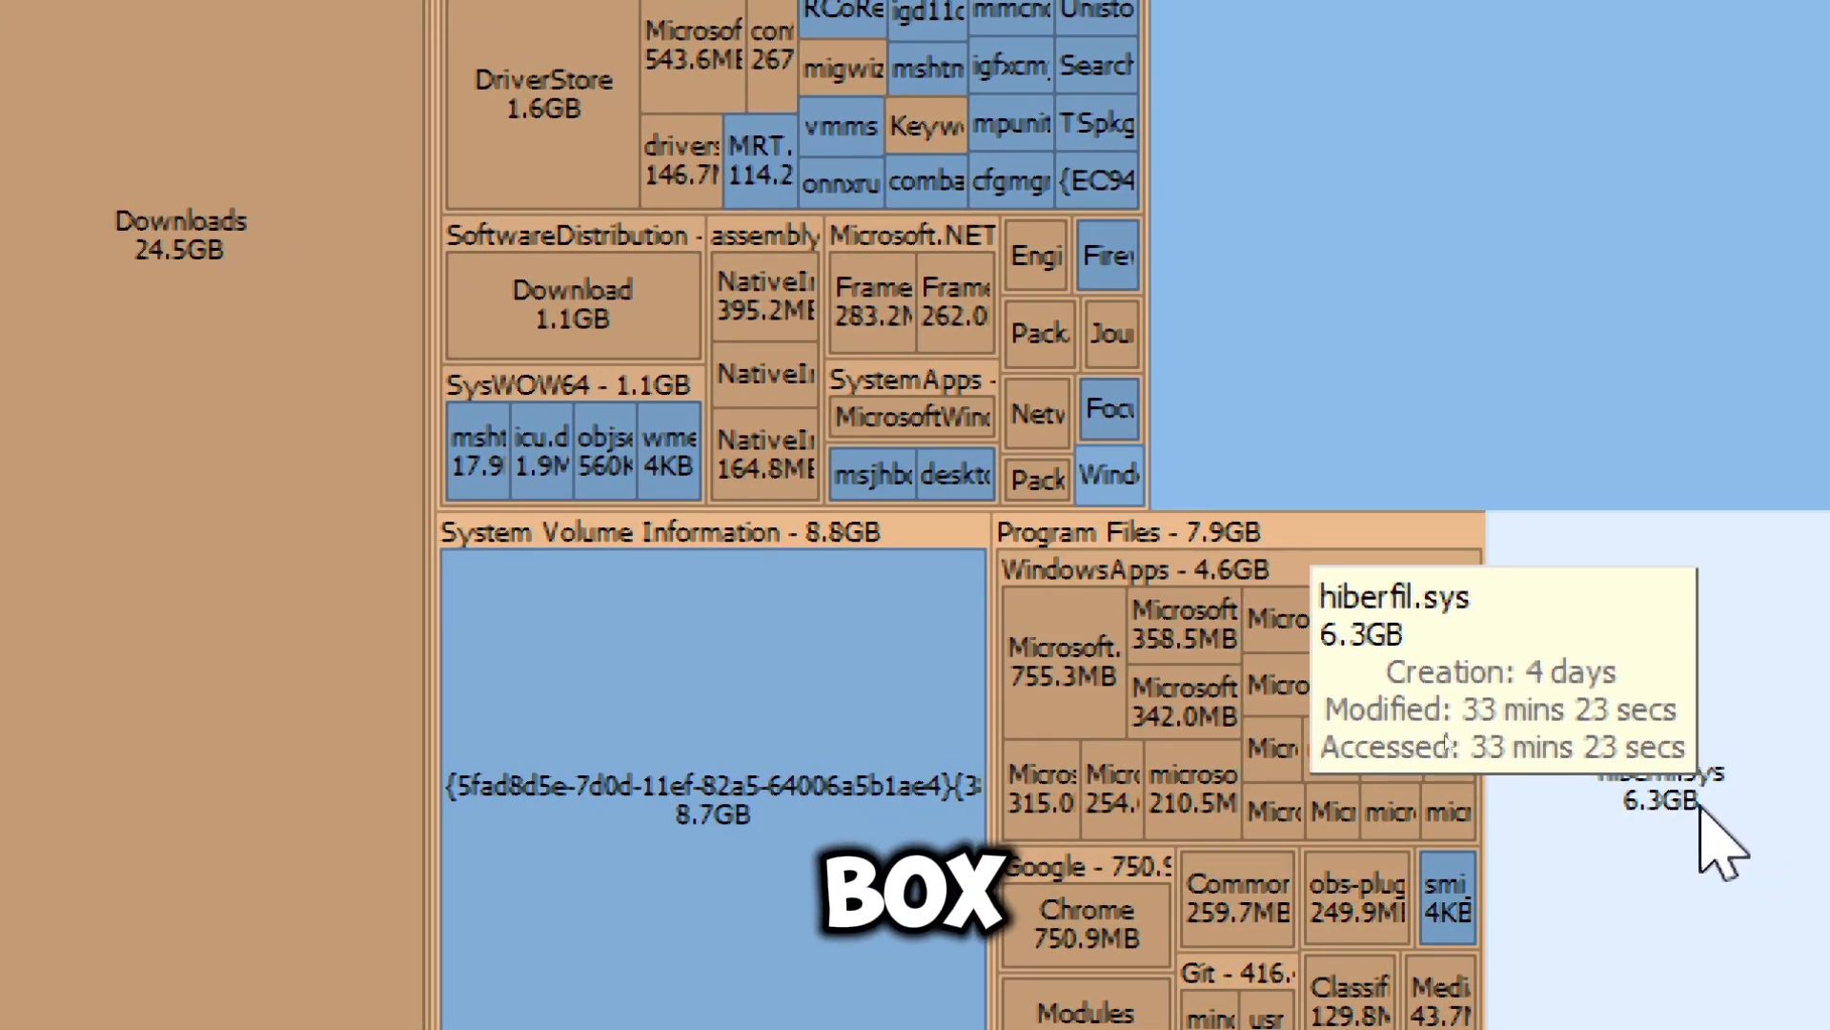
mouse_move(170, 758)
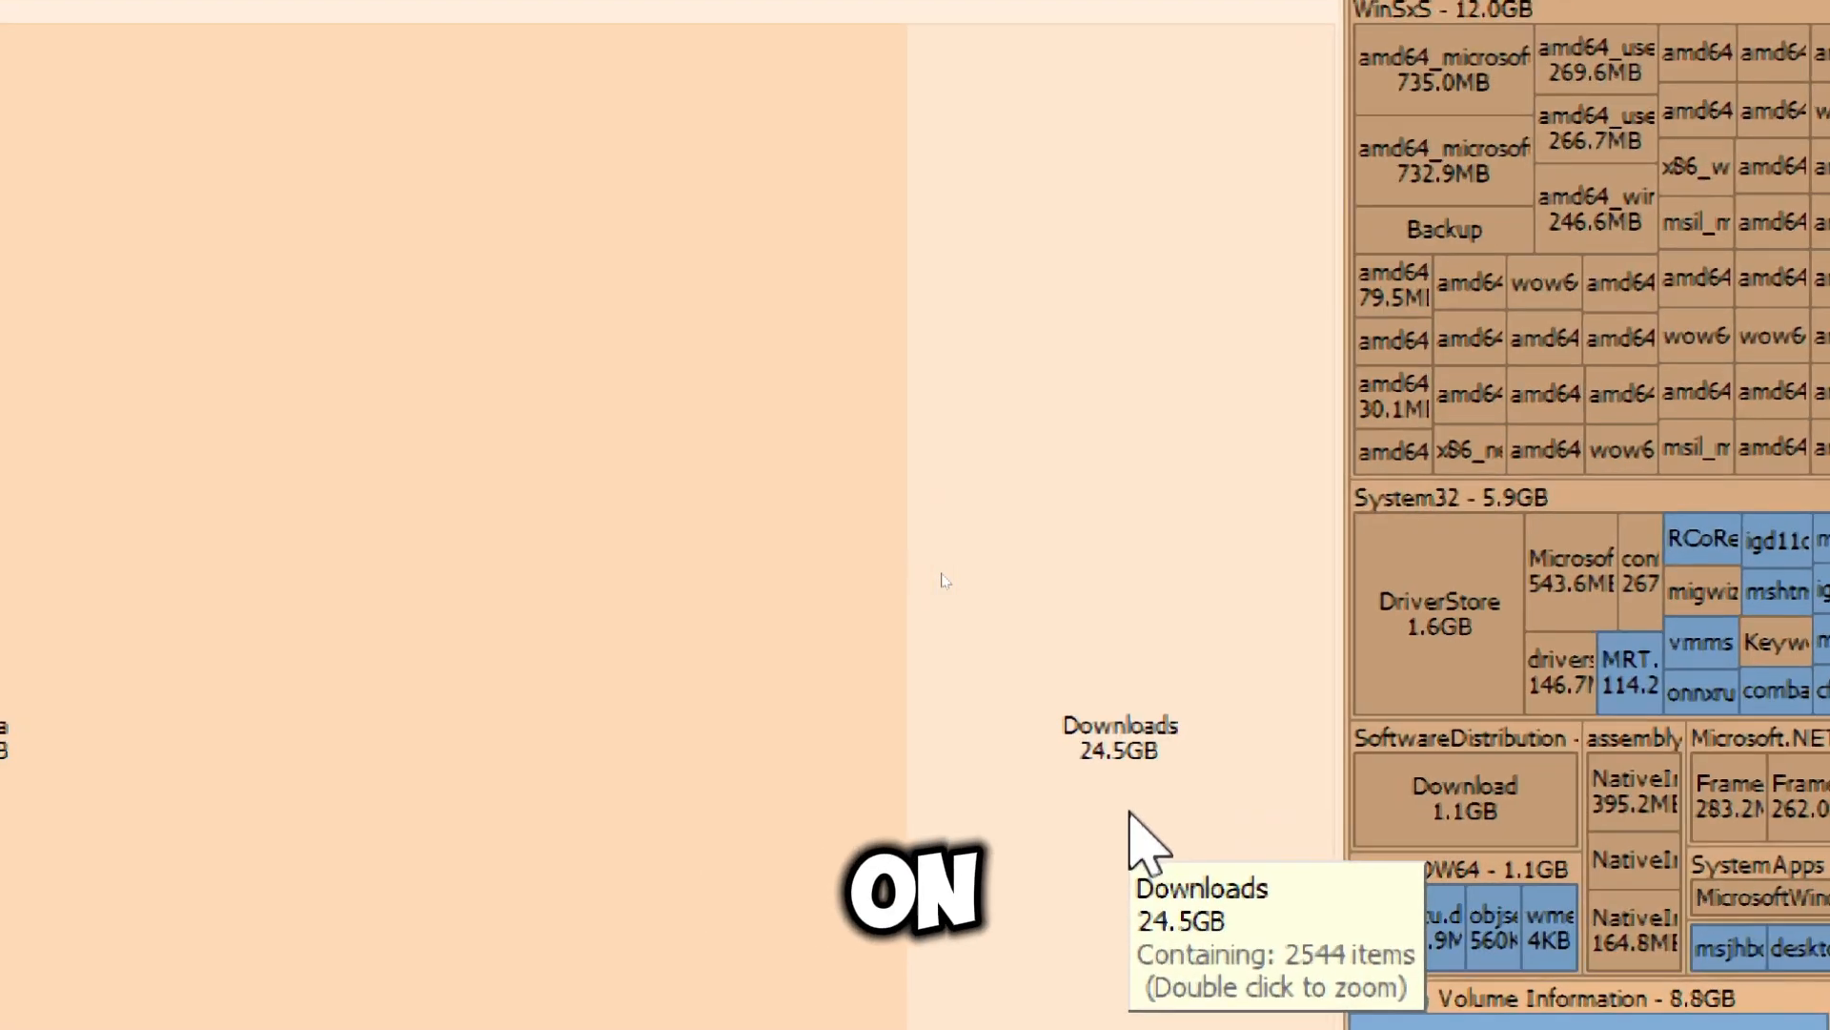
double_click(1117, 735)
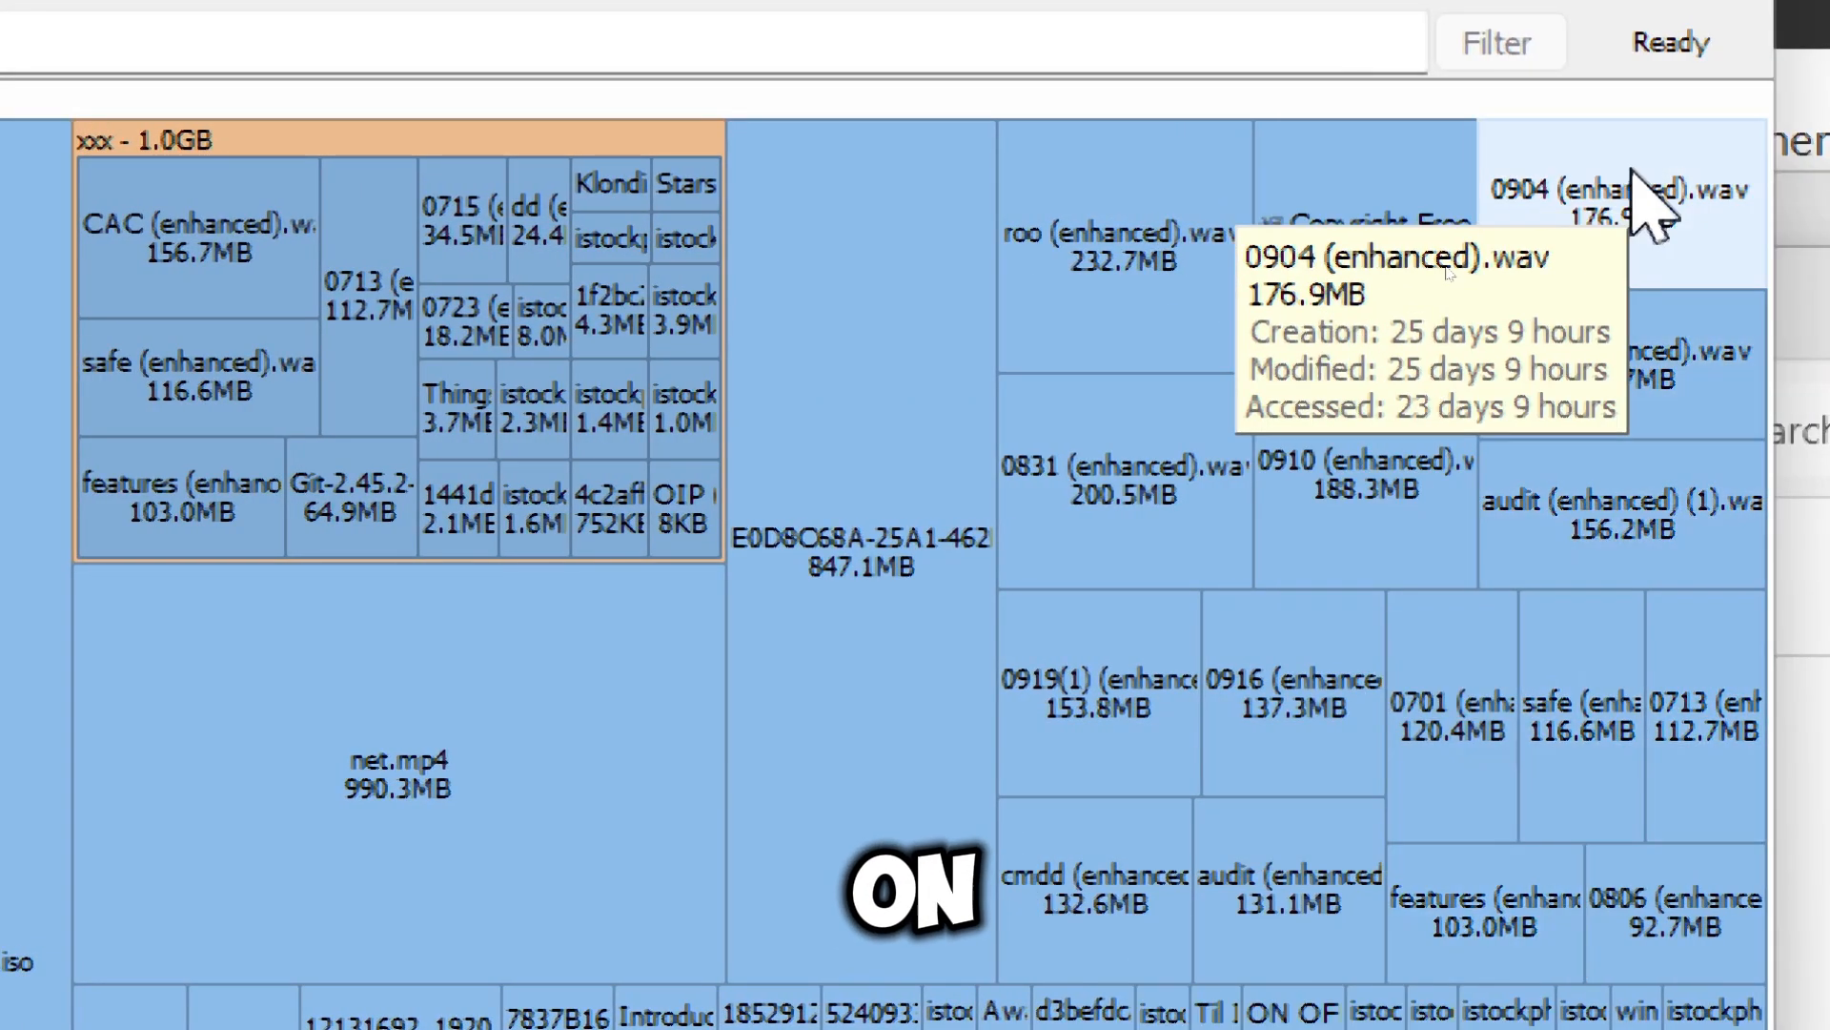
right_click(1634, 204)
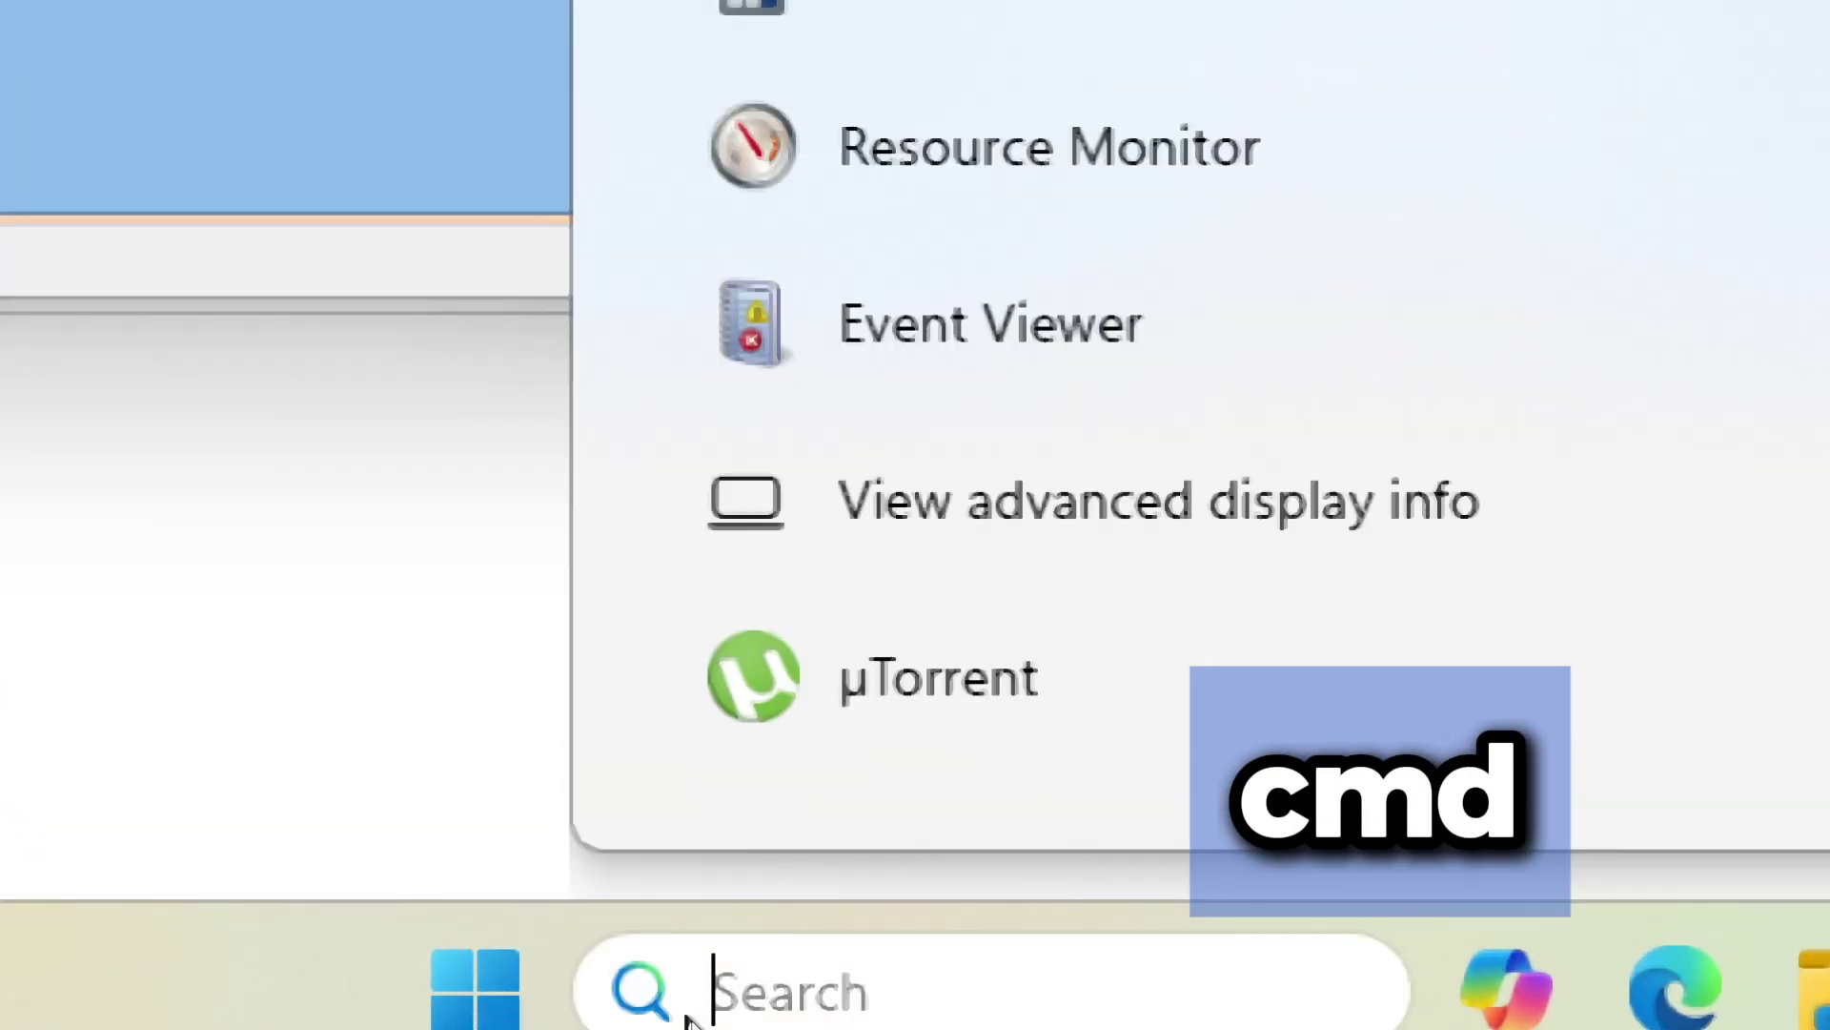
Search for cmd and launch Command Prompt as administrator.
text(cmd)
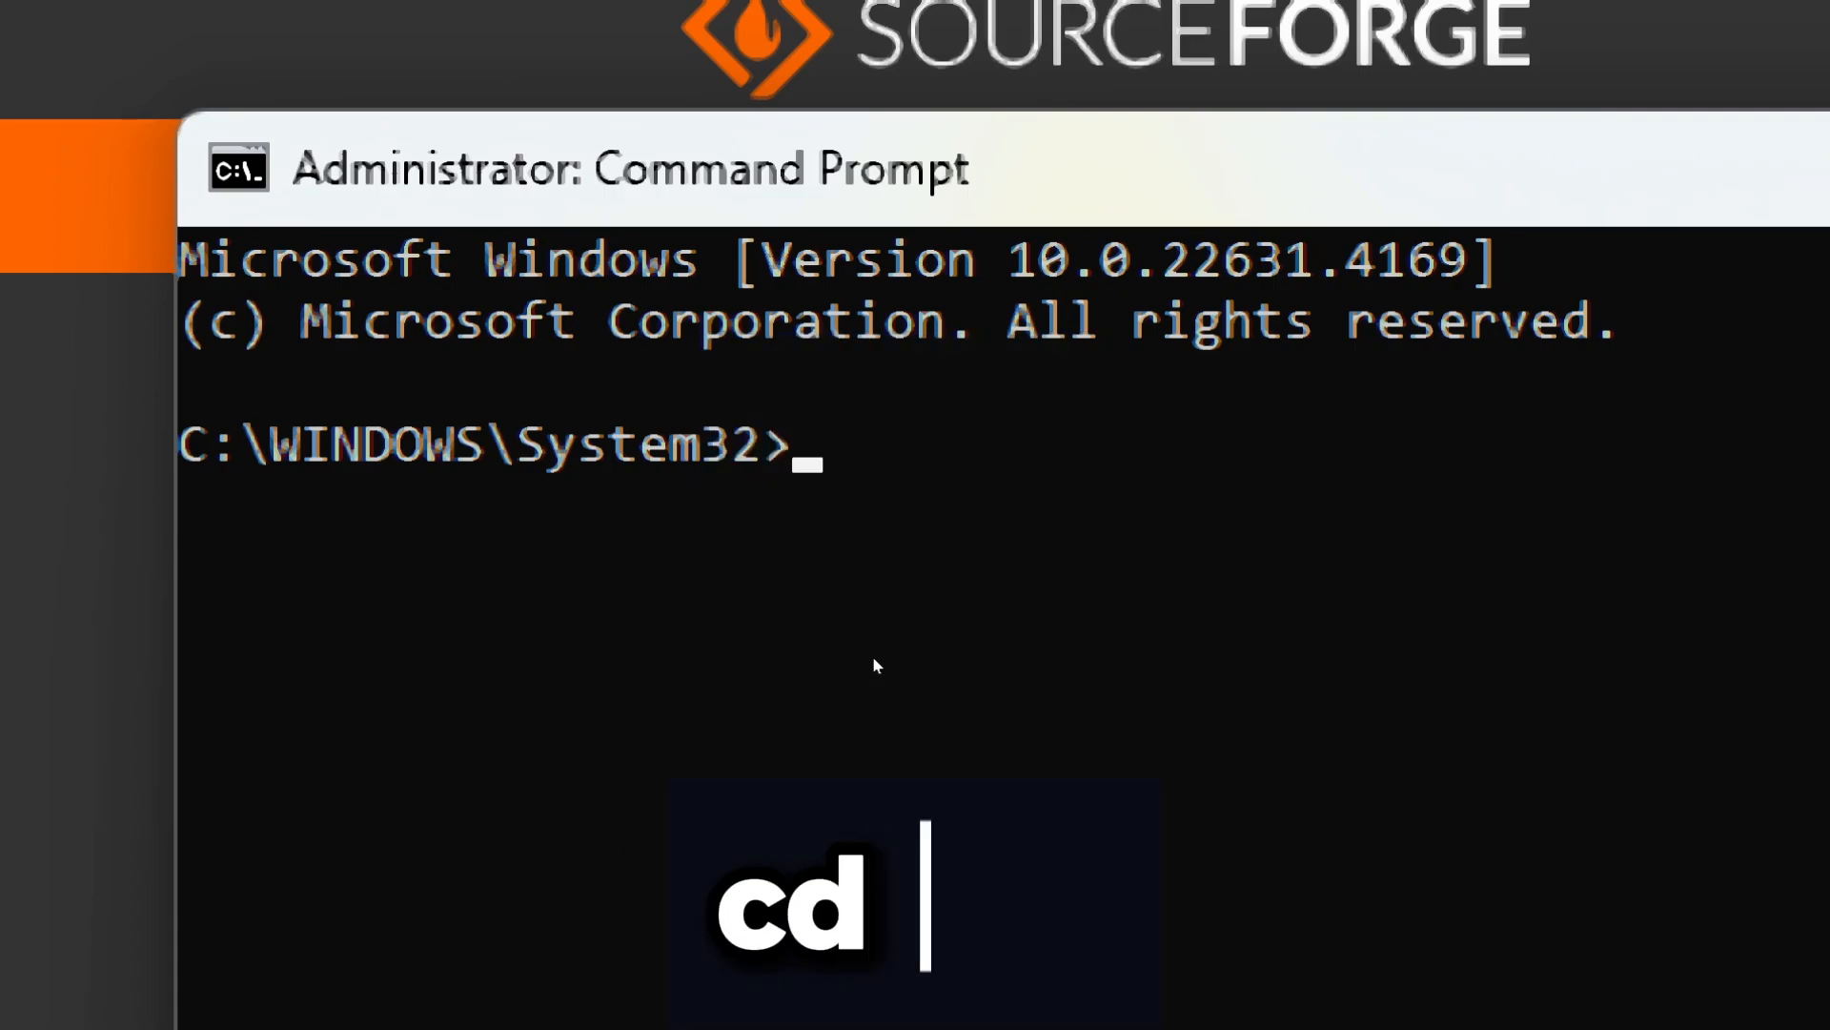
Switch to C:\ and run 'dir /a:h /s' to list every hidden file.
text(cd C:\)
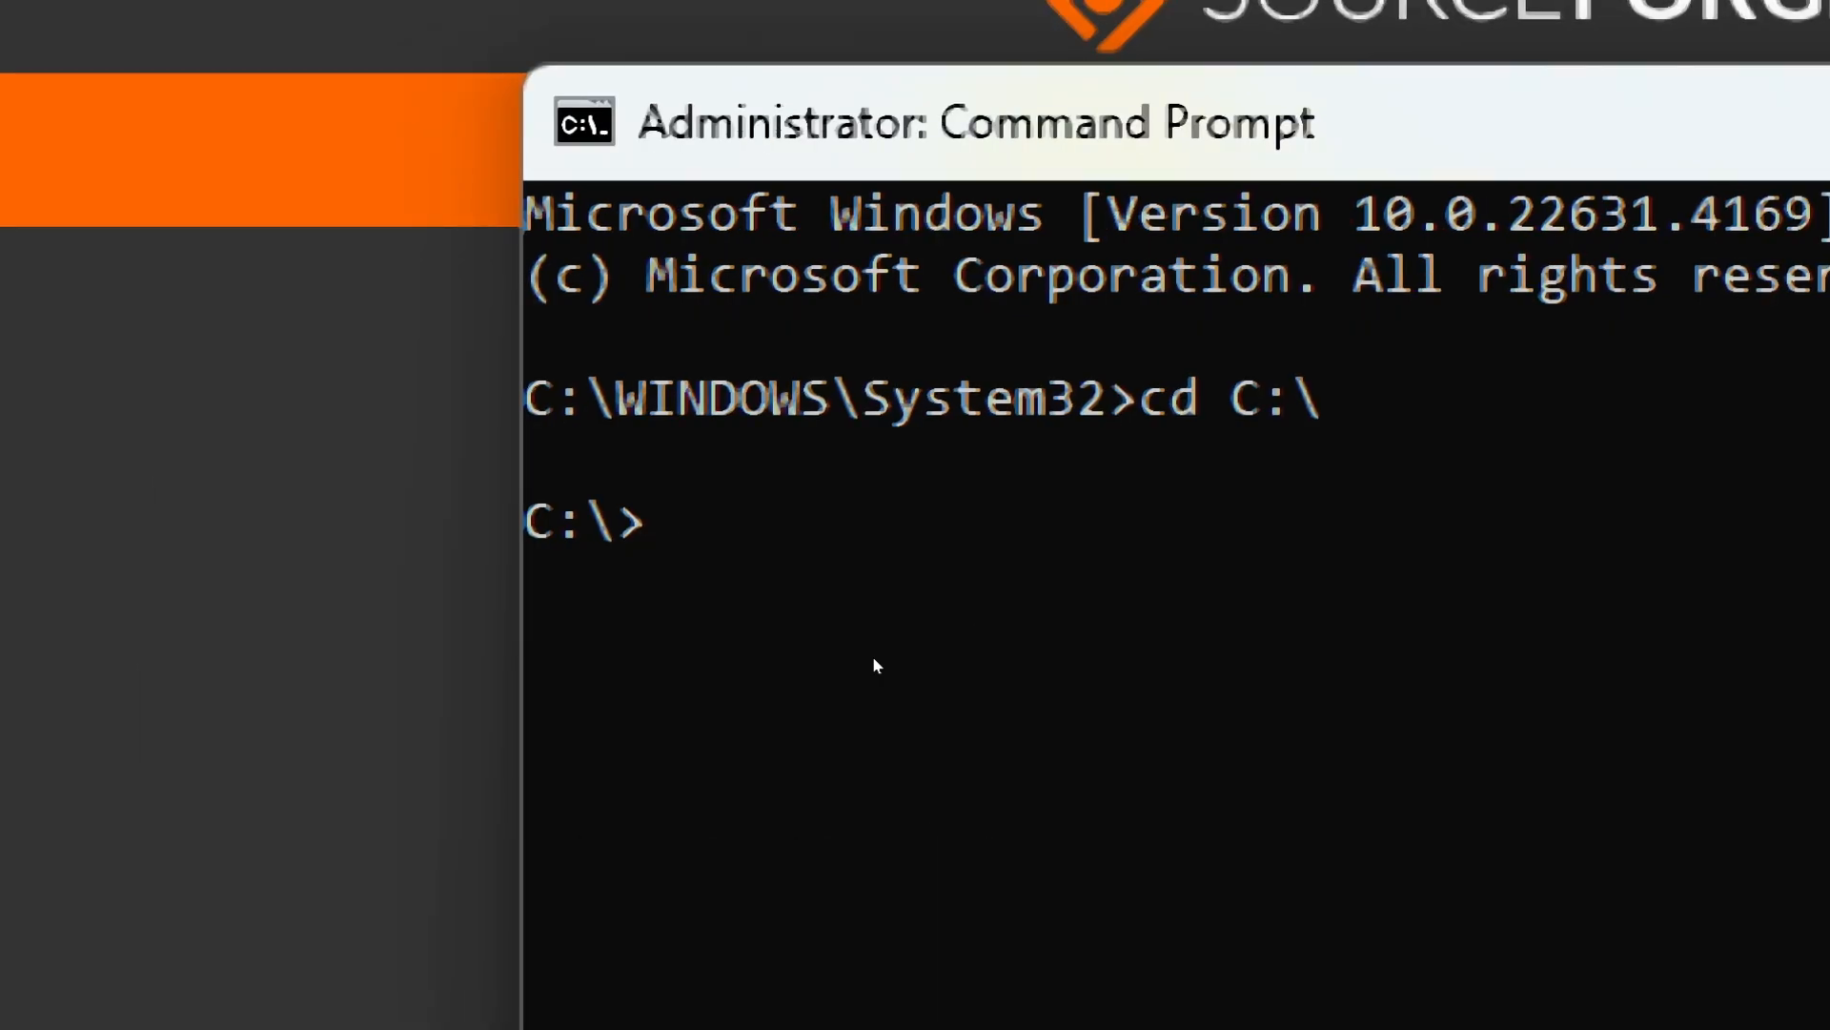
text(d)
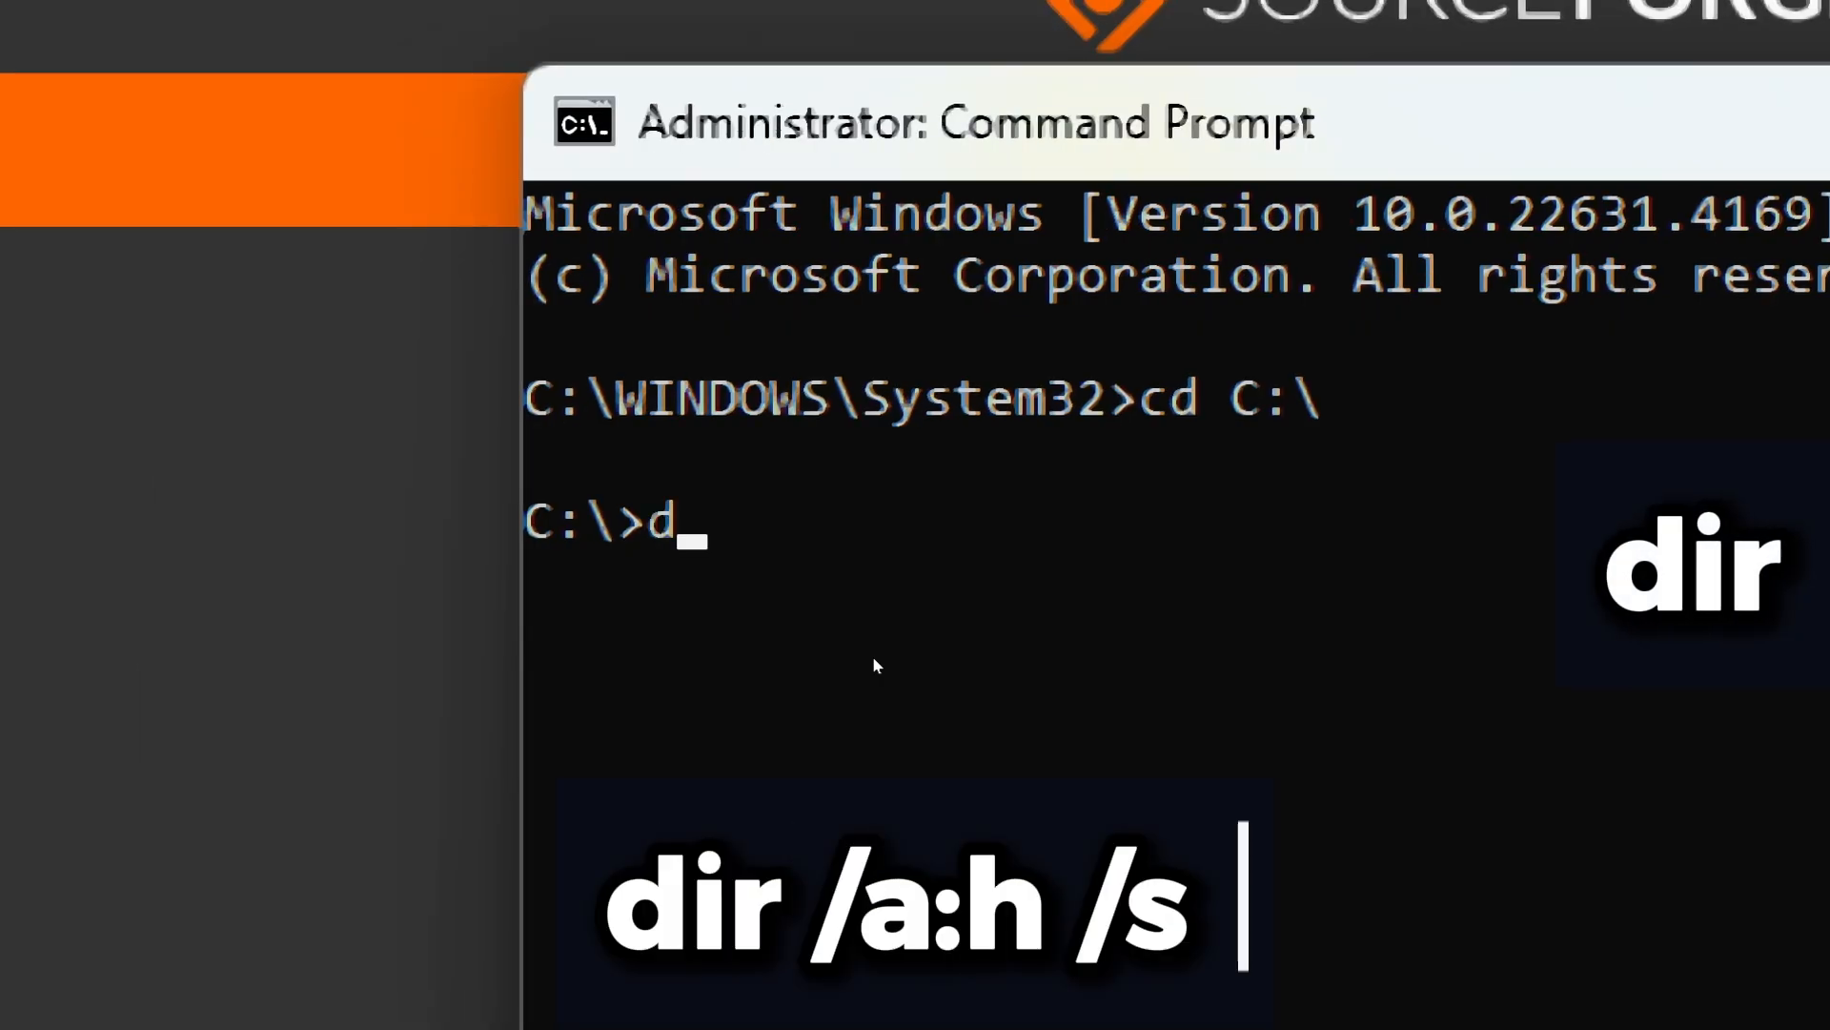
text(ir /a)
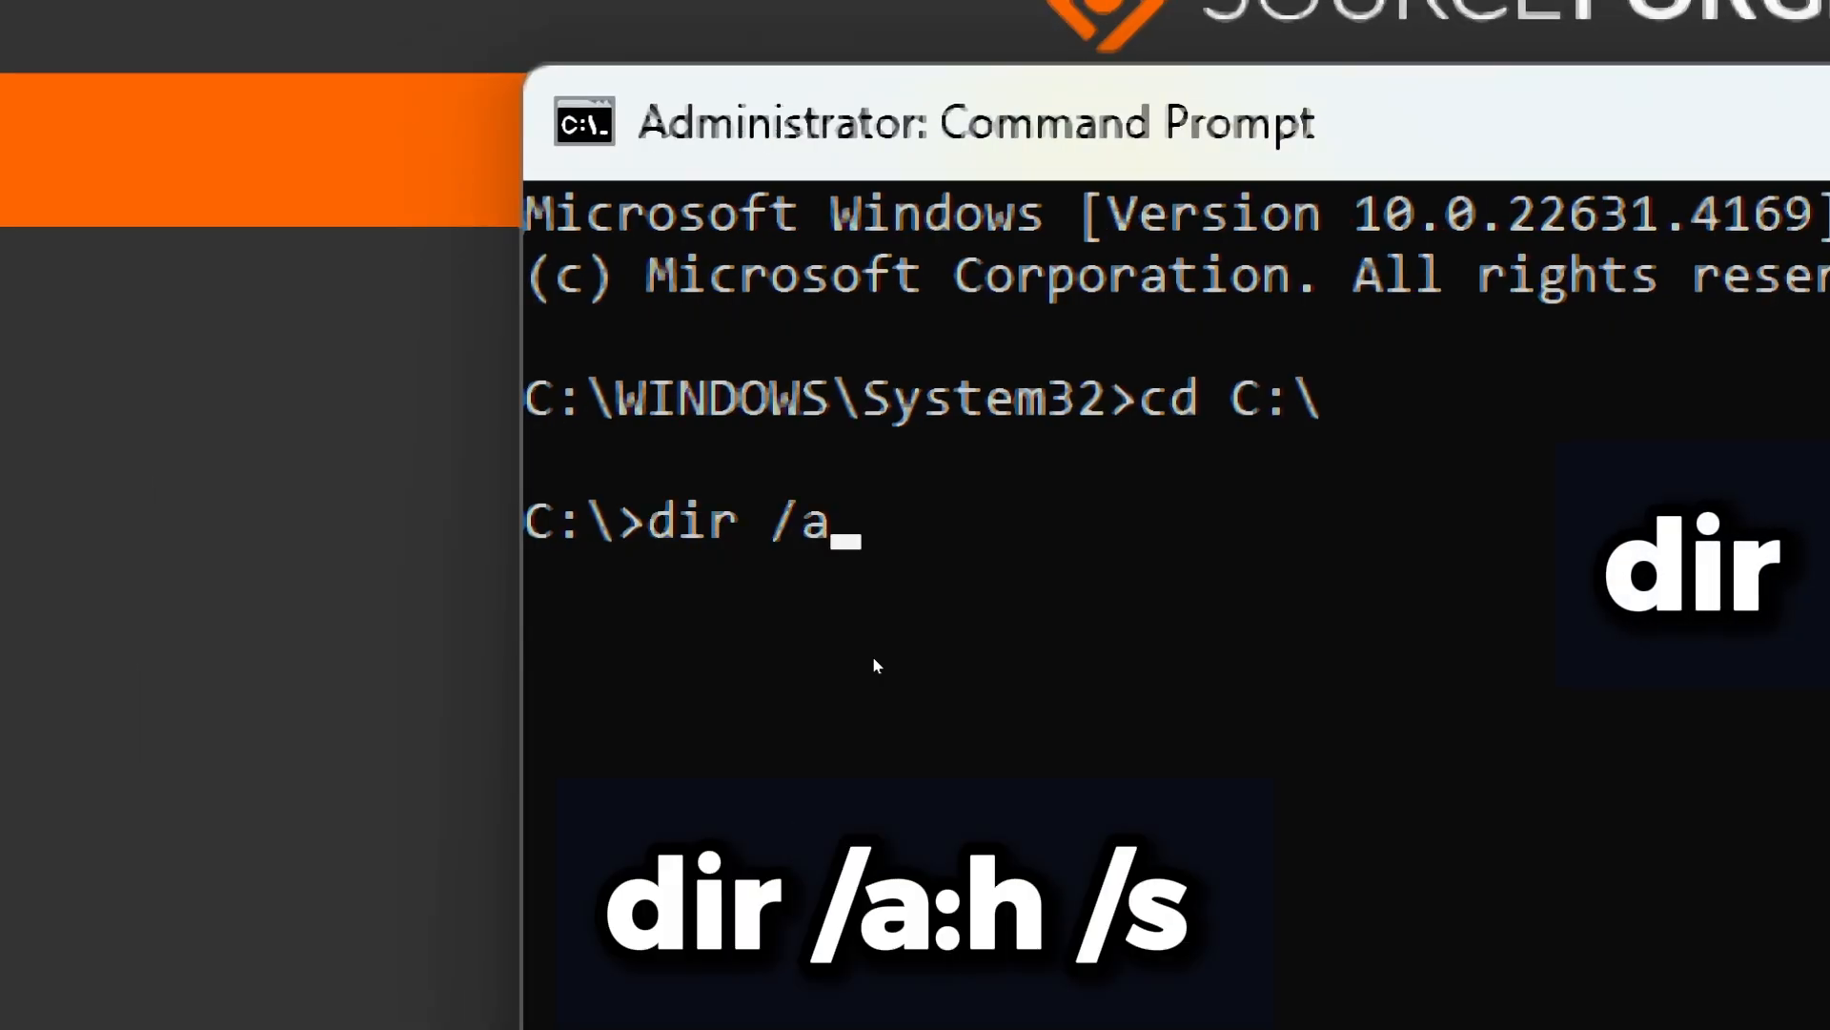
text(:h)
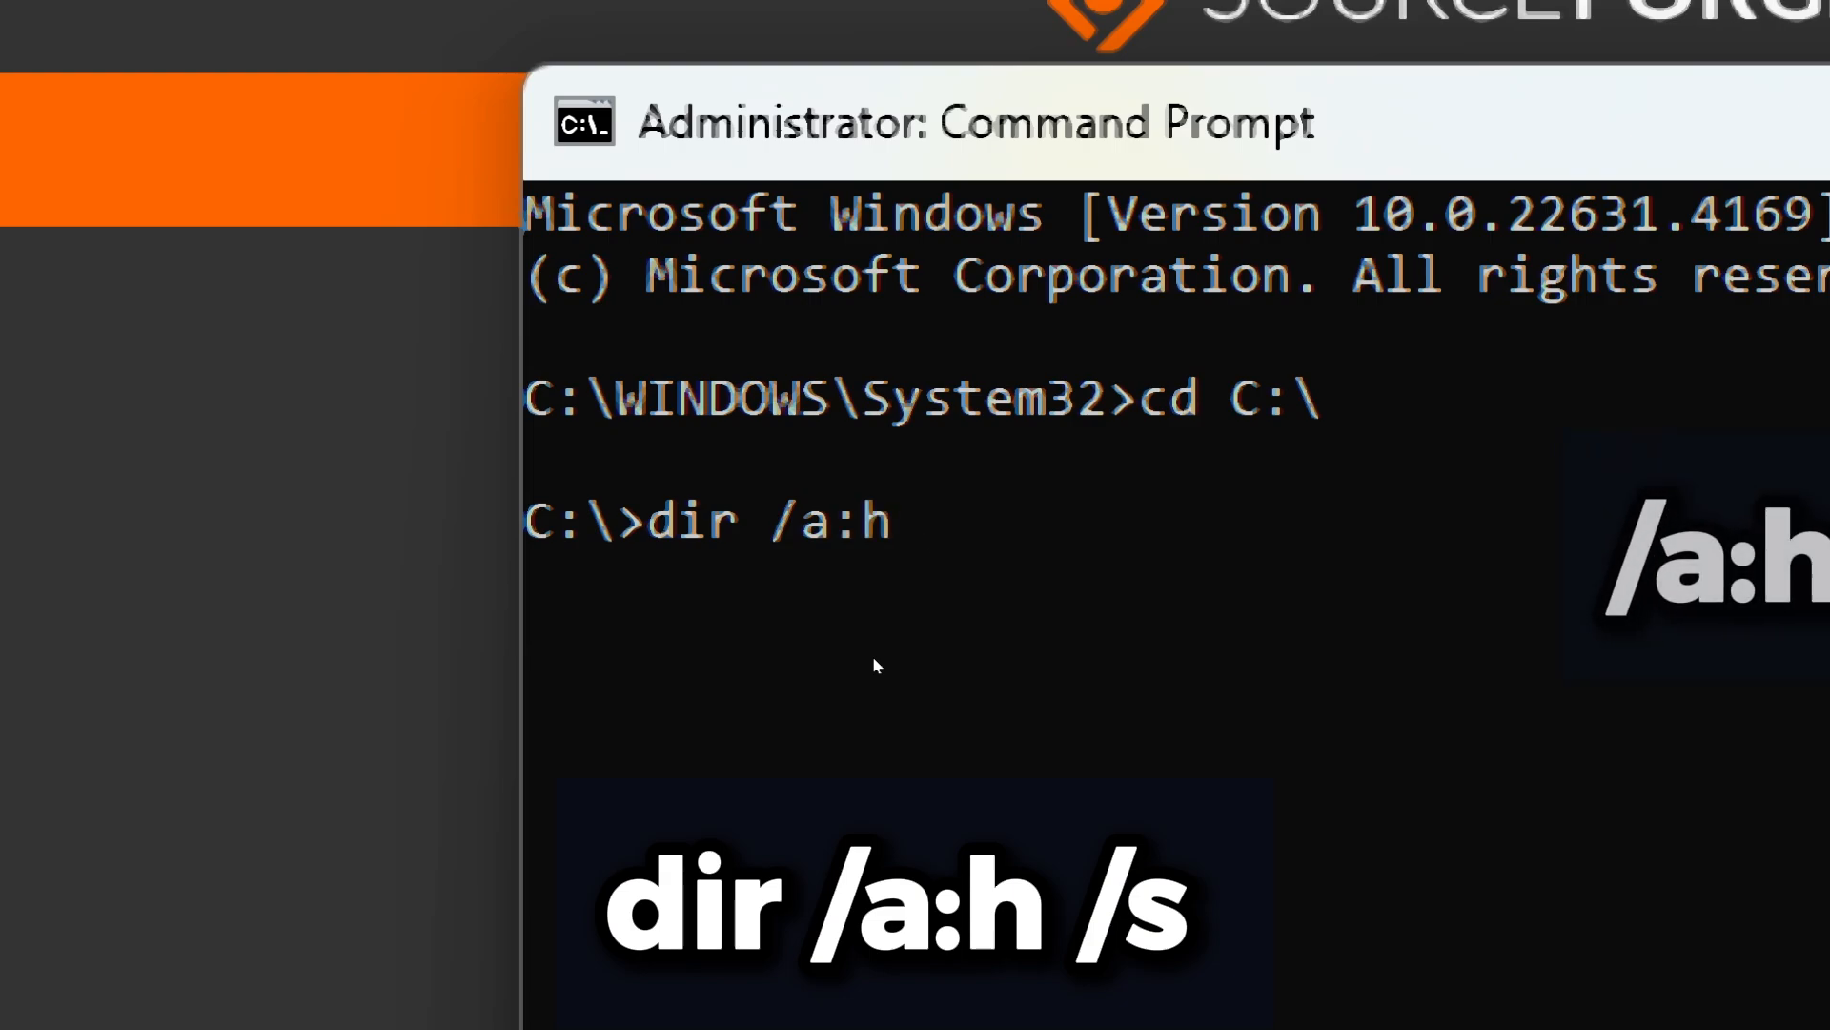
text(/s)
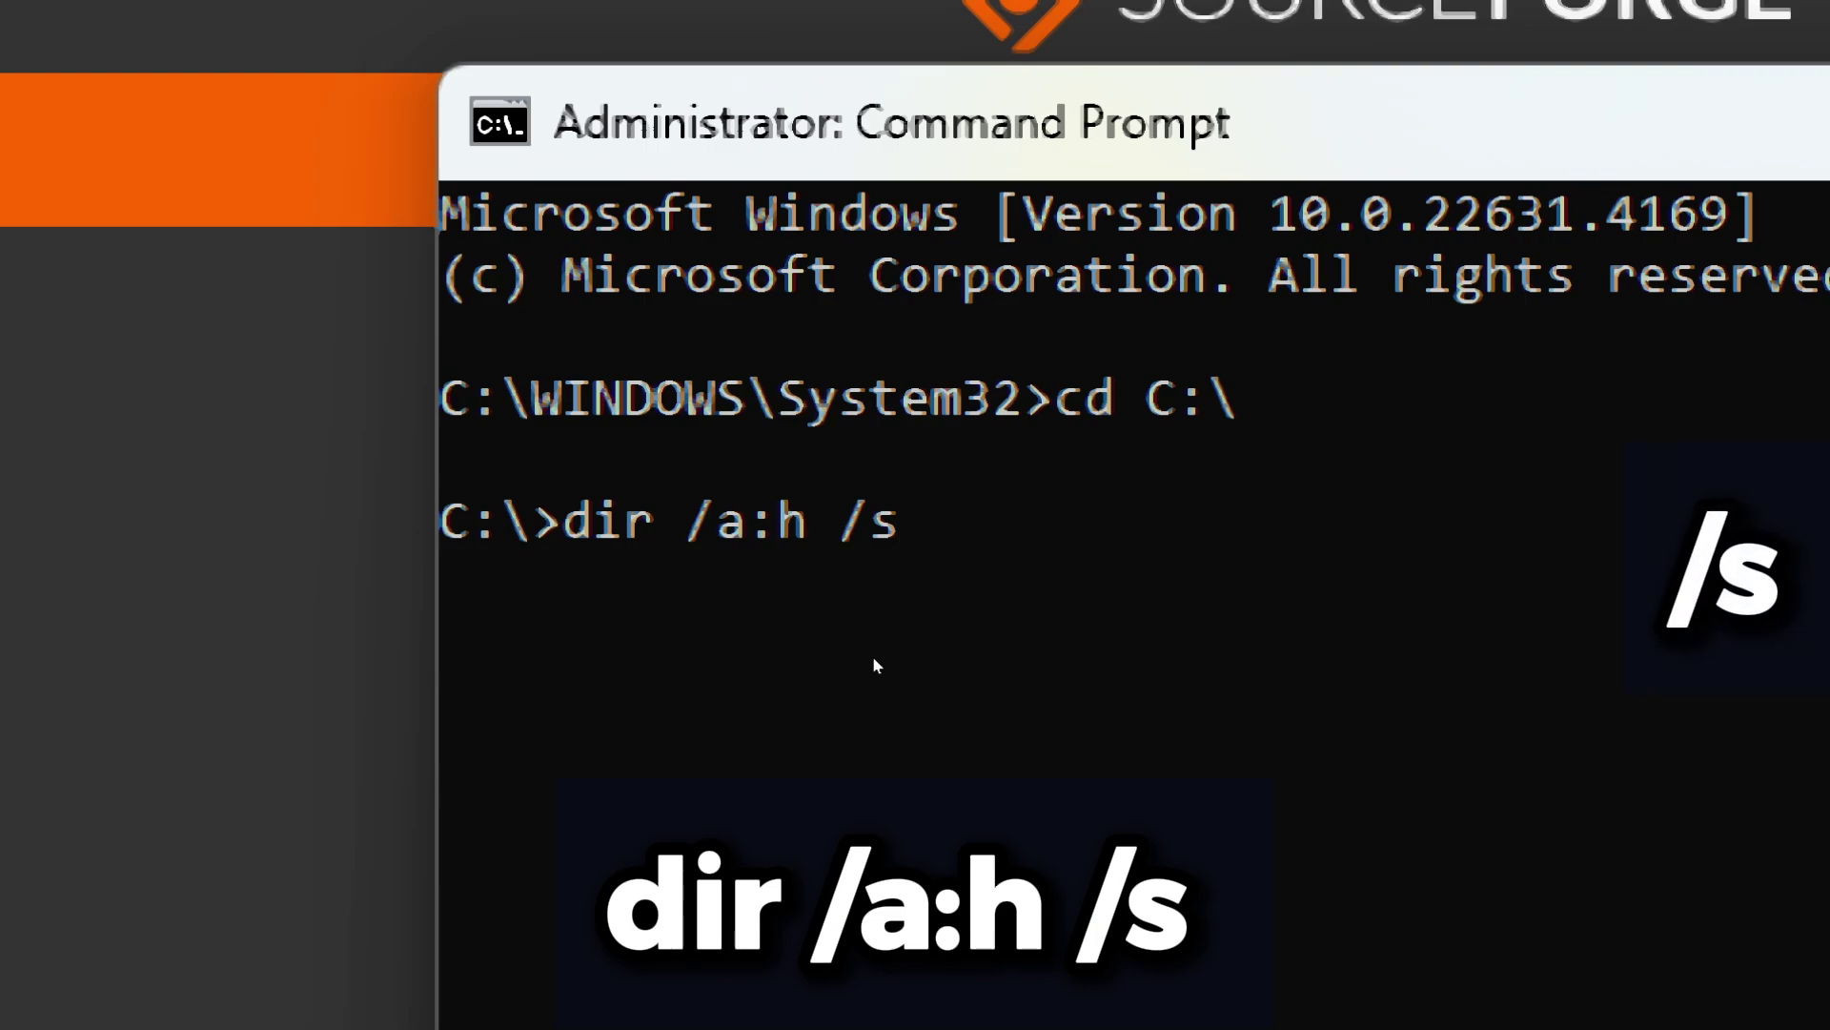
key(Return)
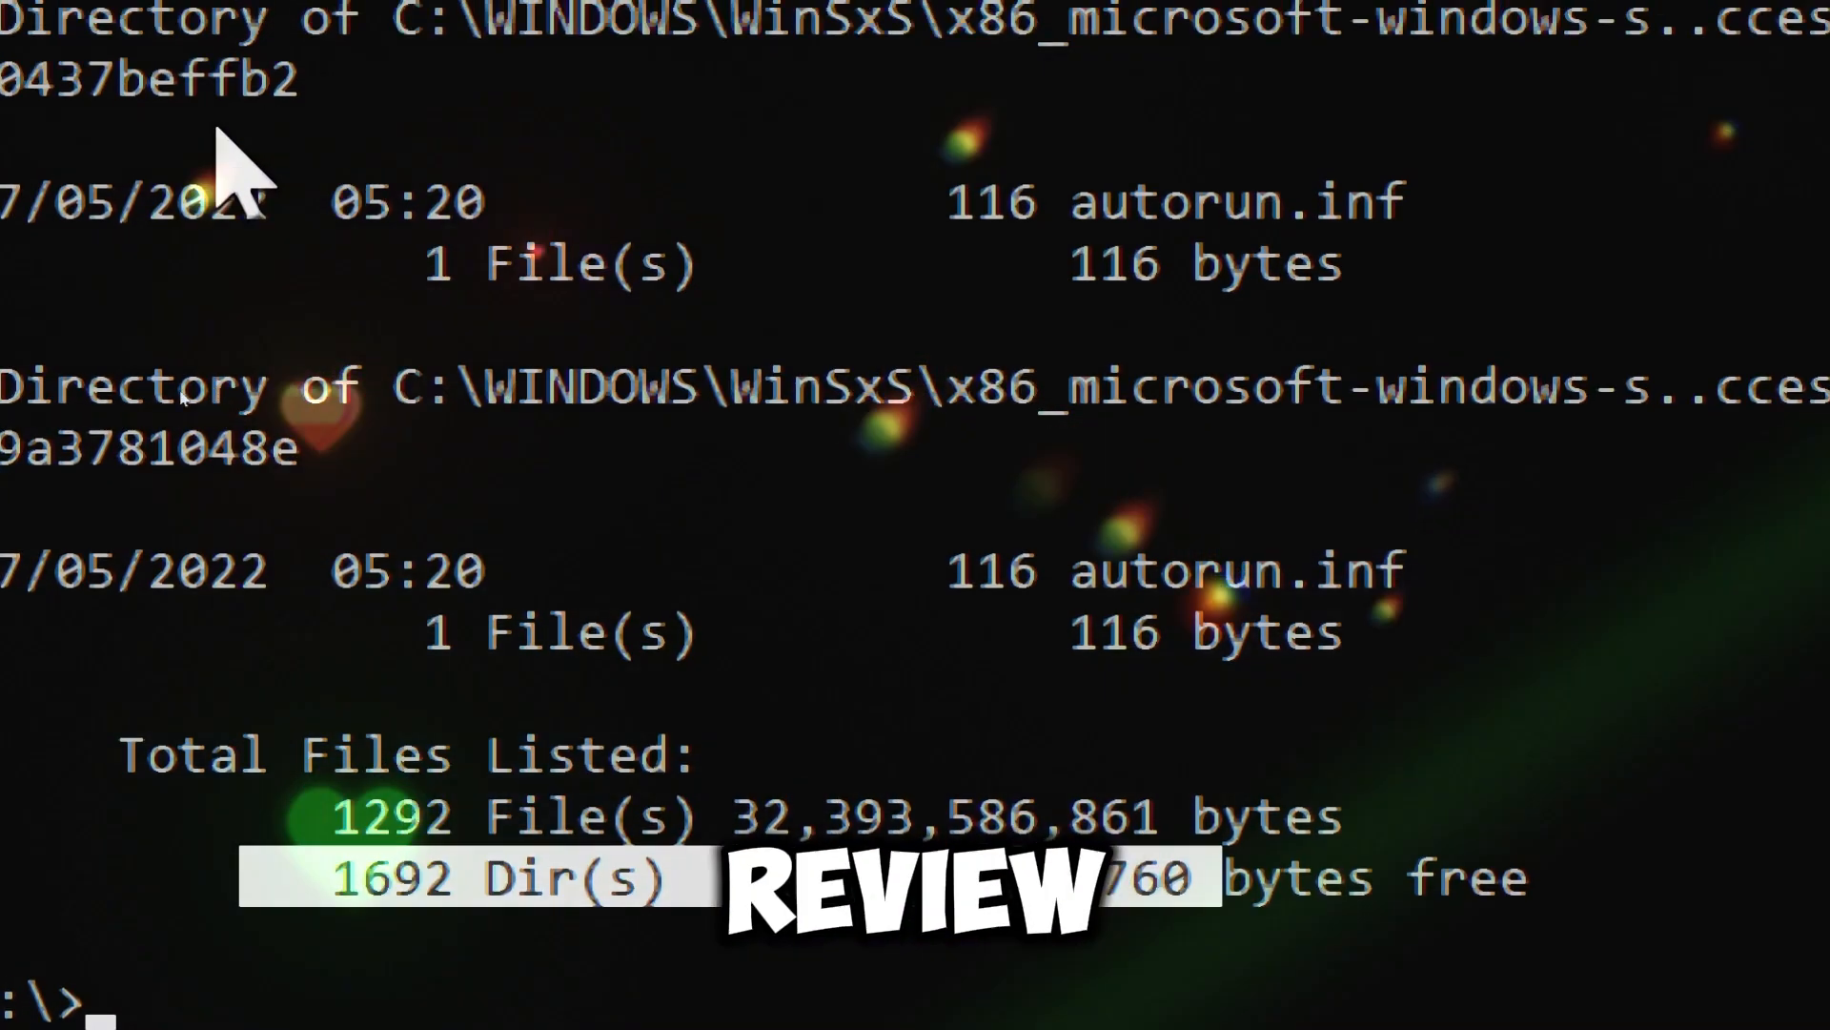
Review the hidden-file totals, then delete C:\Users\Public\Pictures files, confirming with Y.
scroll(down, 3)
text(de)
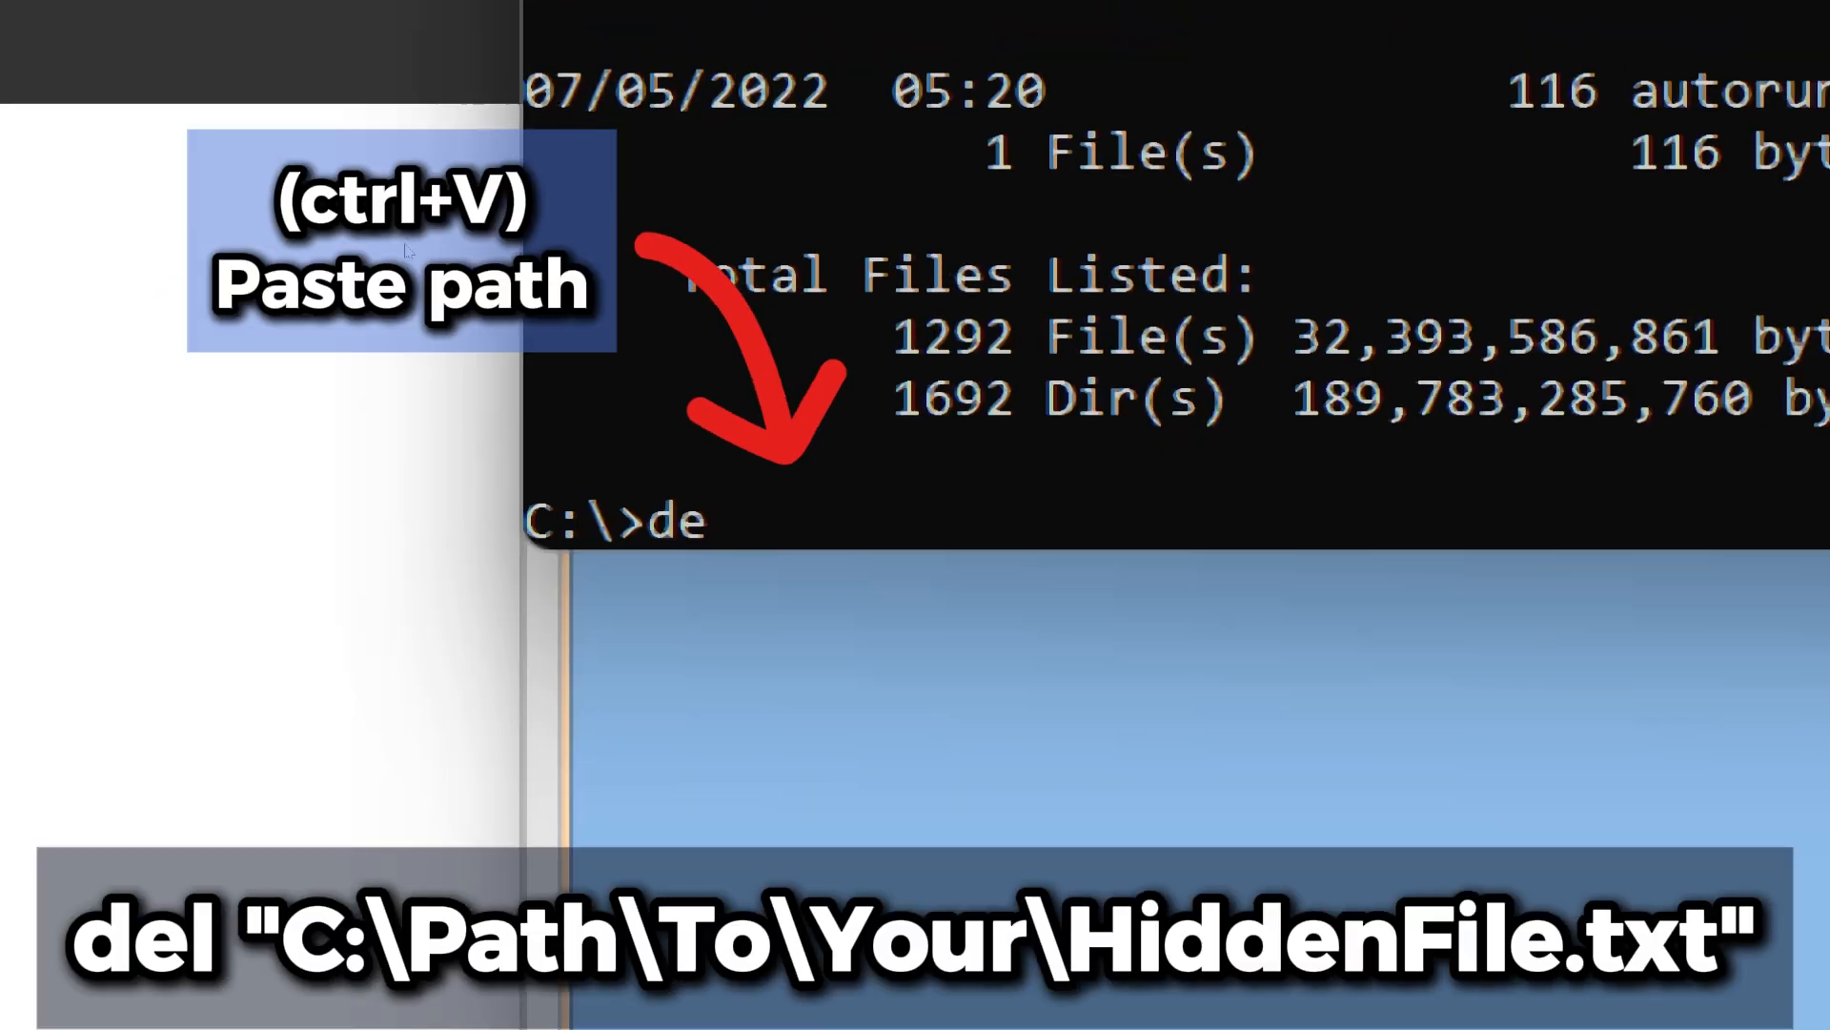
key(ctrl+v)
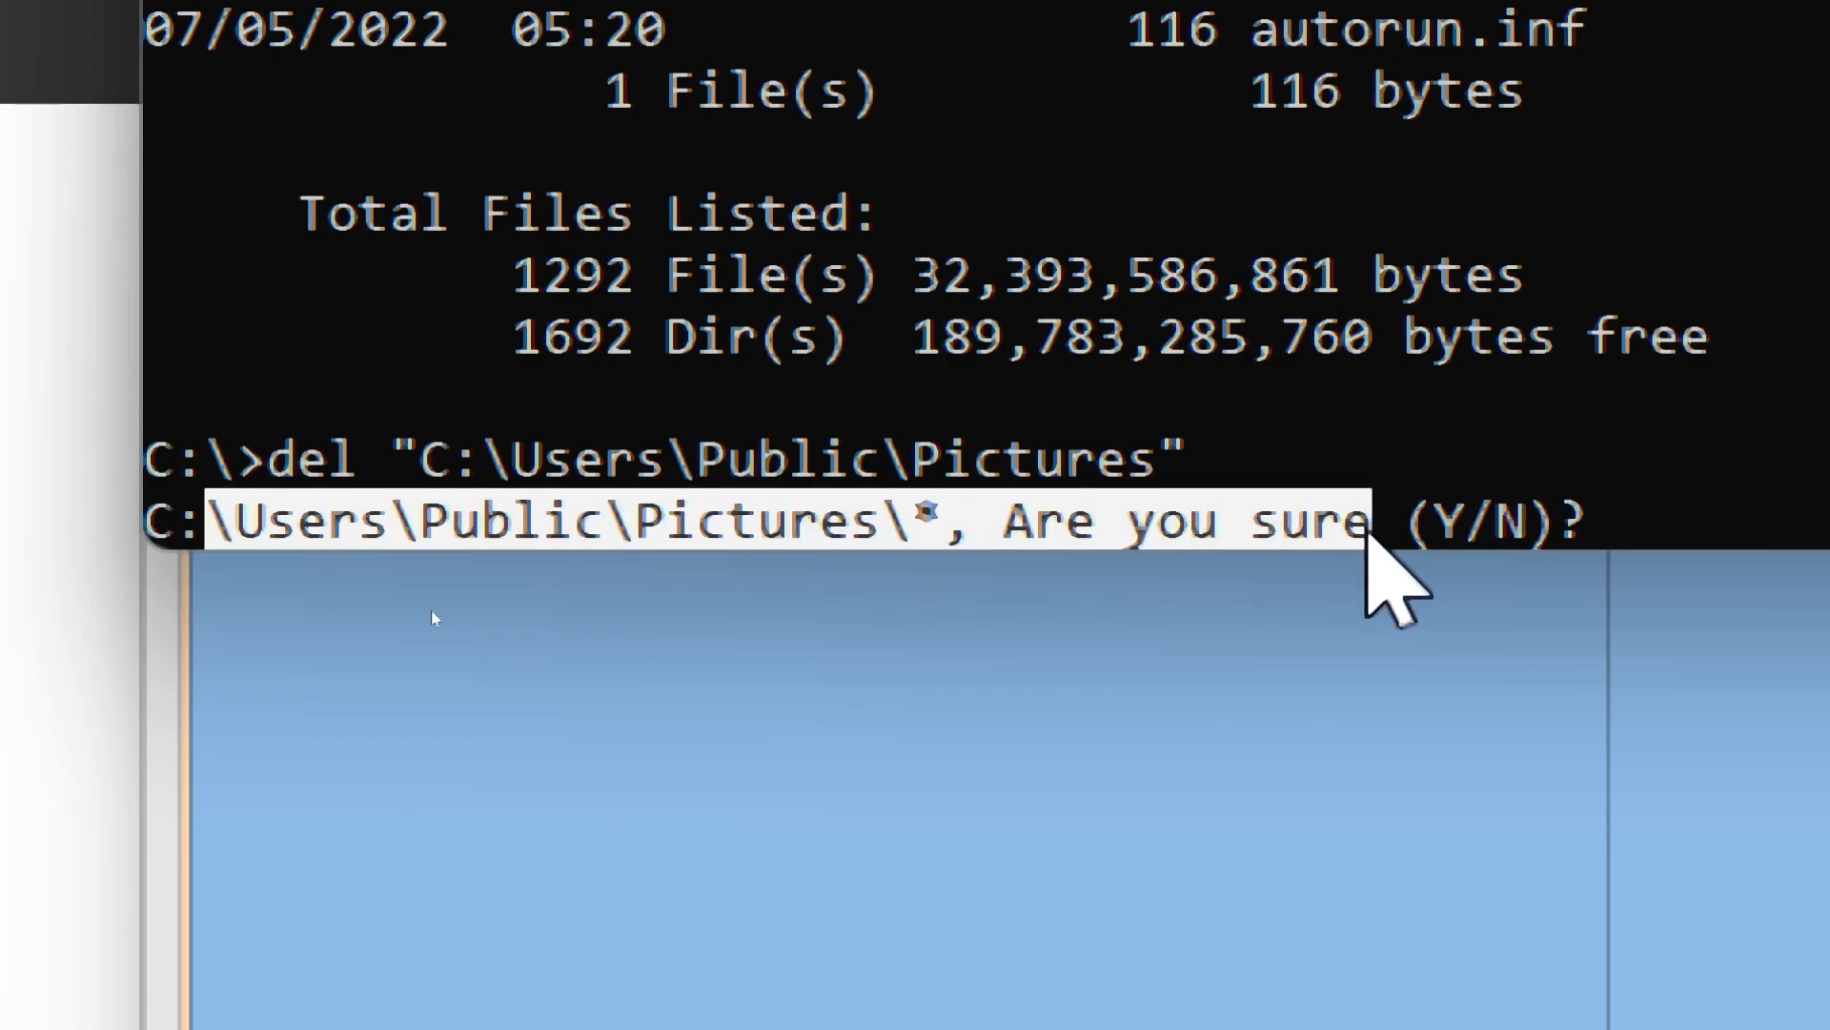
text(Y)
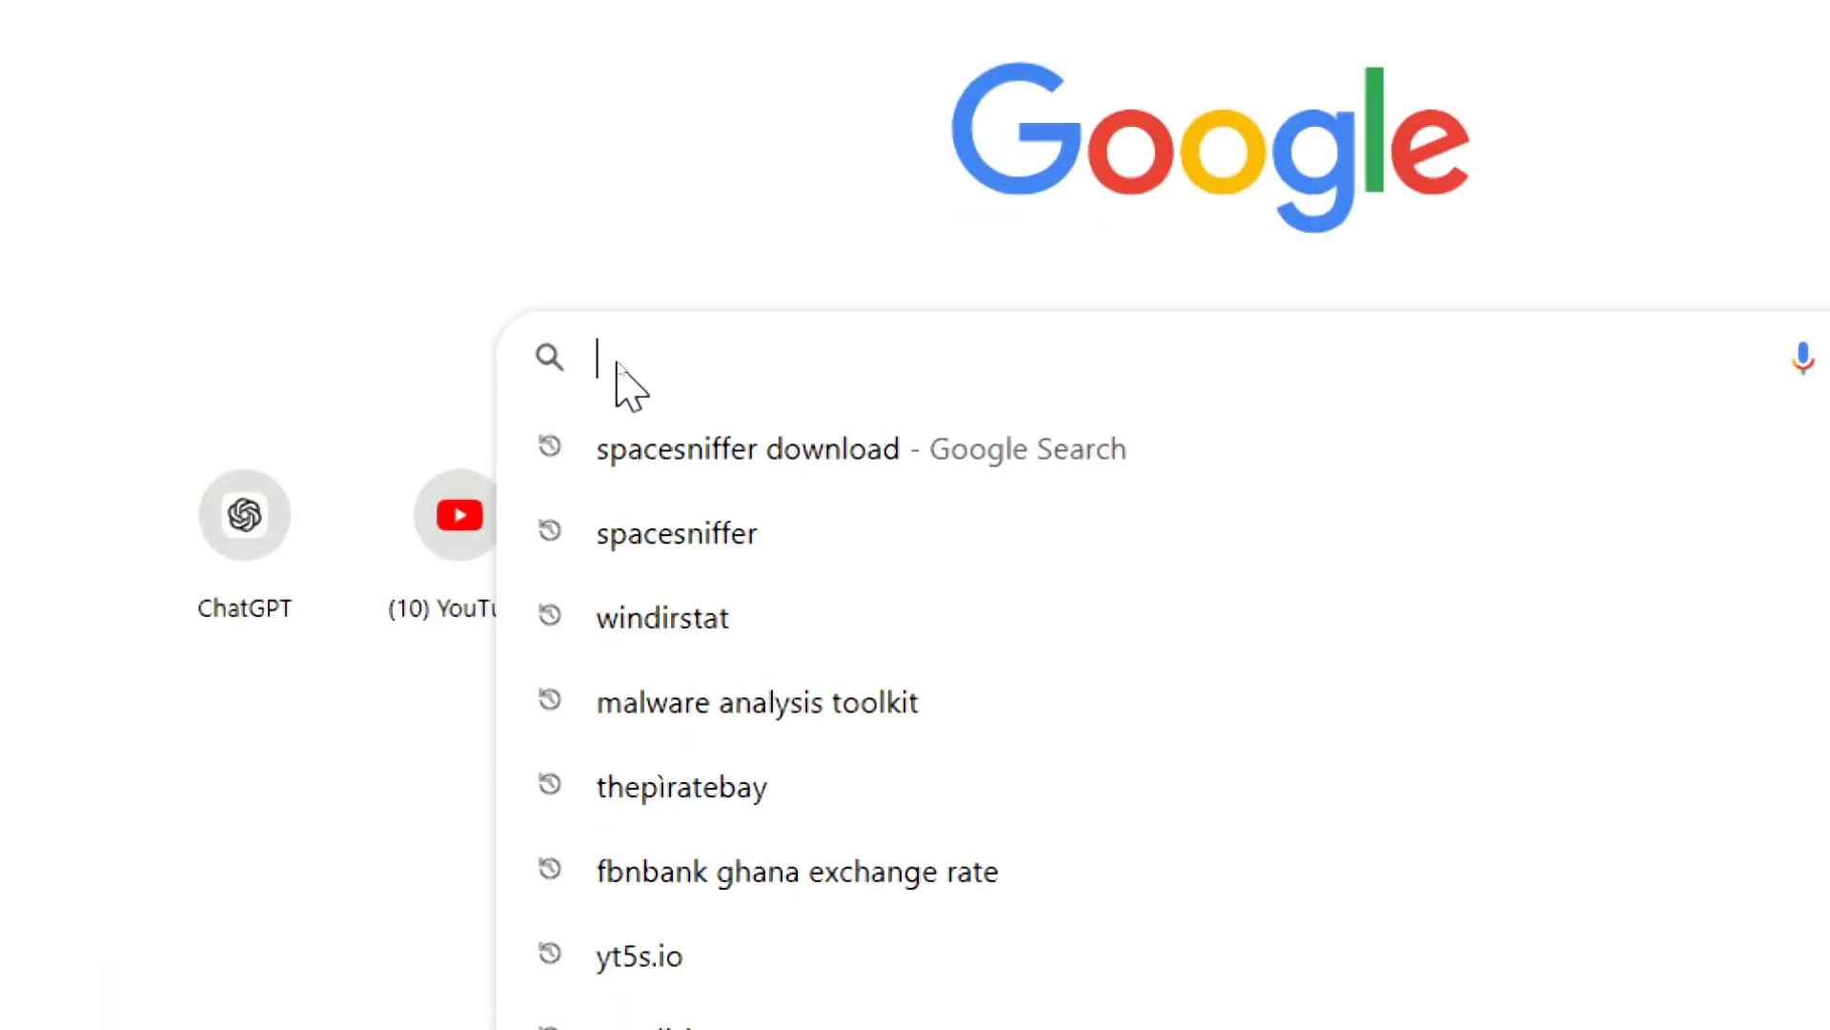
Google 'Duplicate Cleaner download' and open the Duplicate Cleaner Pro website.
text(Du)
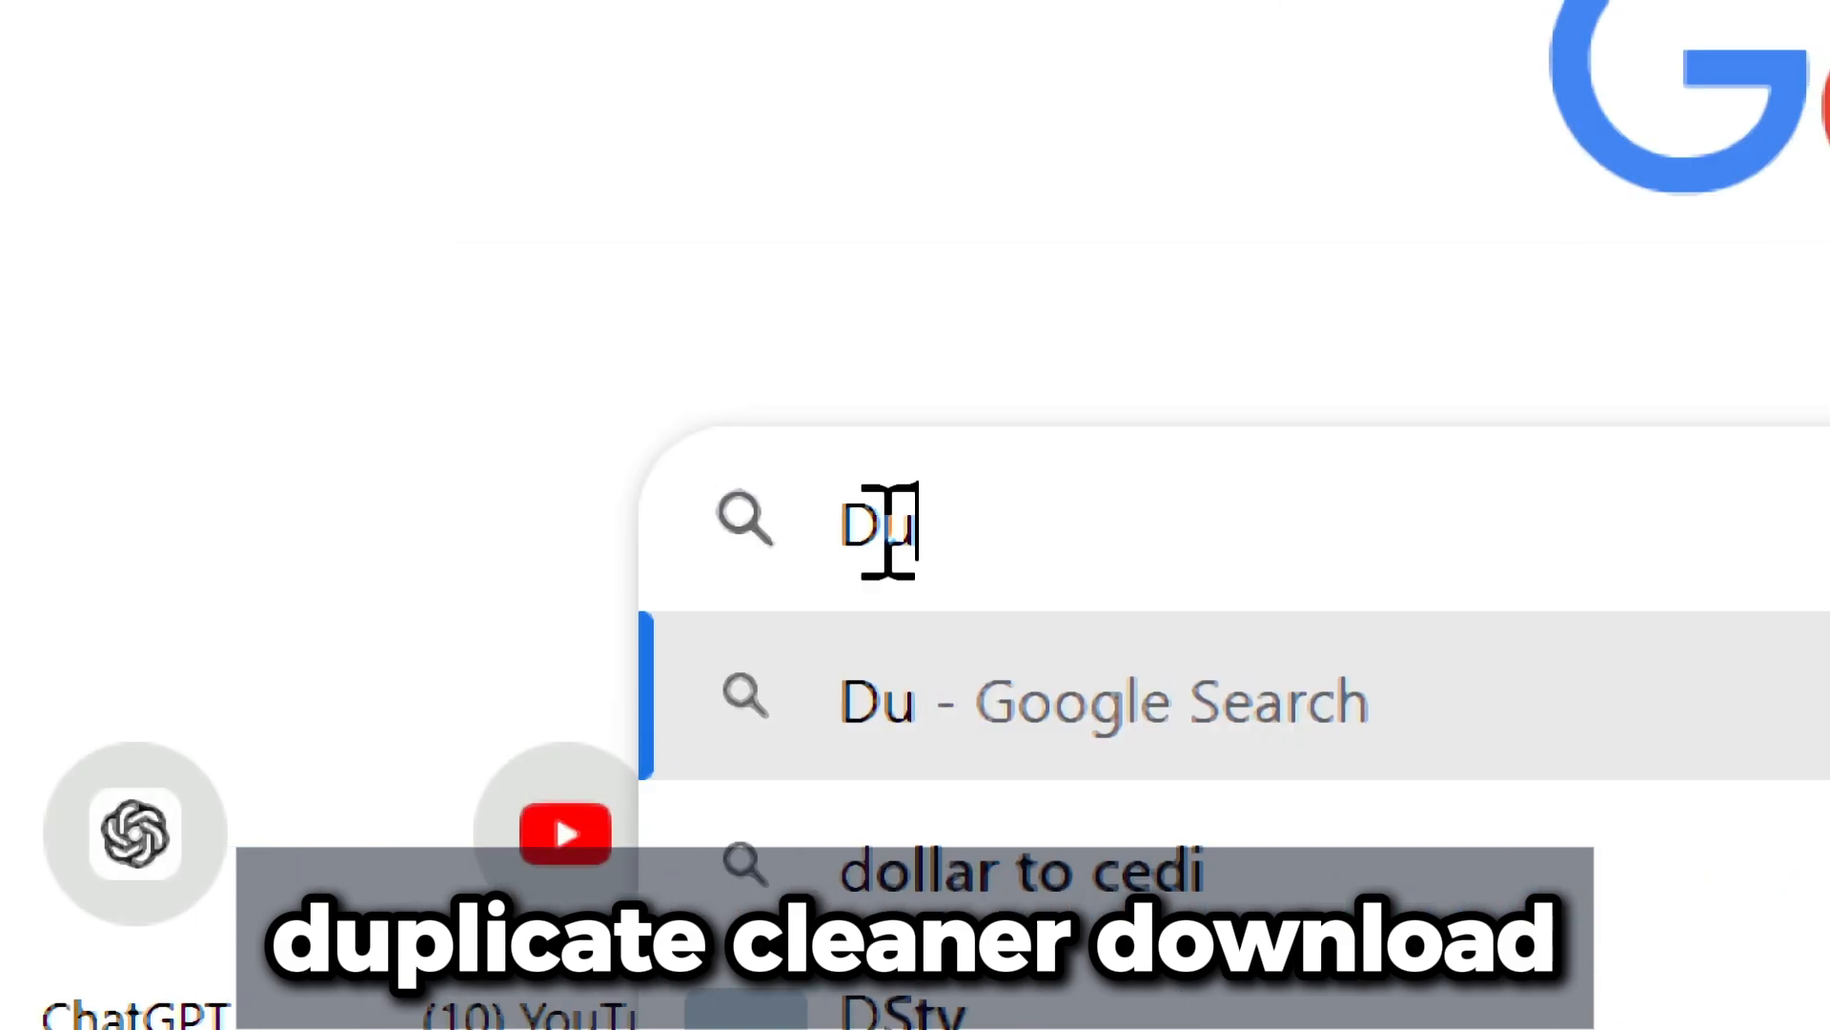
text(plicate C)
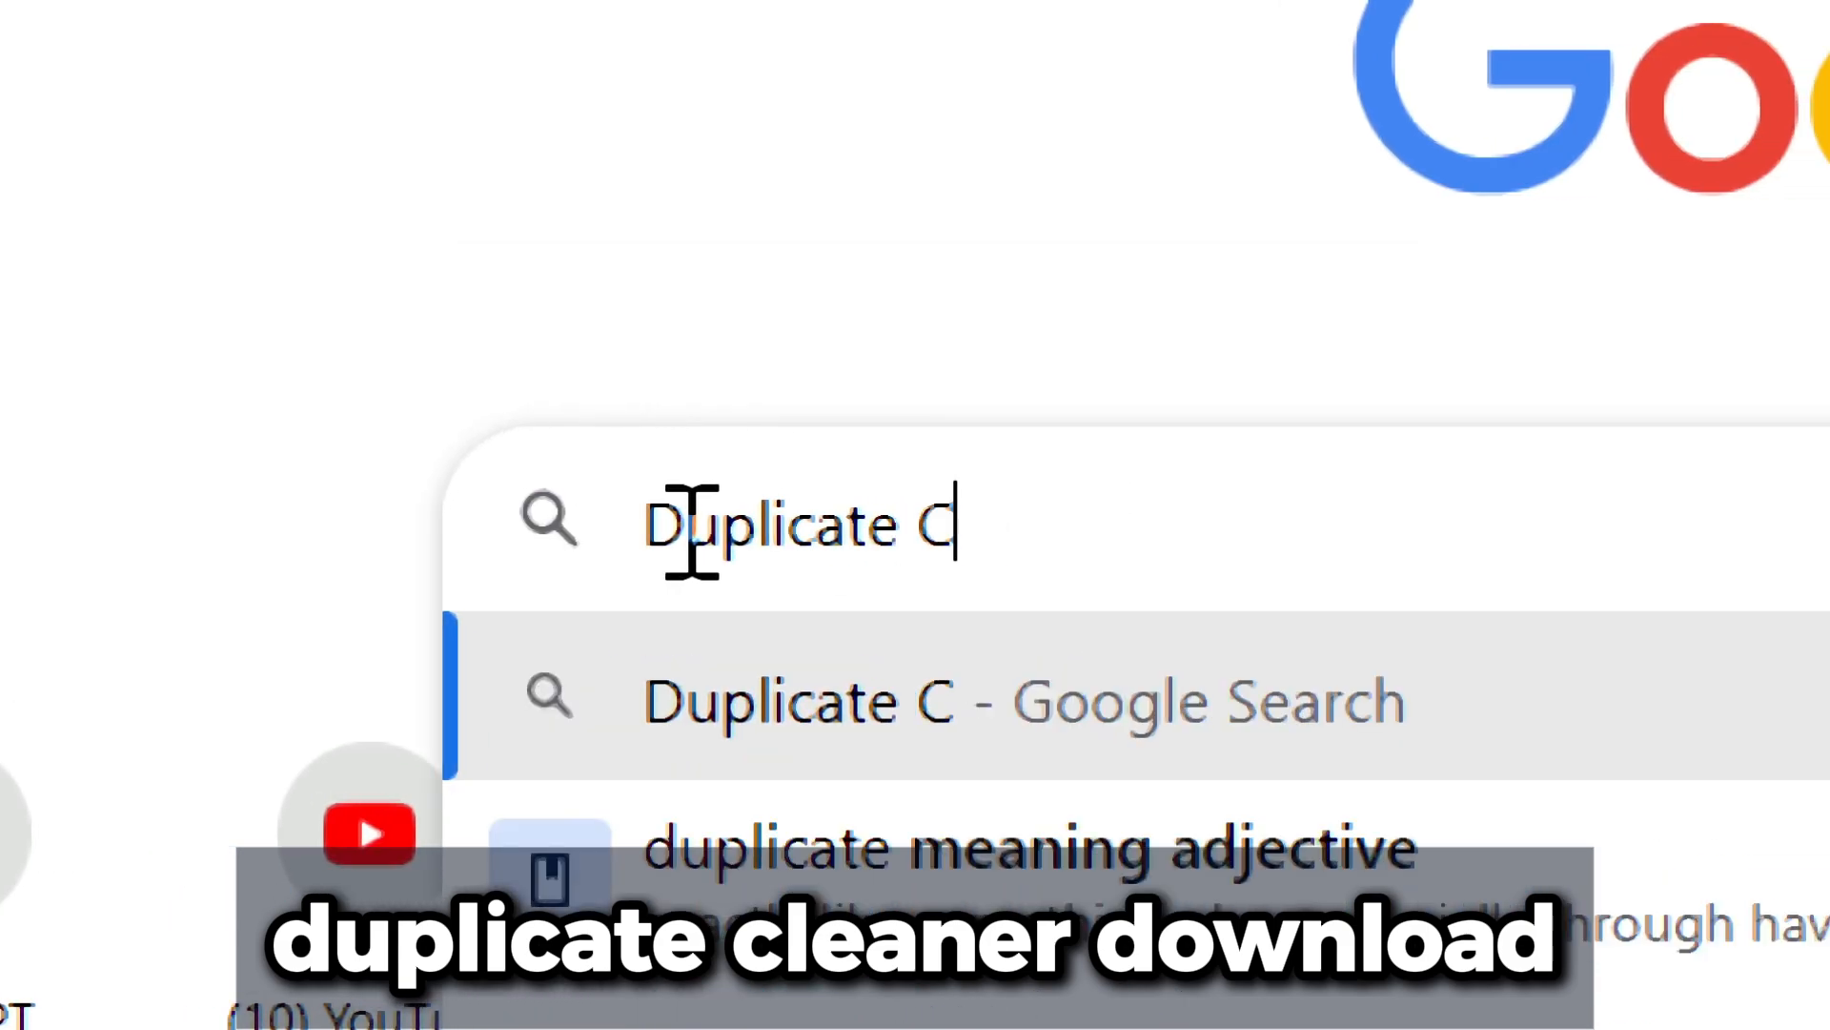
text(leaner)
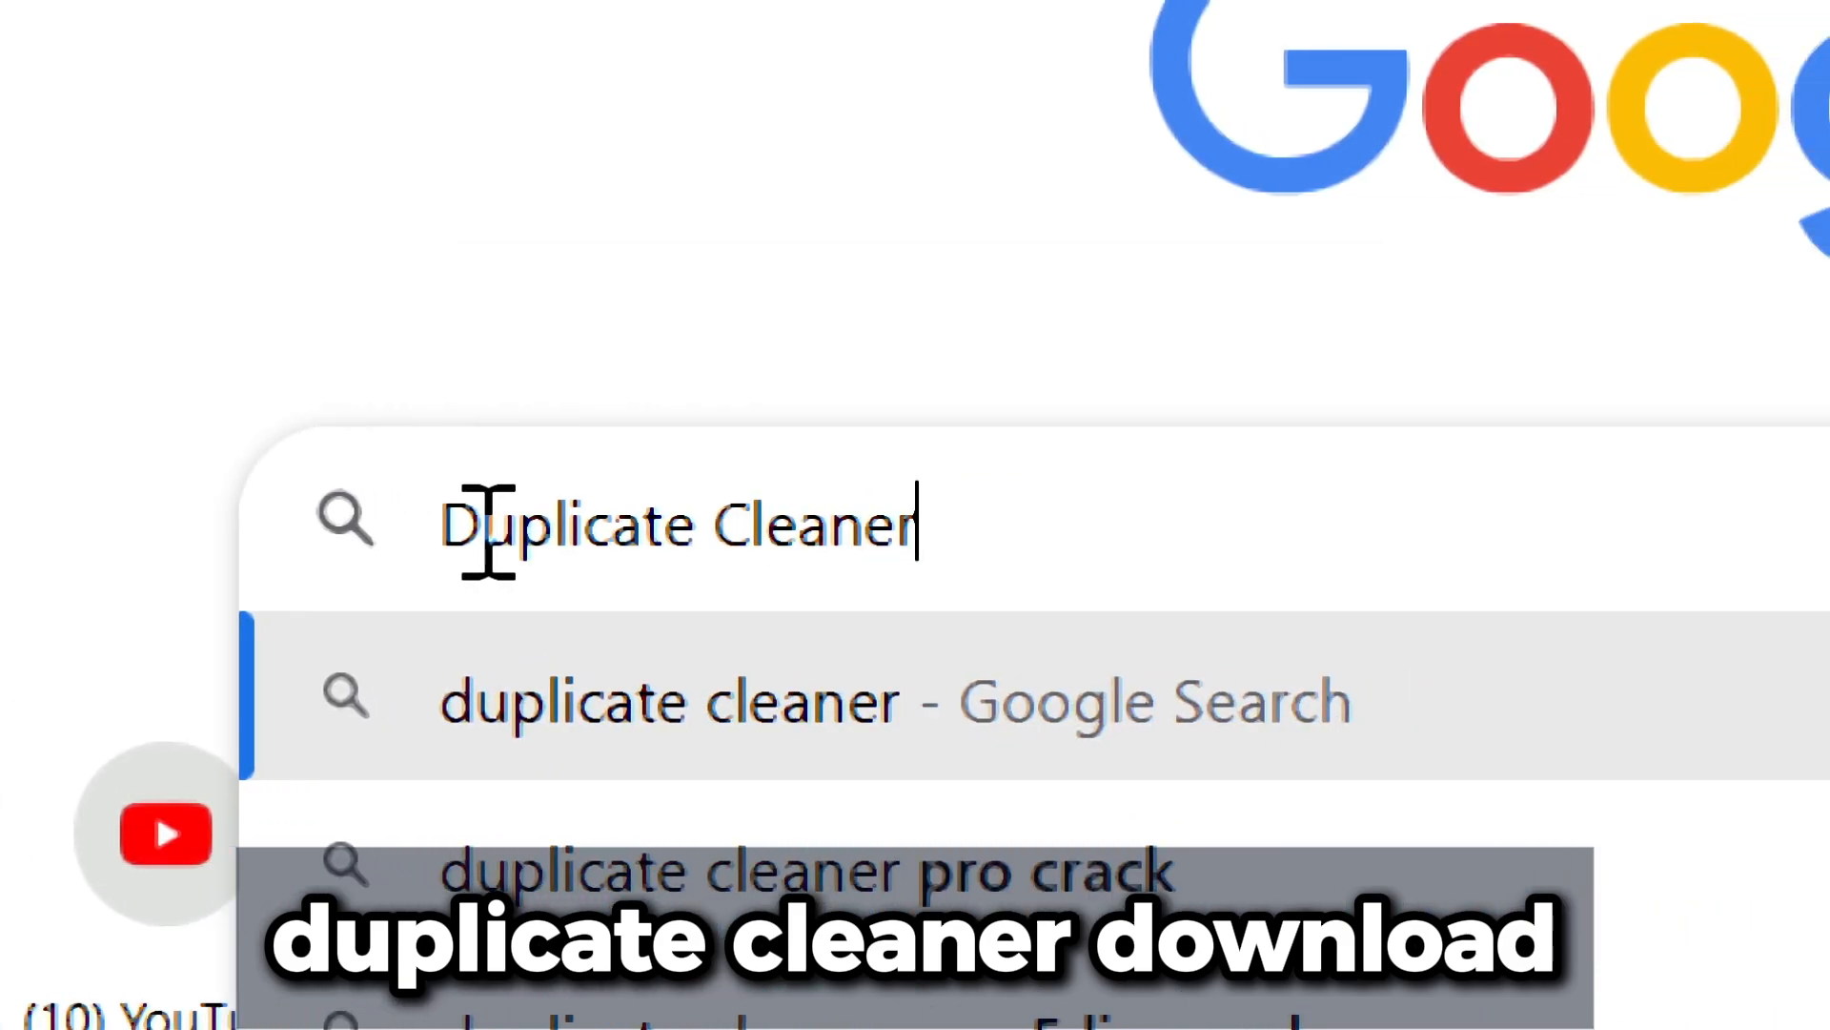
text(download)
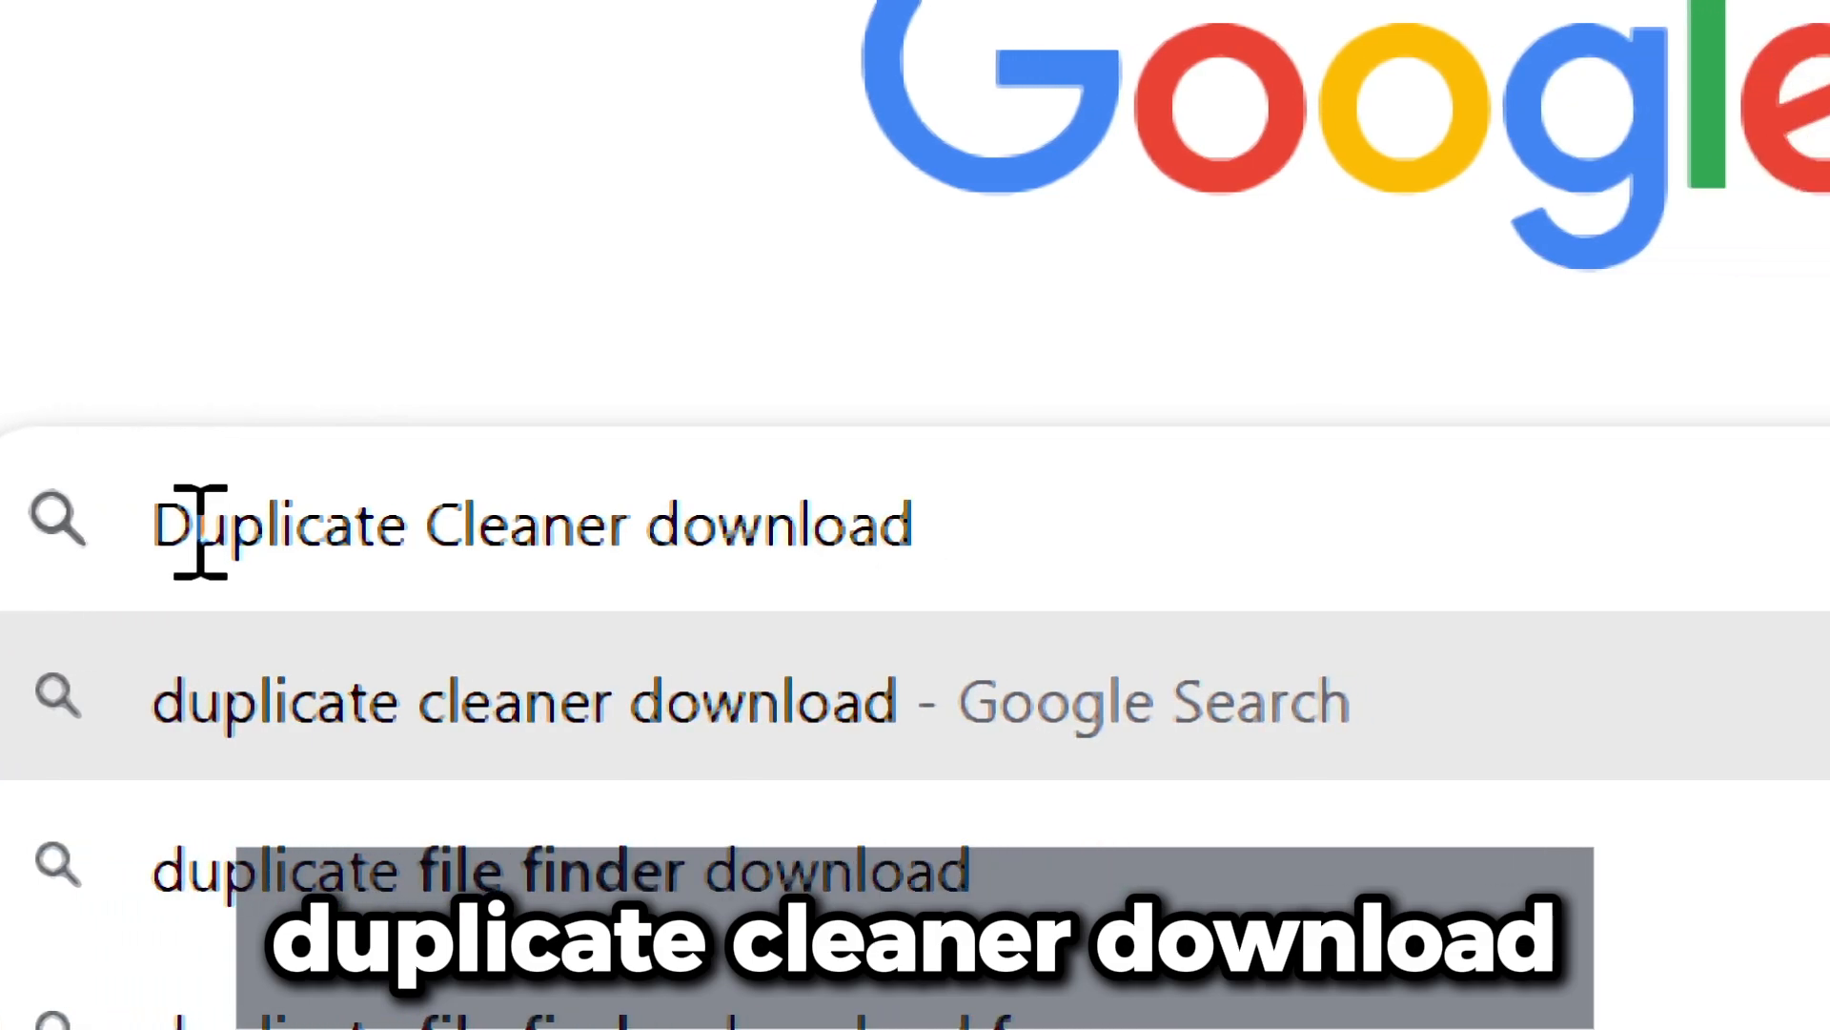
click(520, 701)
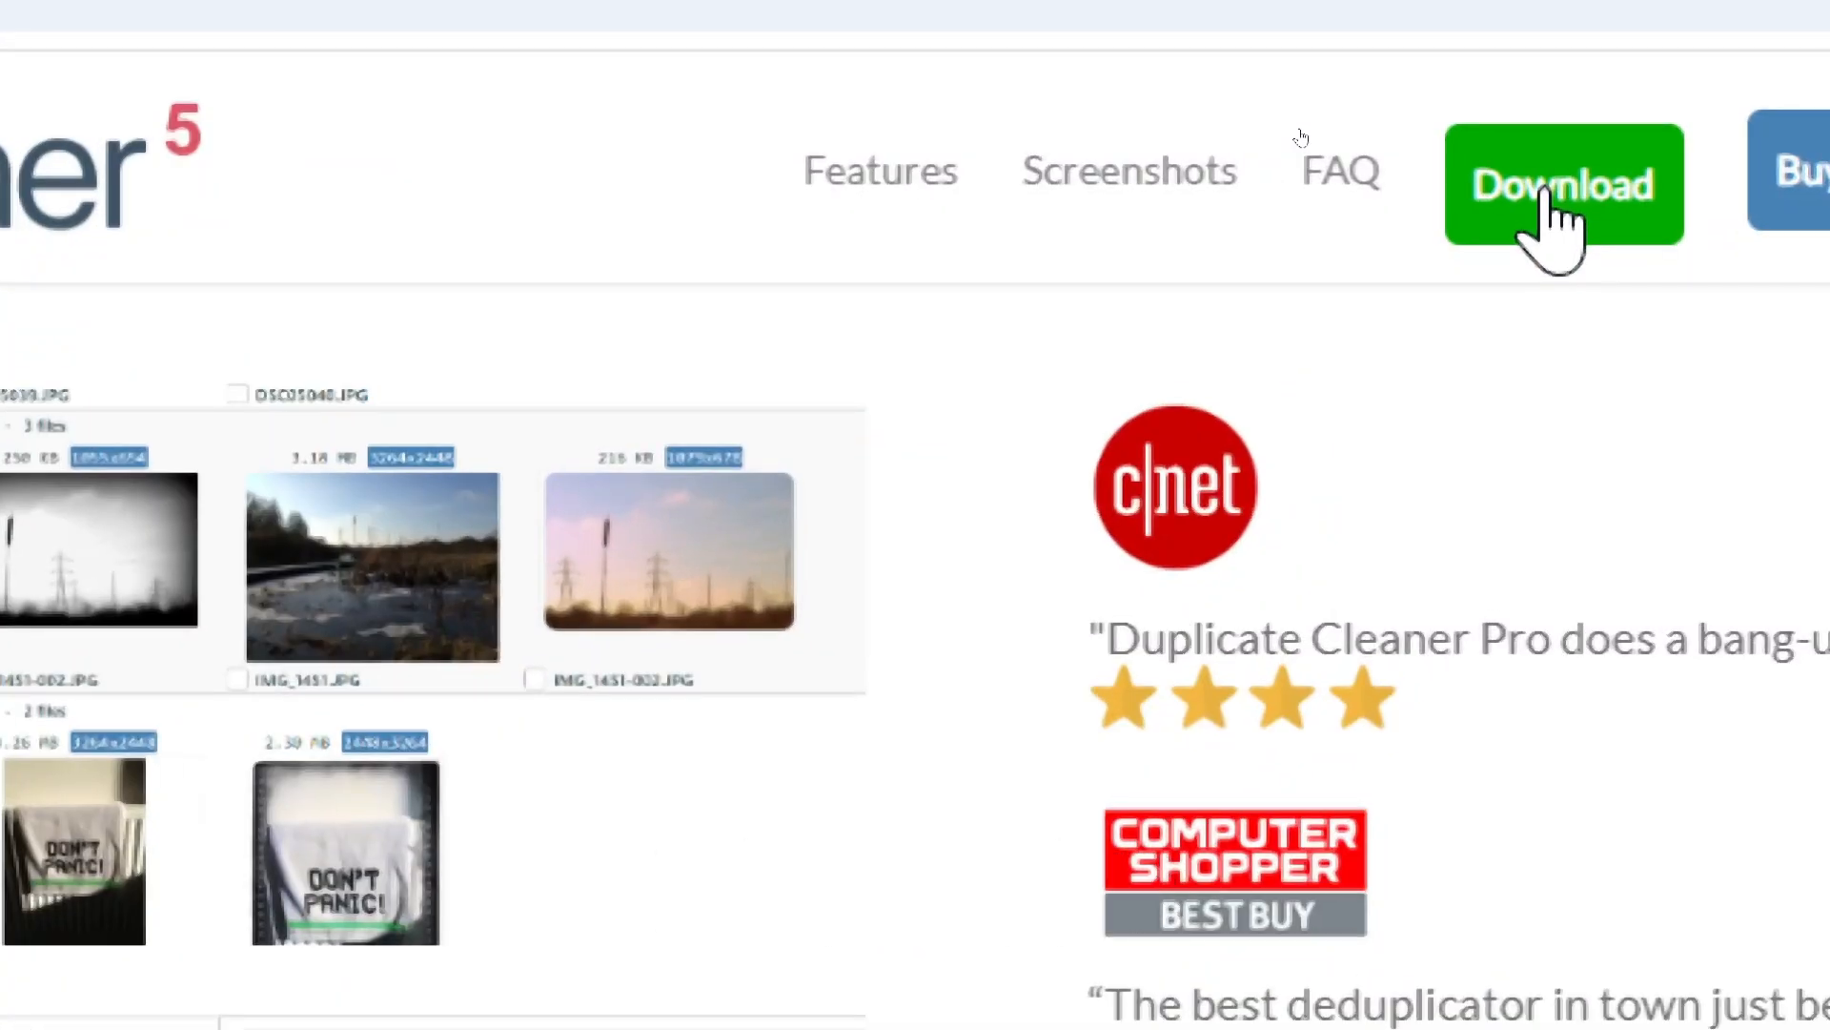
Download the Duplicate Cleaner Pro installer and launch it from Chrome's downloads list.
click(1564, 183)
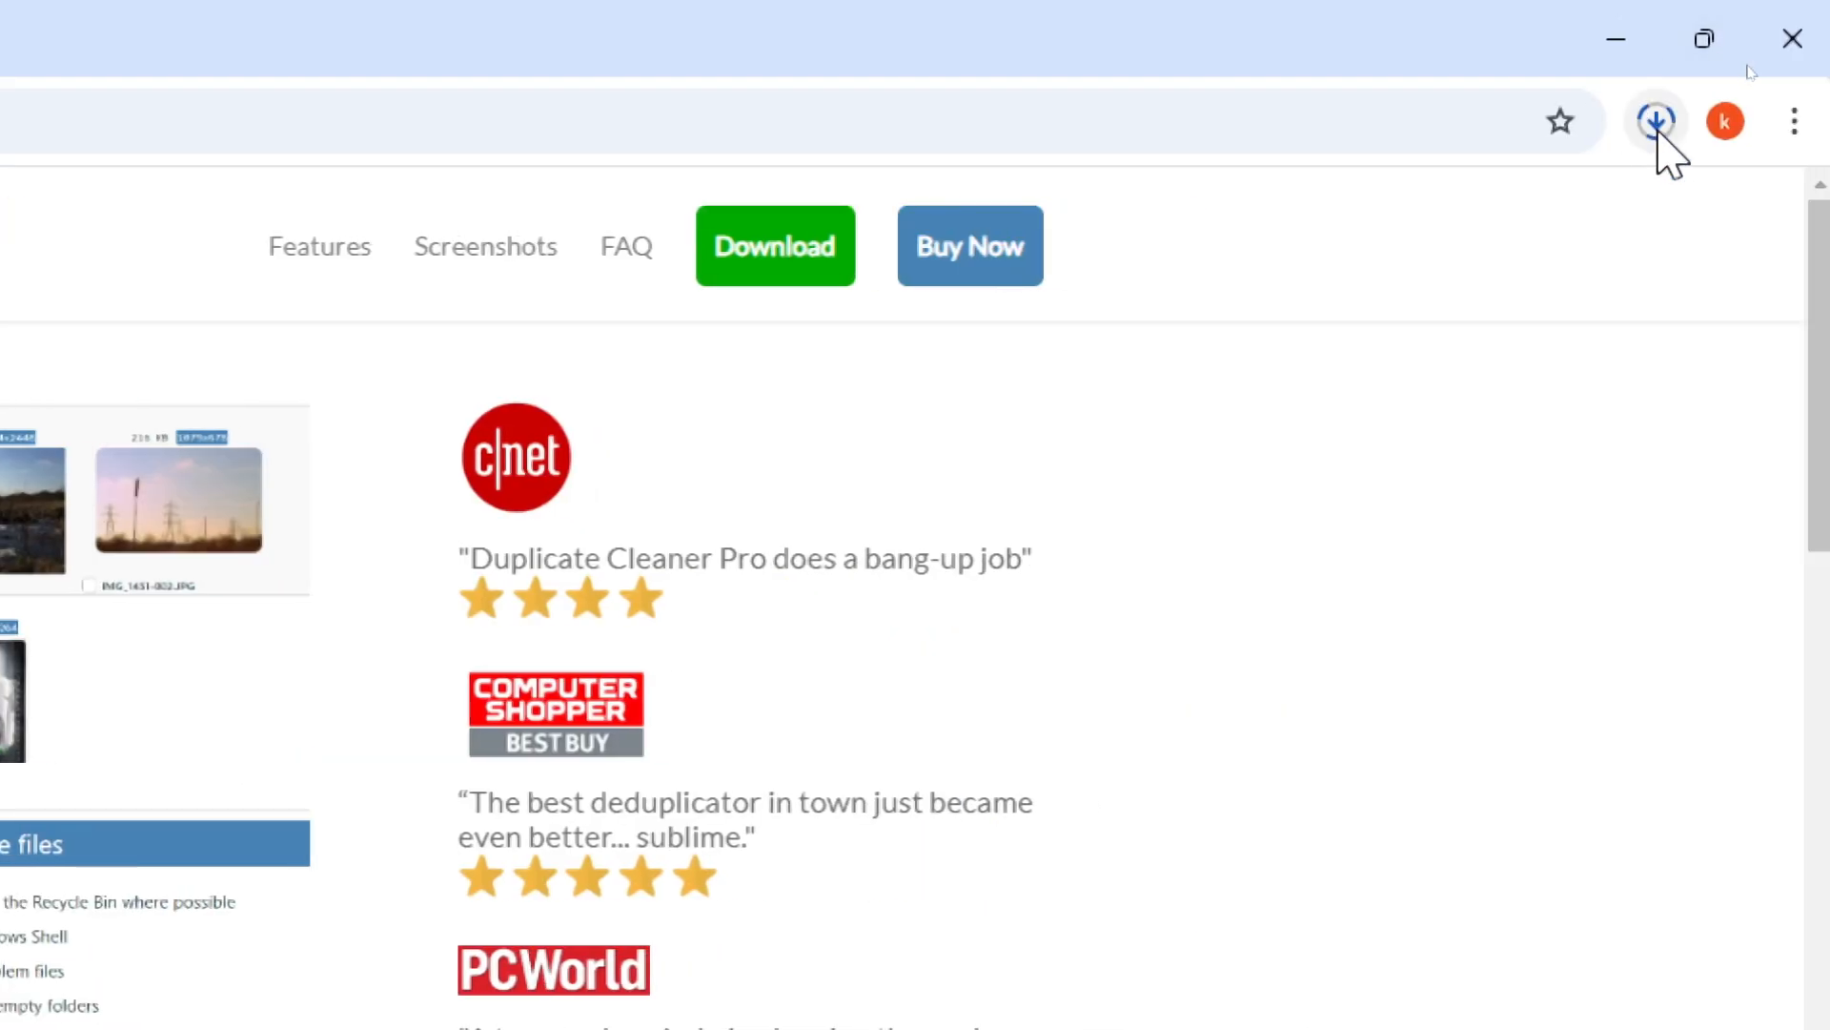
click(1653, 120)
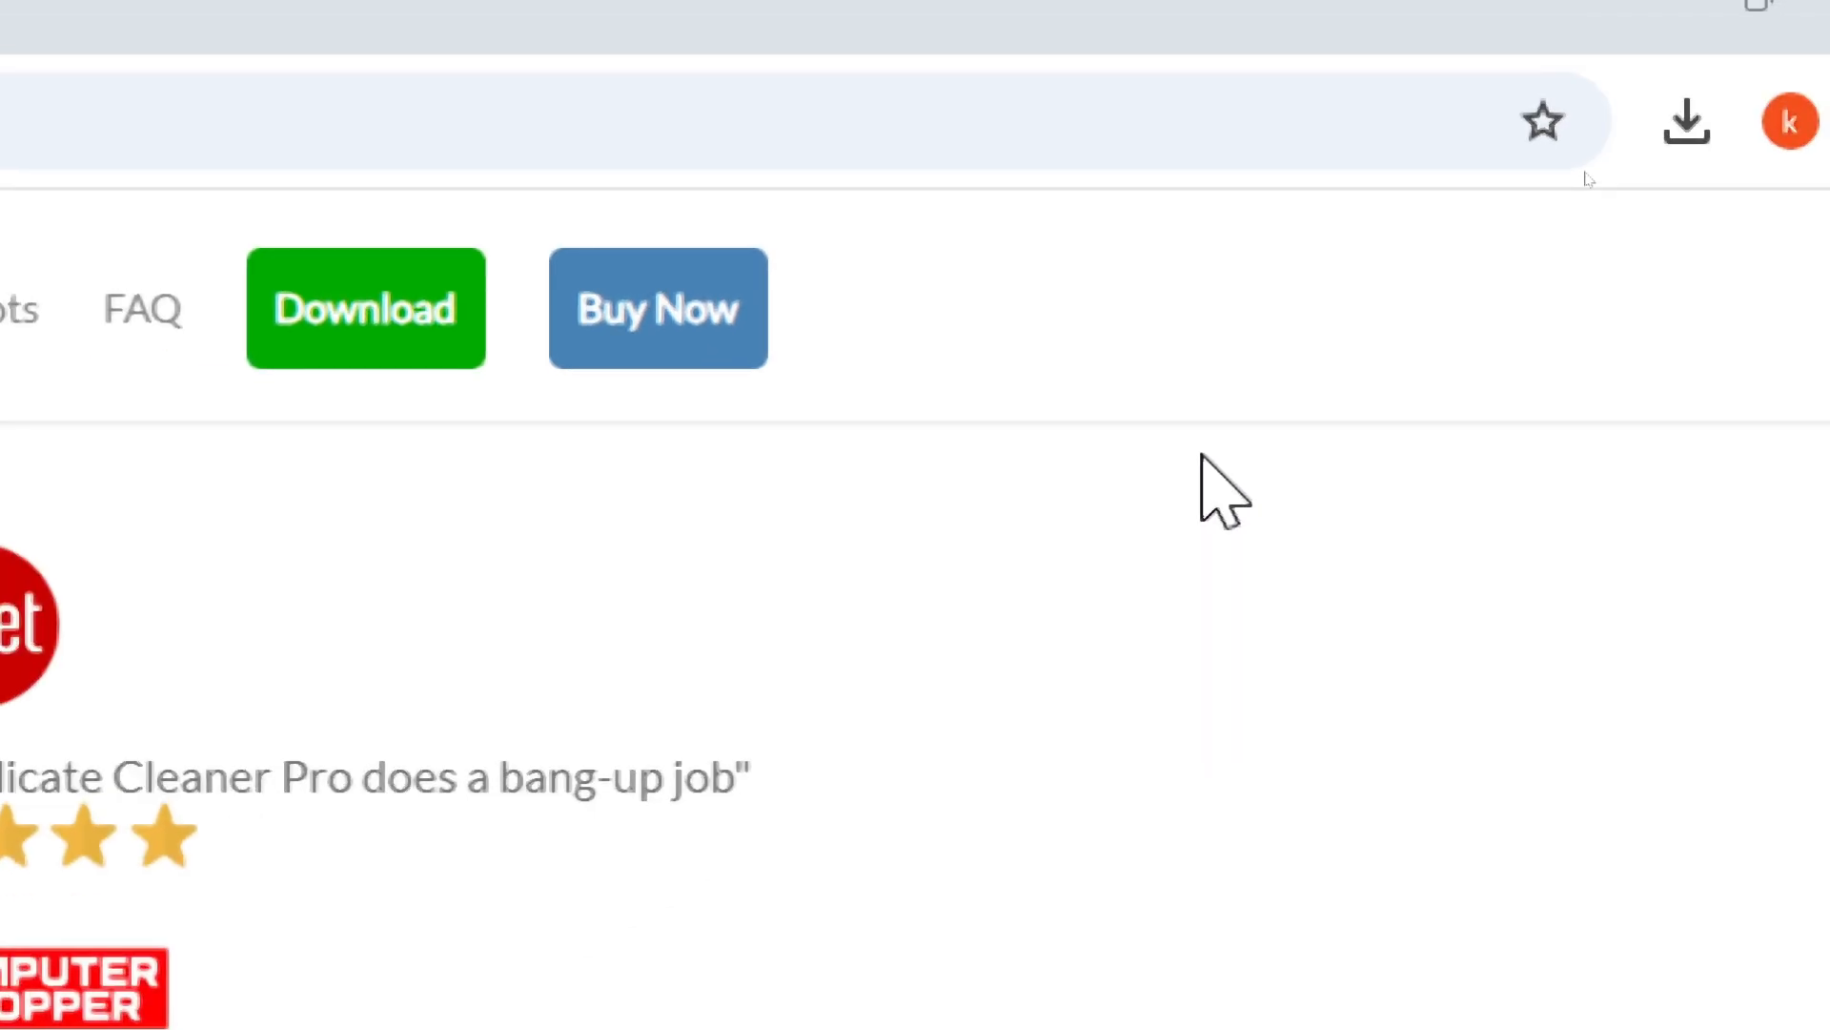
click(366, 308)
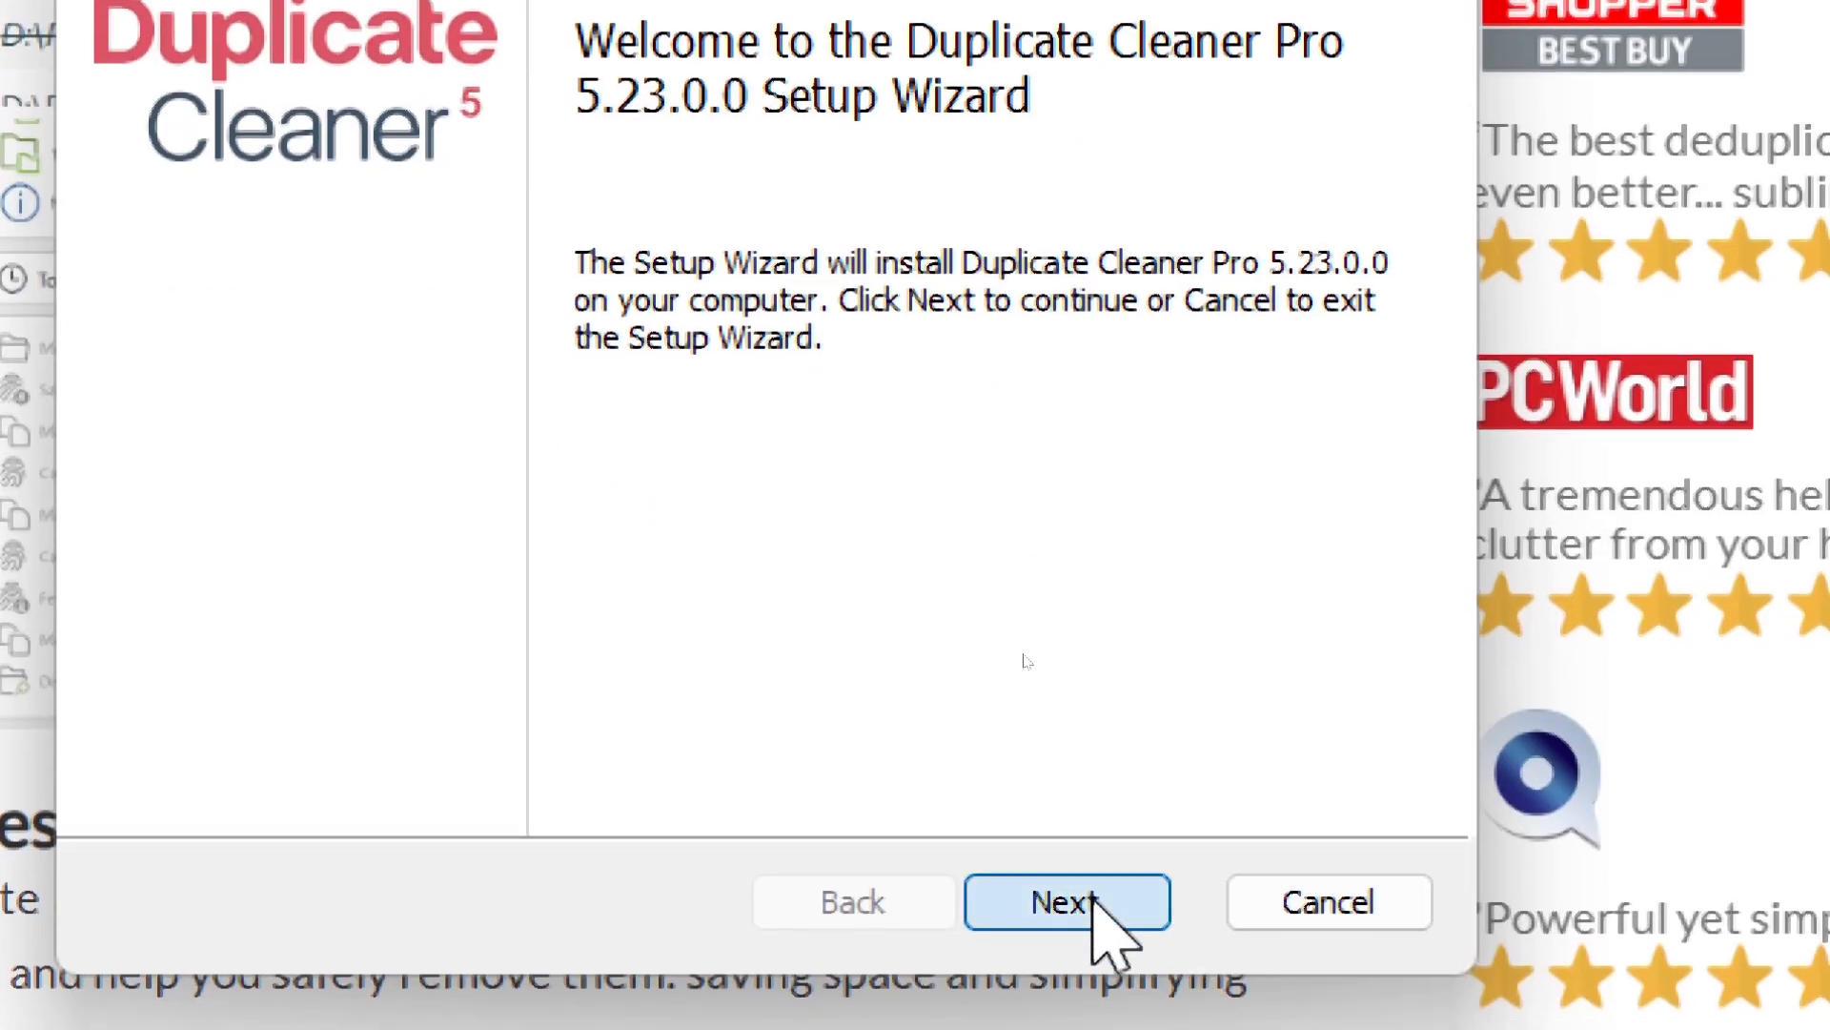
Install Duplicate Cleaner Pro 5.23.0.0 to the default folder, accepting the license and launching at finish.
click(1064, 901)
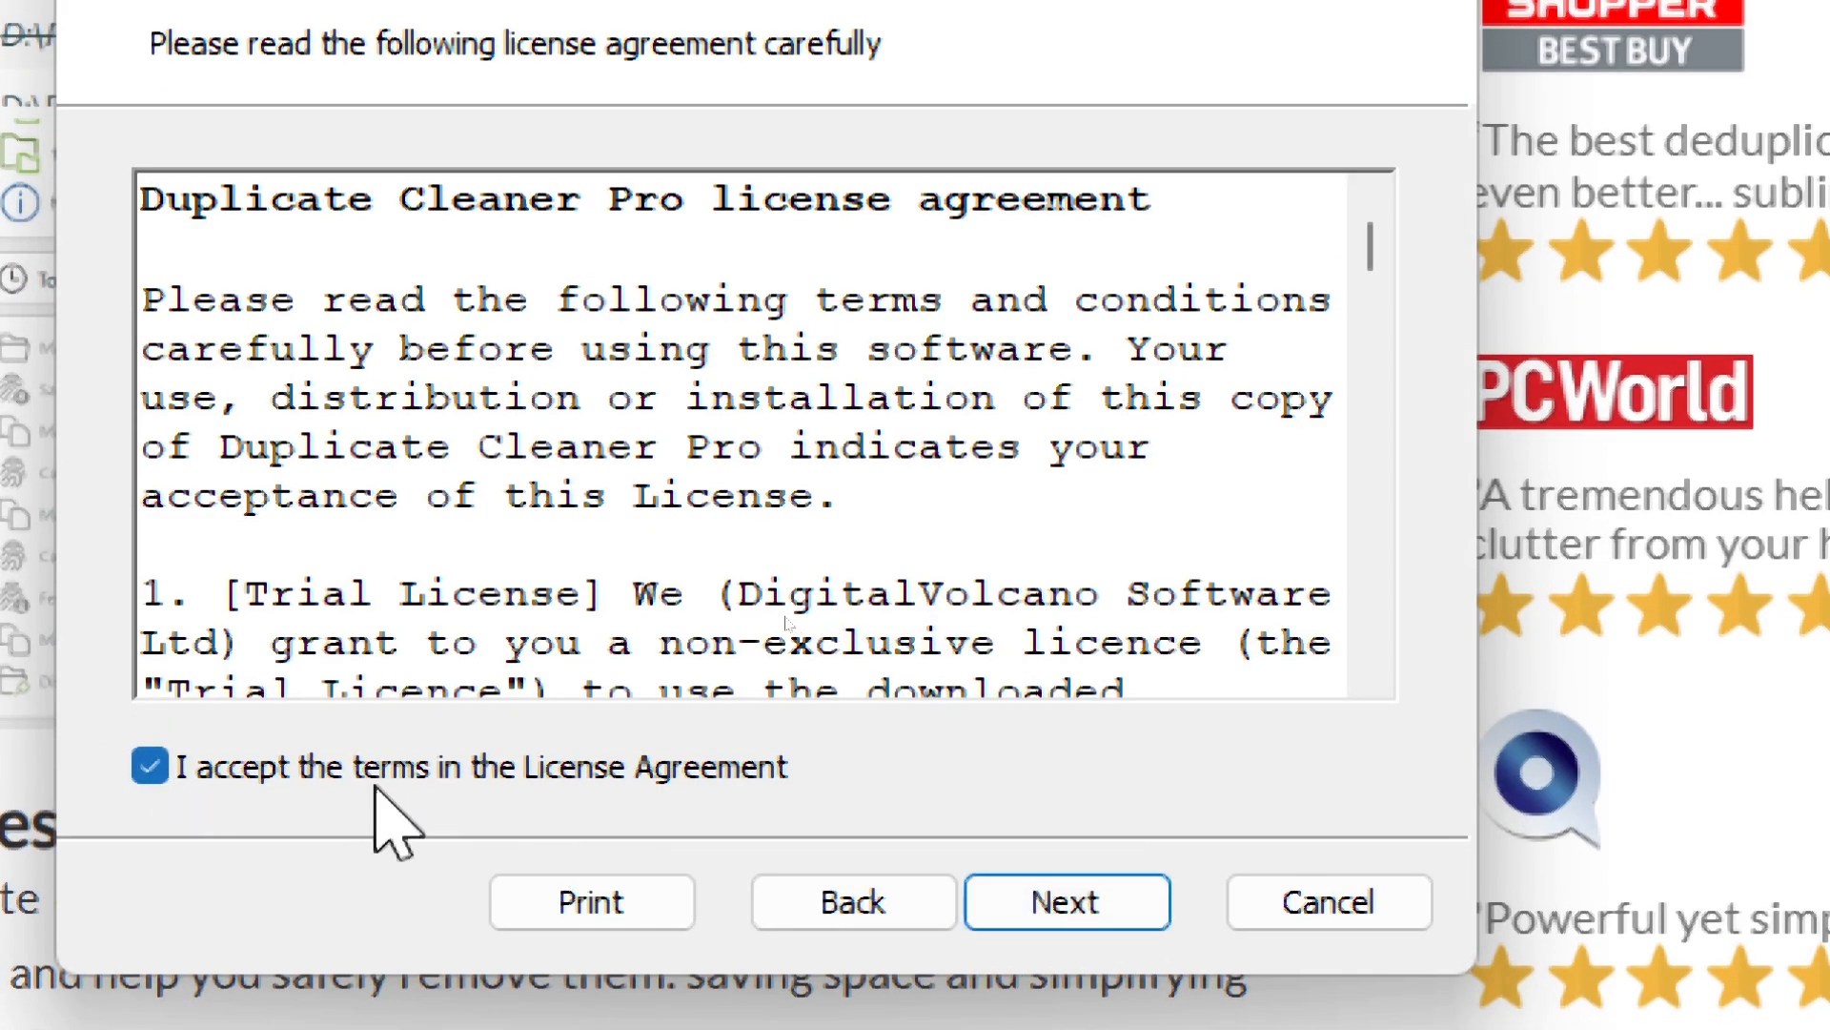
click(1066, 901)
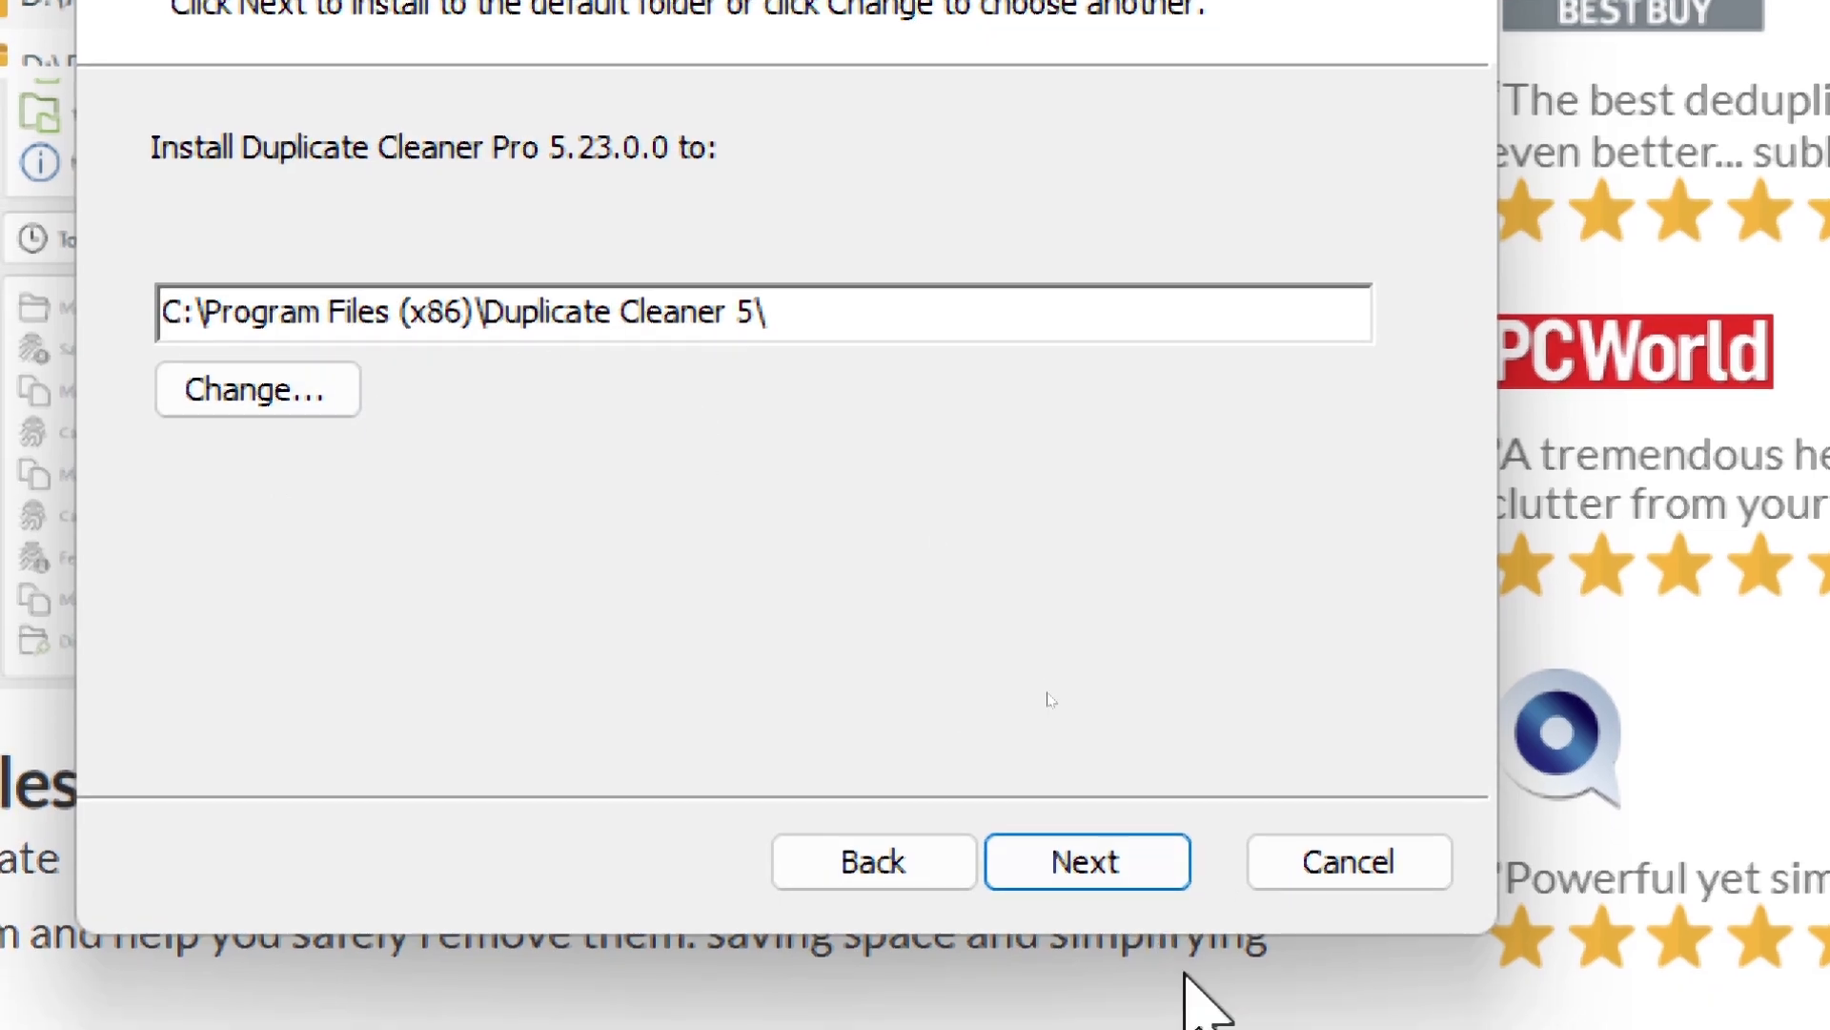
click(1085, 862)
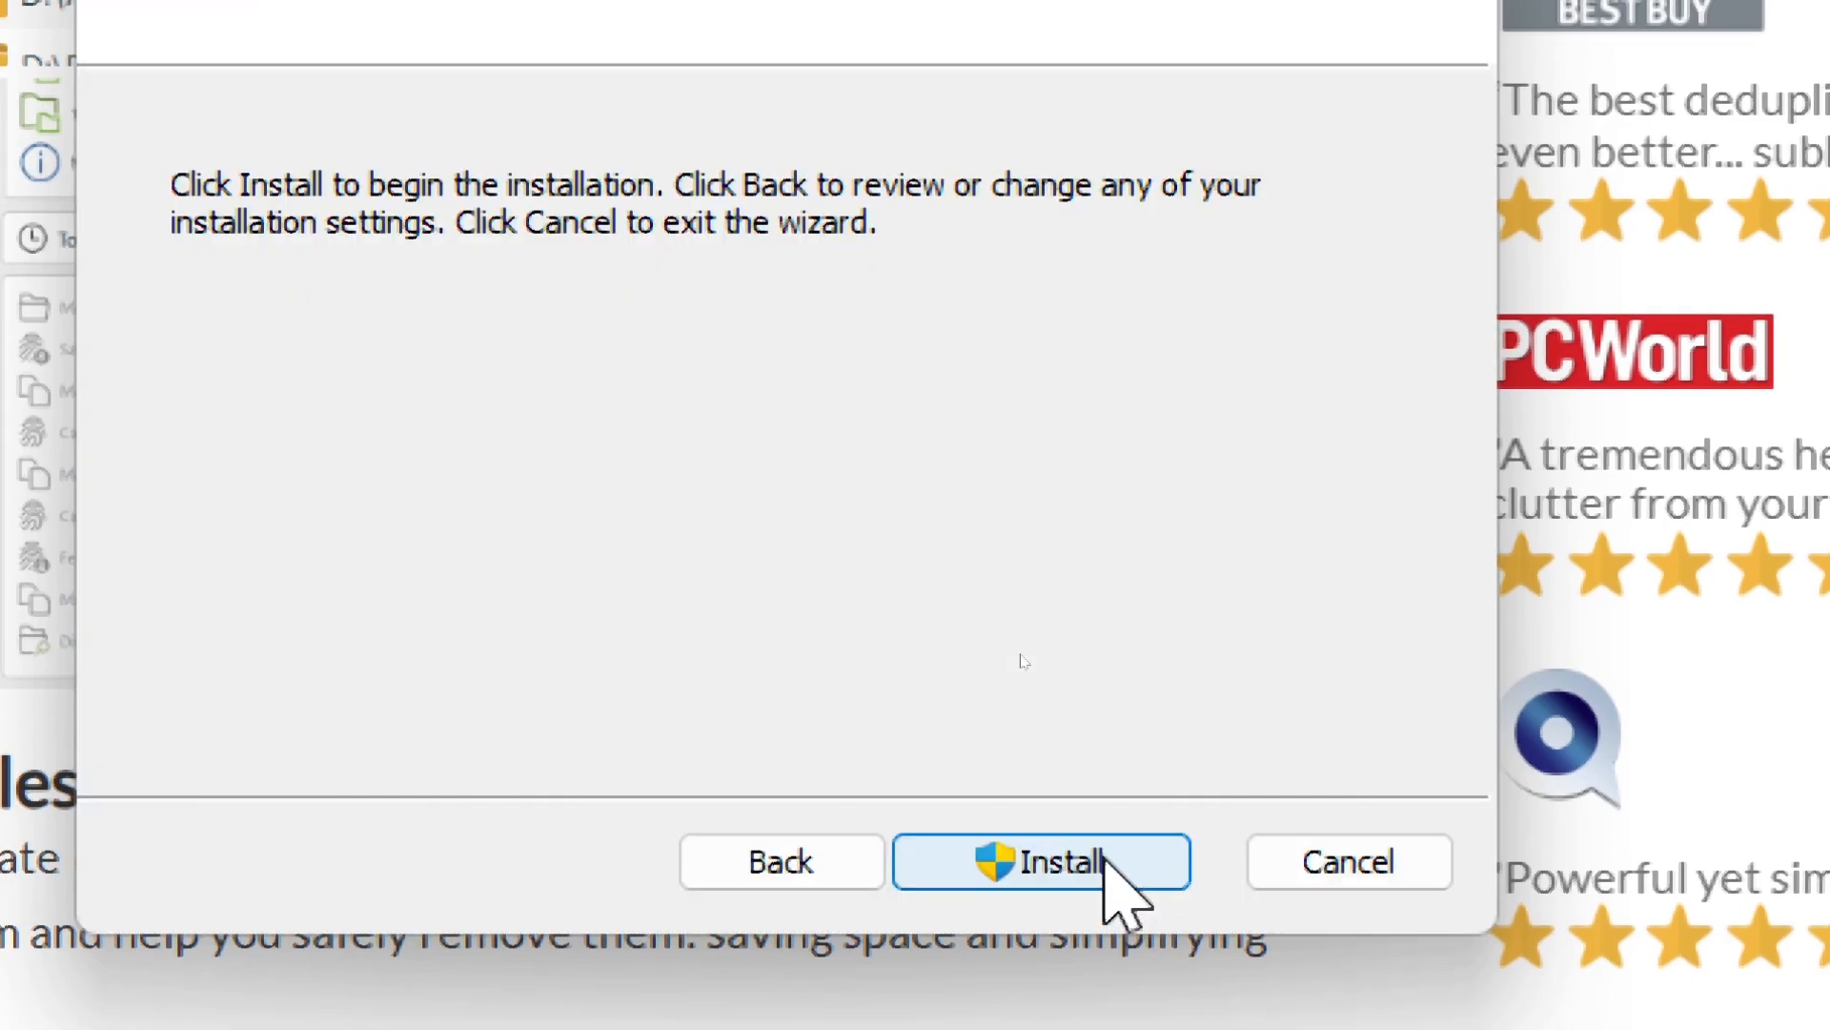
click(1039, 863)
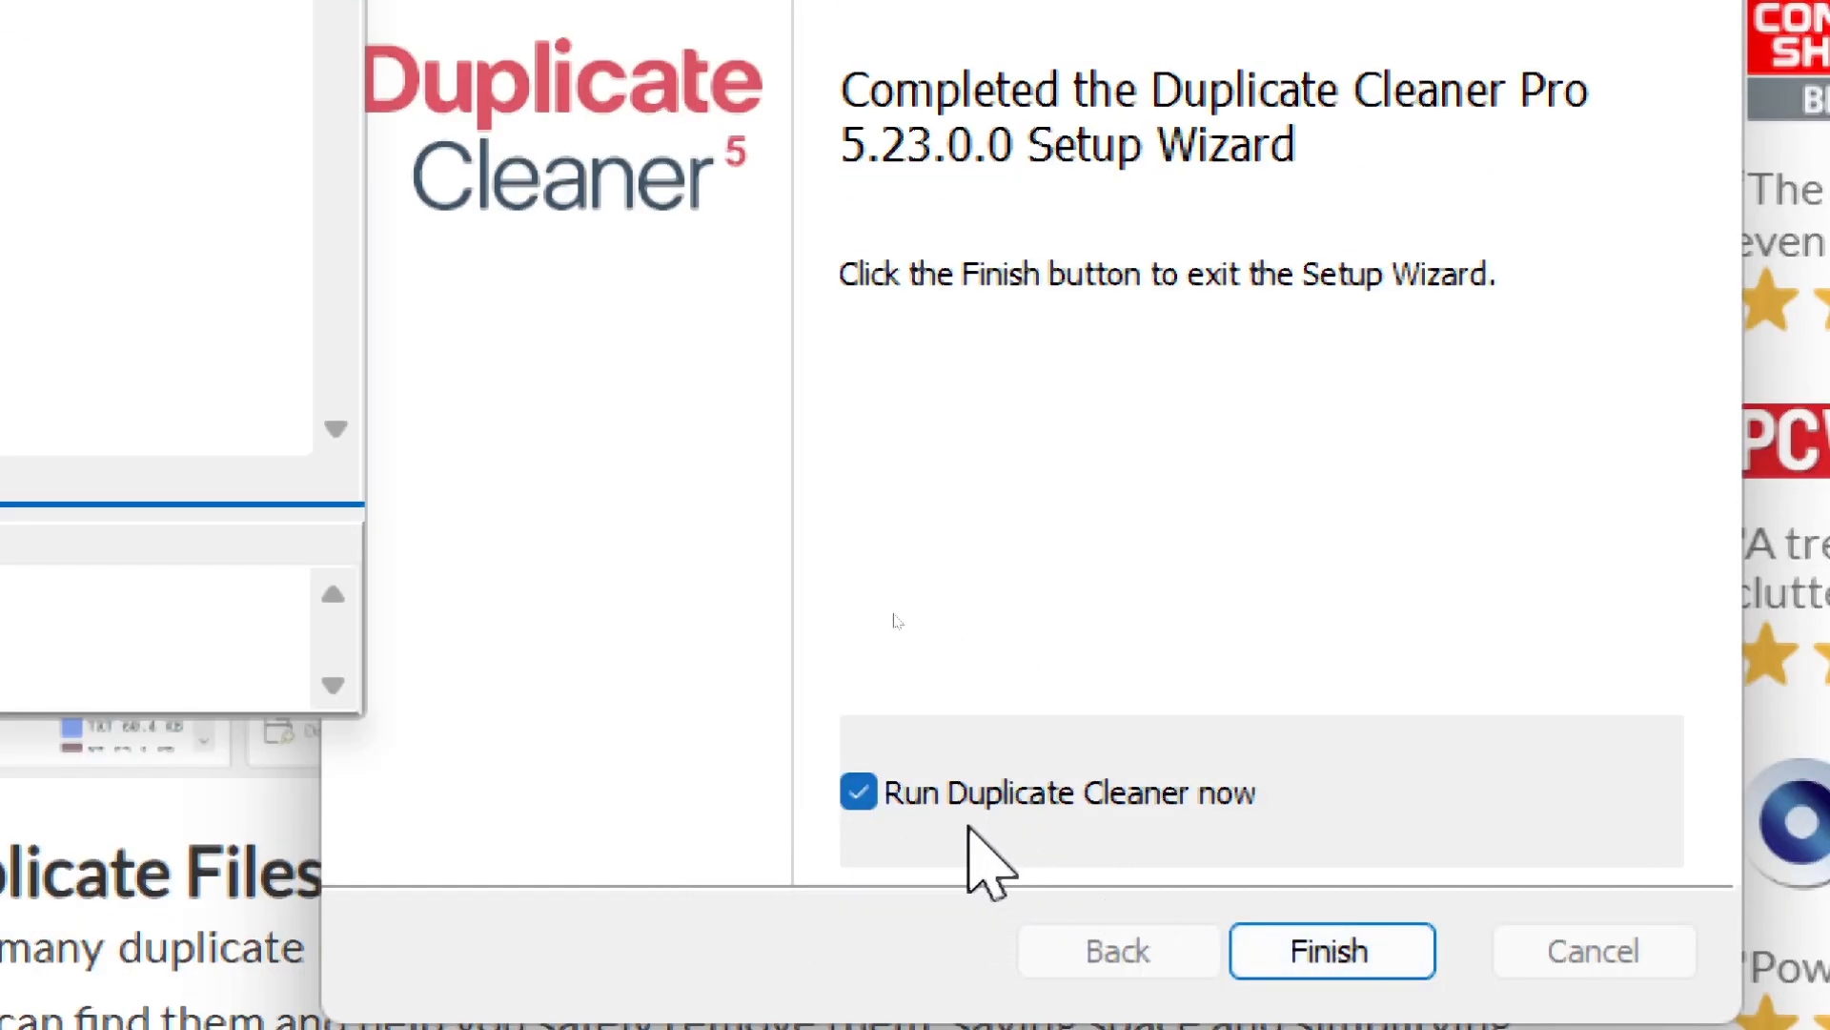
click(1330, 950)
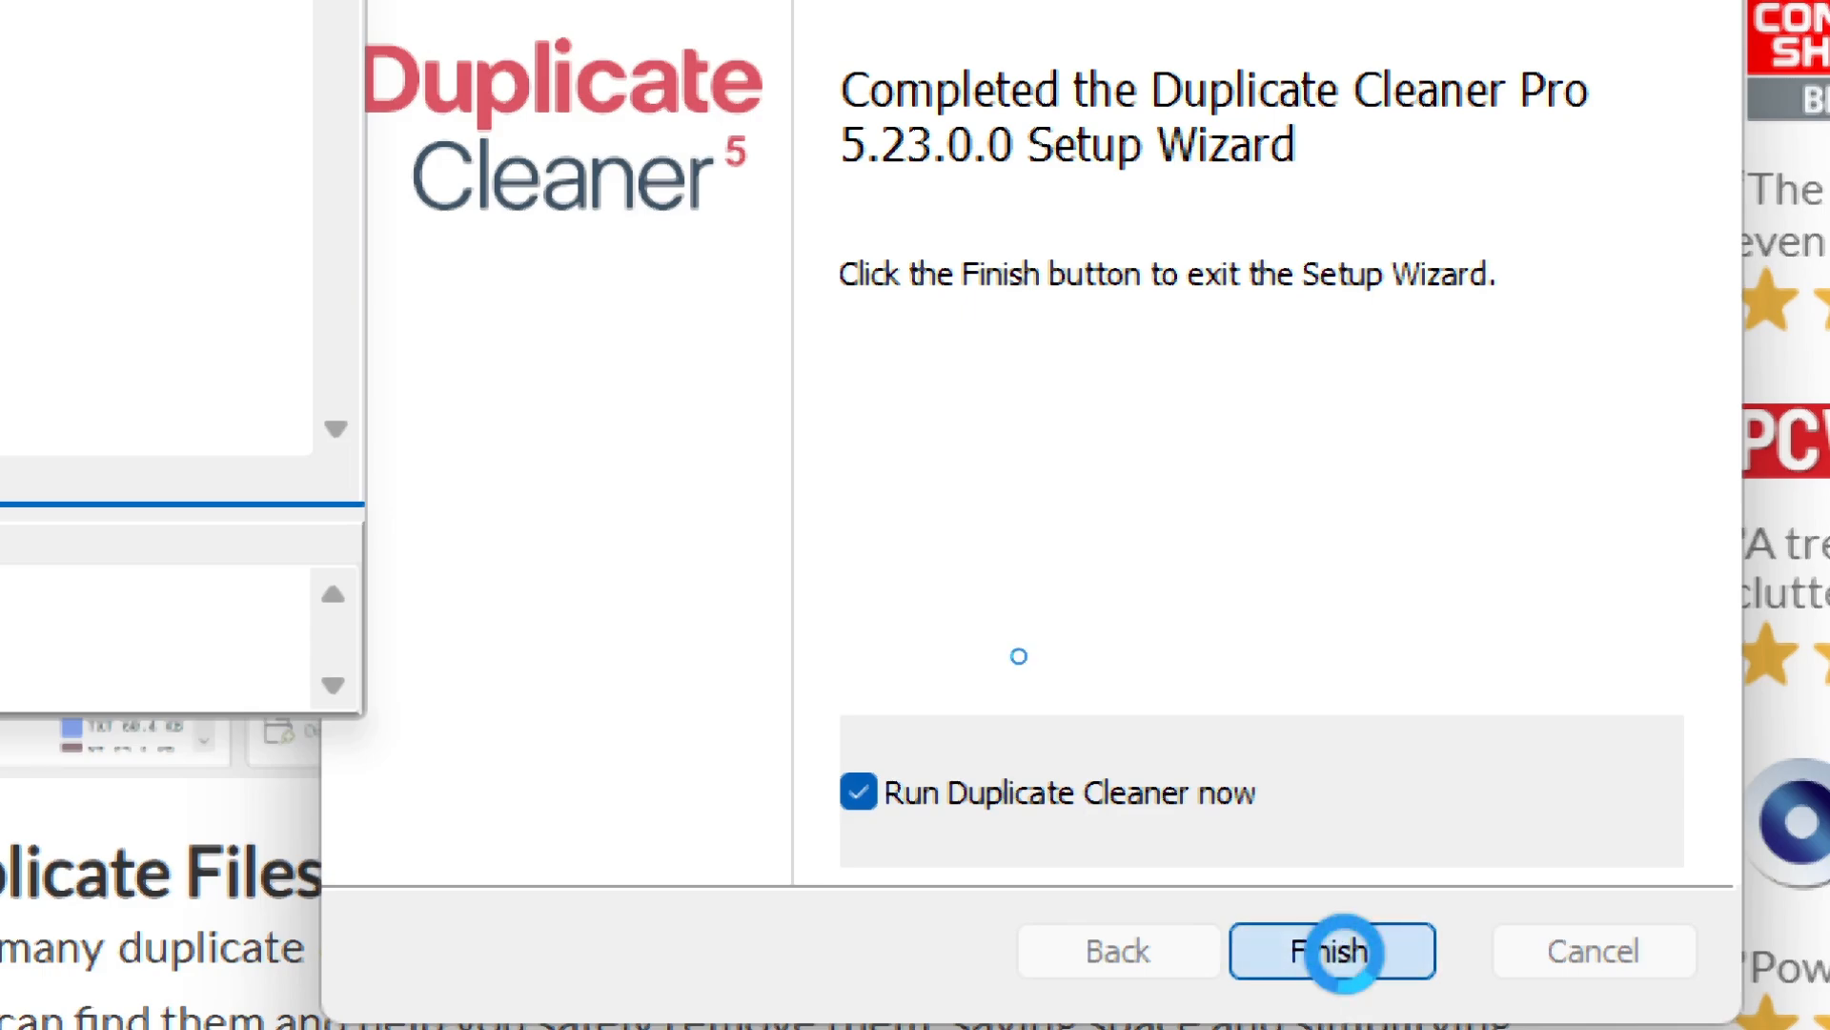
Close Duplicate Cleaner's trial registration notice and backup warning to reach the scan home page.
click(1332, 950)
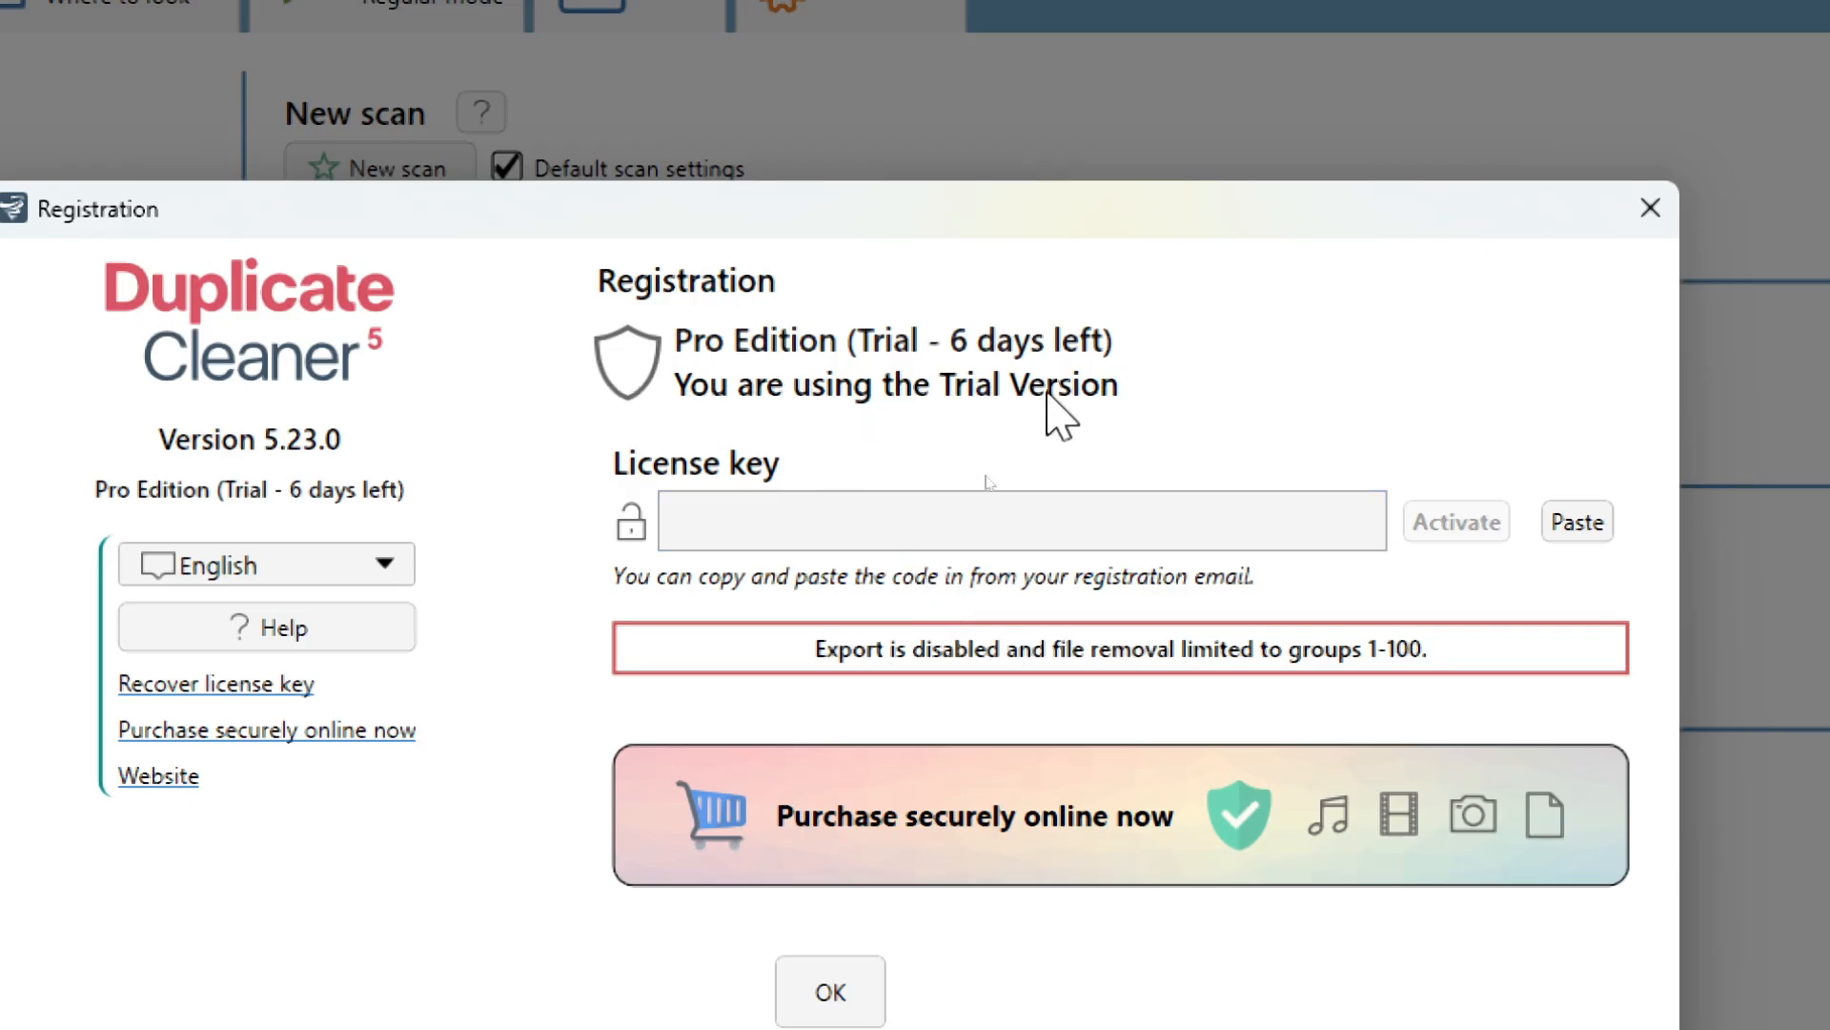
click(829, 992)
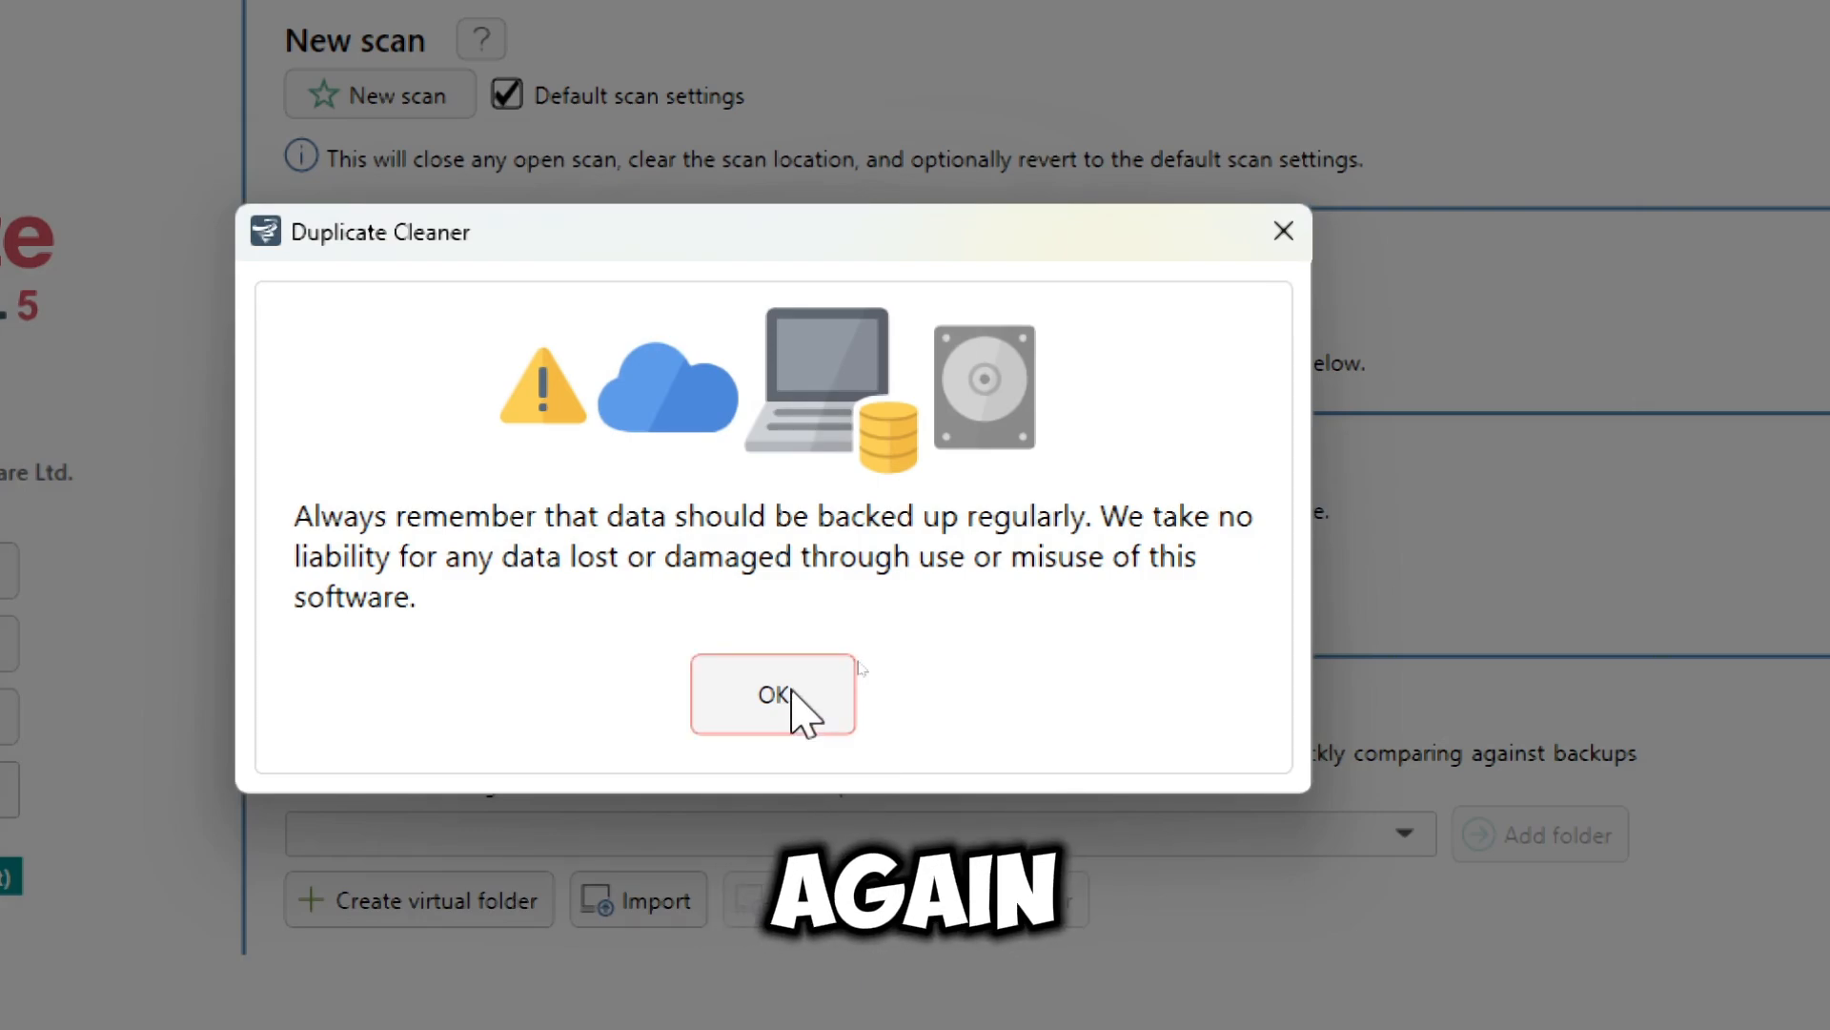
click(771, 693)
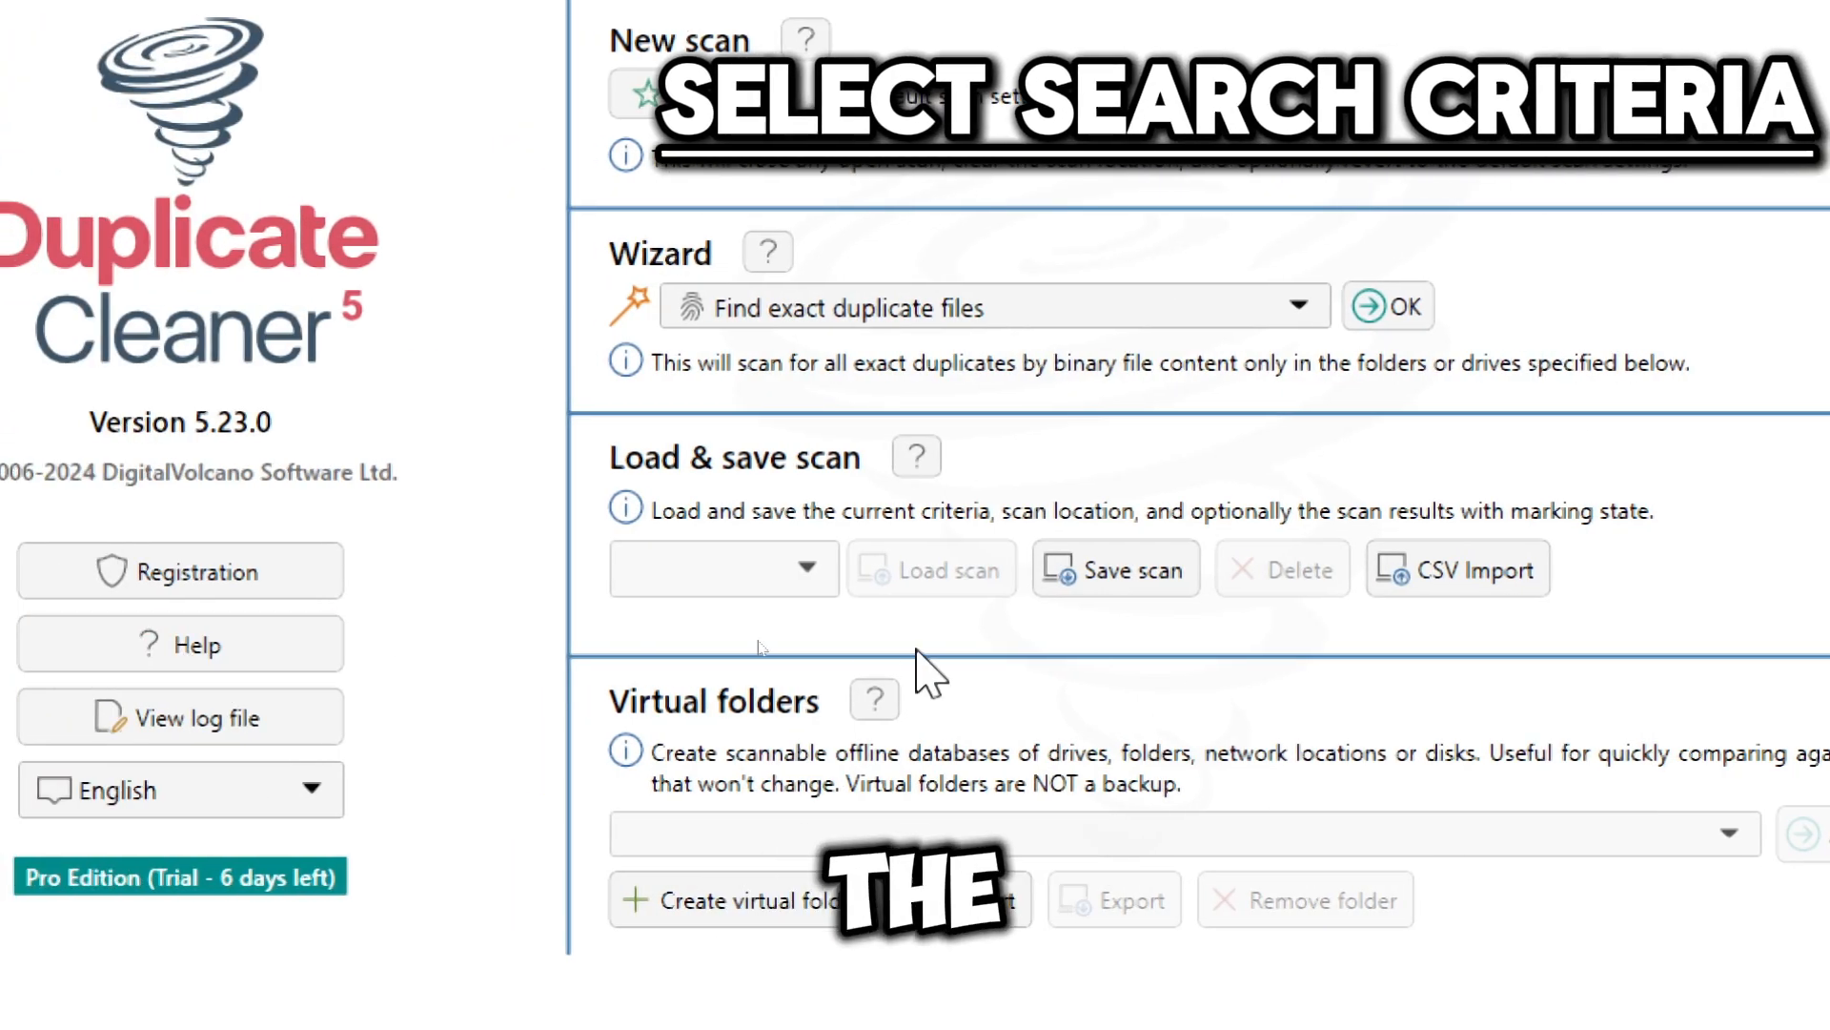
scroll(up, 3)
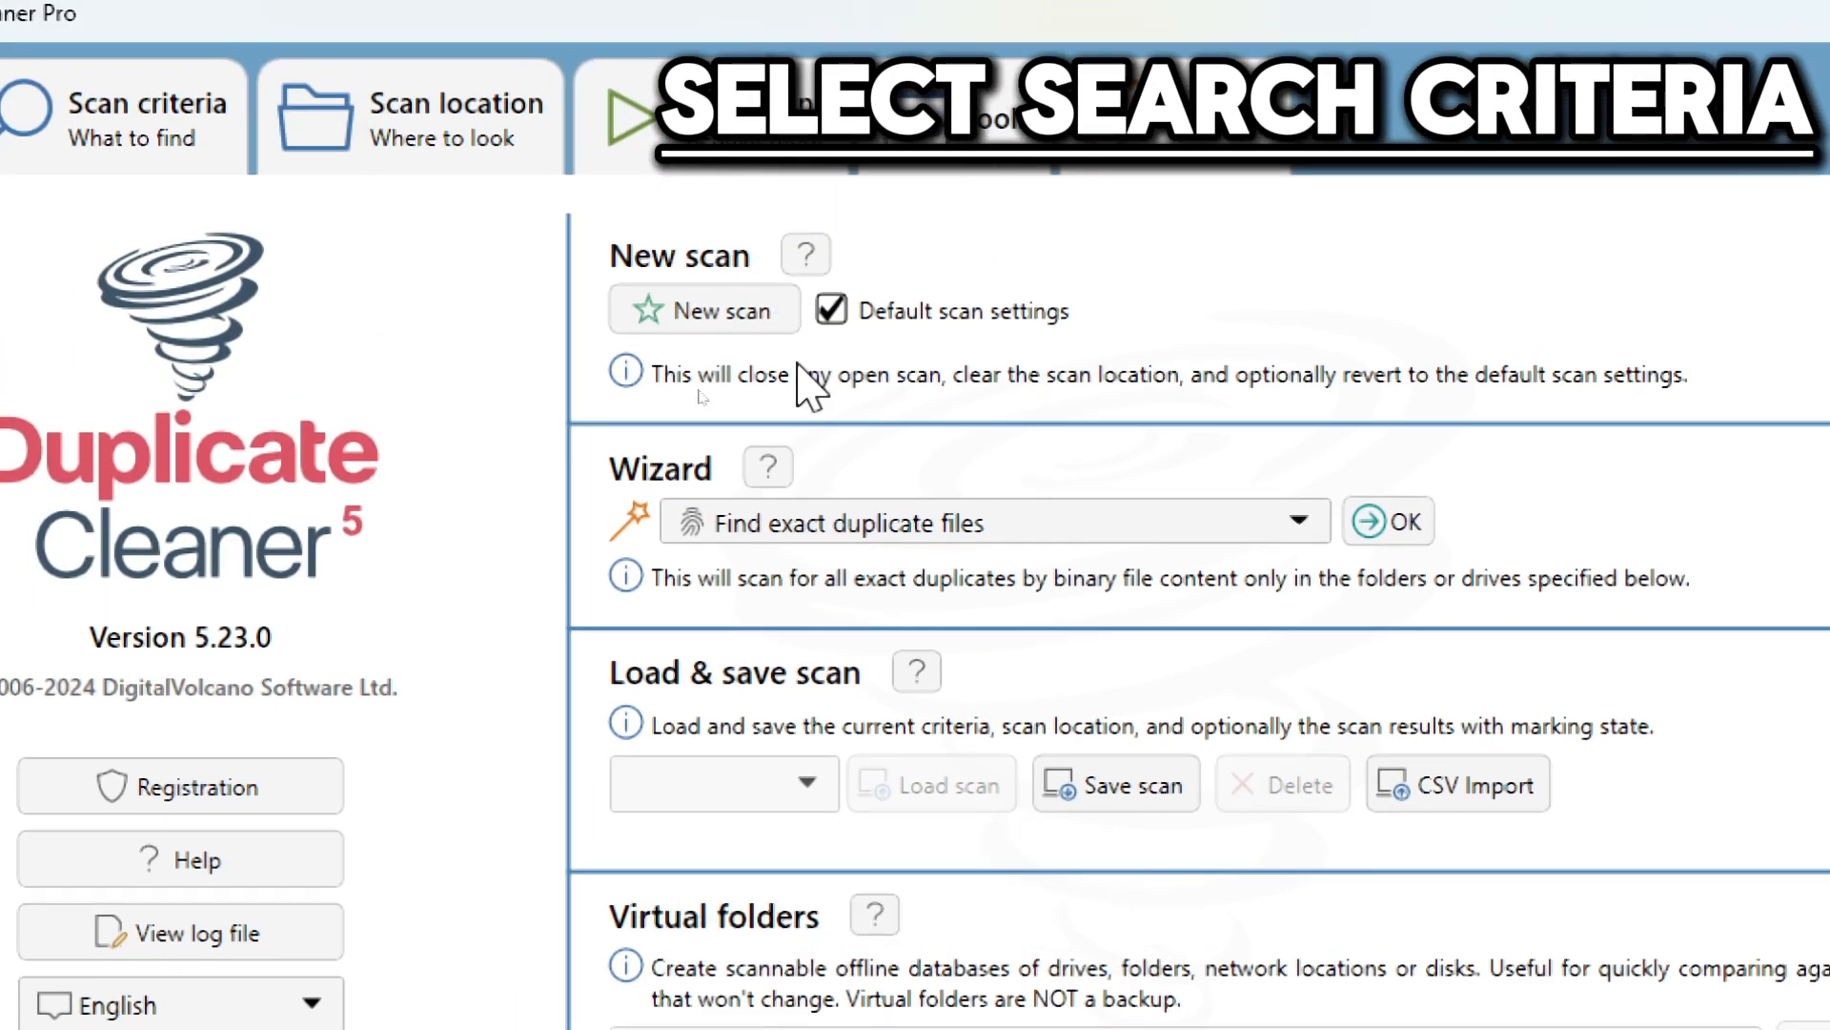
Switch the scan criteria from exact content to similar content matching at 90%.
click(198, 113)
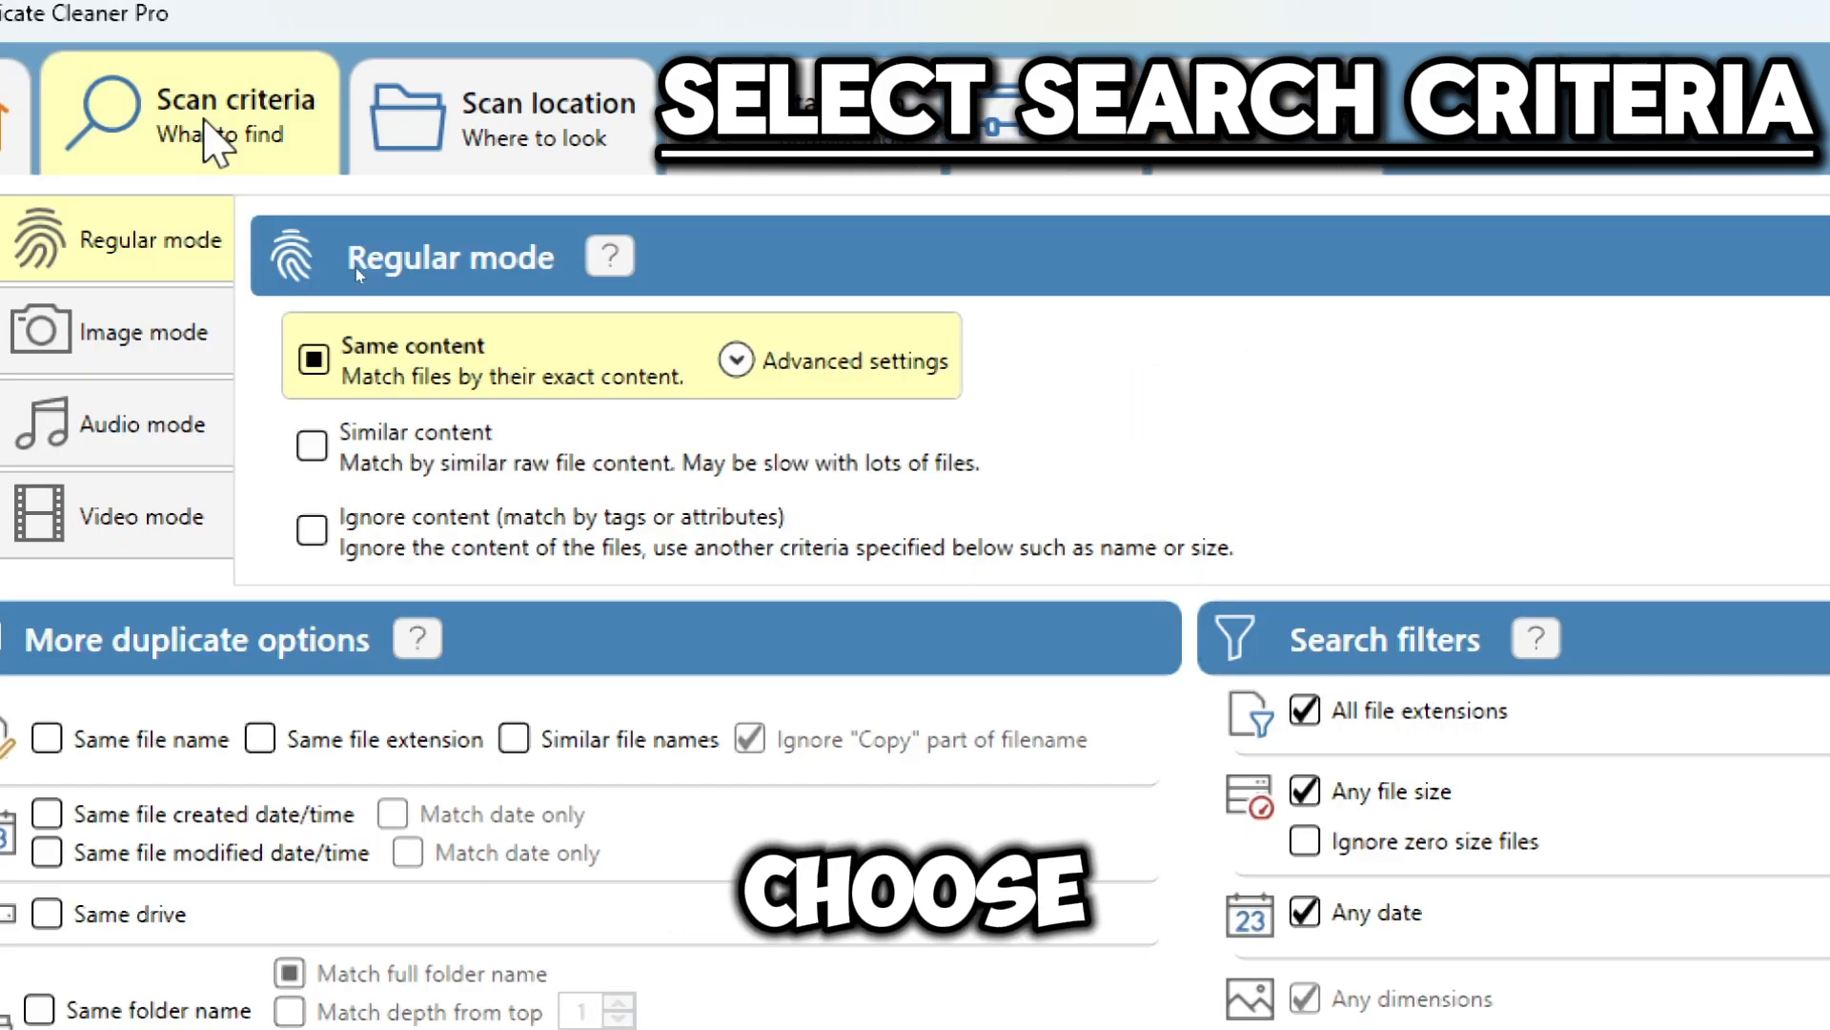
mouse_move(333, 490)
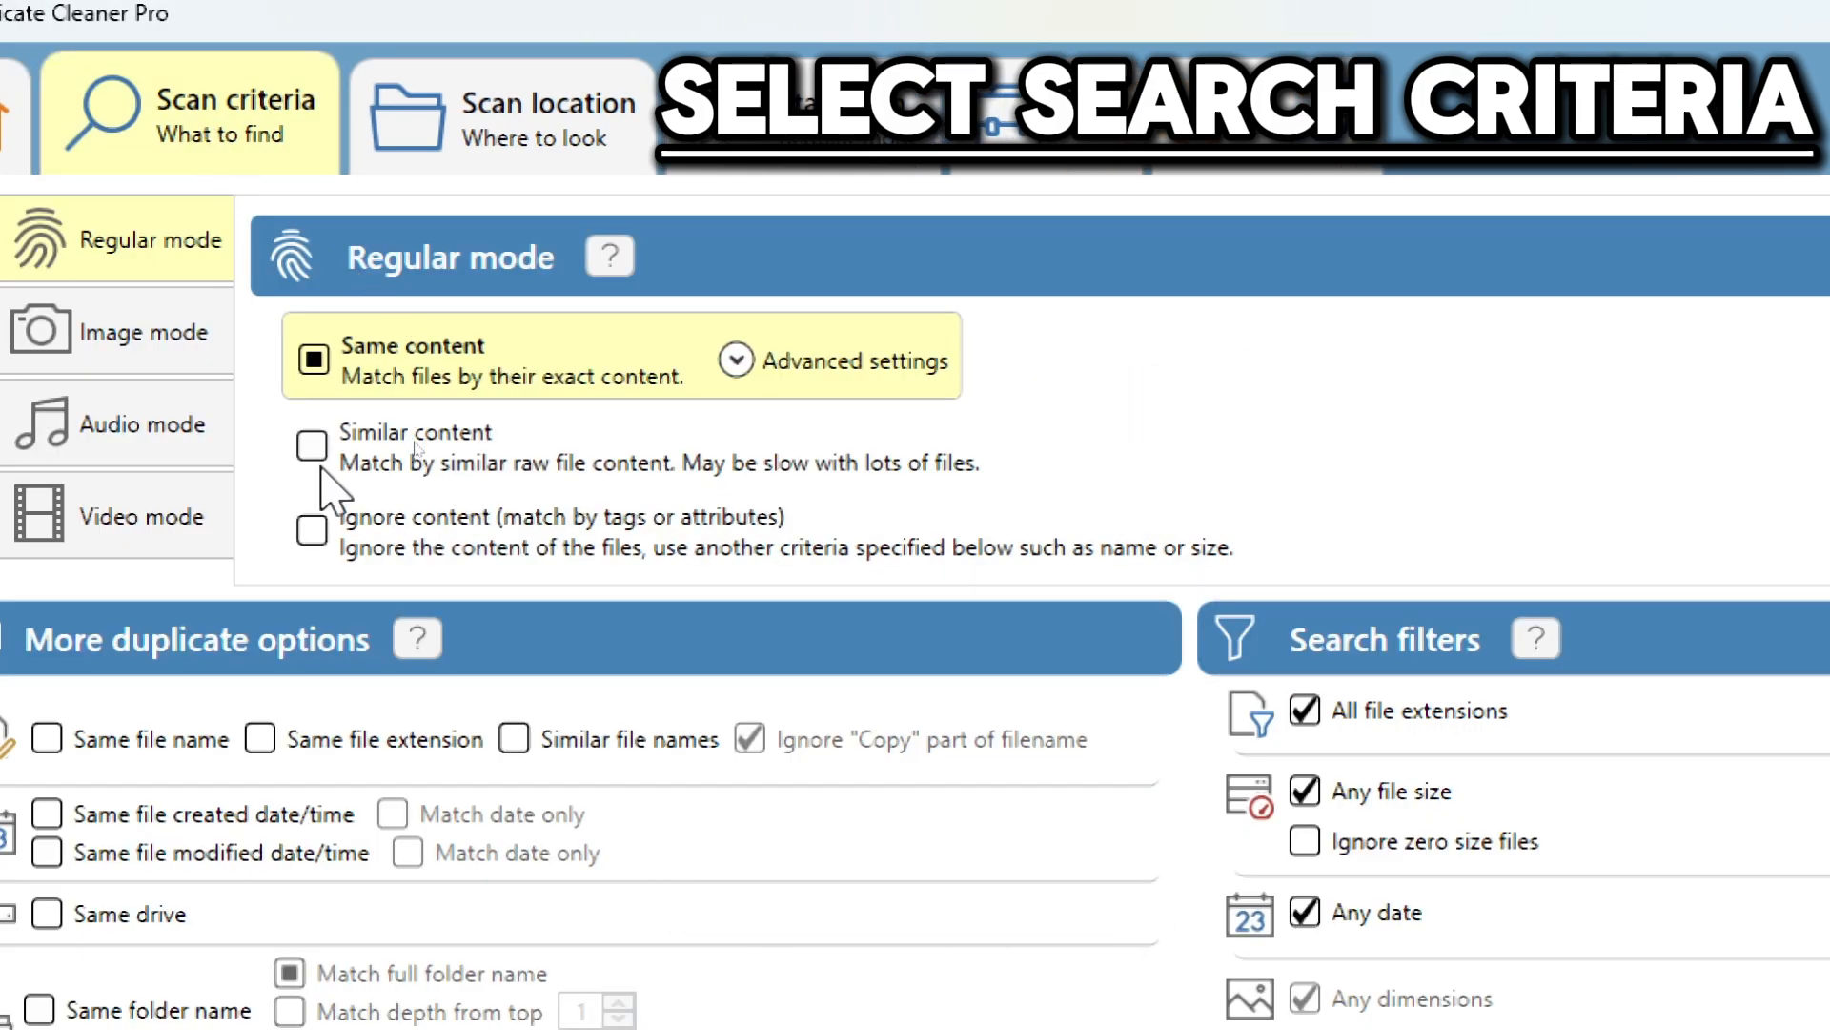
click(313, 445)
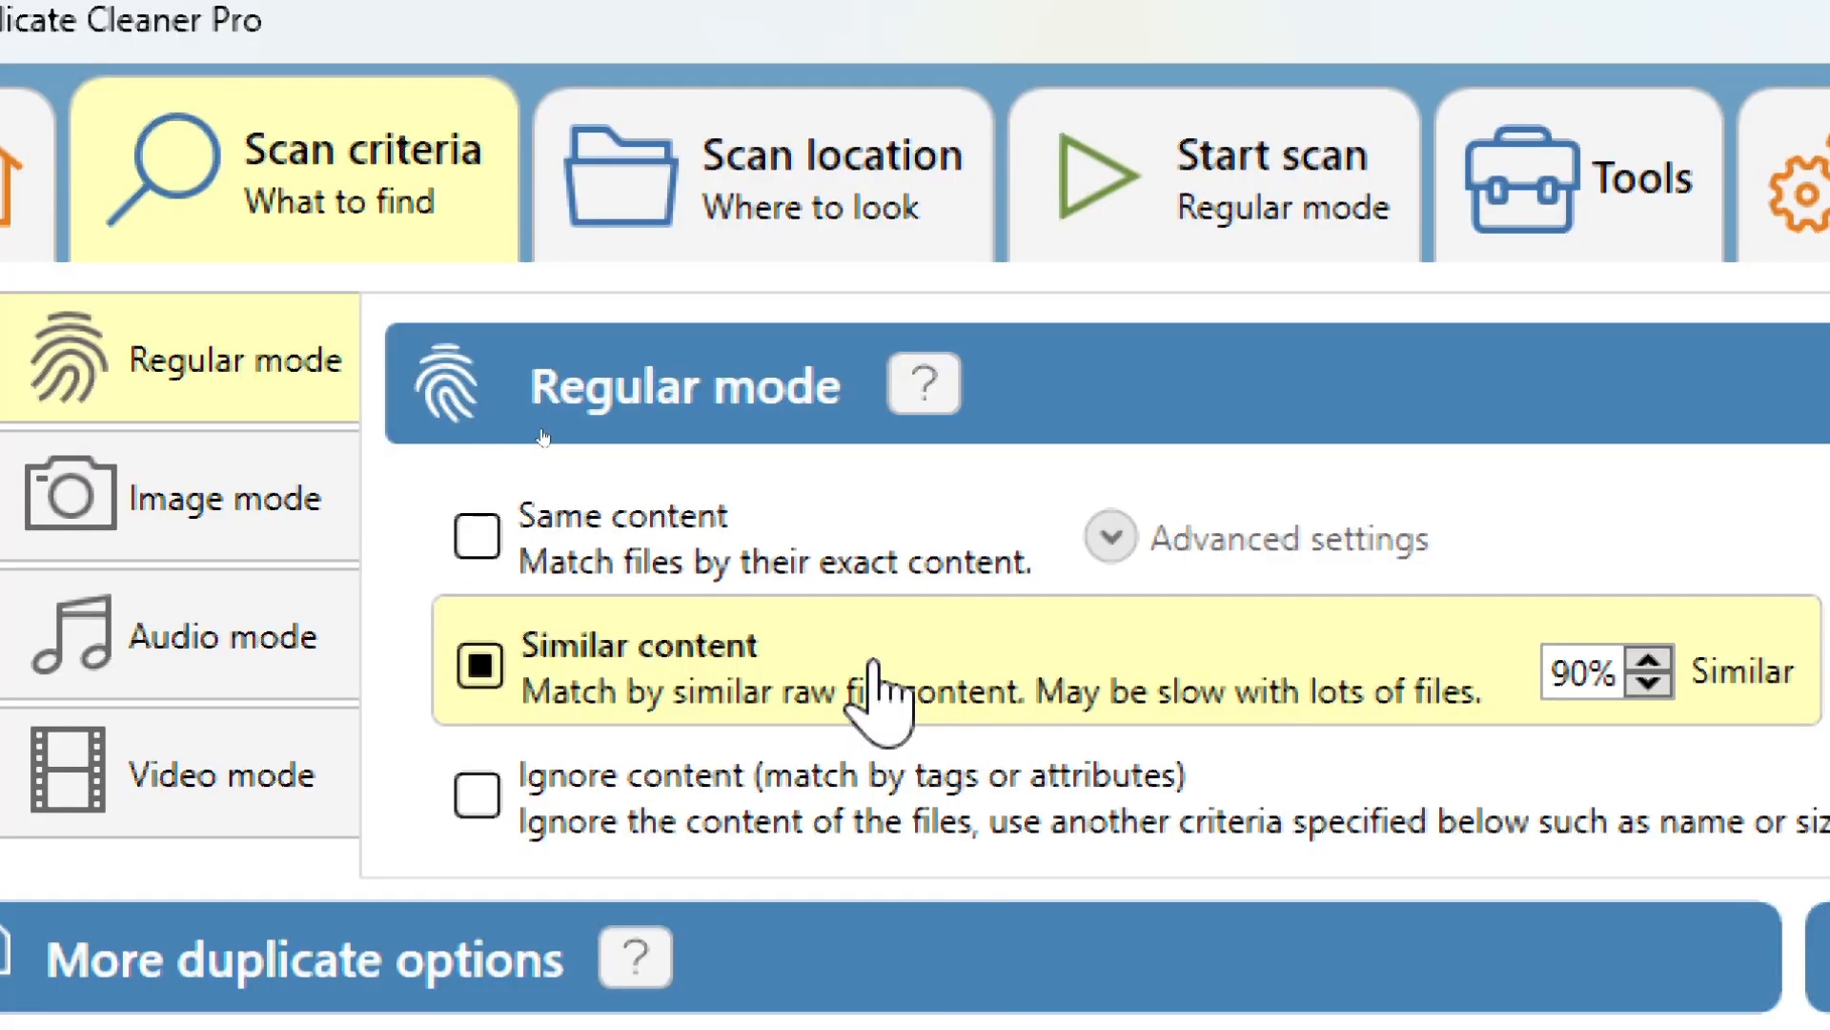
click(828, 176)
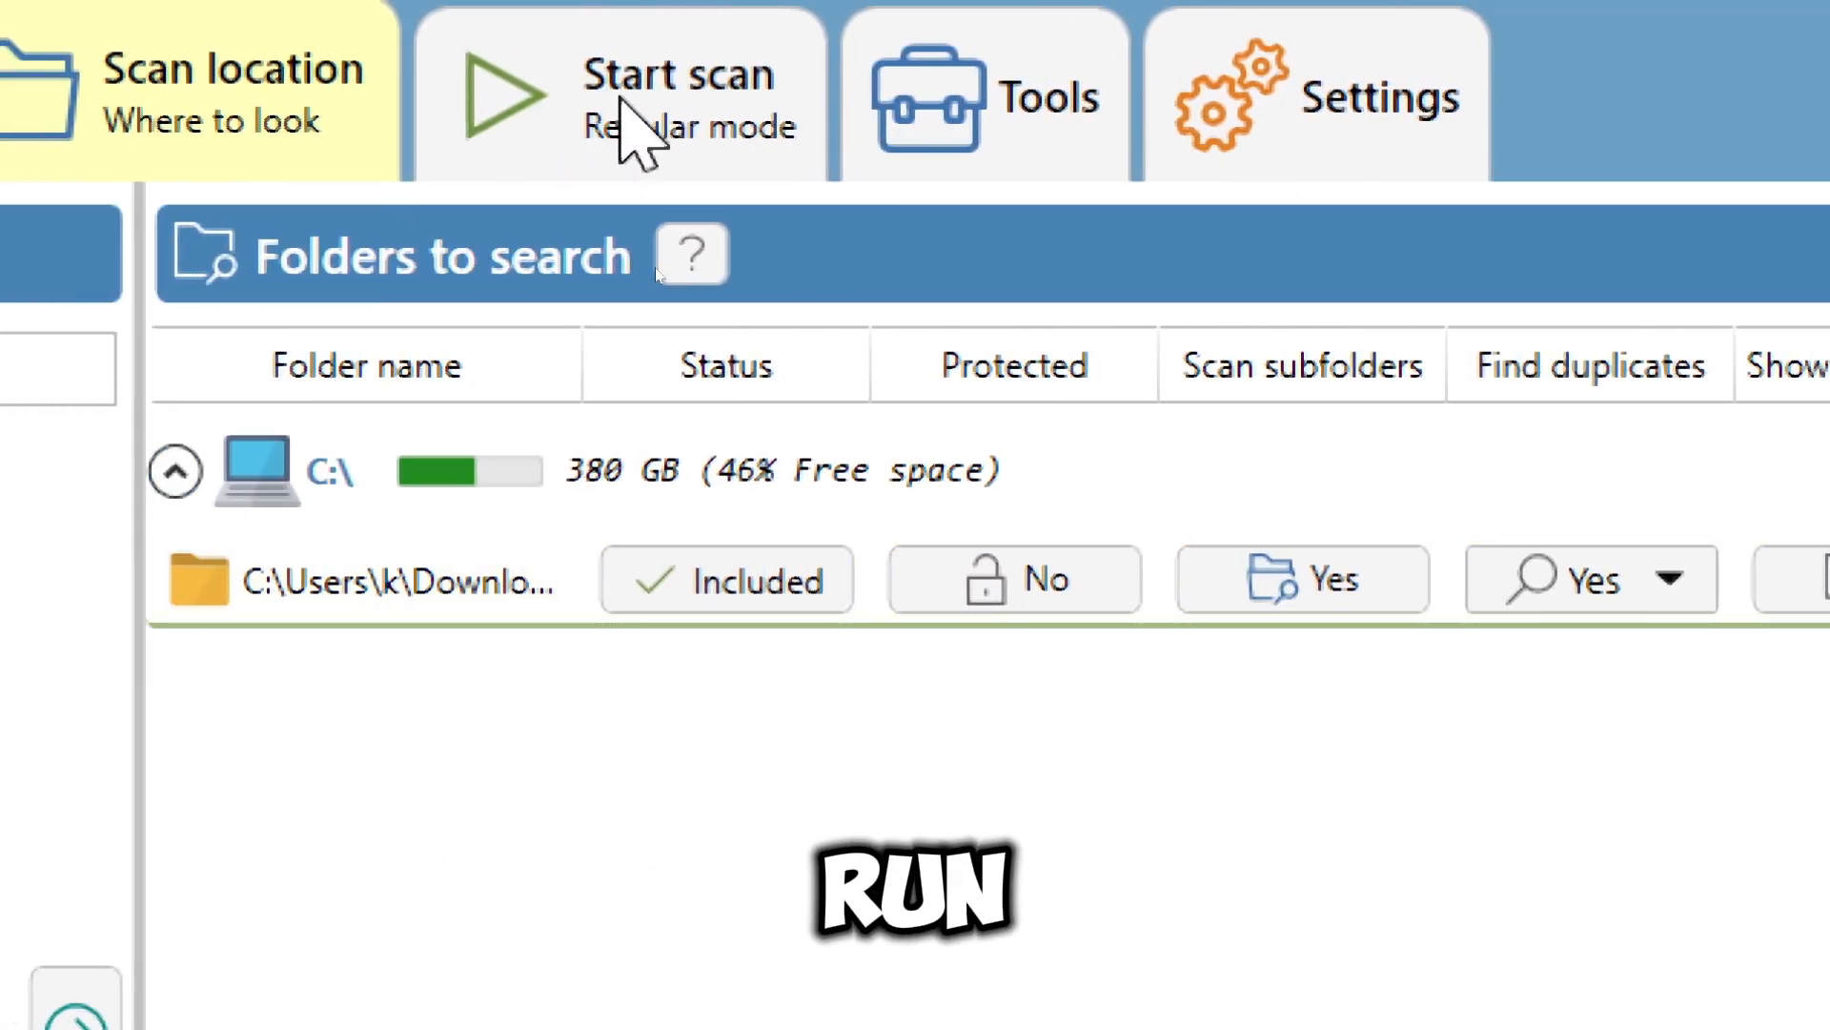
Run the duplicate scan, finding 437 groups and 918 duplicate files totalling 2.60 GB.
click(619, 94)
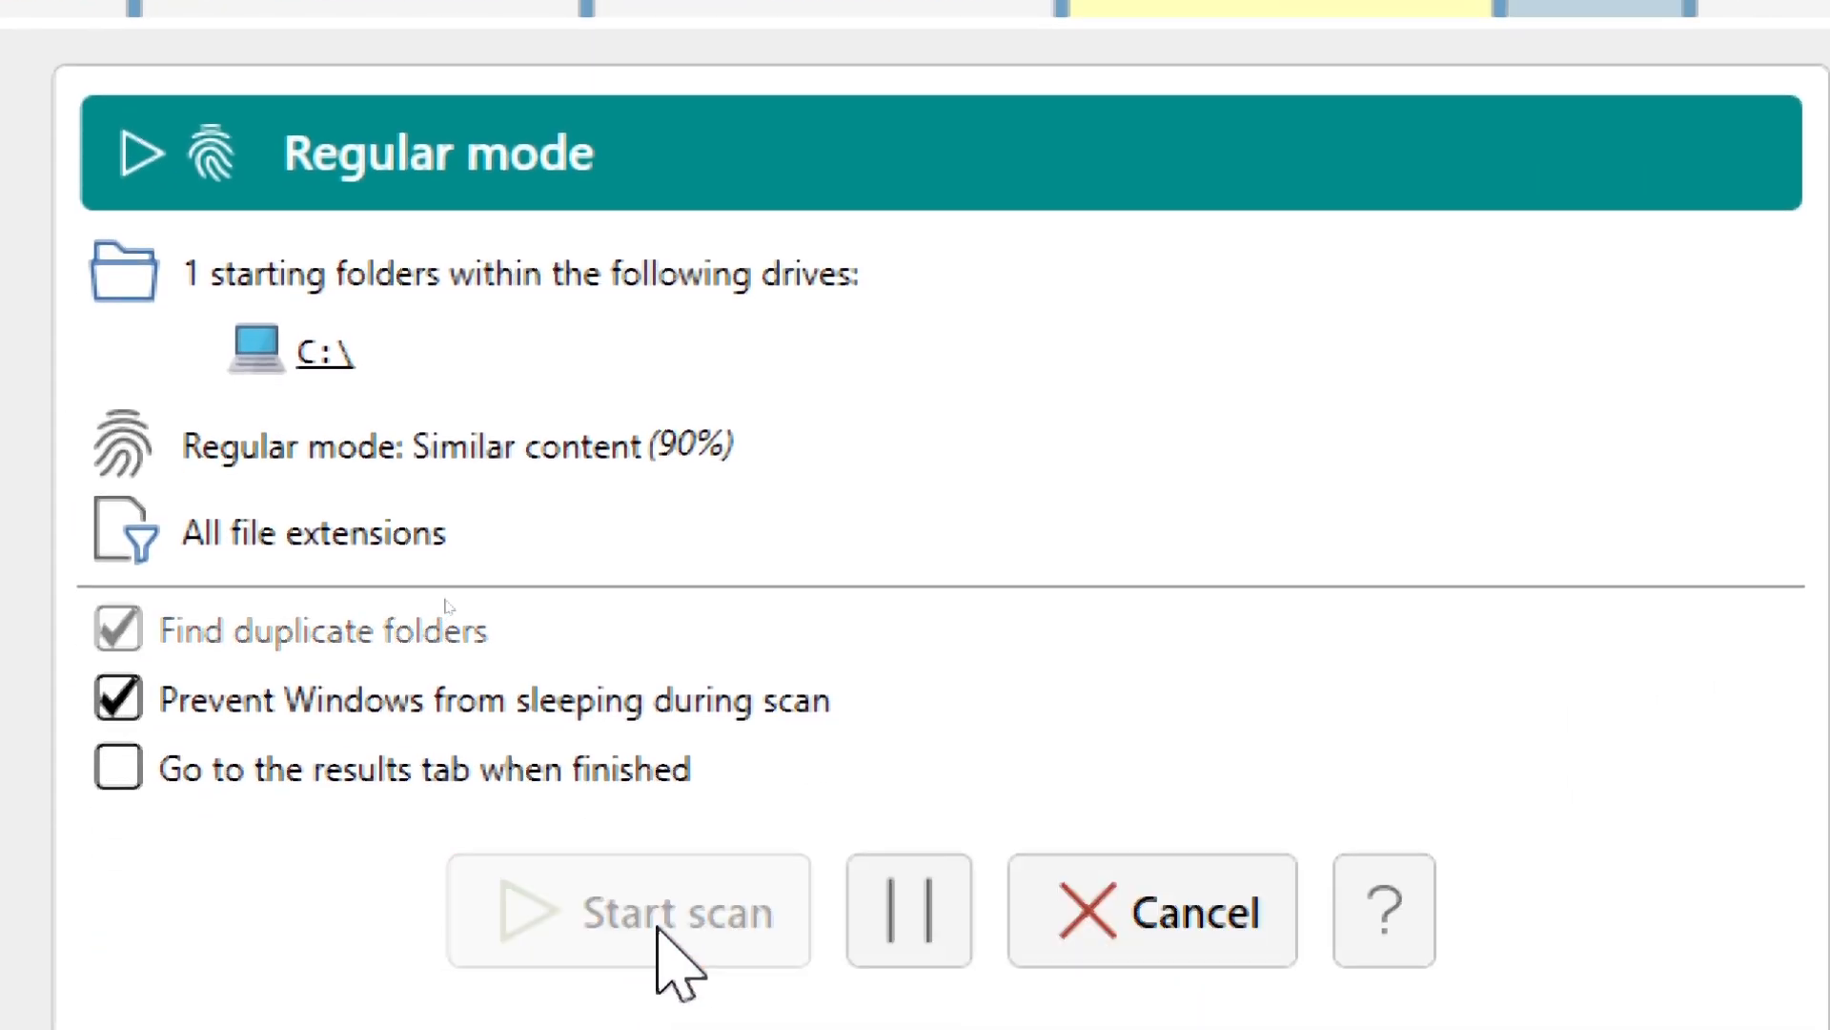
click(628, 911)
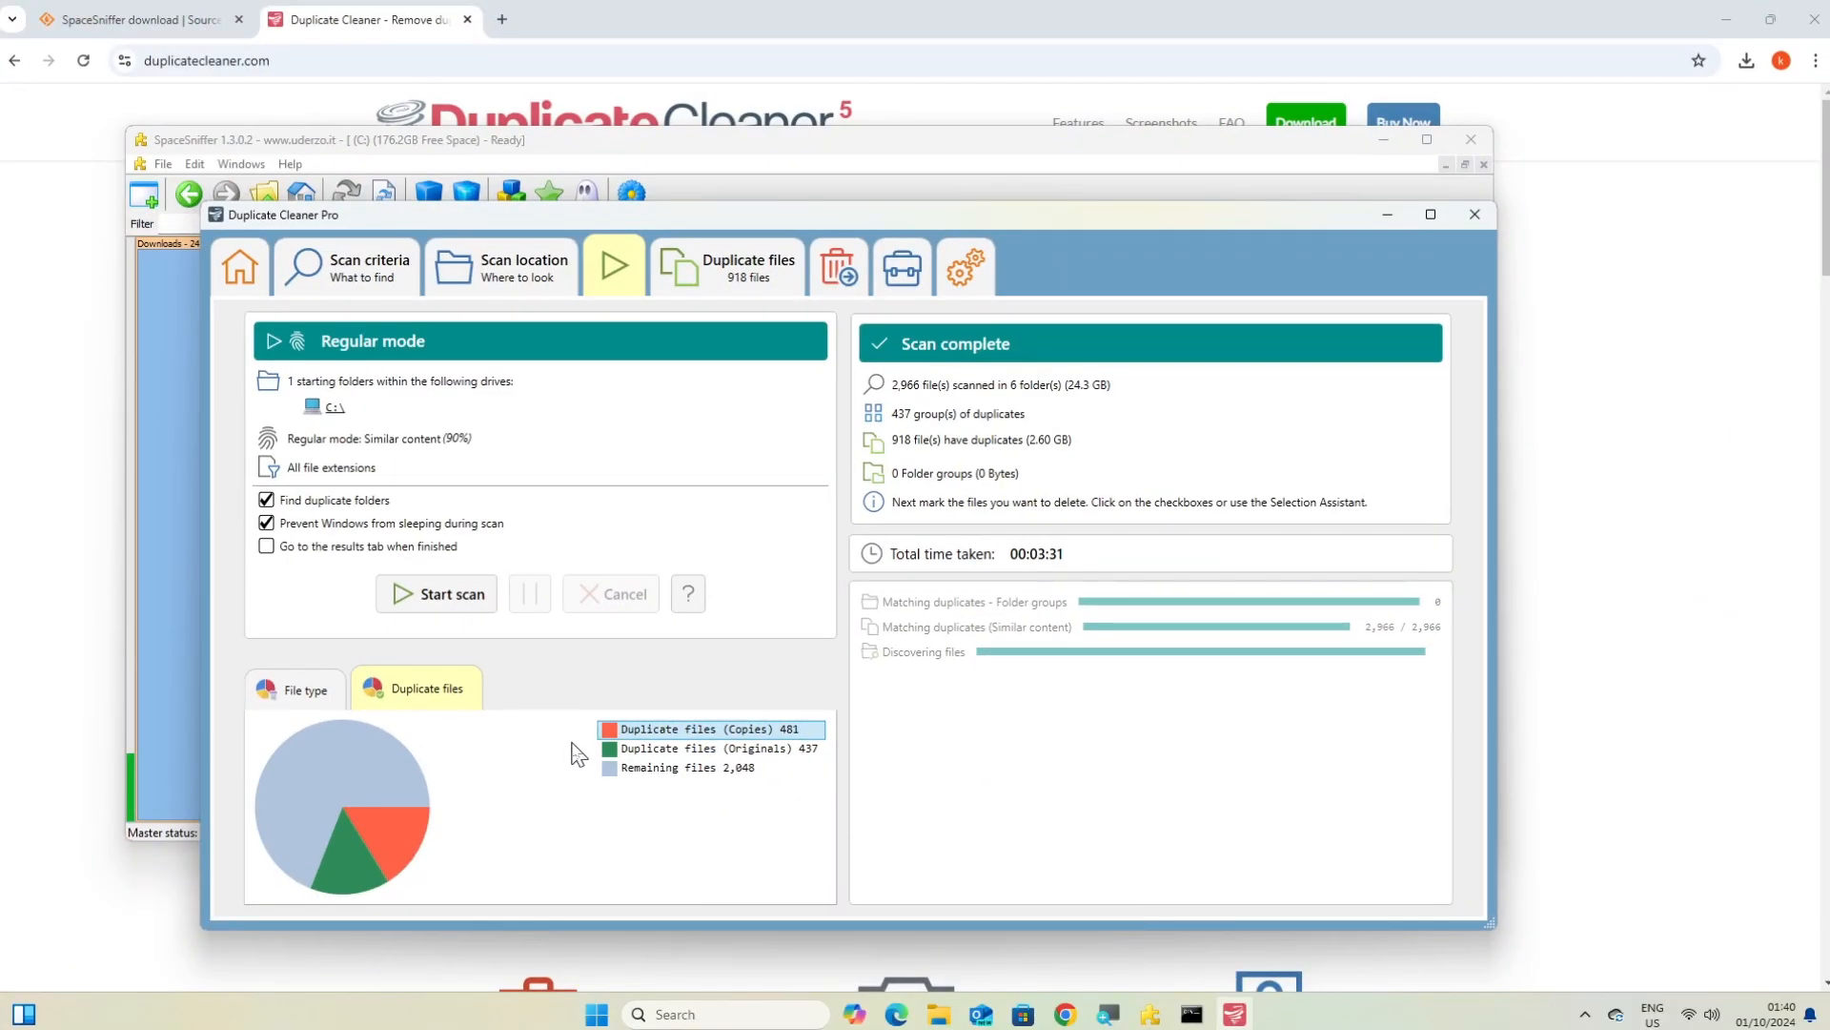
mouse_move(838, 265)
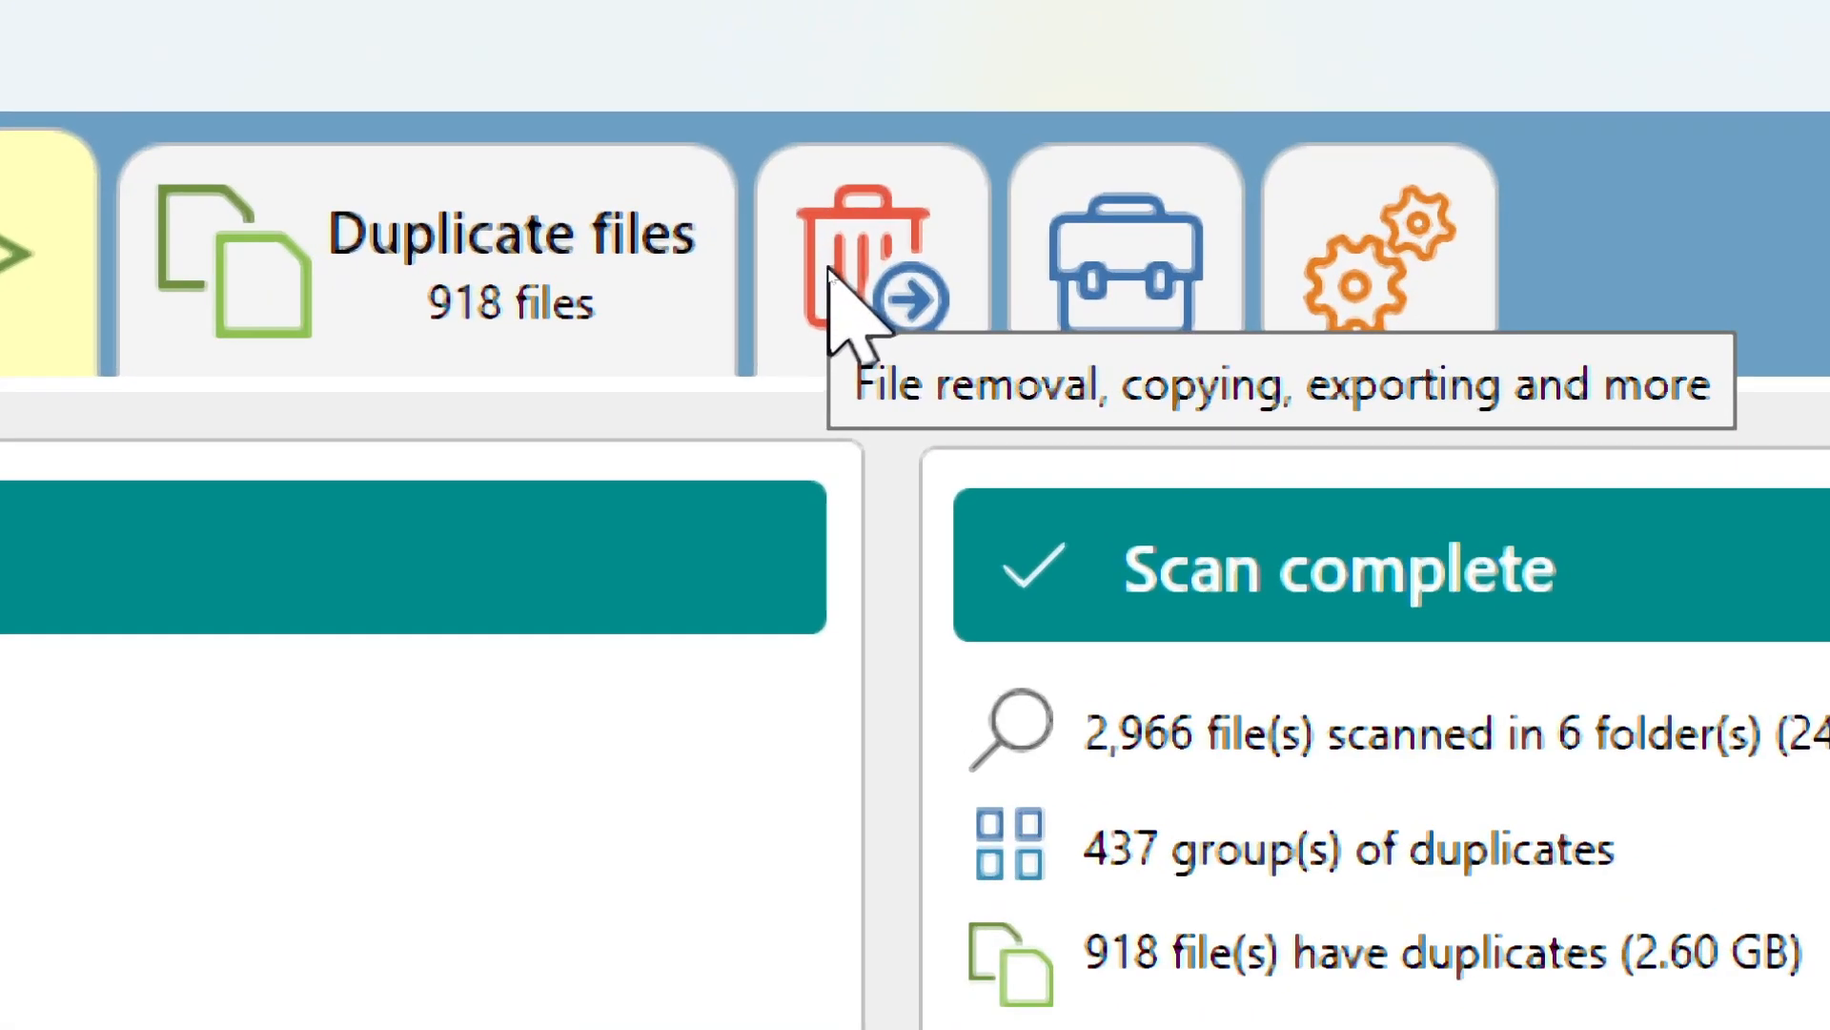
Mark 20 duplicate copies totalling 390 MB in the Duplicate files list.
click(870, 250)
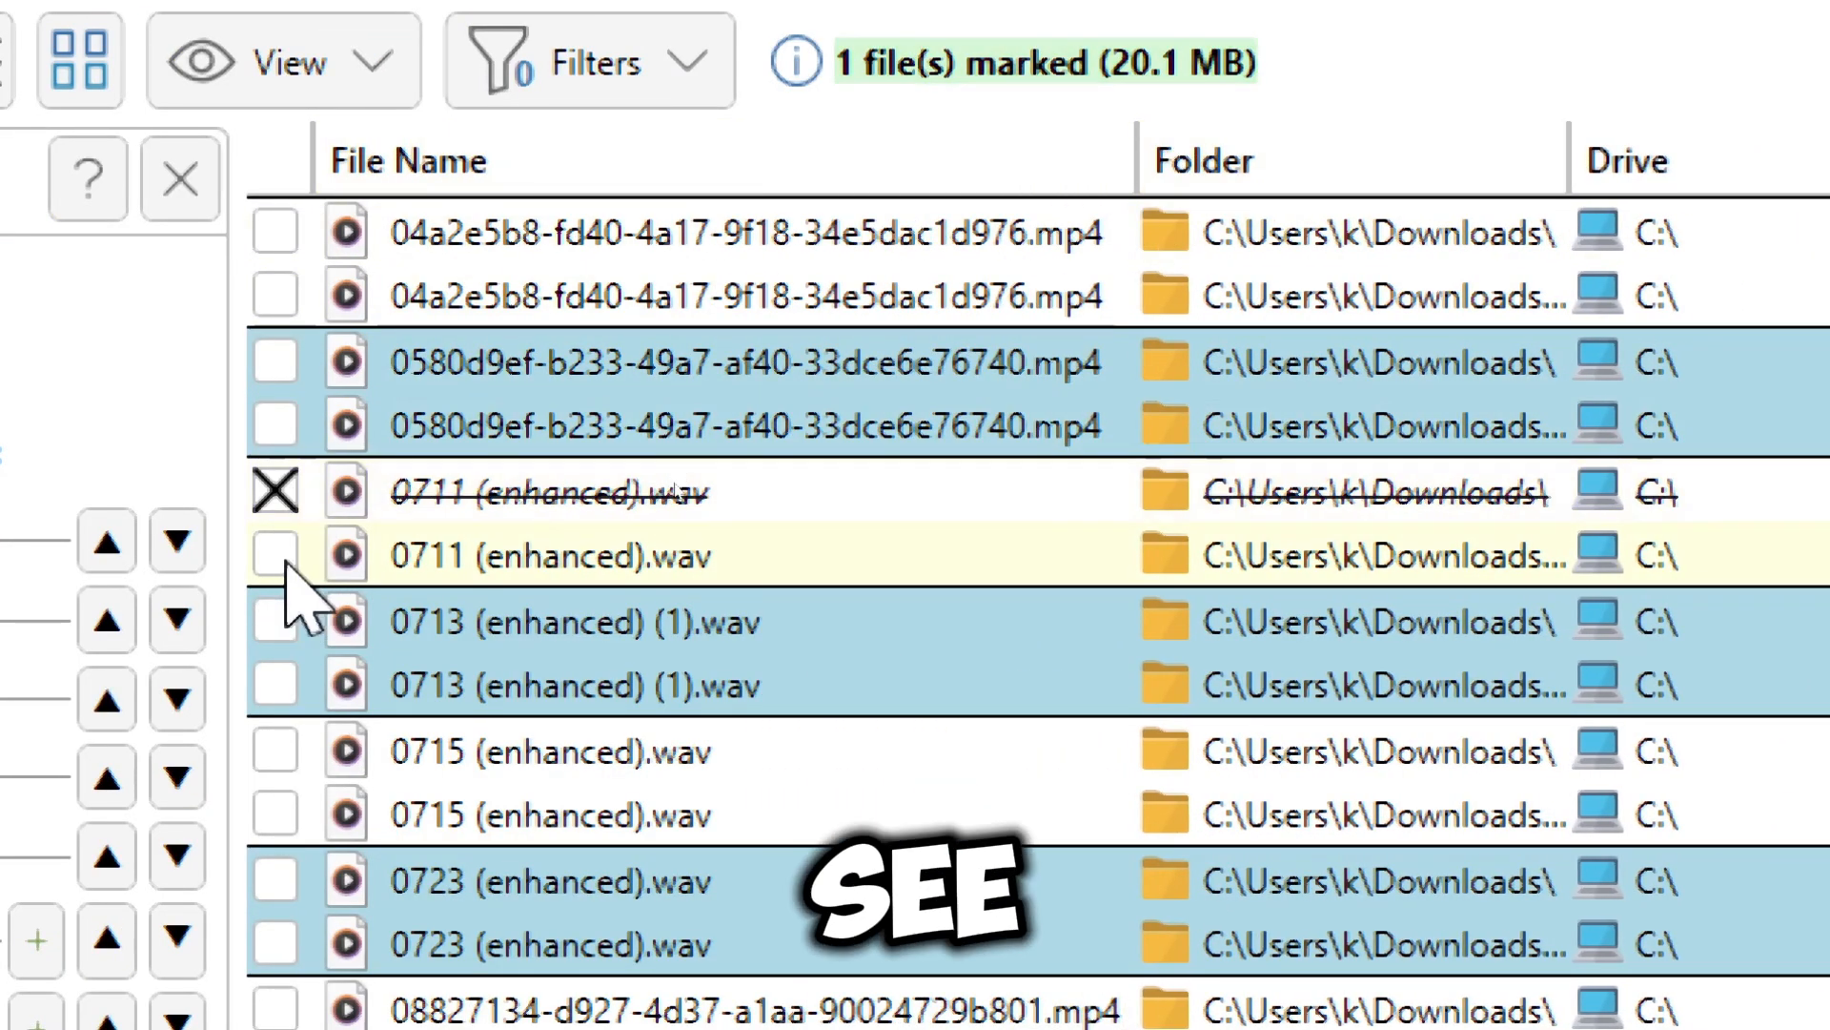
scroll(down, 3)
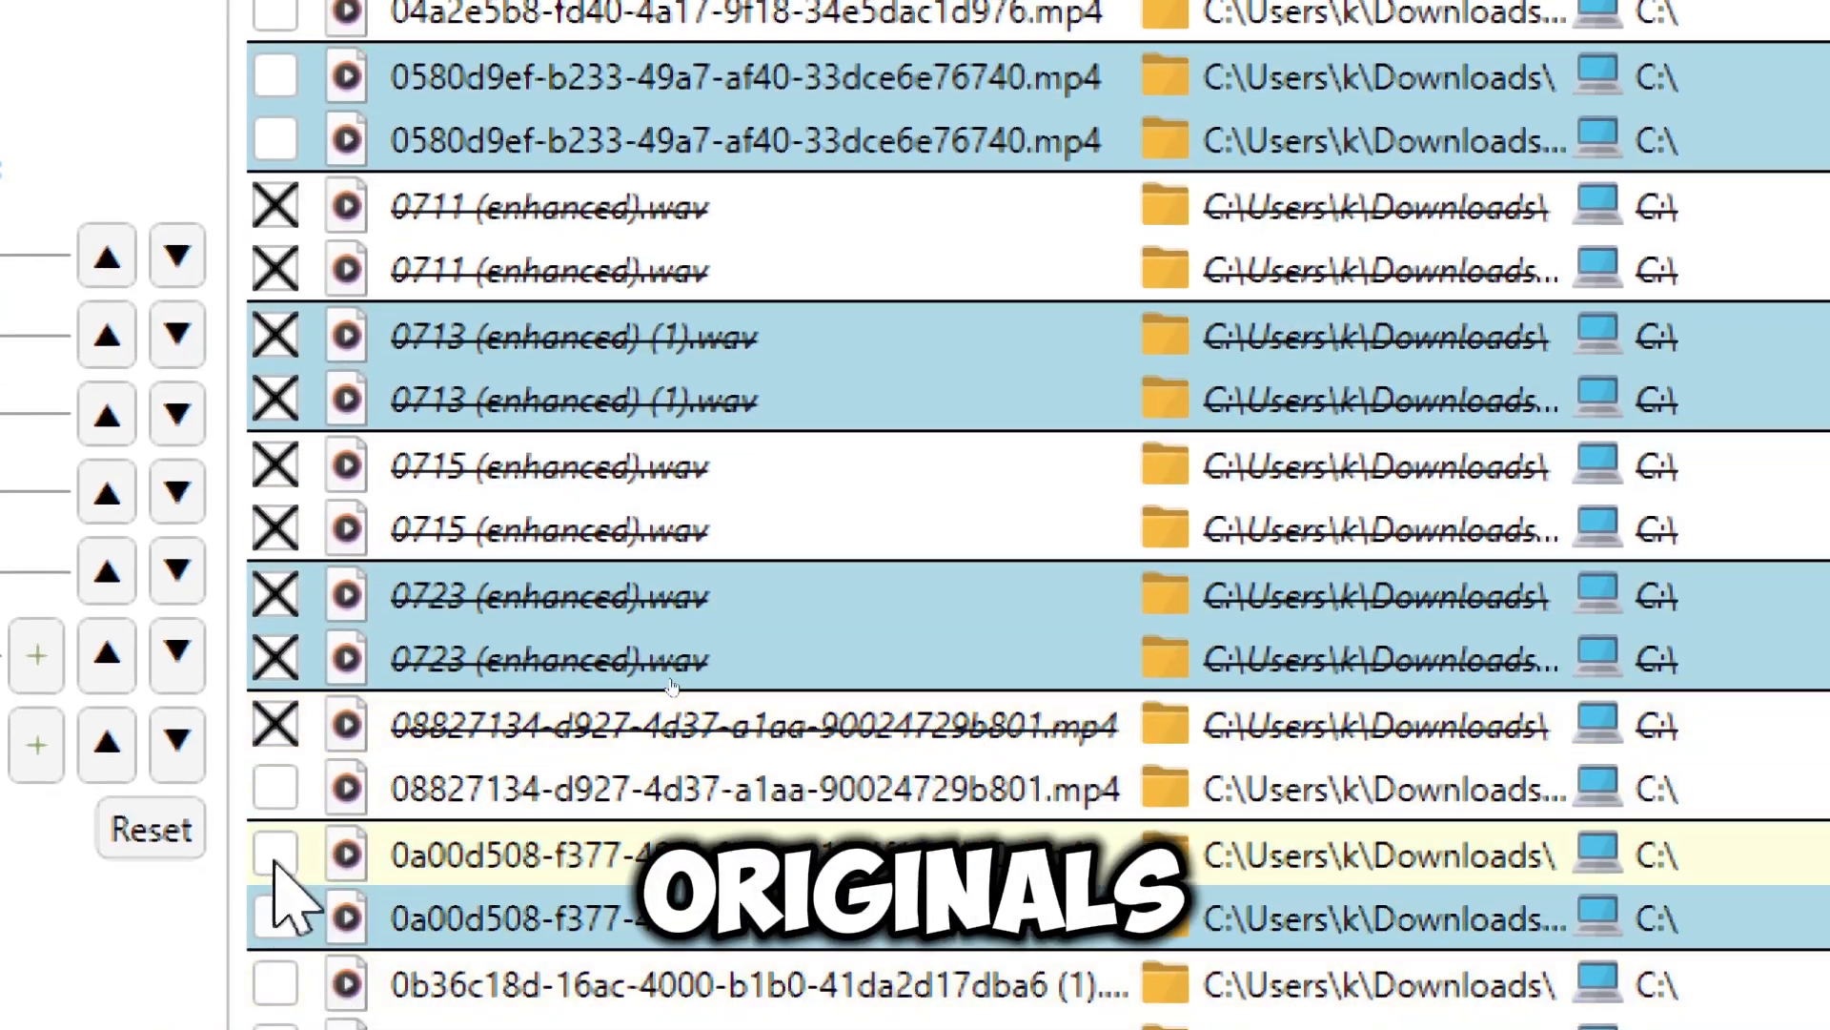
scroll(down, 3)
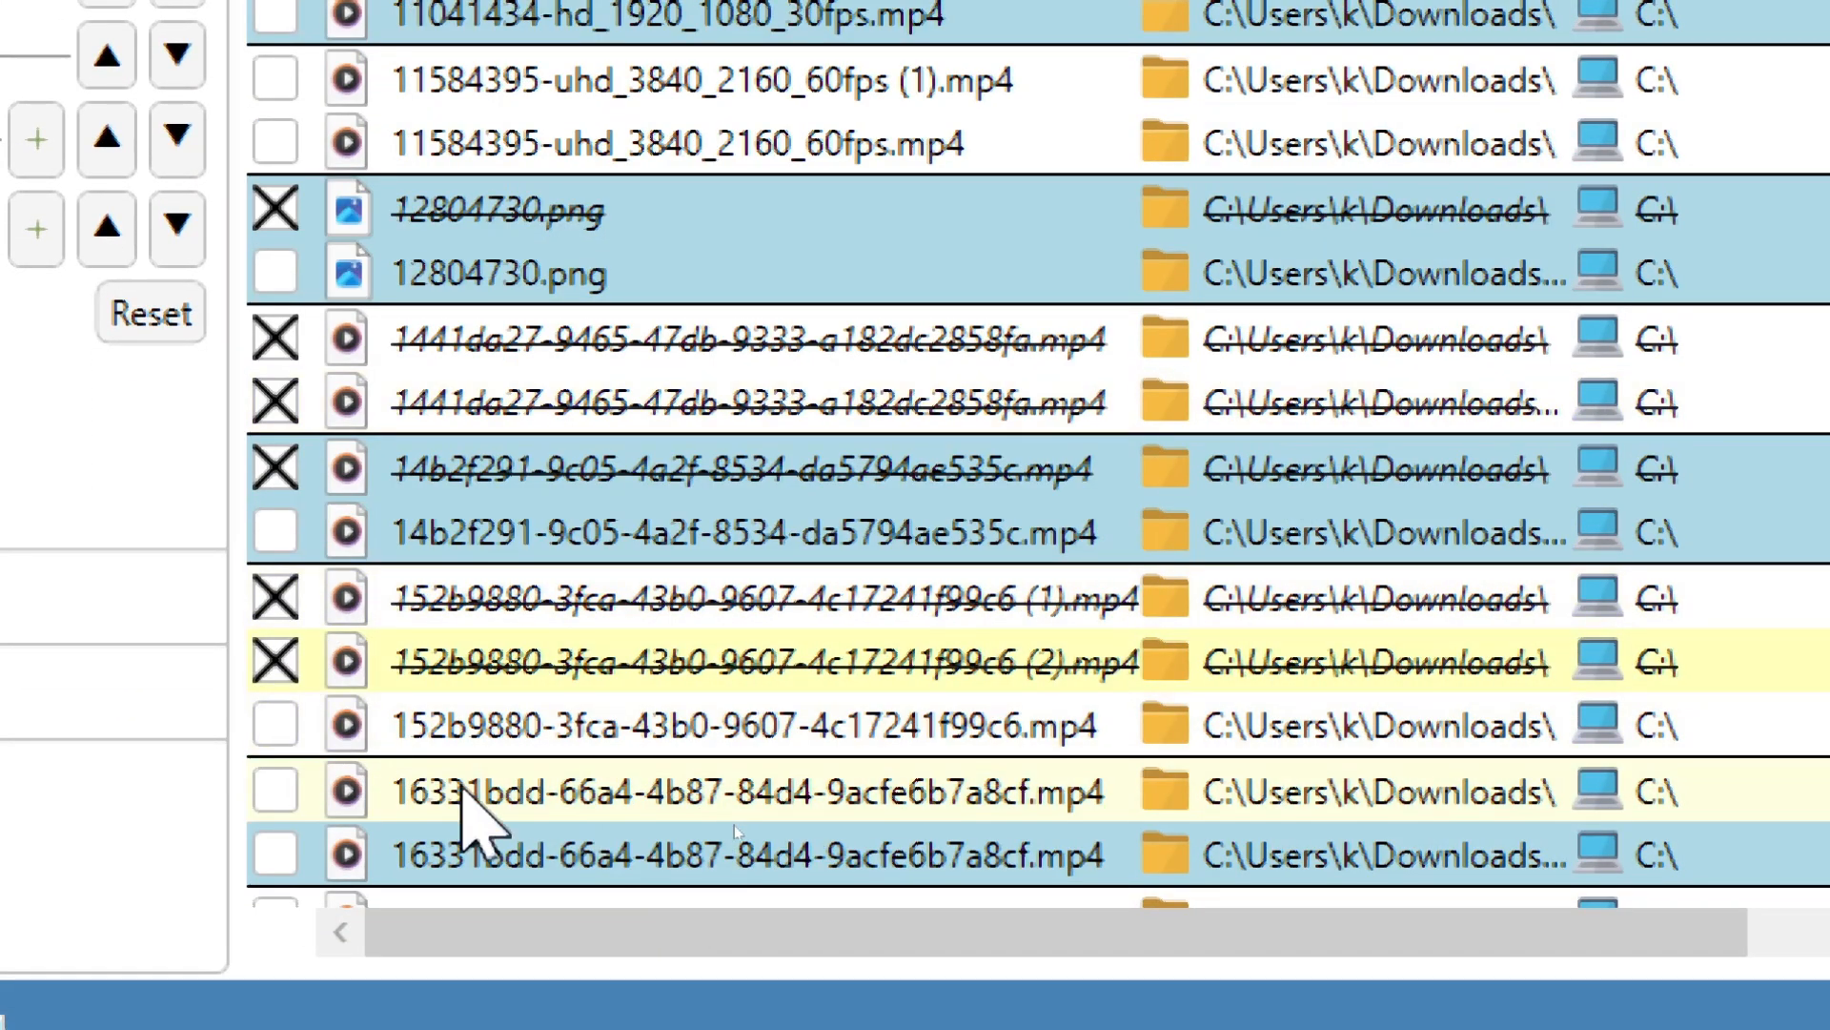
scroll(up, 3)
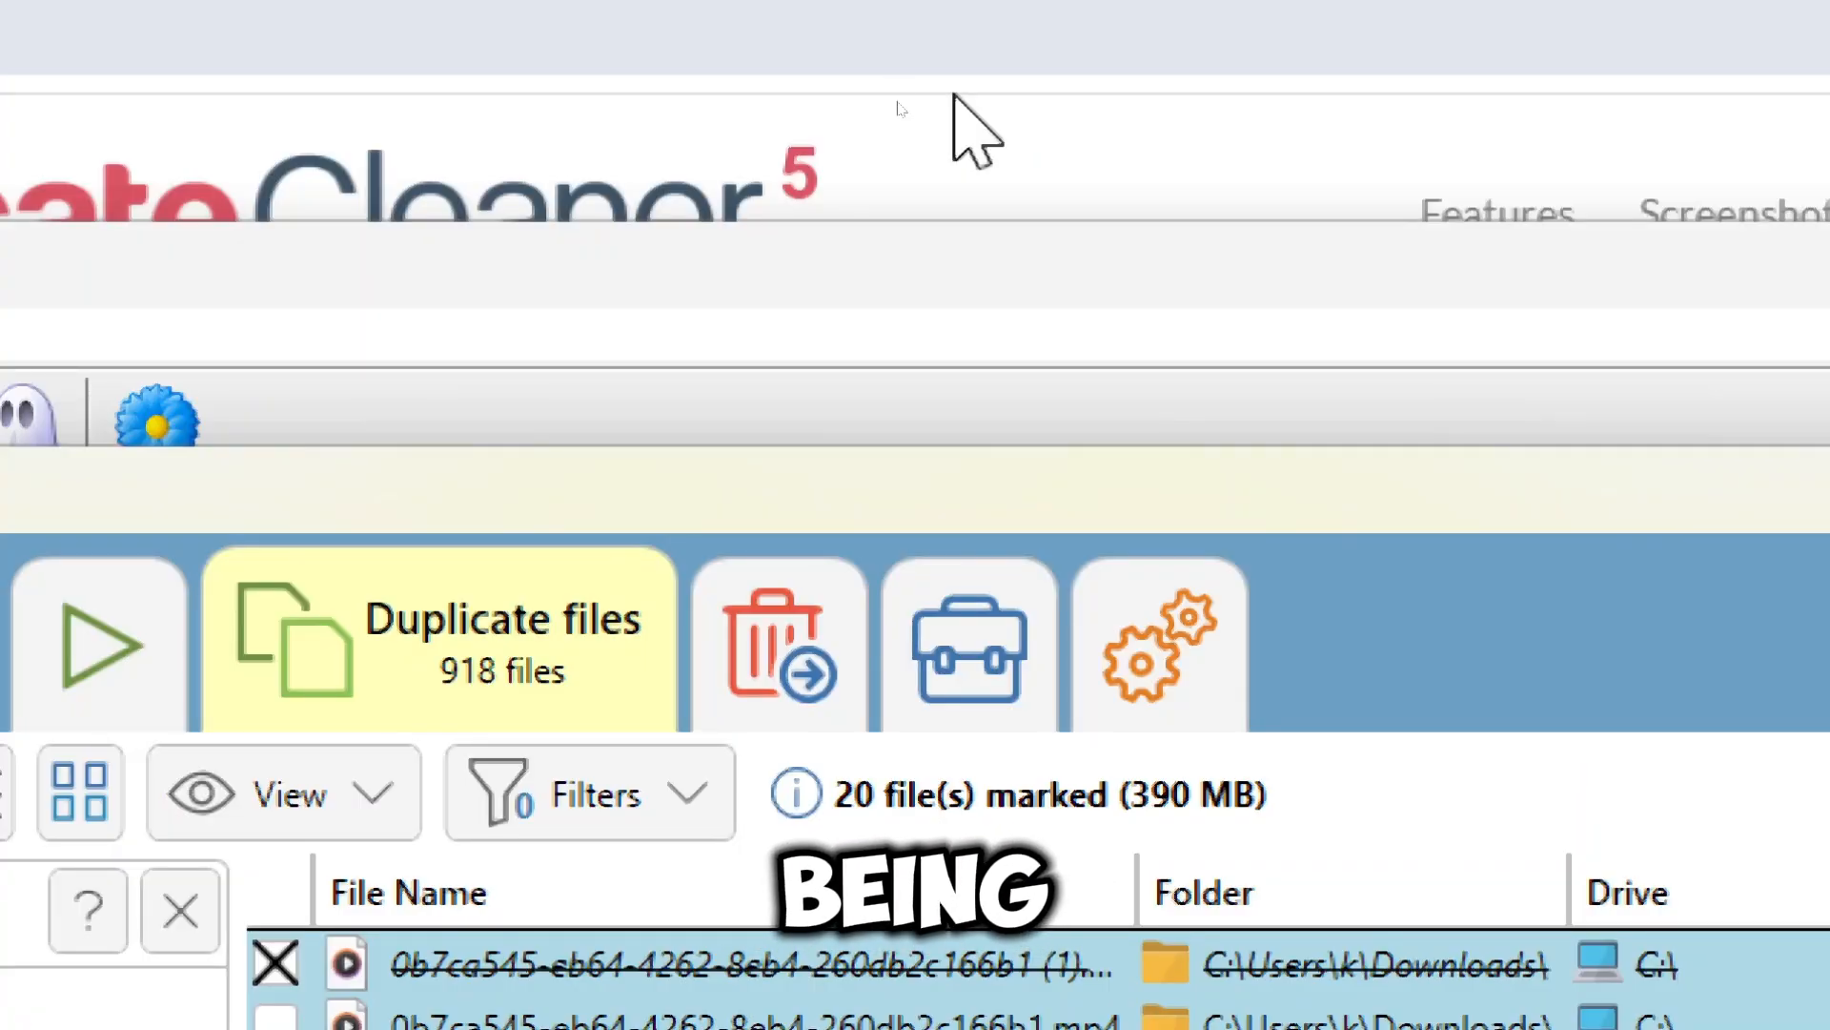
Delete the 20 marked files, accepting the fully-marked-groups warning and the final confirmation.
click(775, 642)
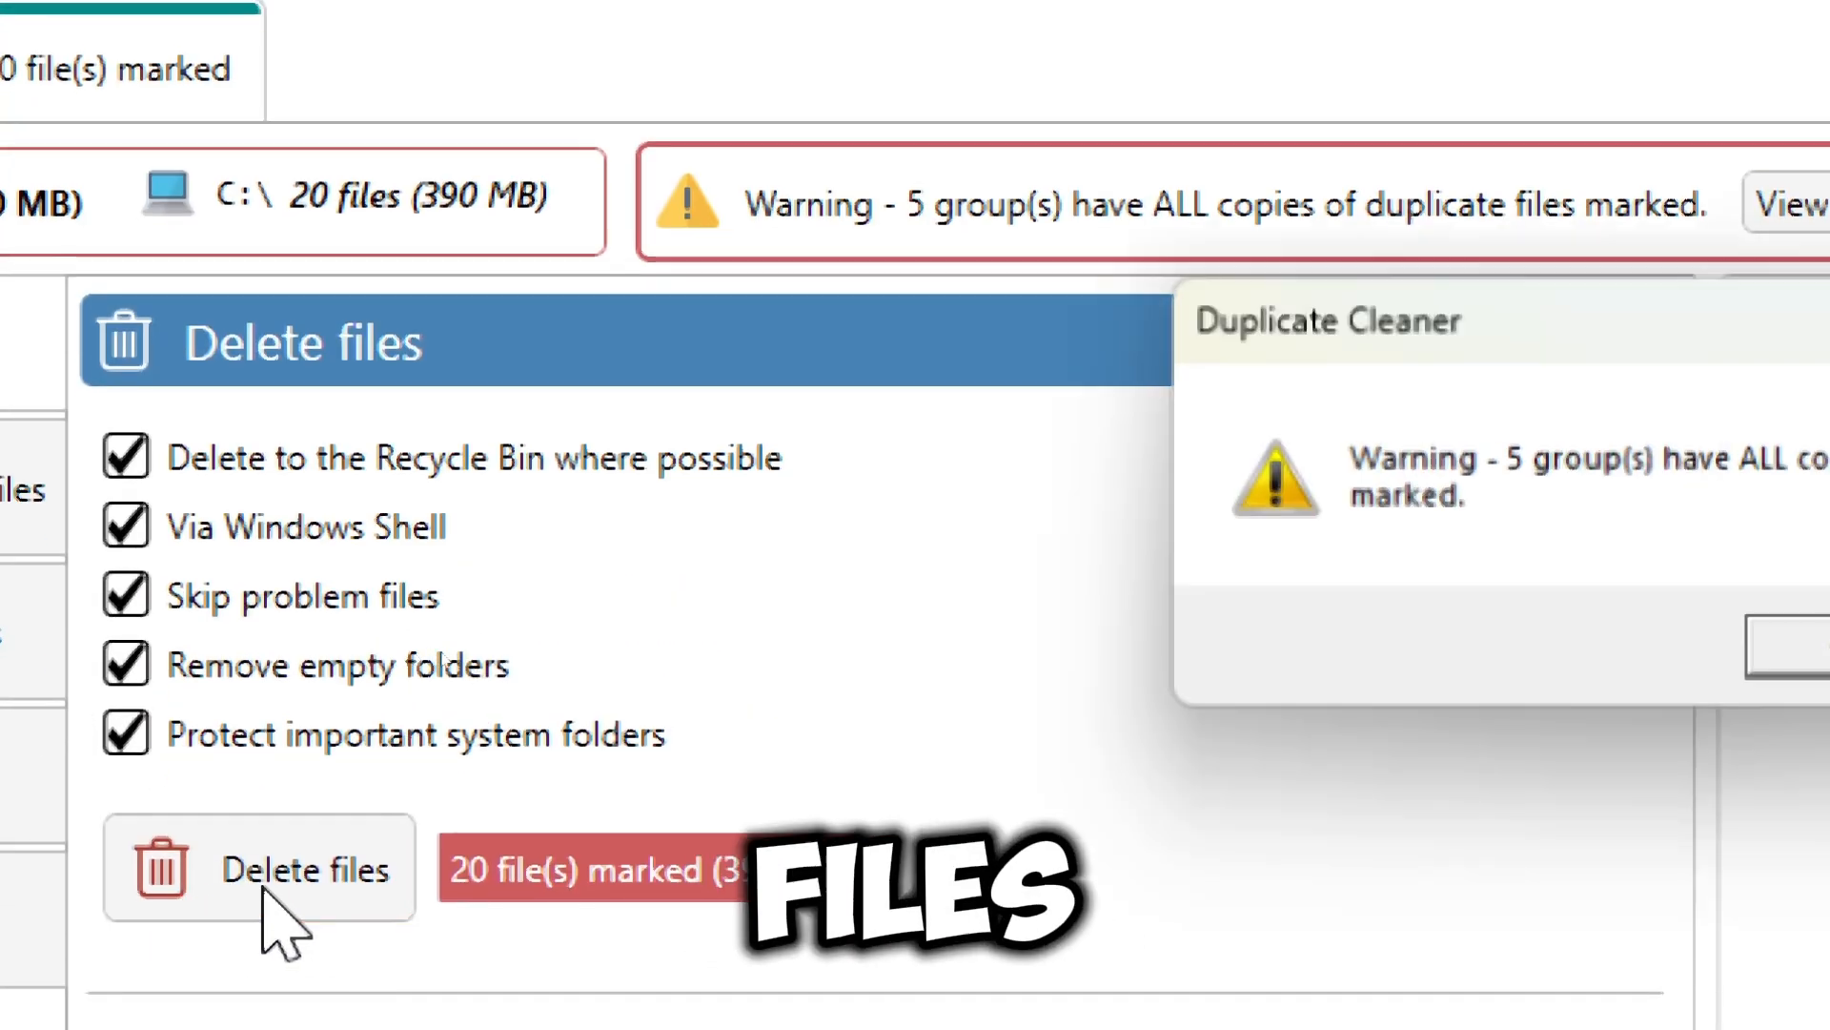
click(303, 868)
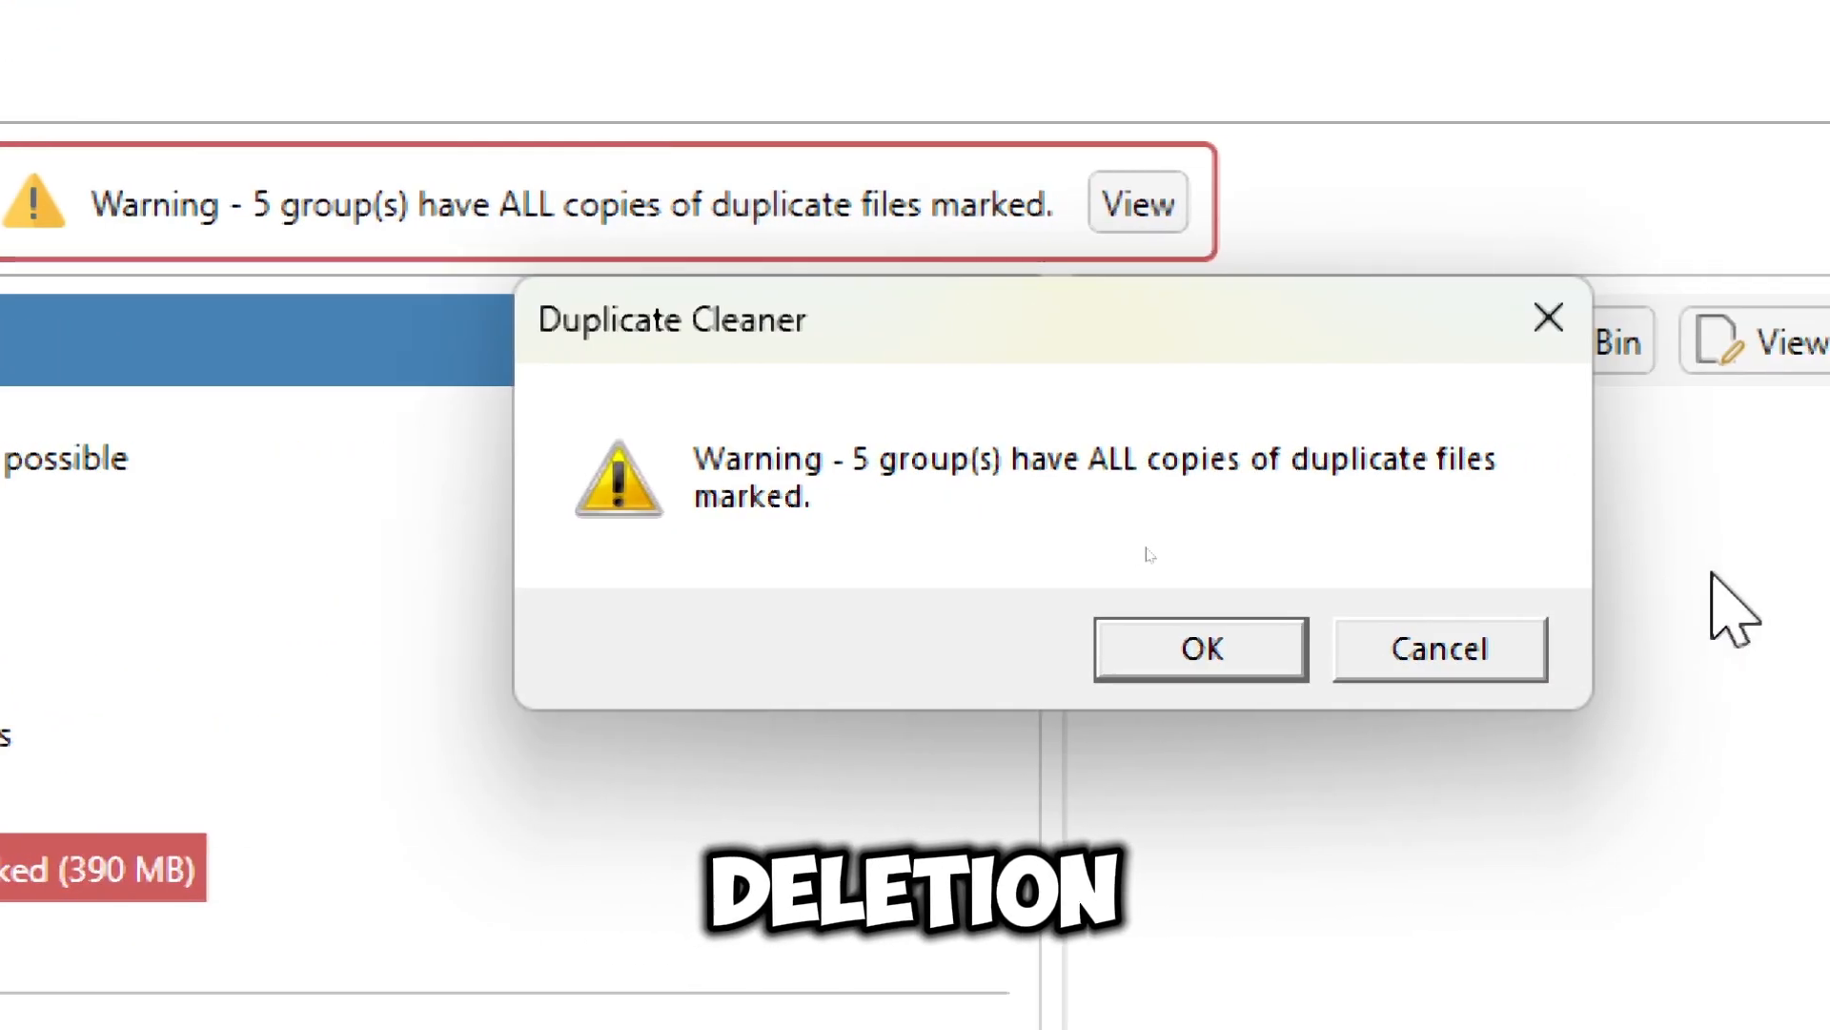
click(1199, 648)
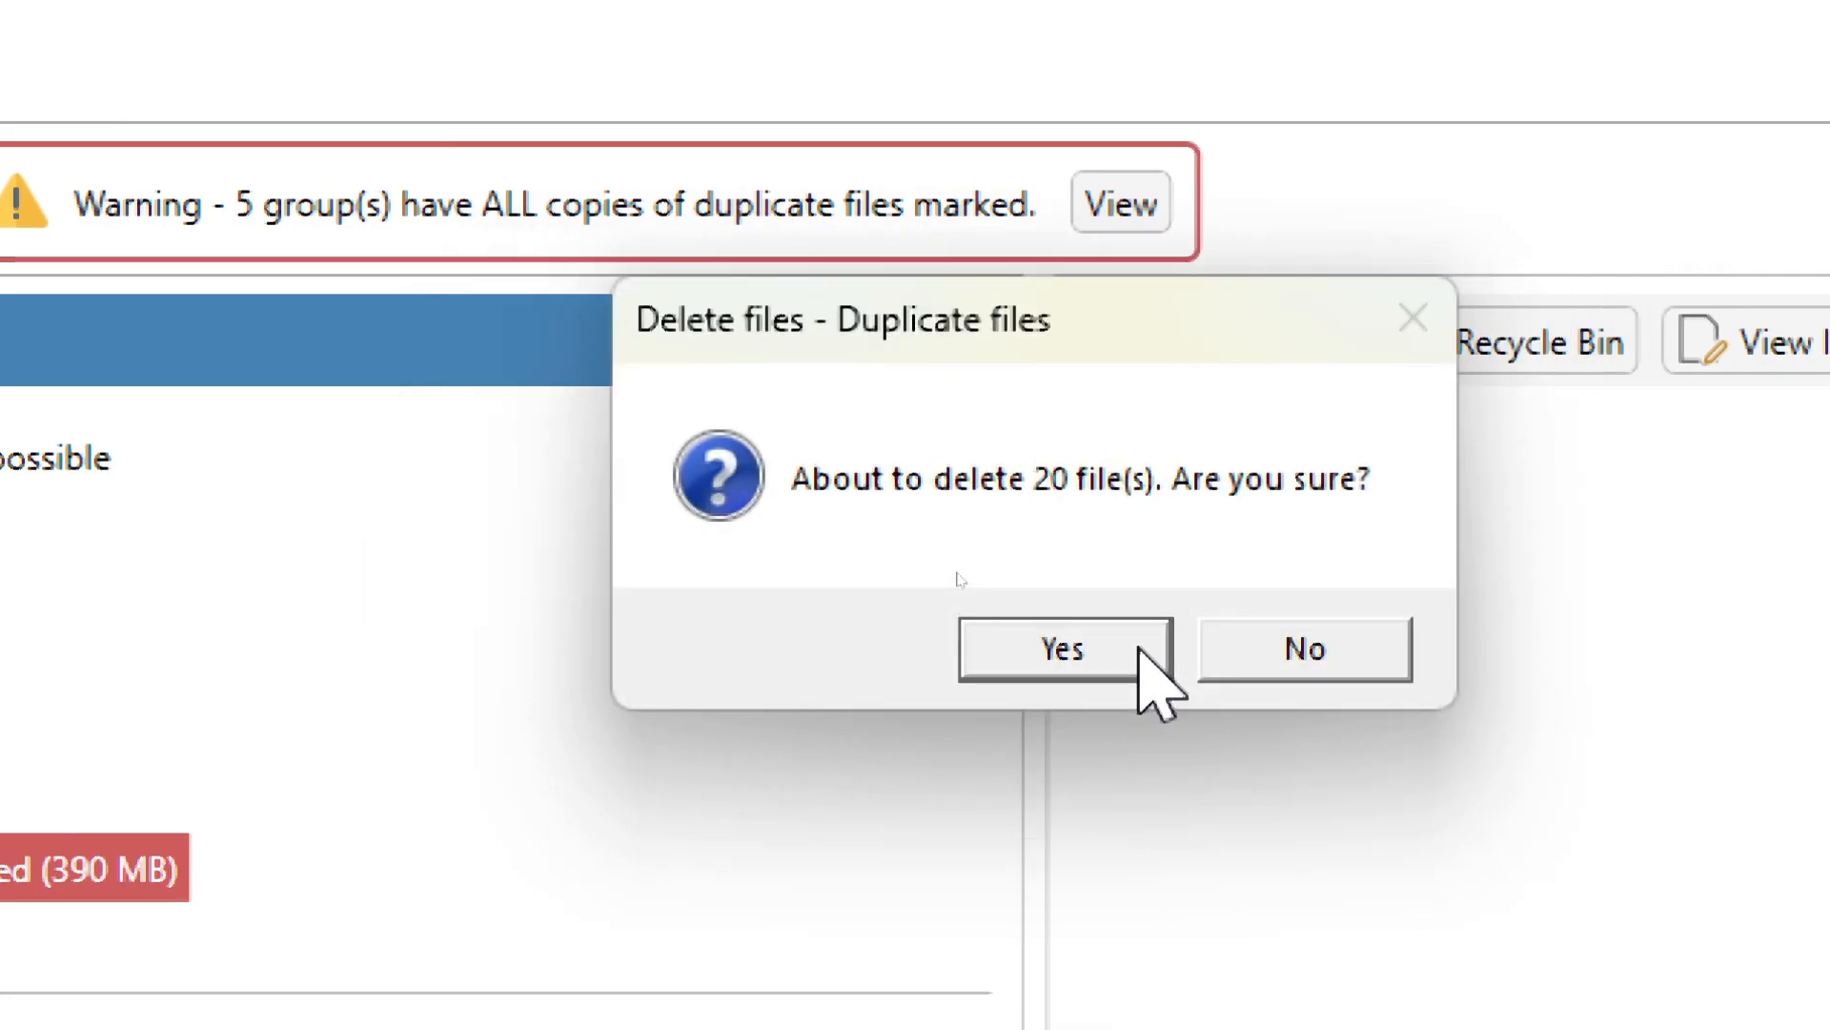
mouse_move(1296, 526)
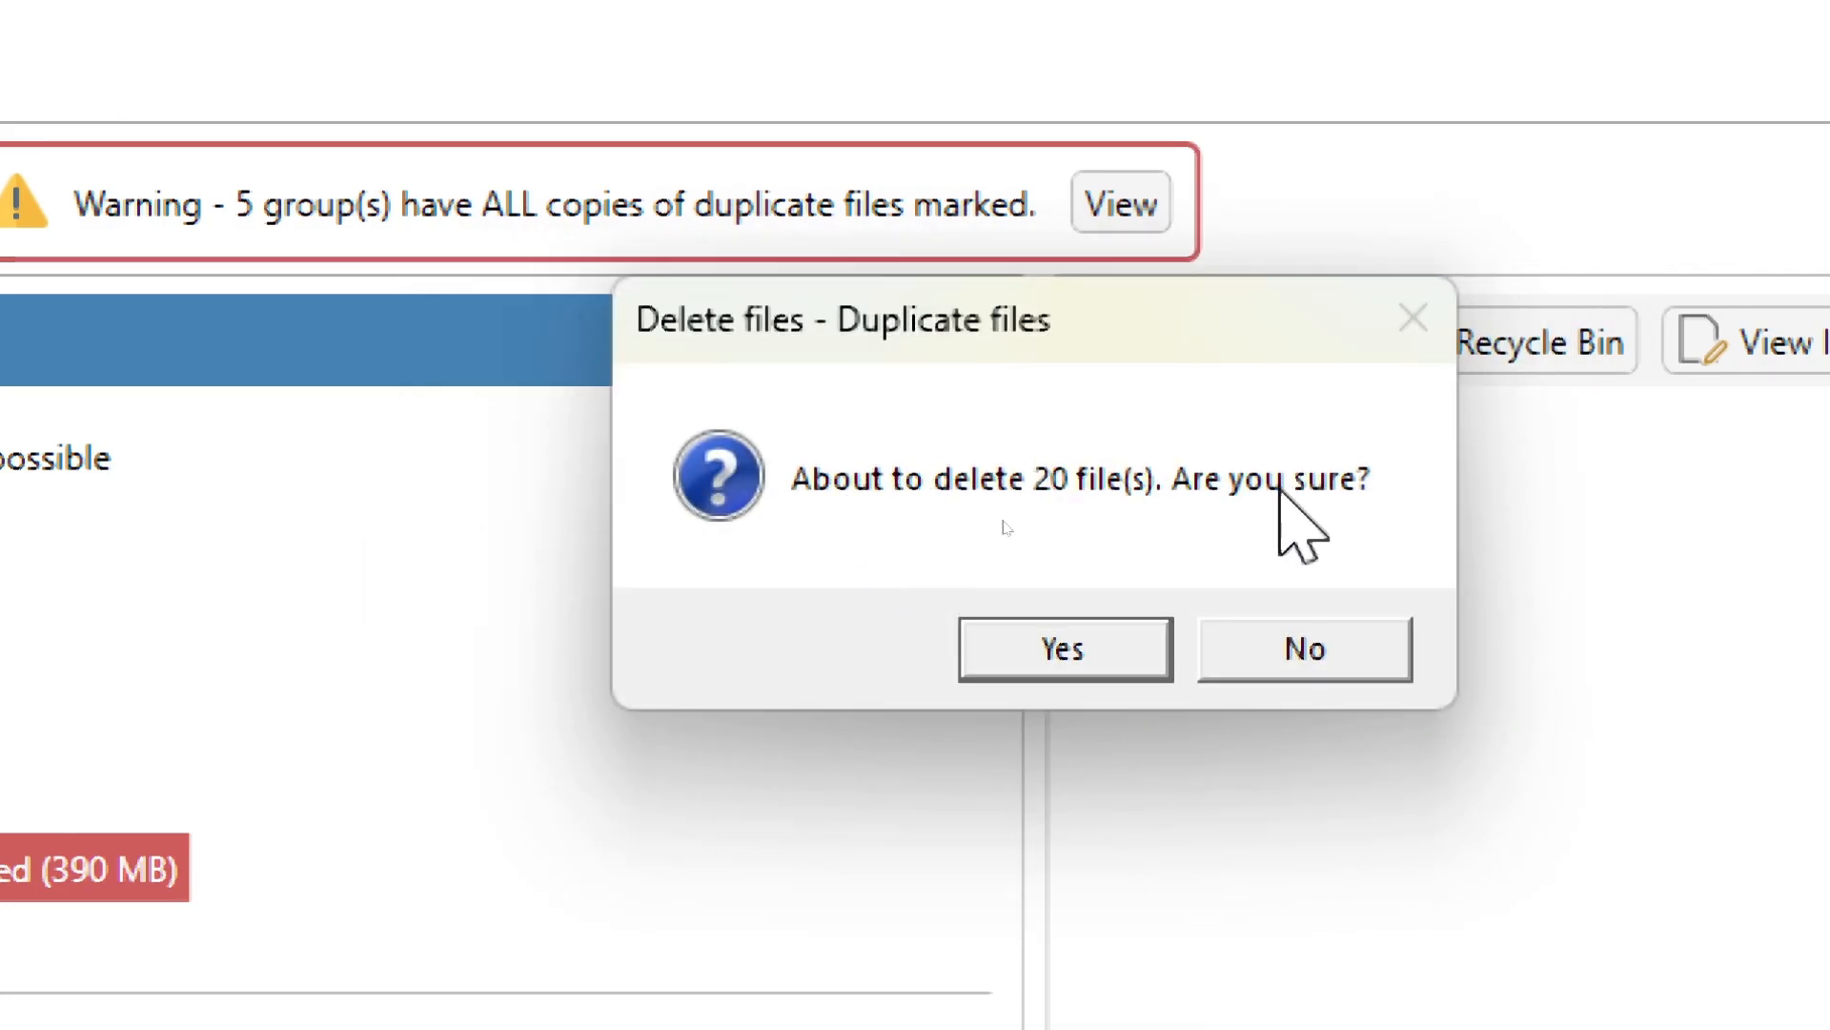
click(1061, 649)
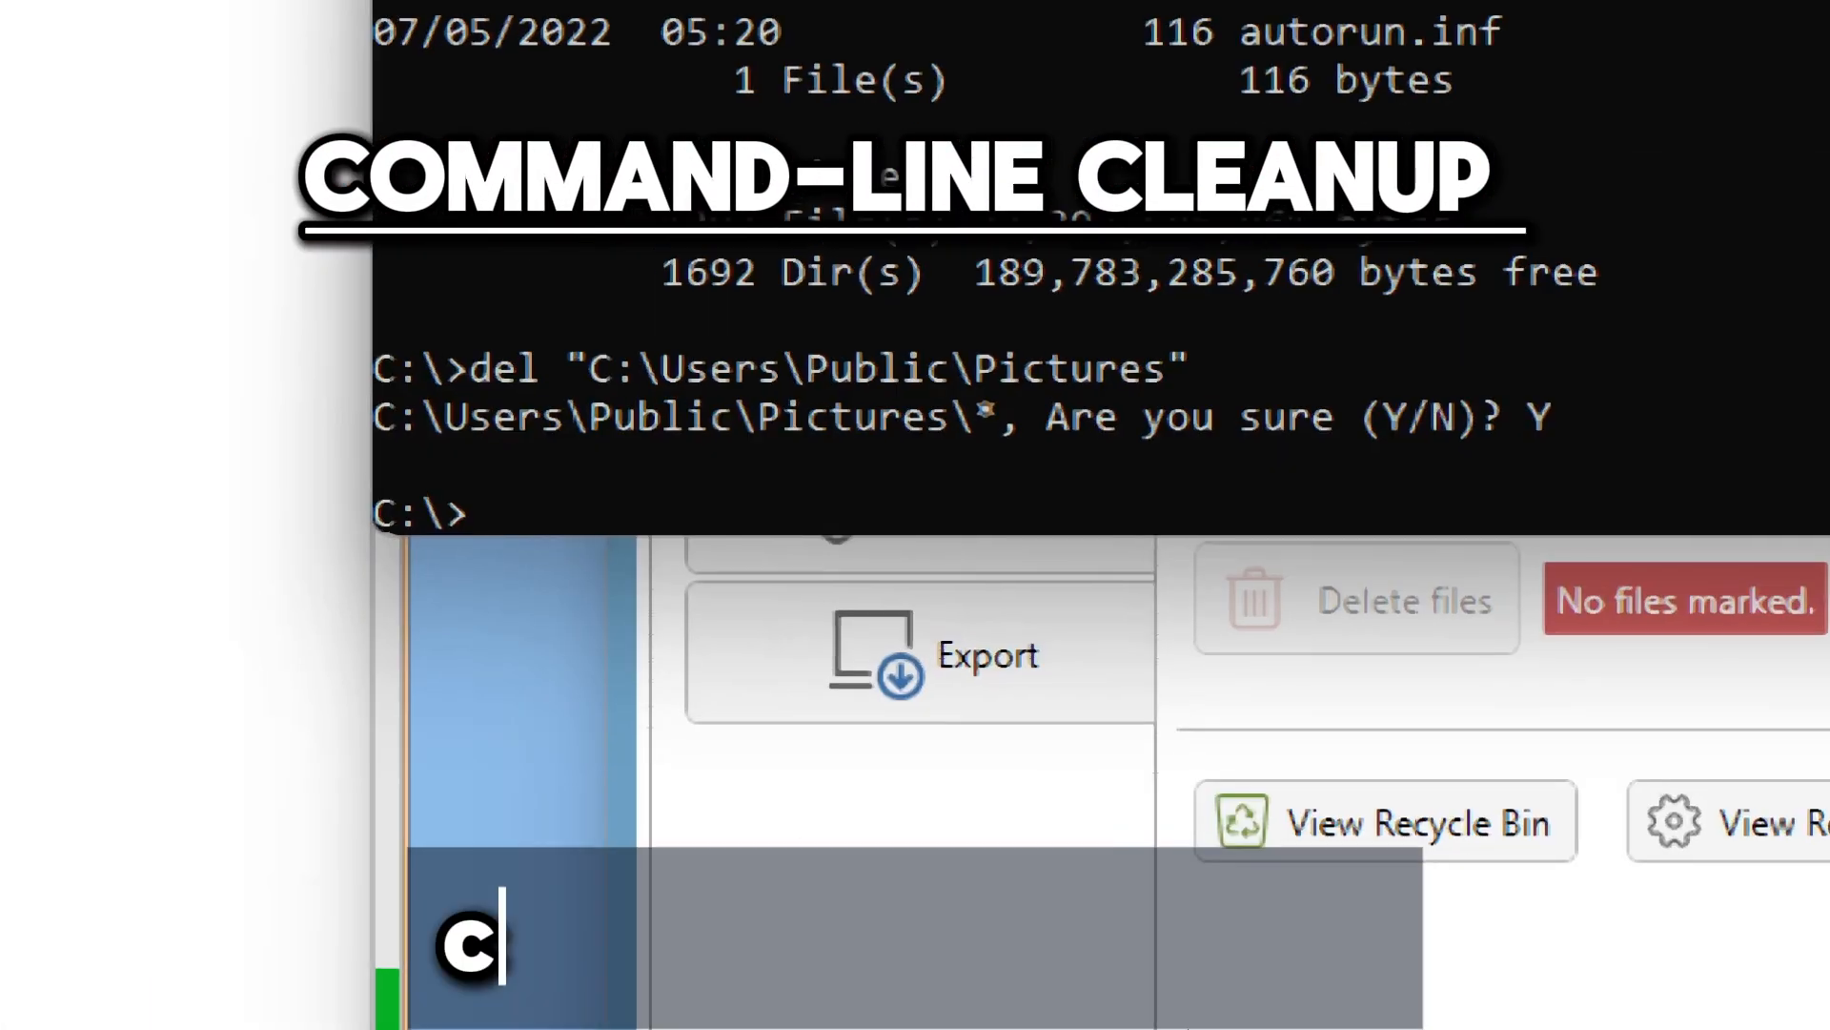
Save a cleanmgr /sageset:1 Disk Cleanup profile with Thumbnails included.
text(cleanmgr /s)
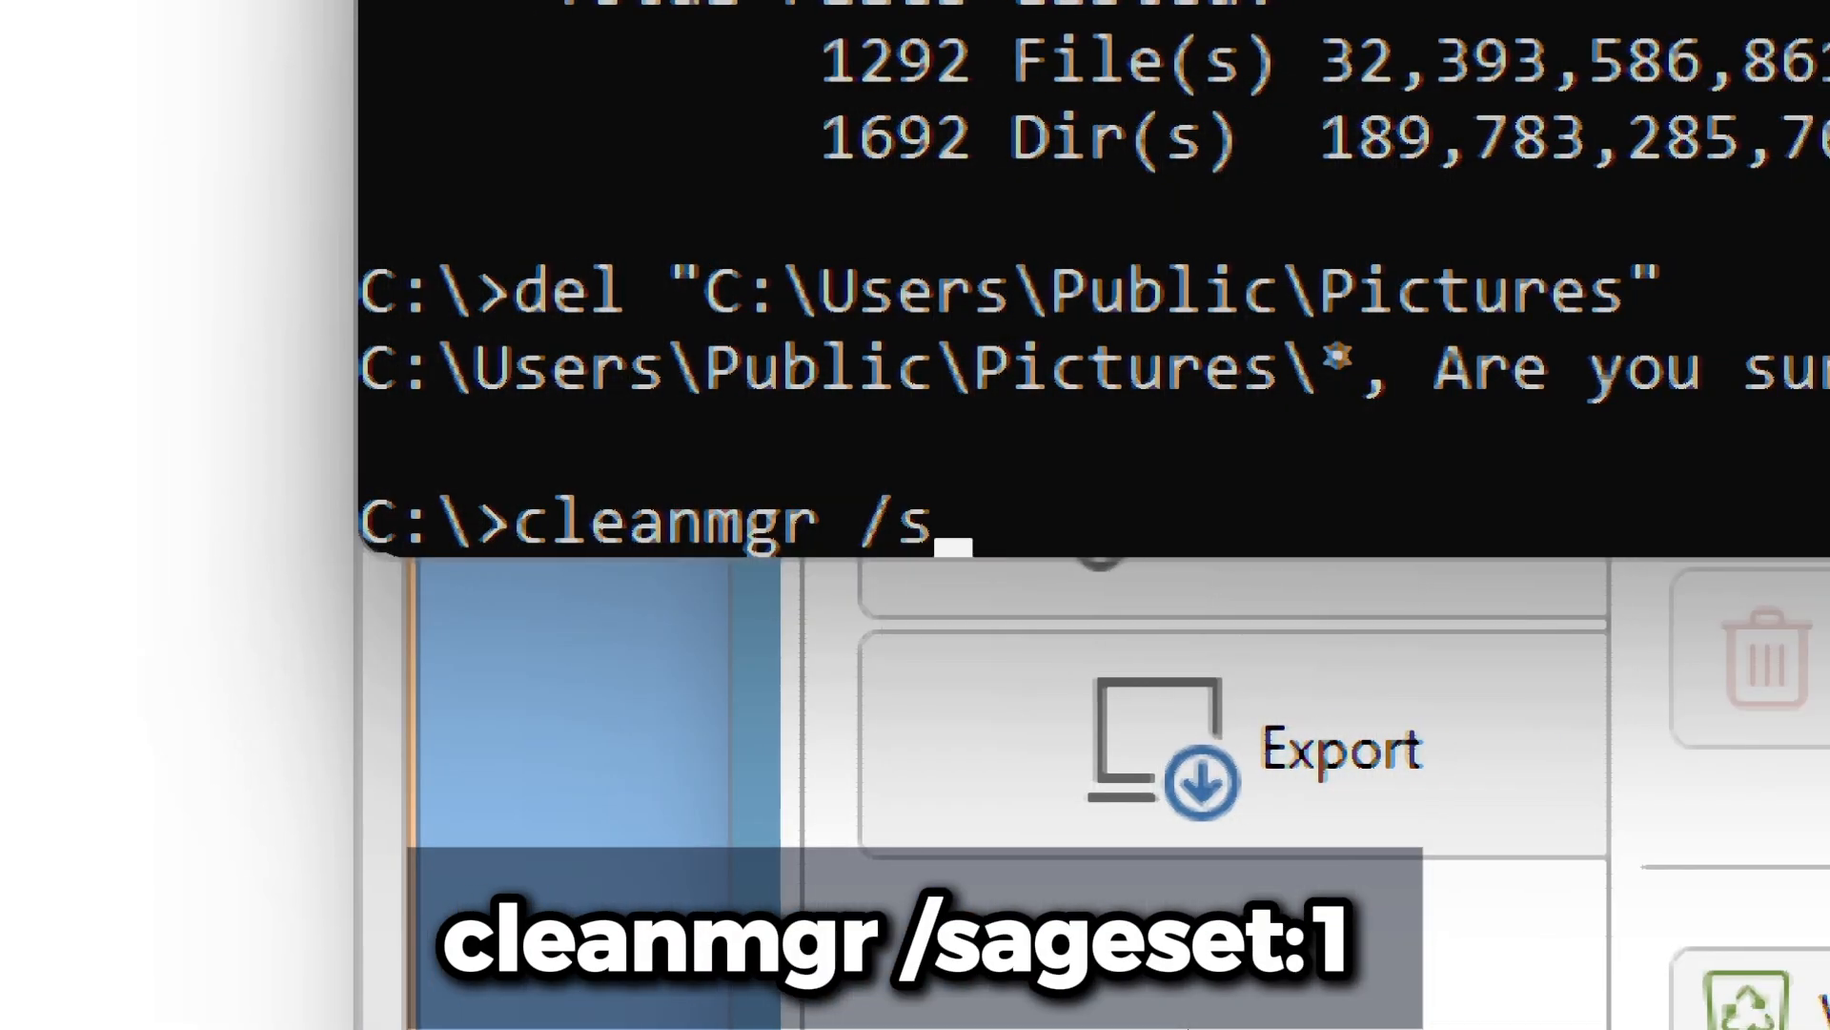
text(ageset)
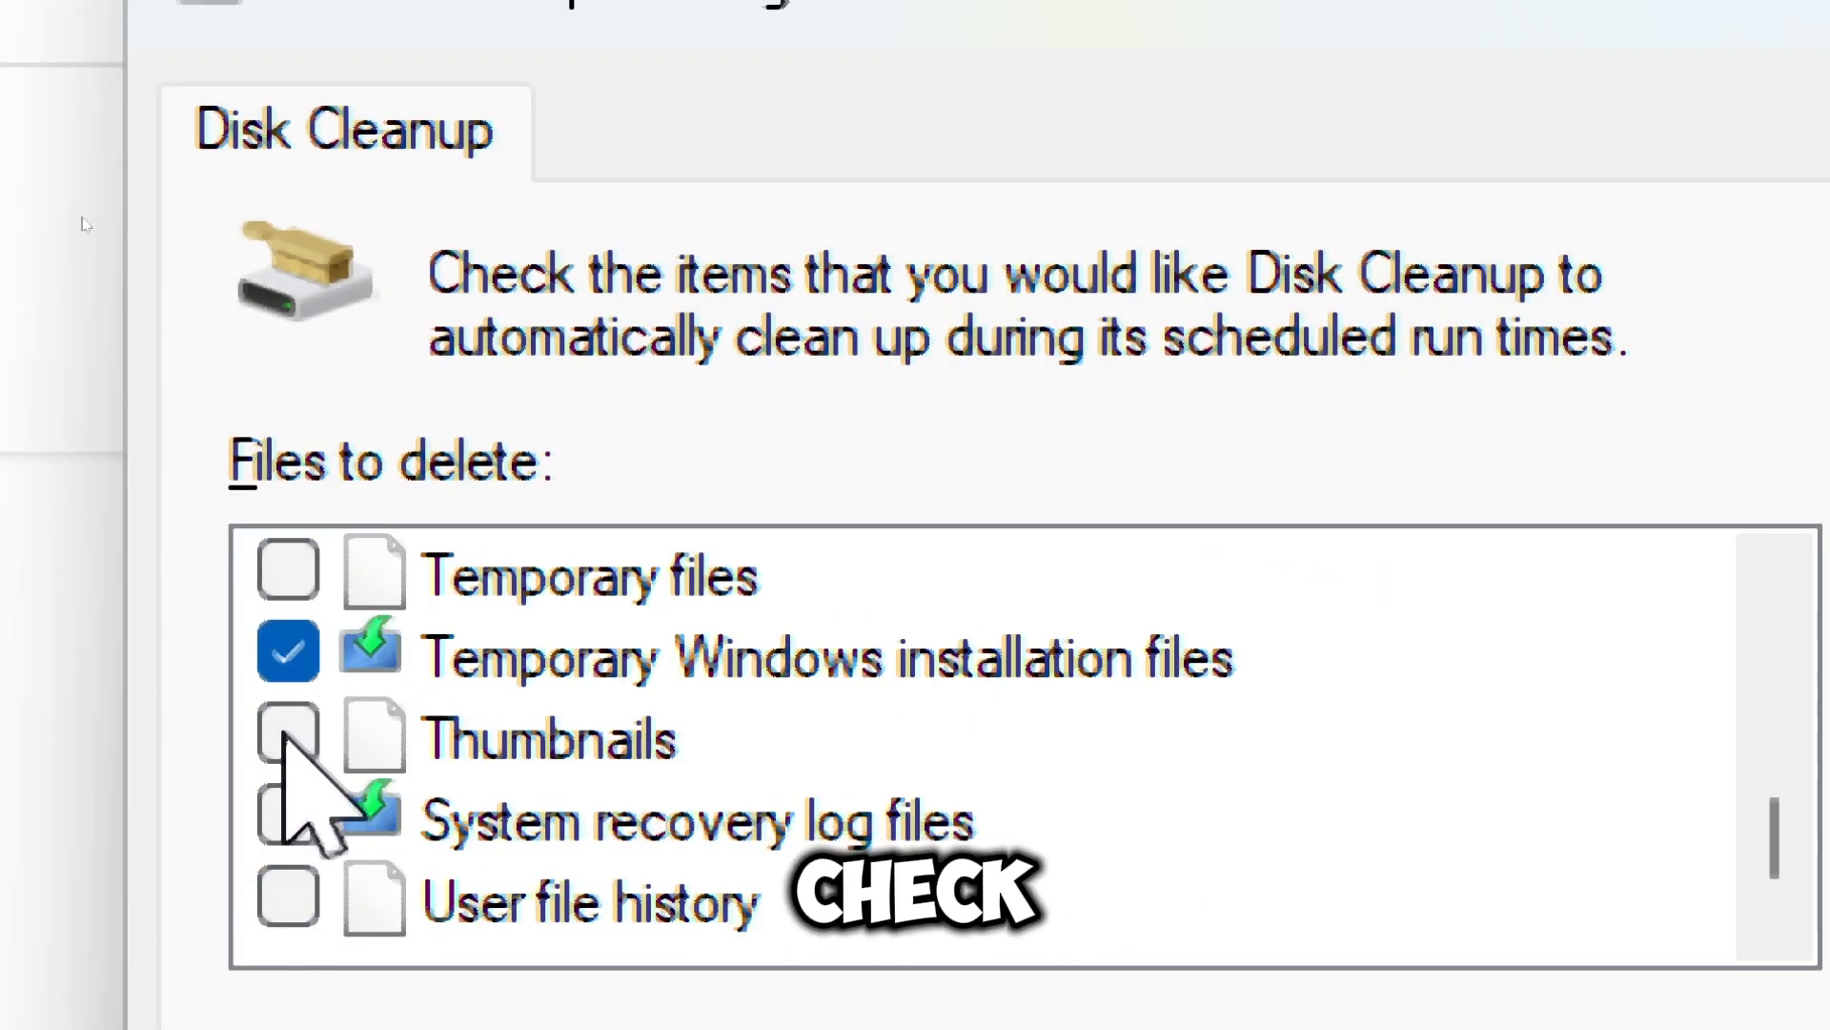
click(287, 737)
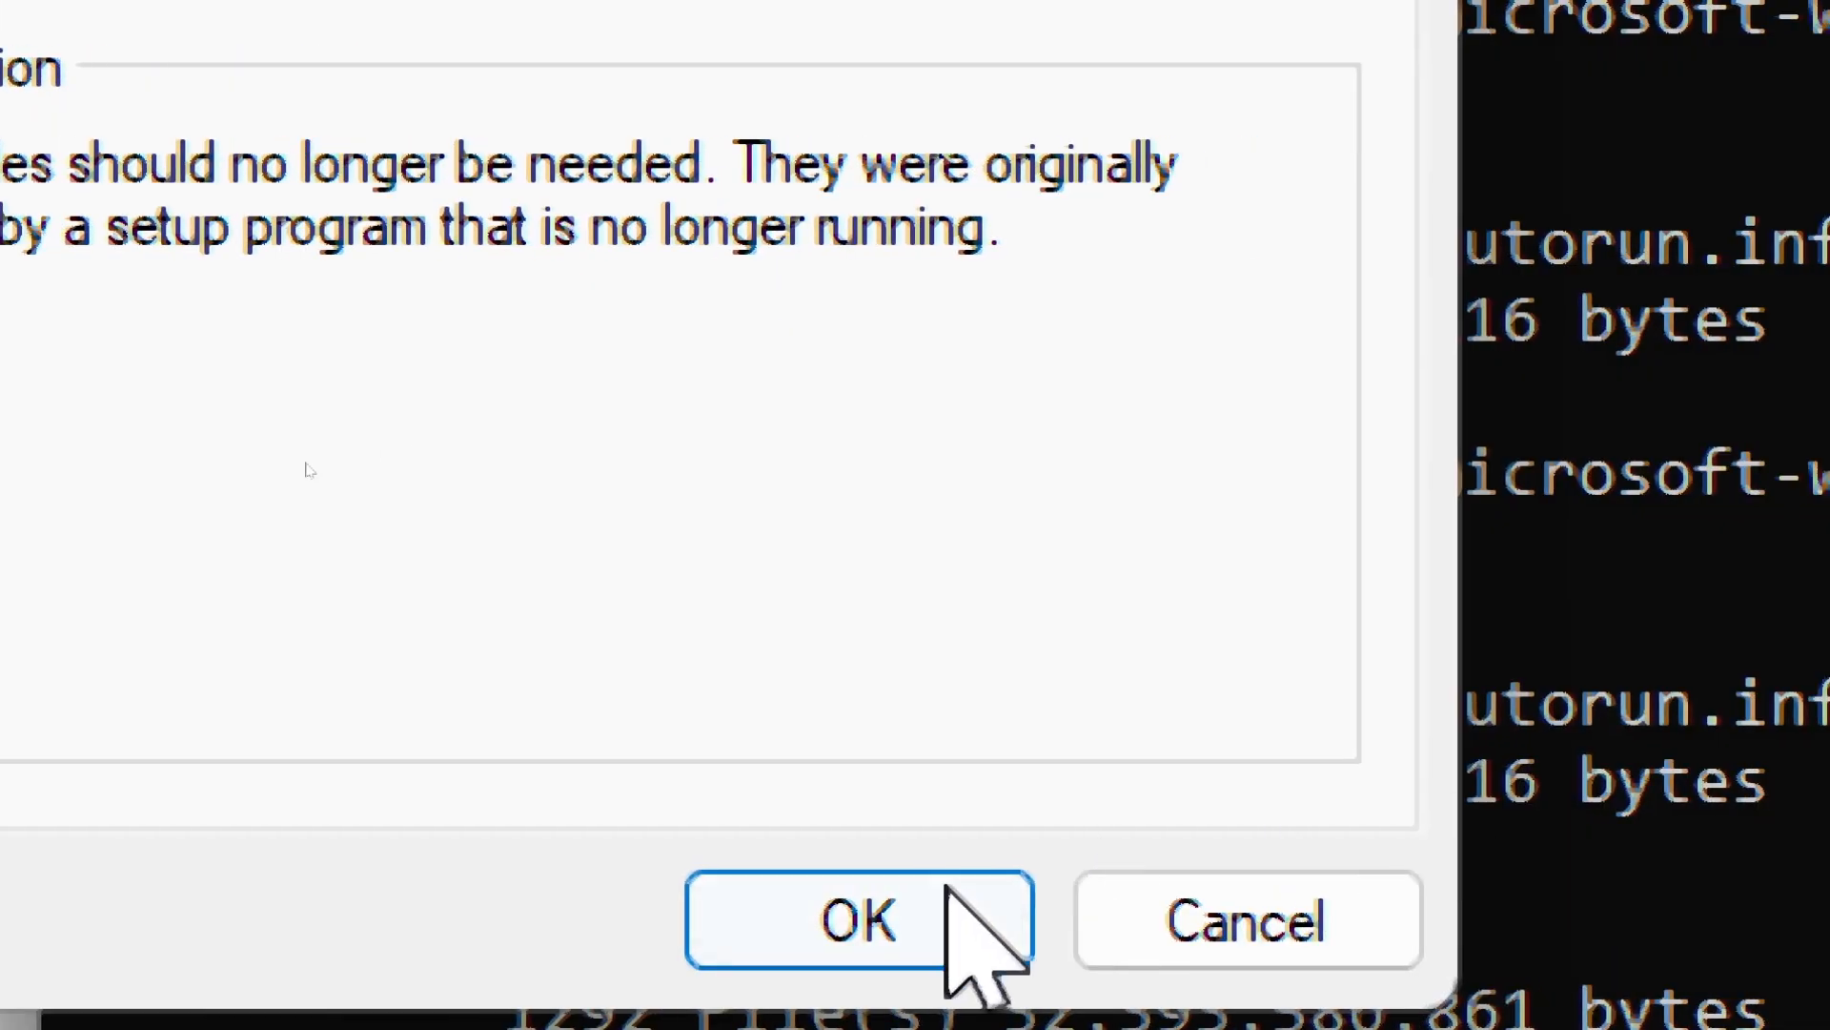
click(858, 919)
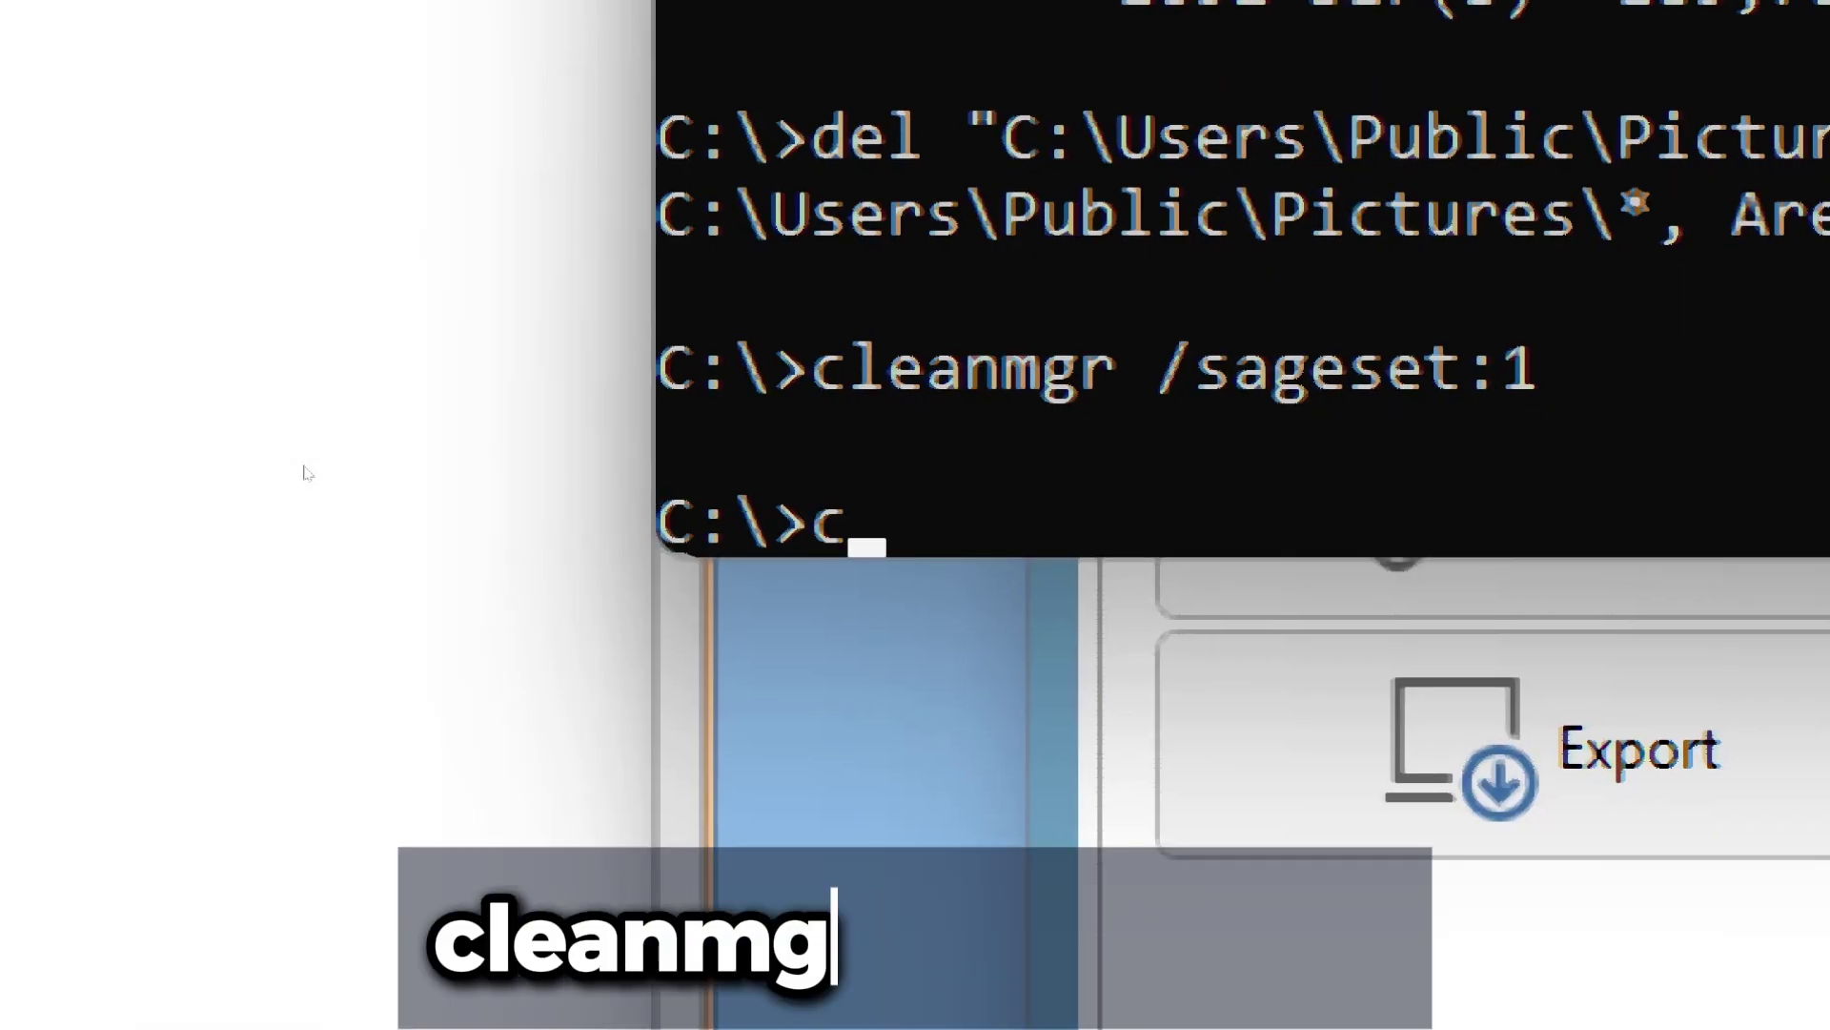
Enter the cleanmgr /sagerun:1 command to run the saved cleanup profile.
text(leanmgr)
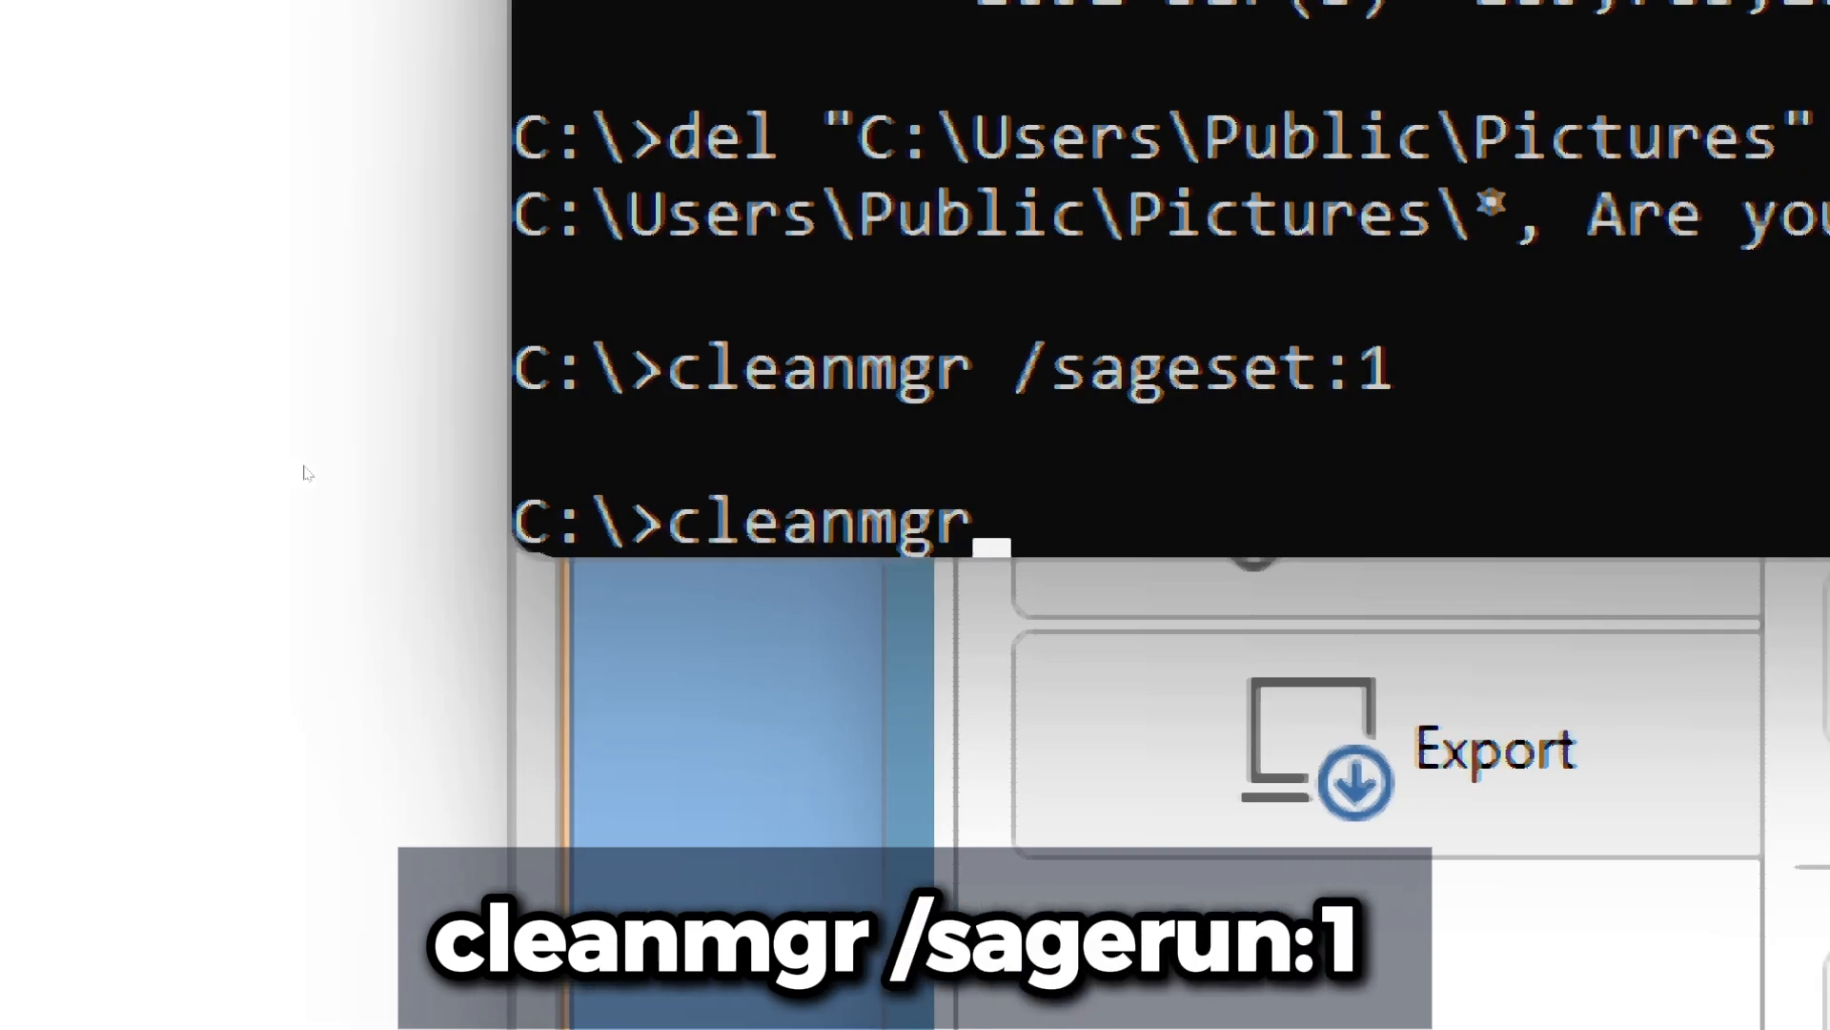
text(/sage)
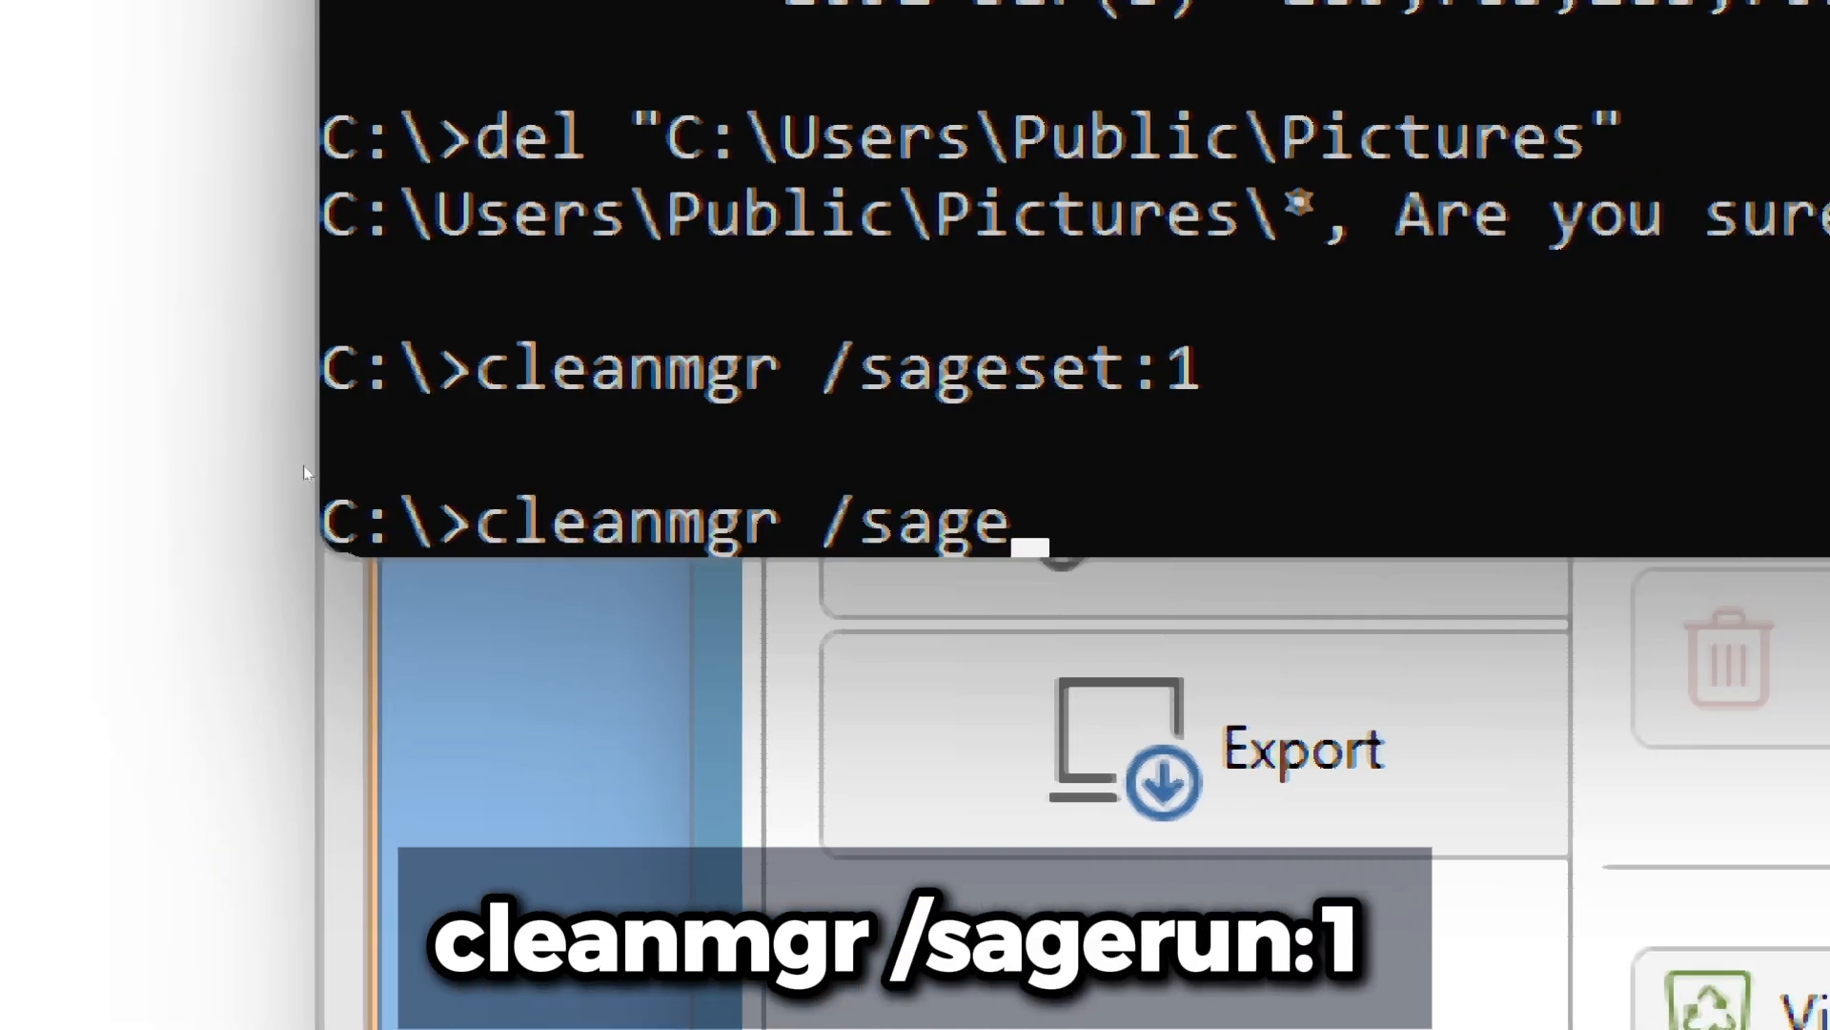
text(run:1)
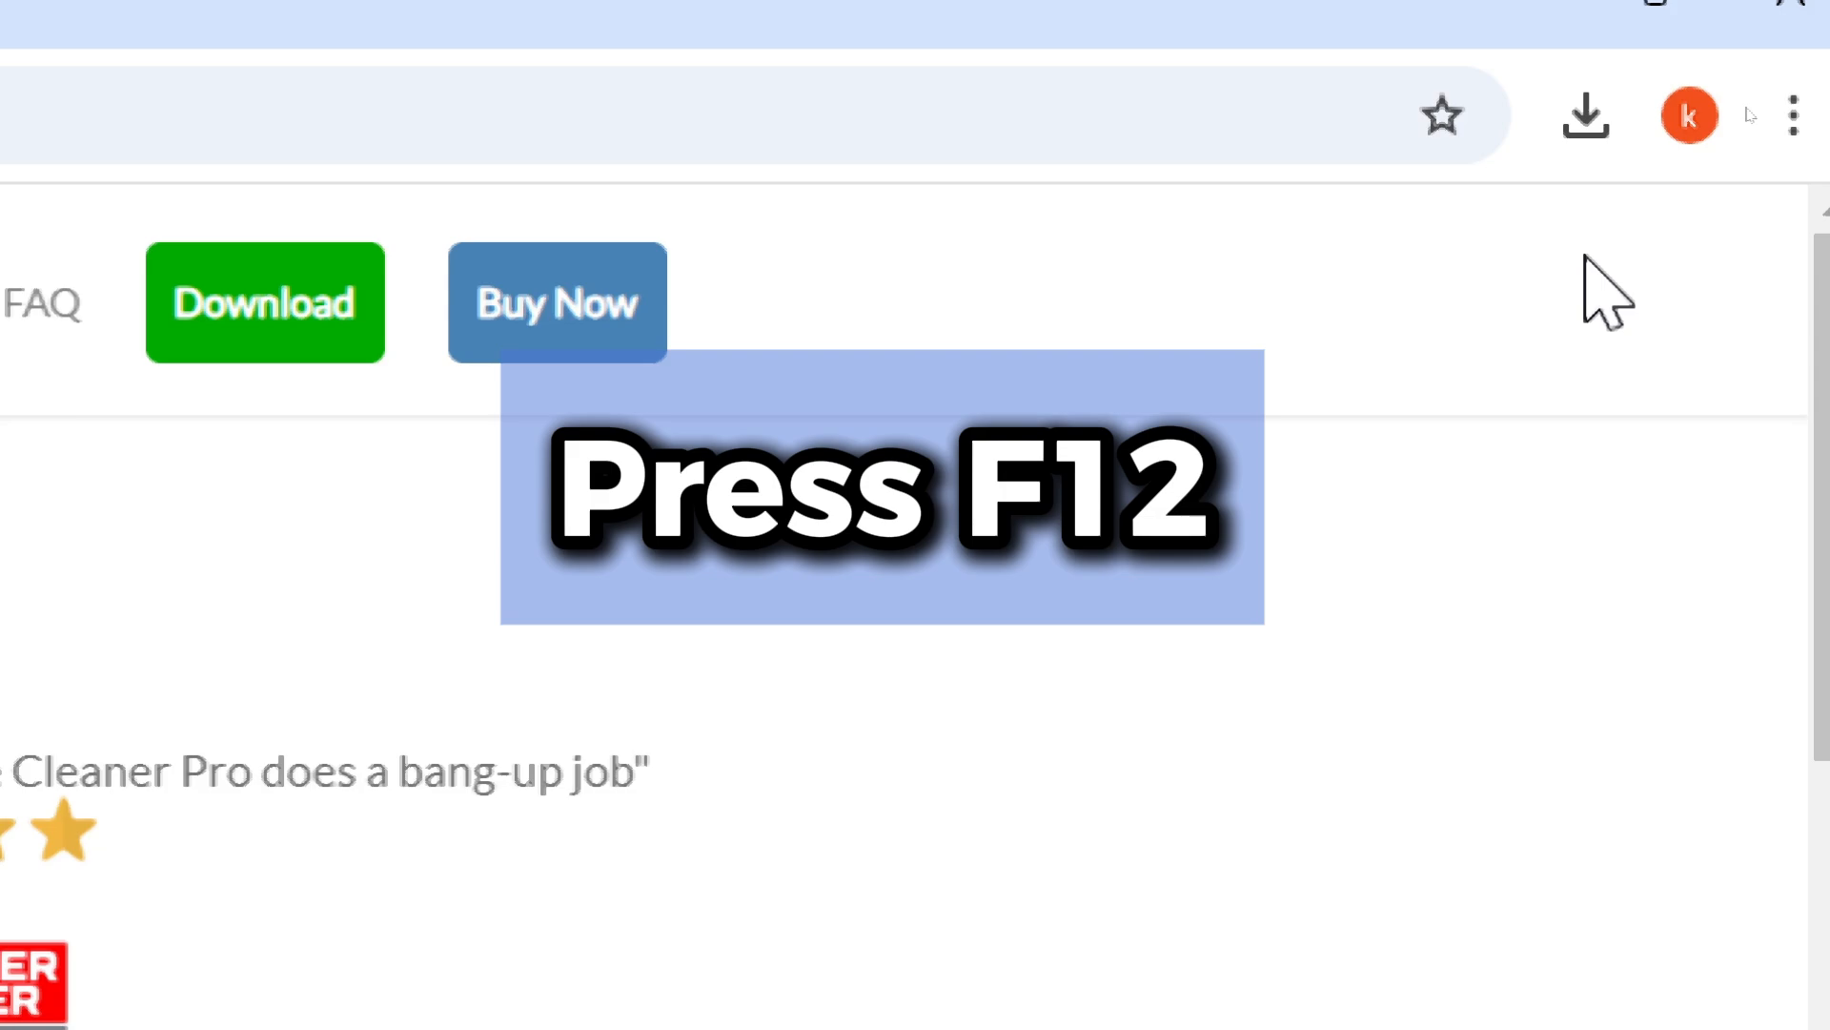
Show the site's Application > Storage clear-site-data options in DevTools (F12).
key(f12)
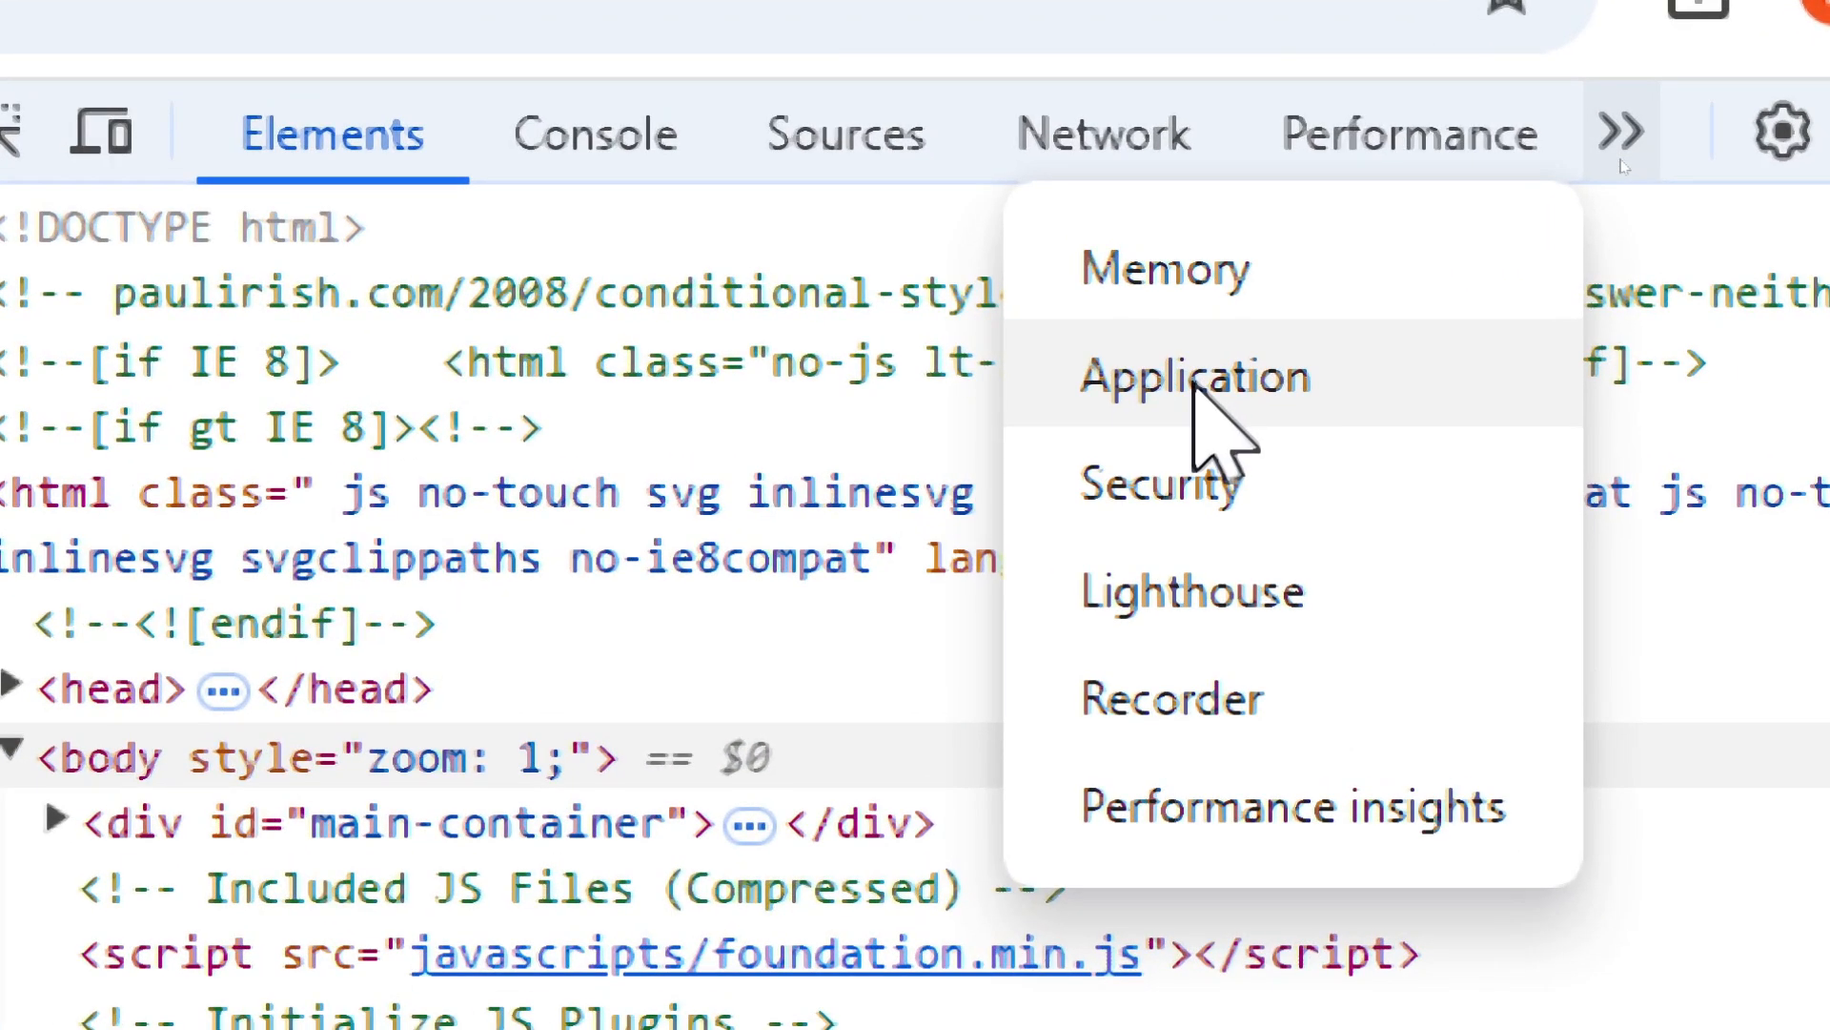
click(1193, 375)
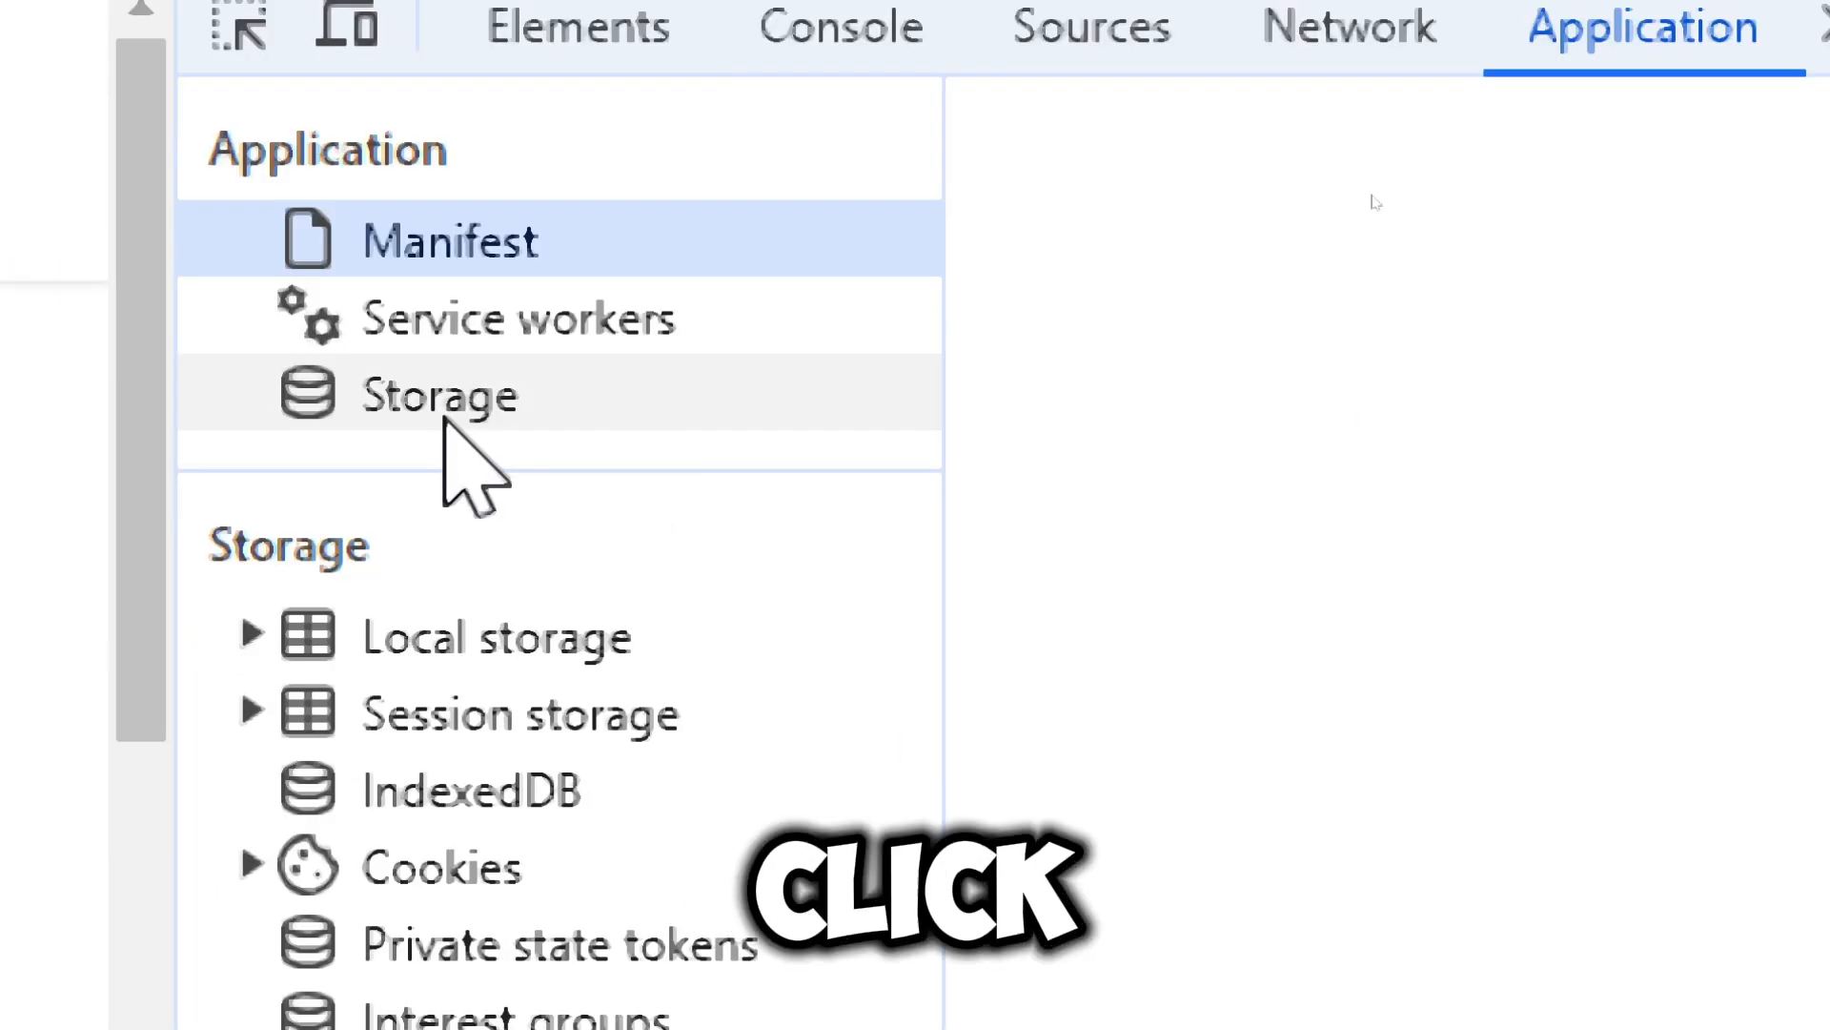
click(437, 394)
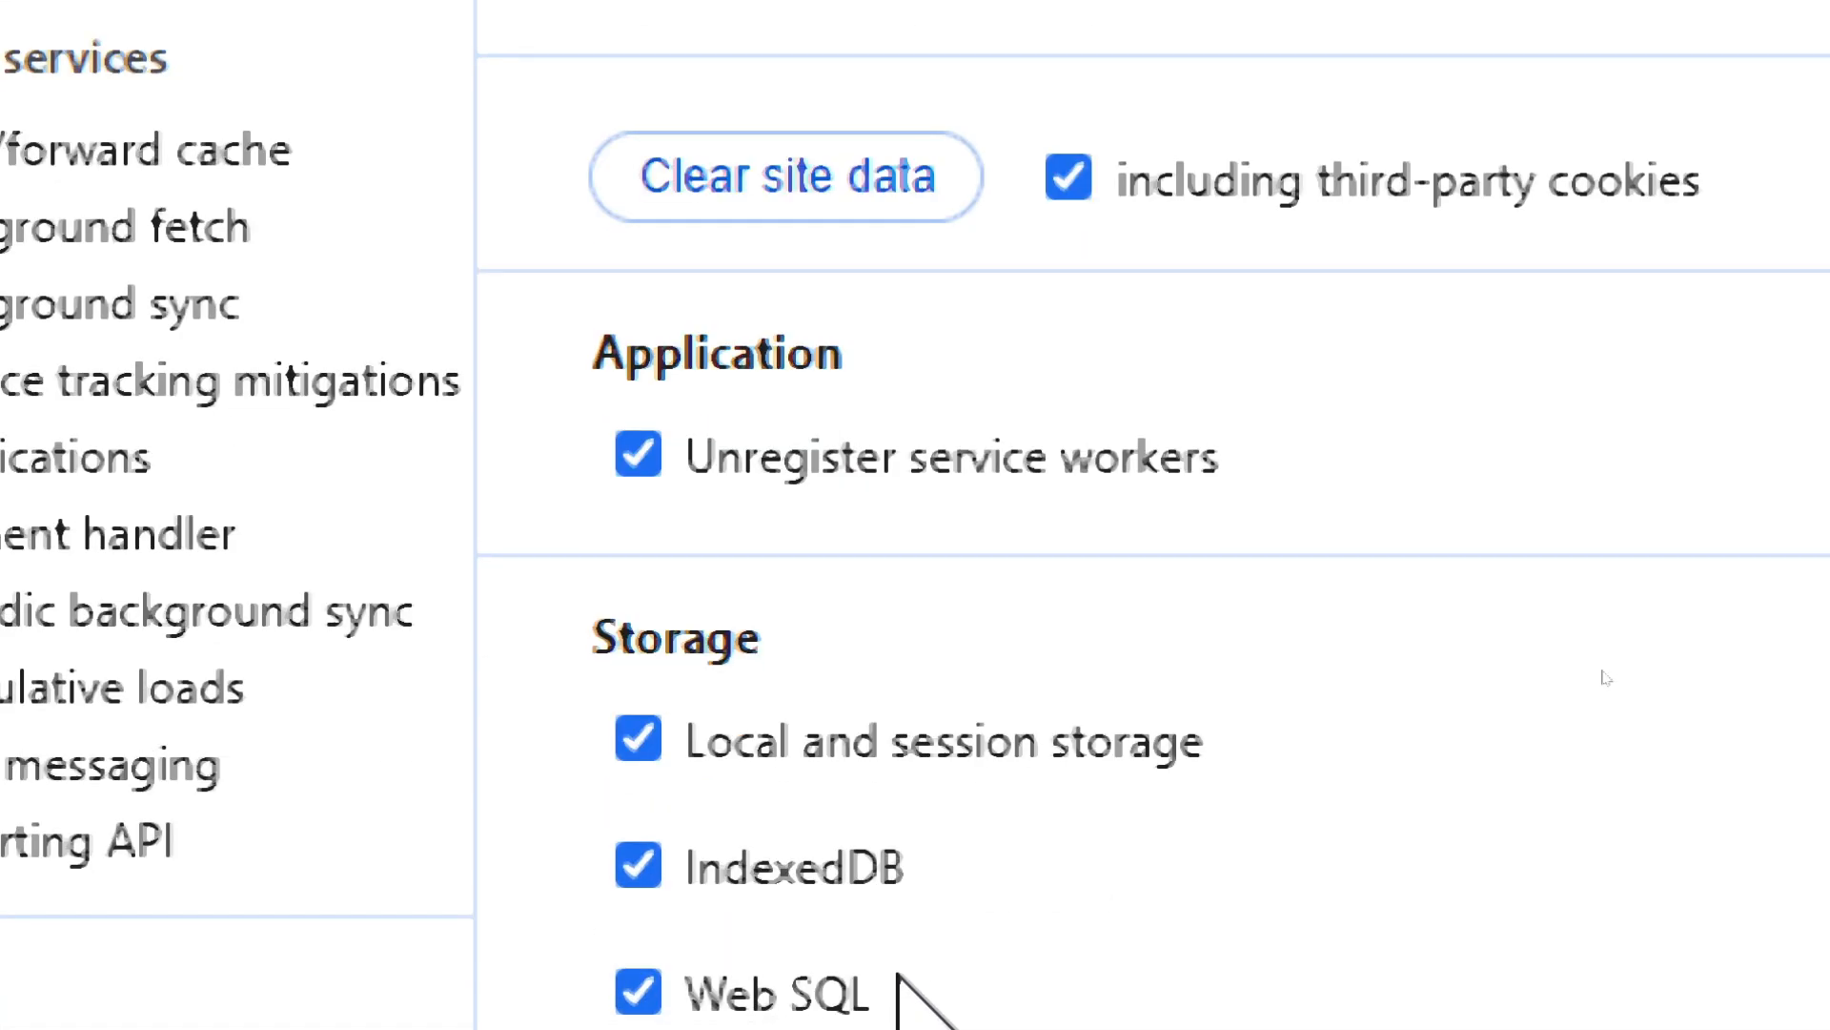
scroll(down, 3)
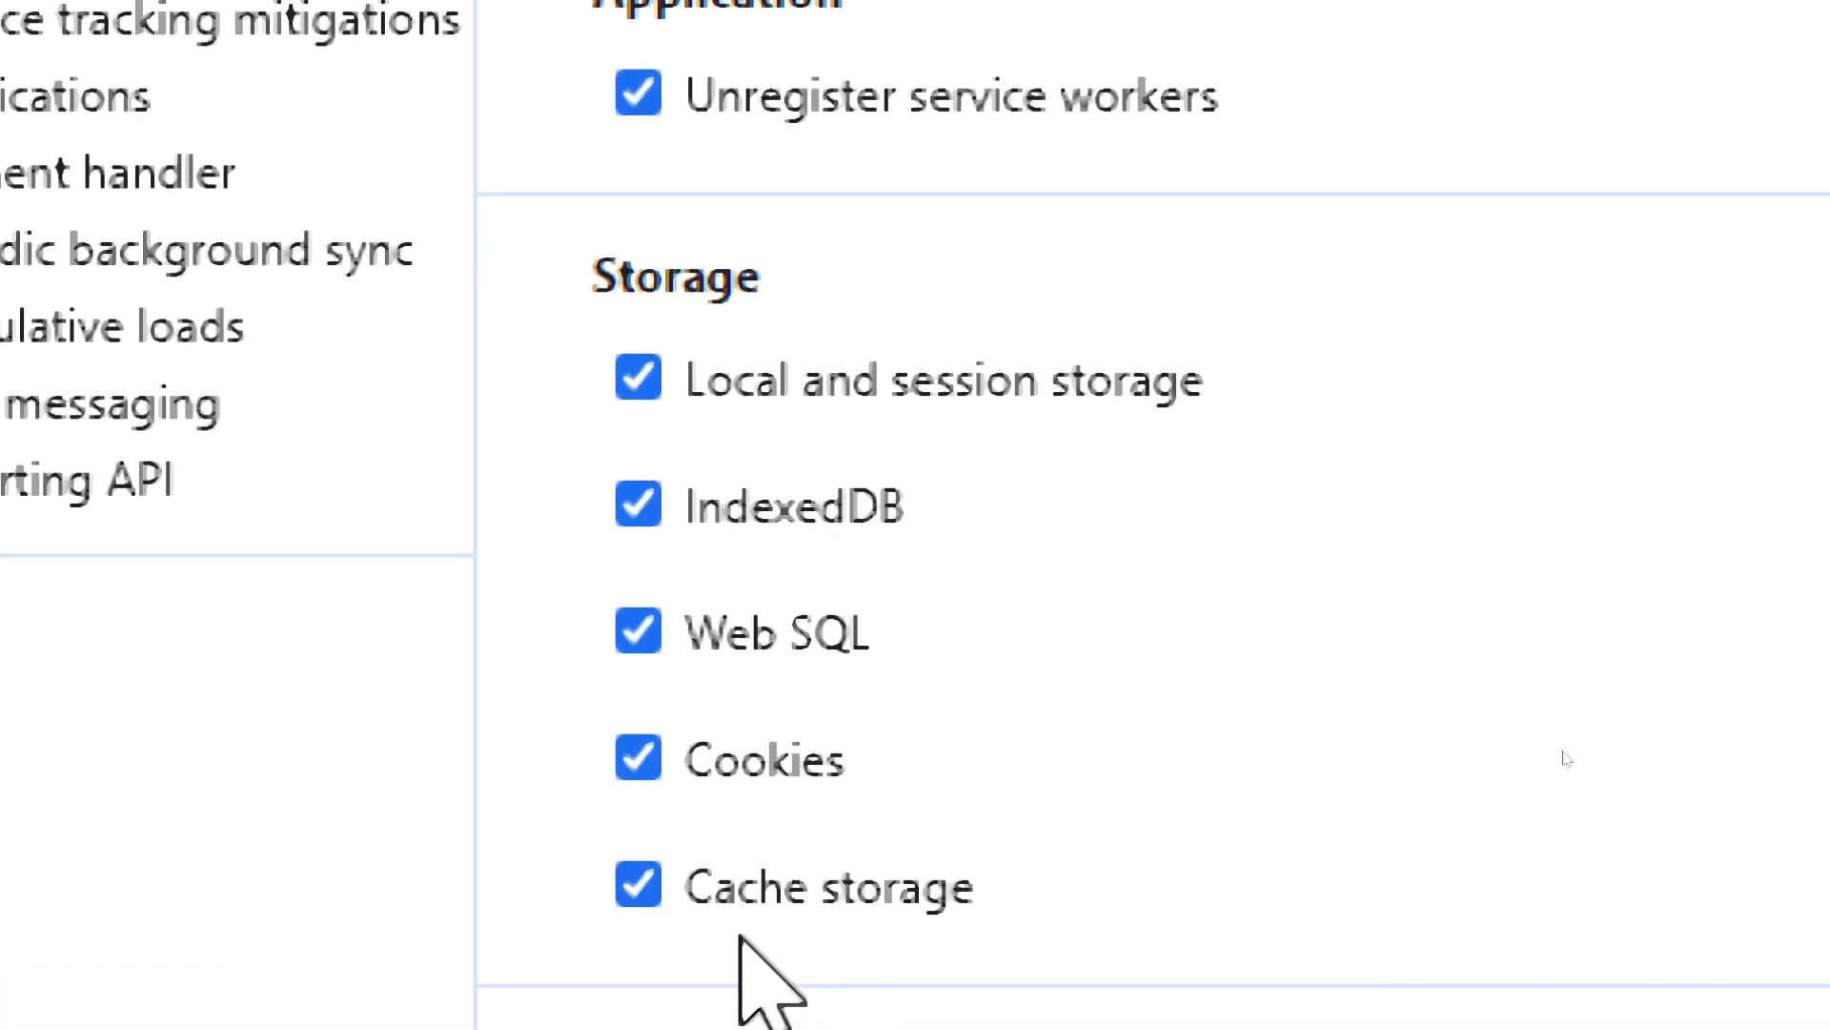
scroll(up, 3)
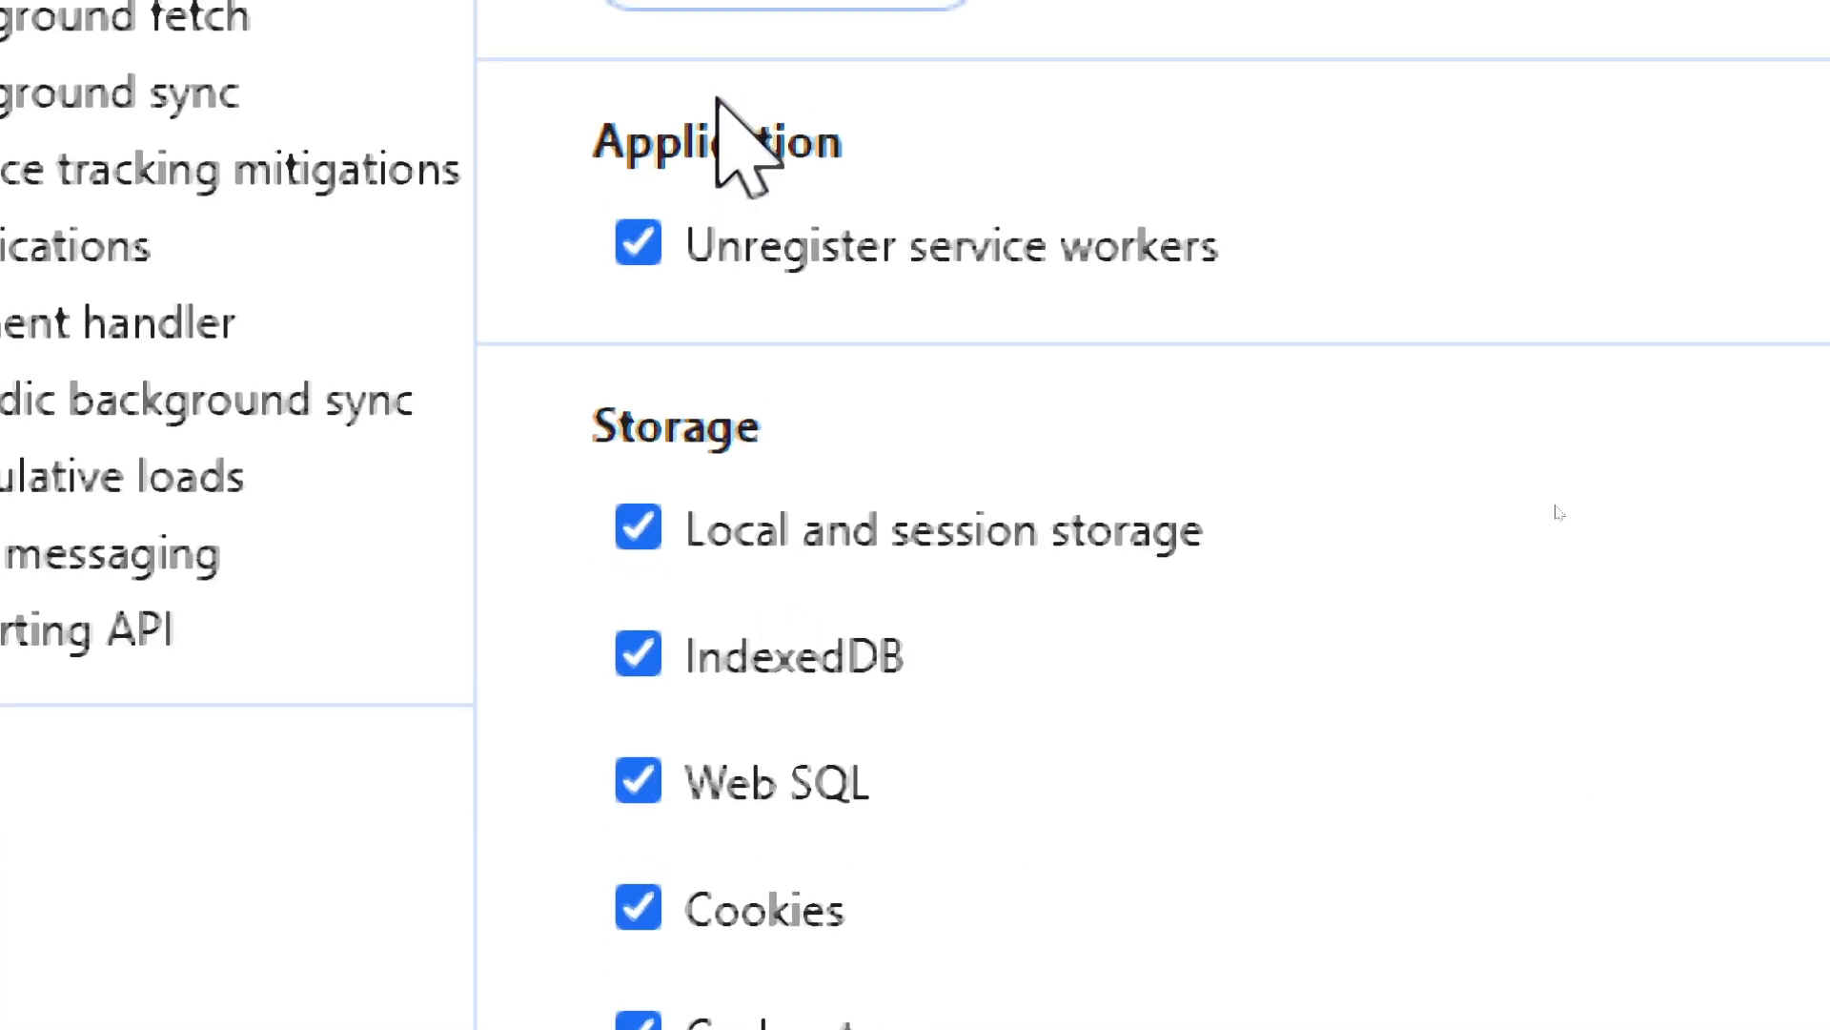
scroll(up, 3)
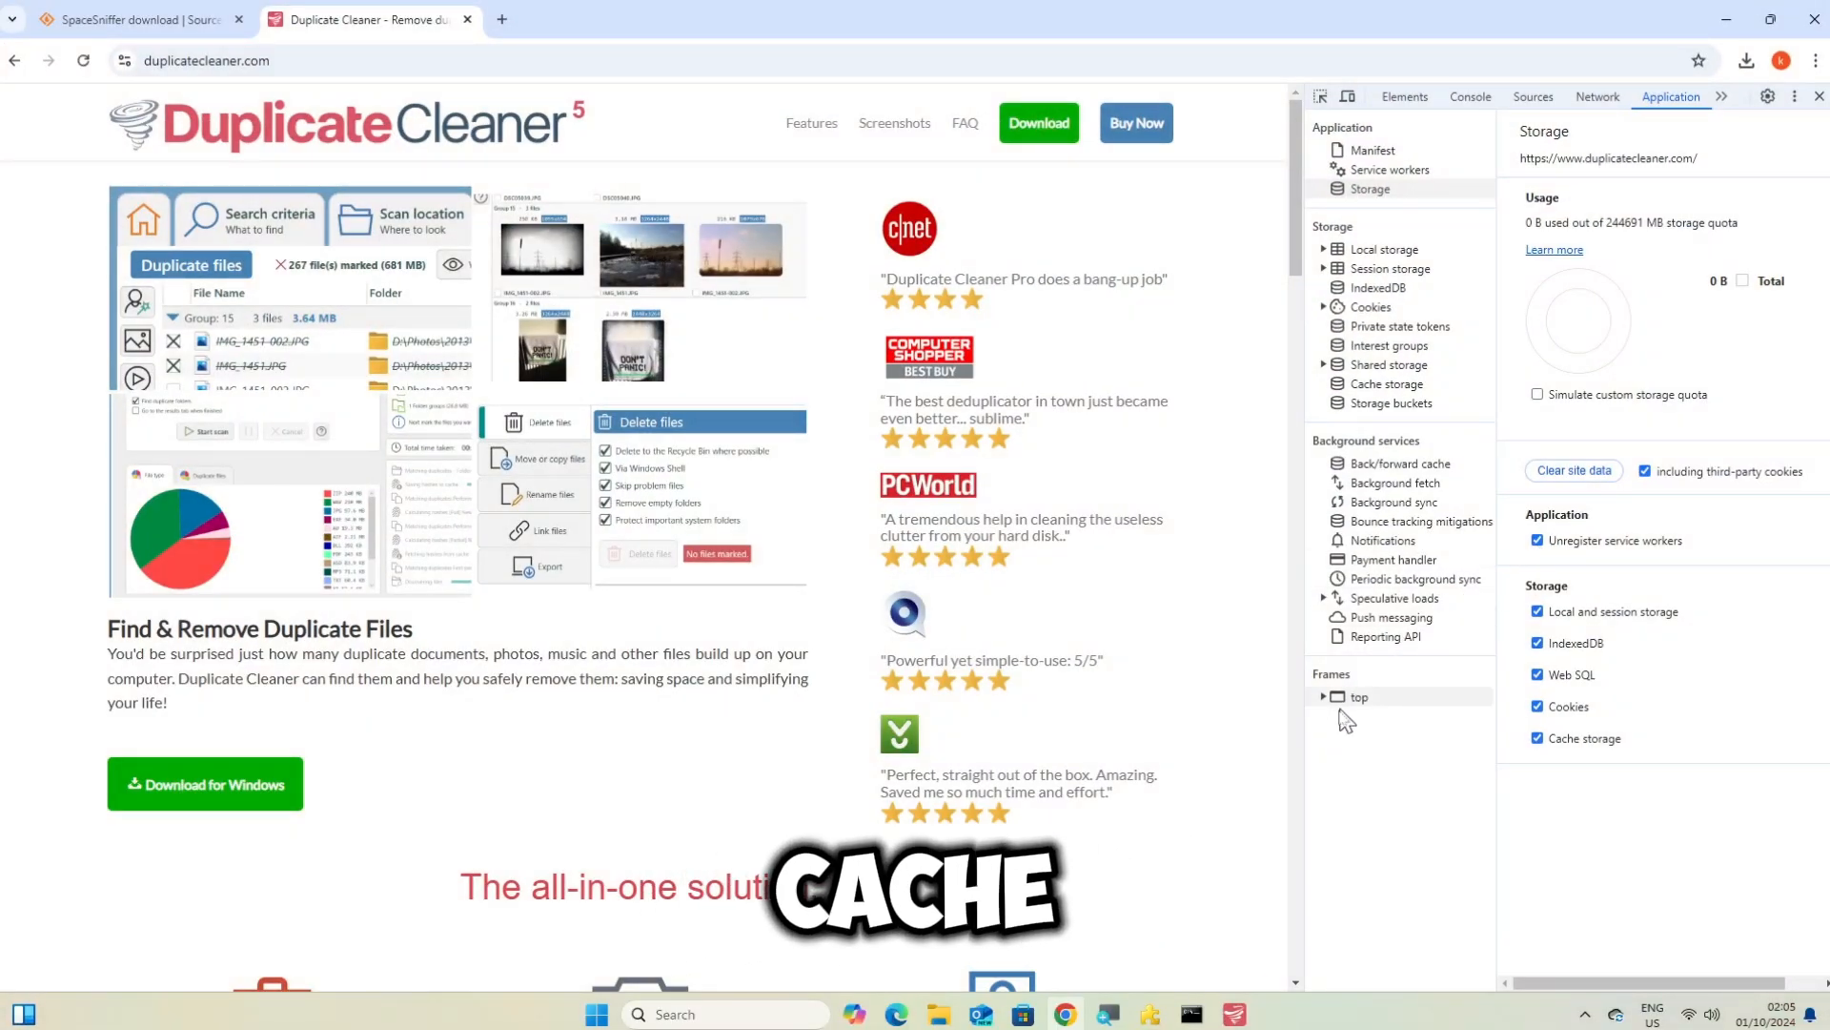
mouse_move(1192, 1014)
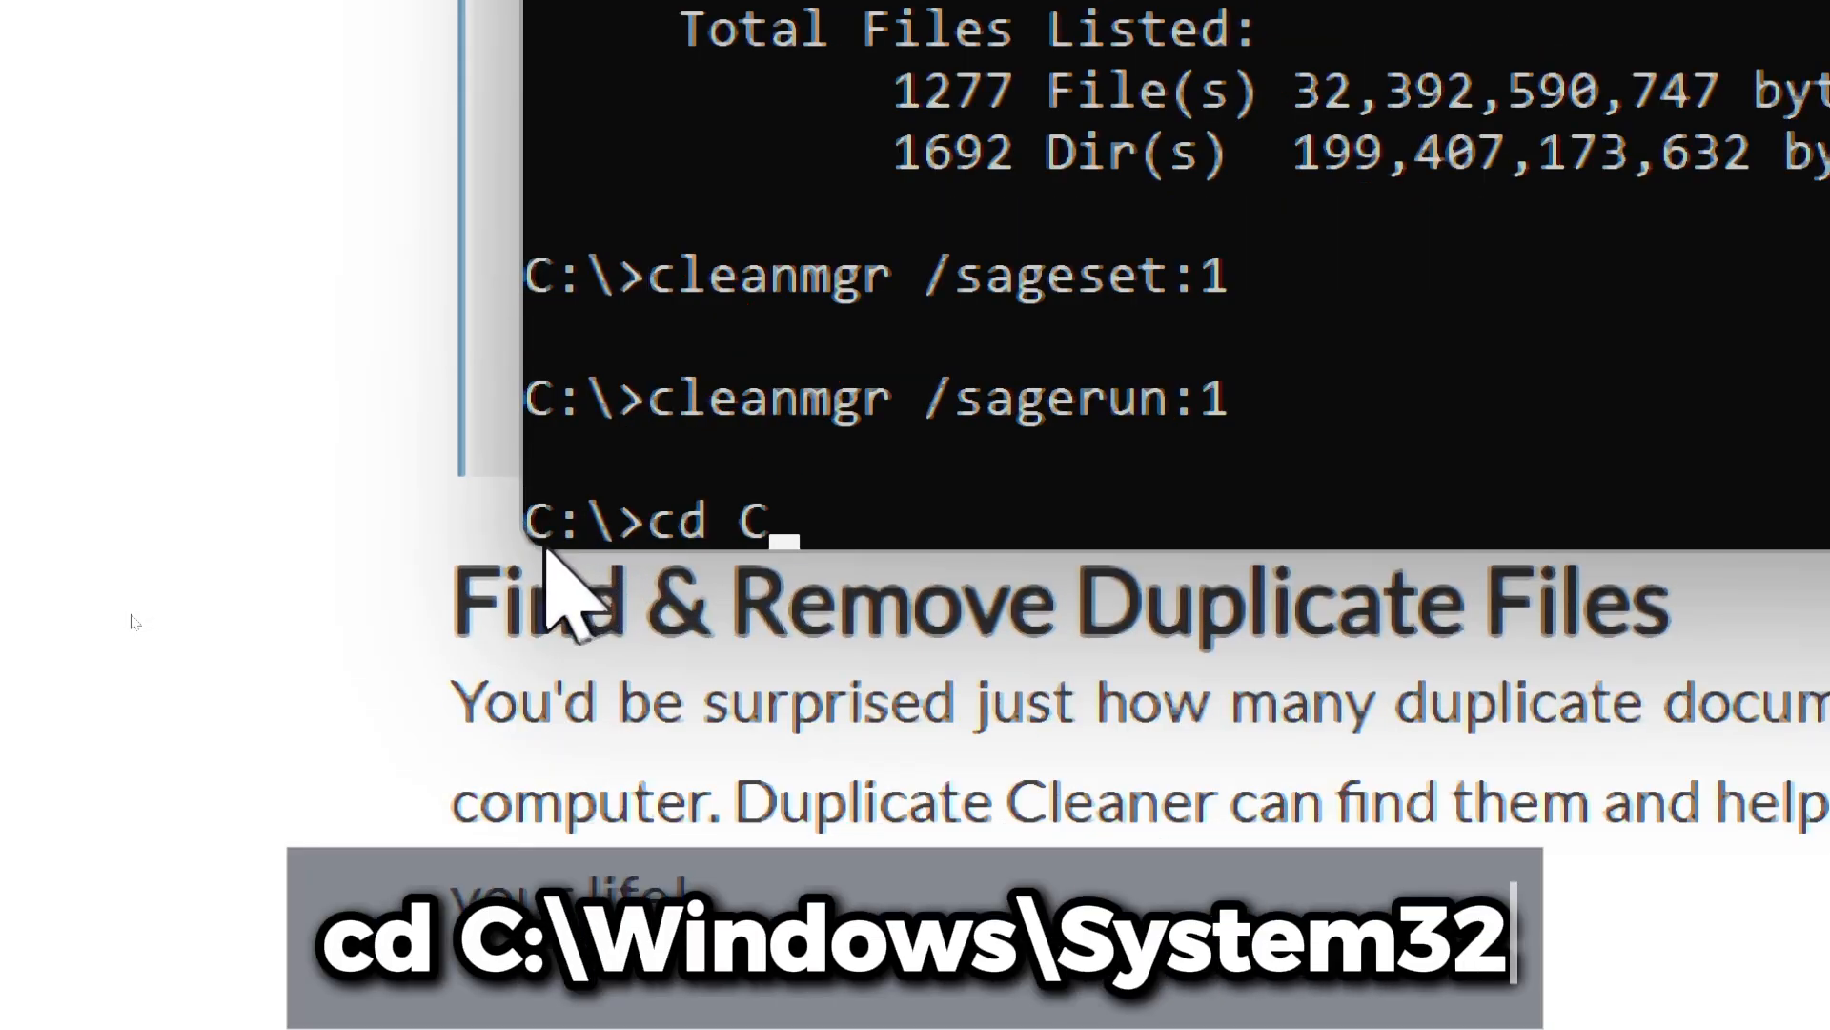
text(:\Windows\)
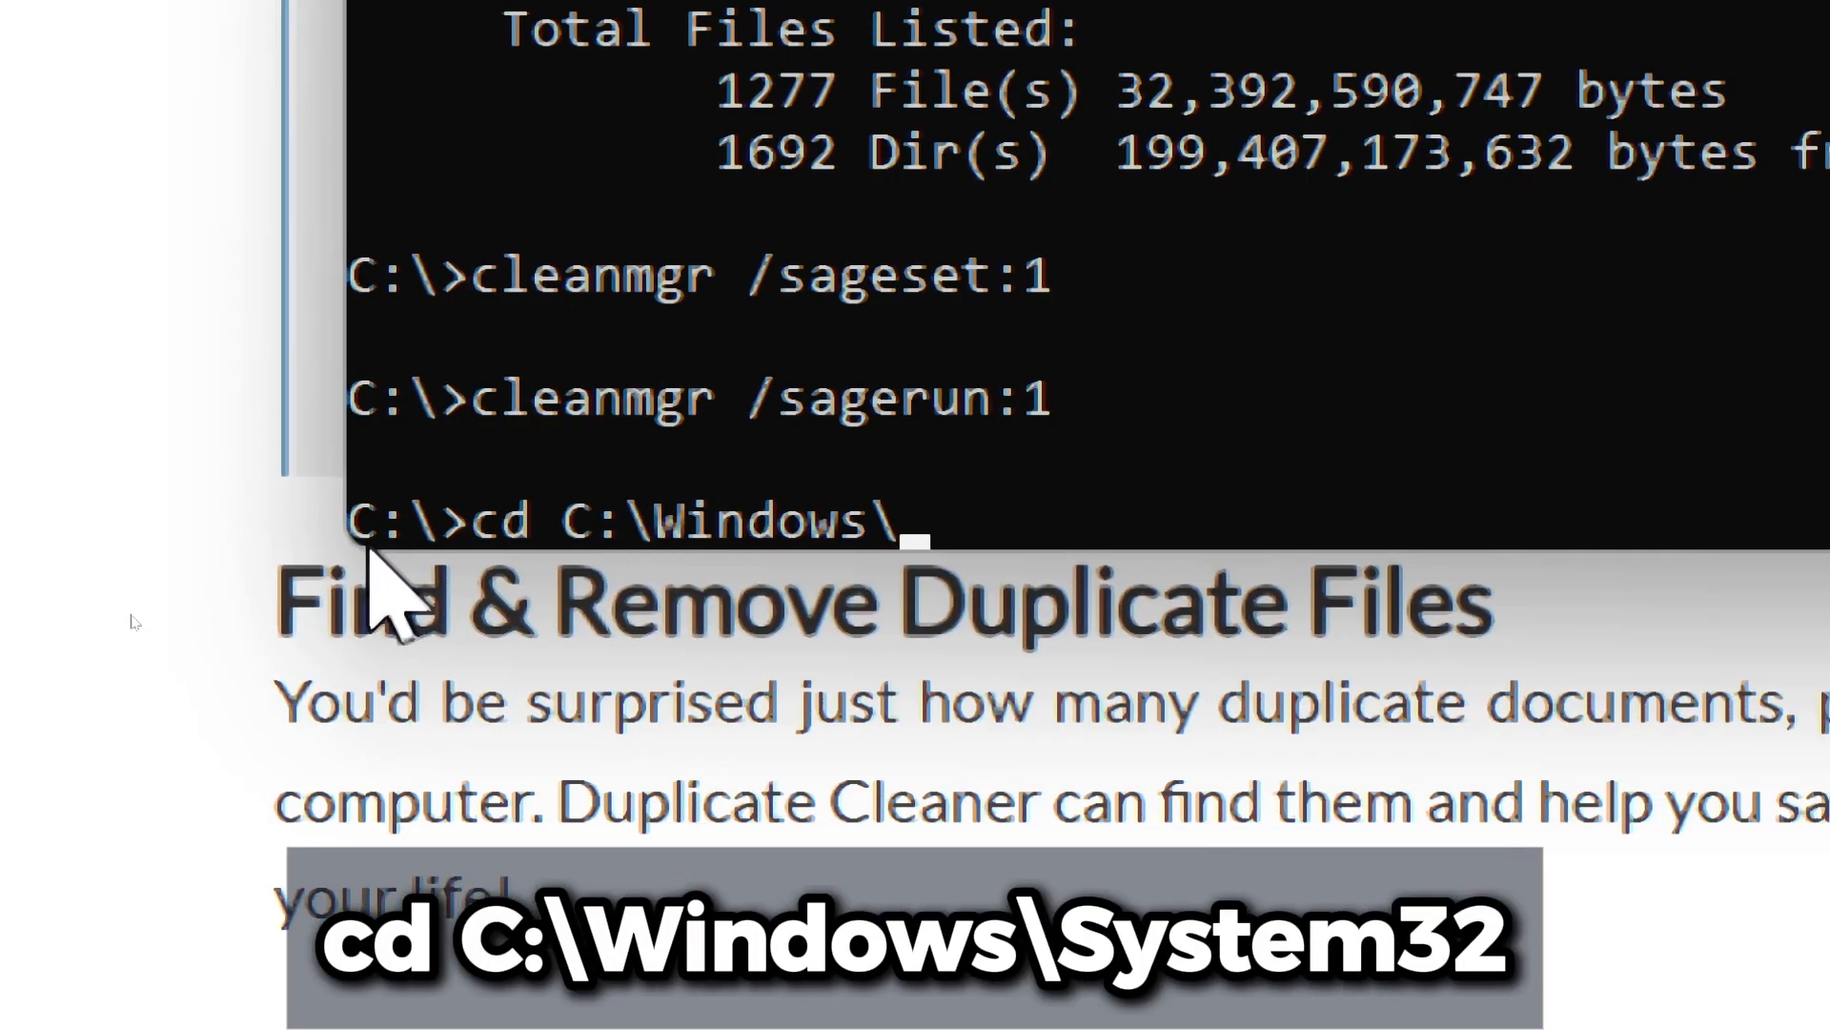
text(System32)
text(for /r C:\ %F in (*) do @)
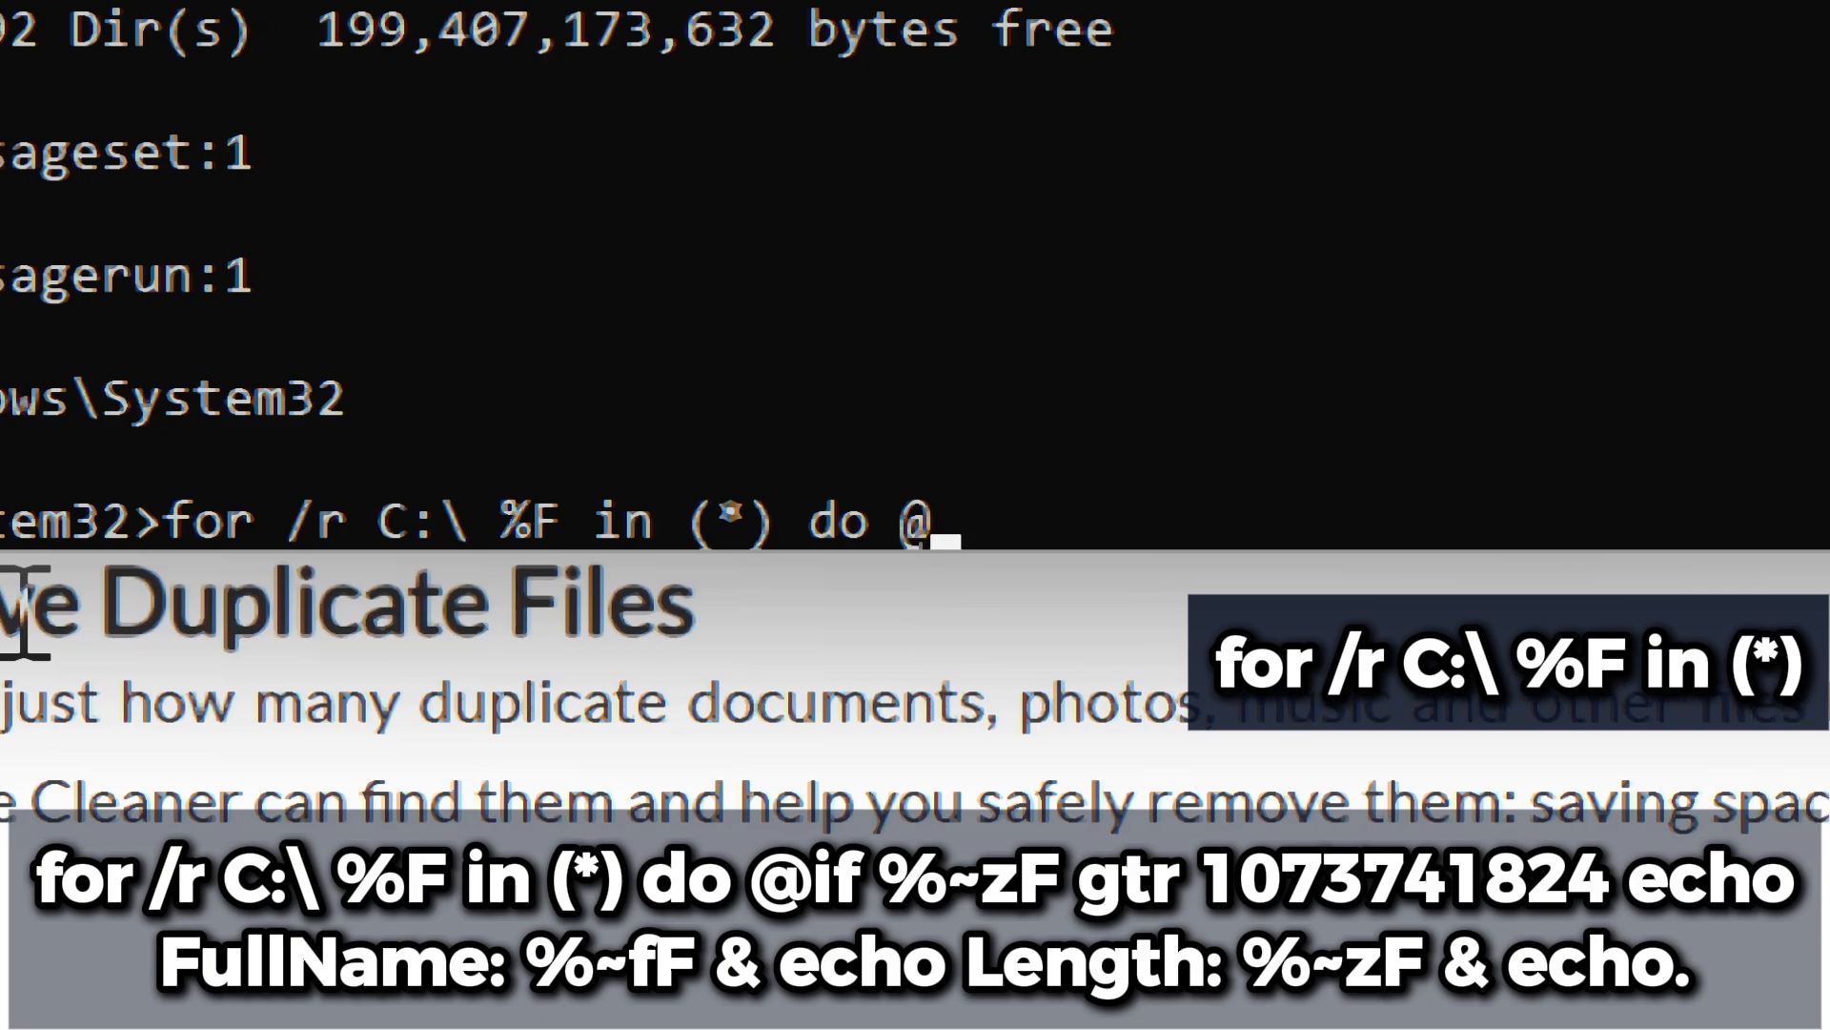
text(if %~zF)
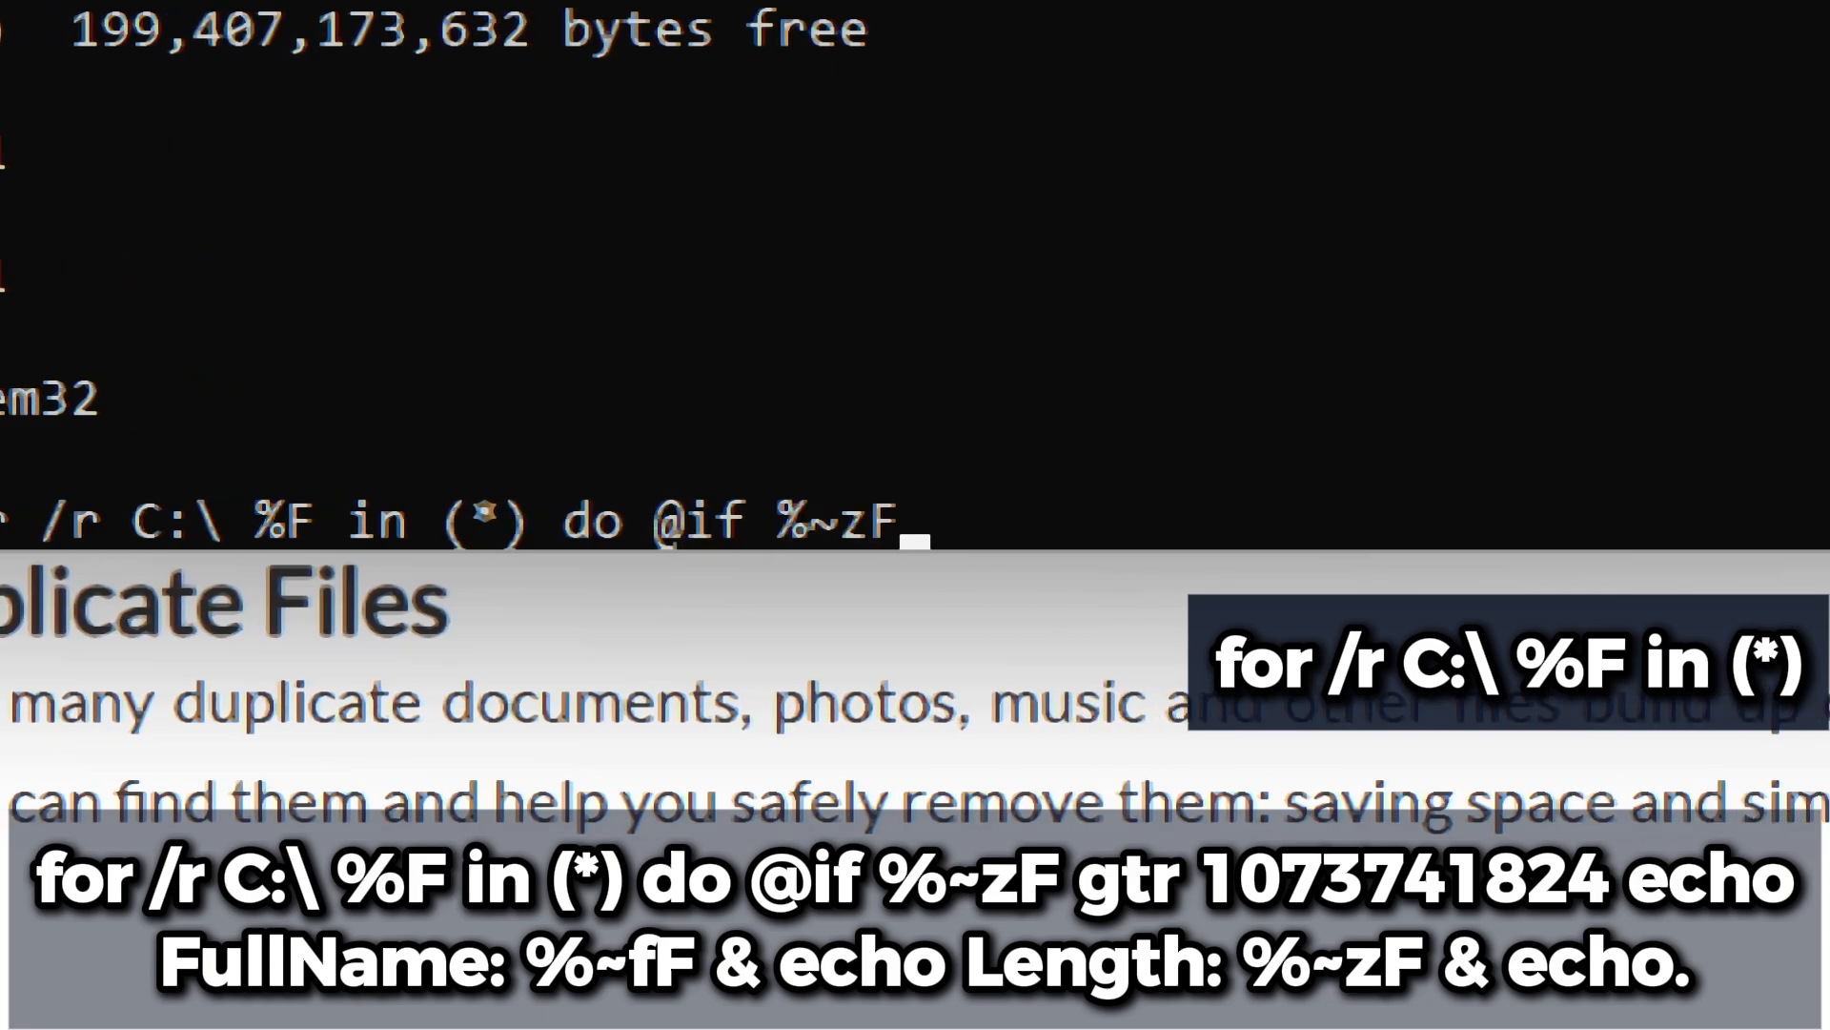
text(gtr 107)
text(wmic)
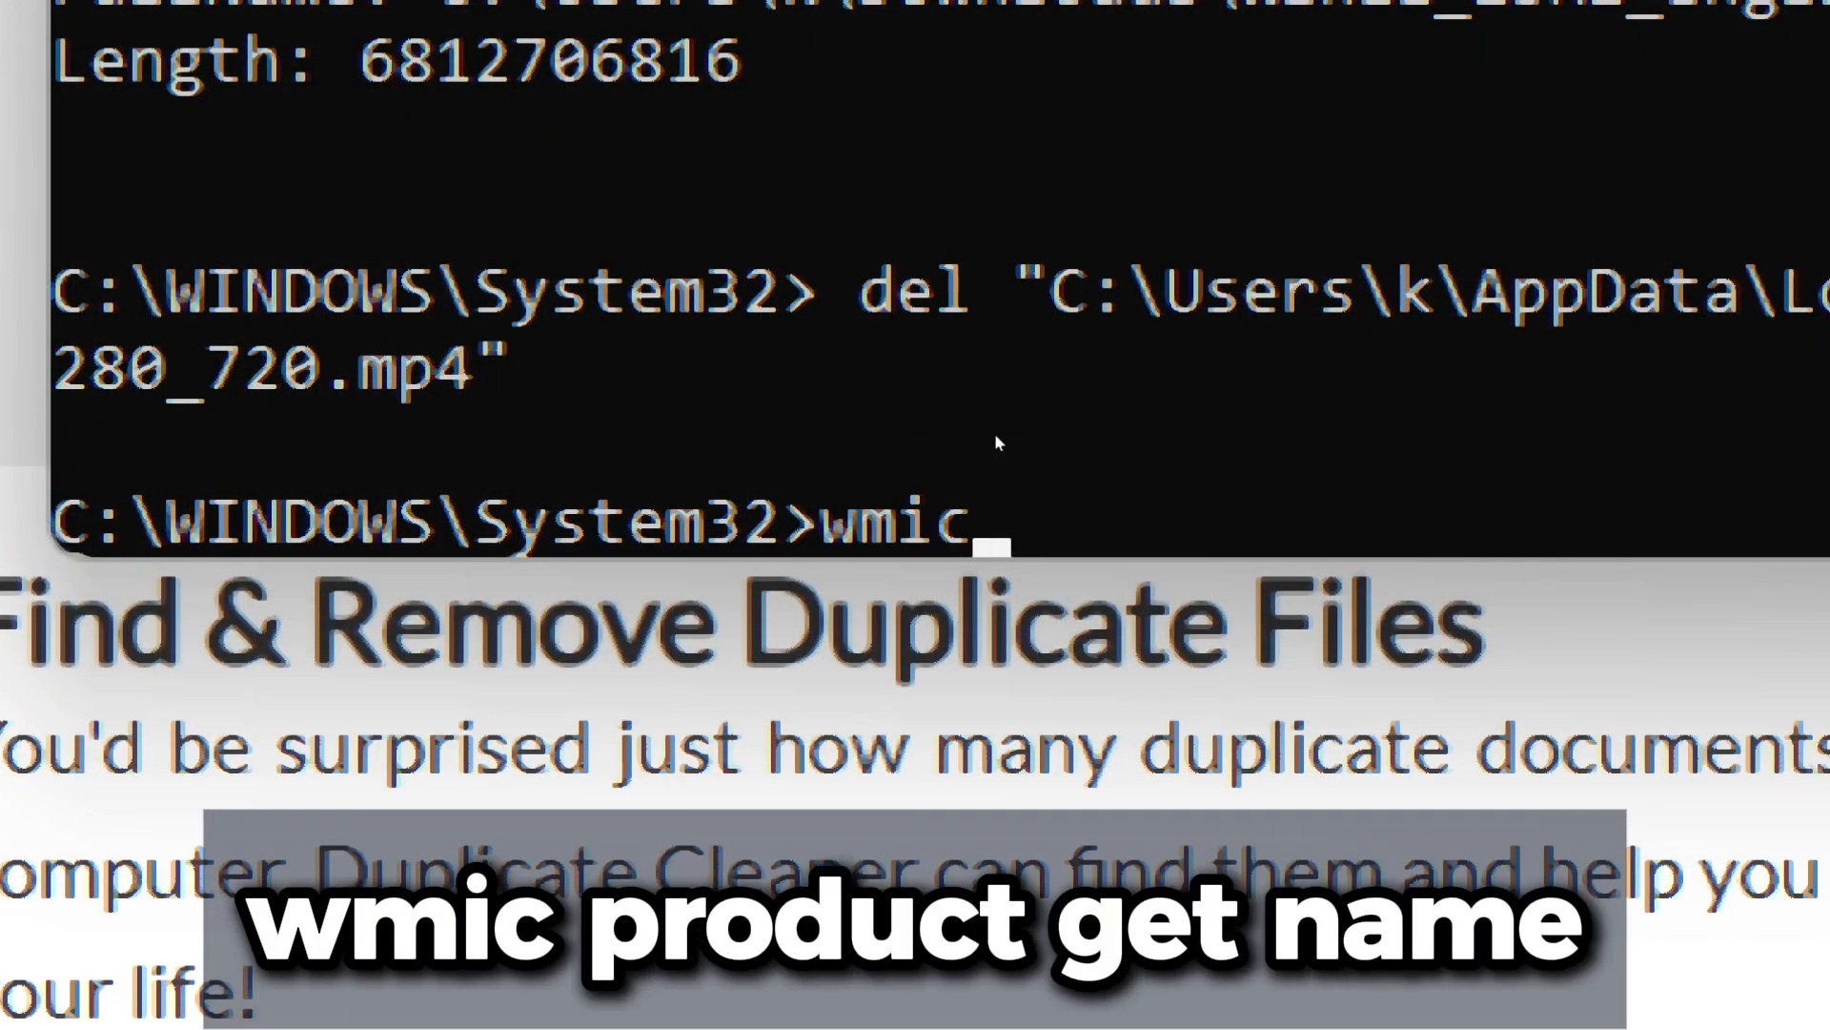
List products with wmic, then uninstall Microsoft Update Health Tools using the pasted name.
text(product ge)
text(wmic product where)
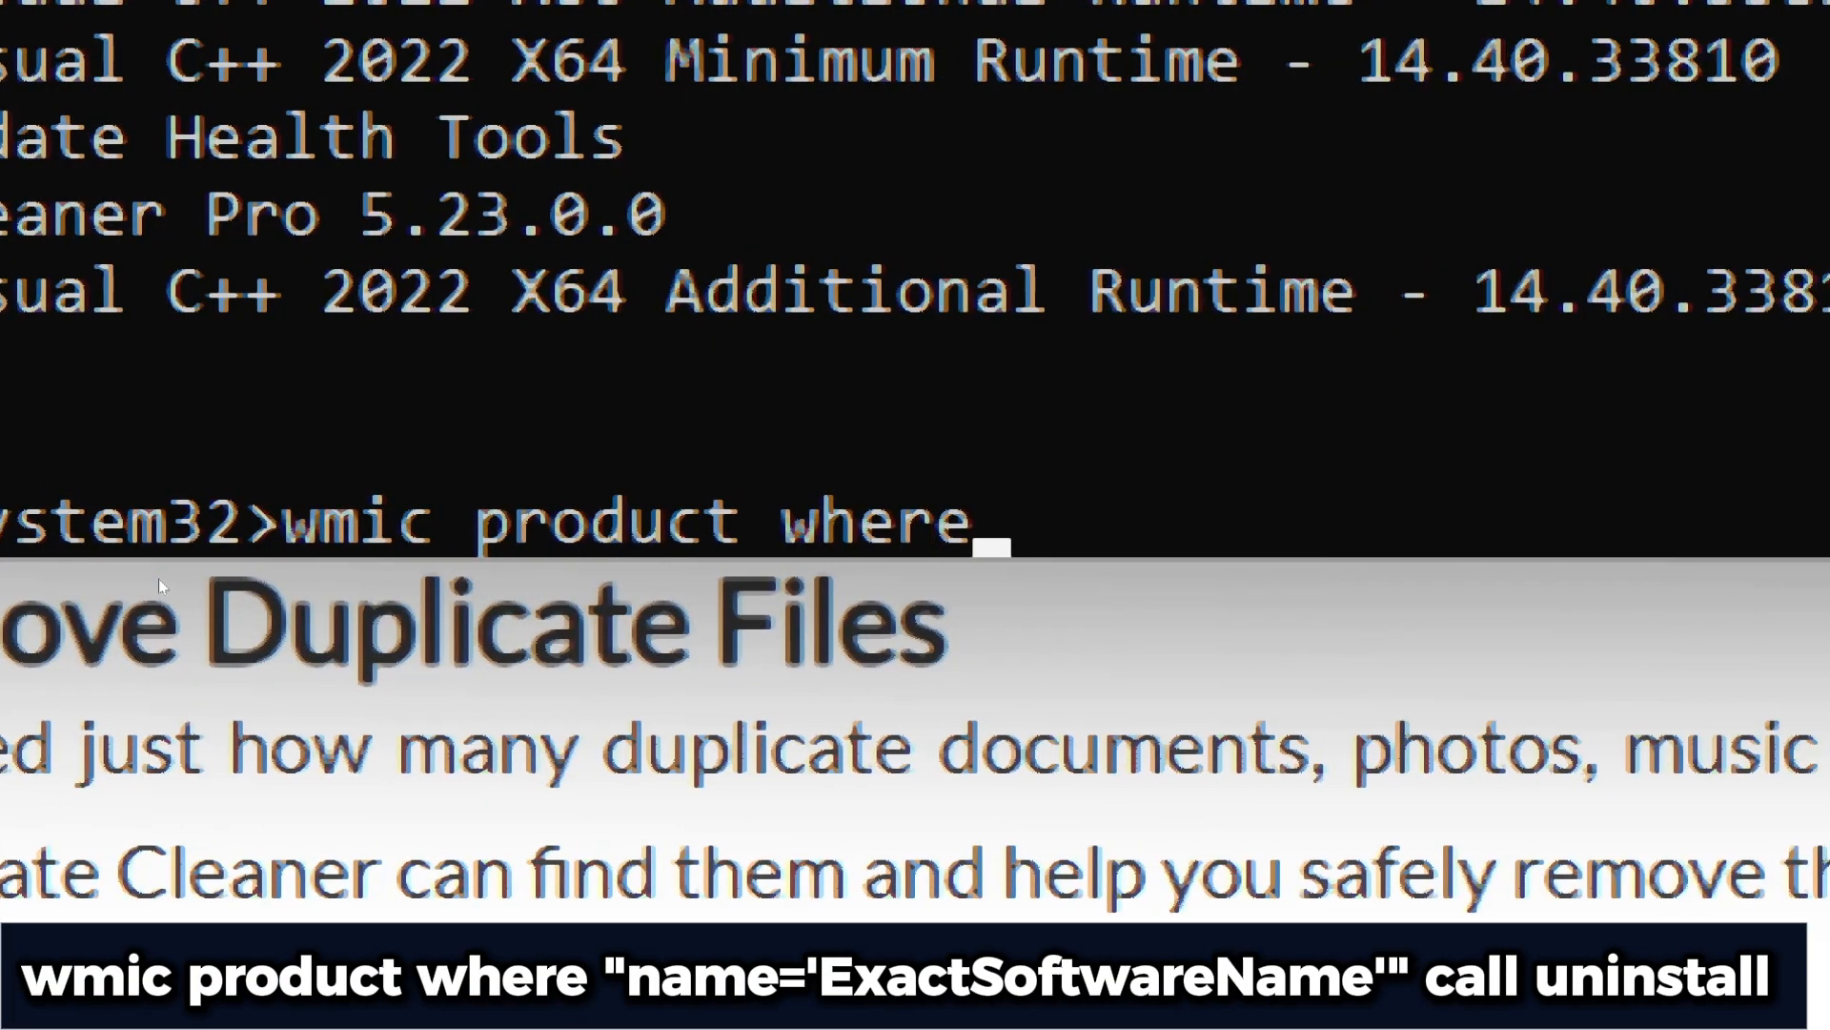
text("name=')
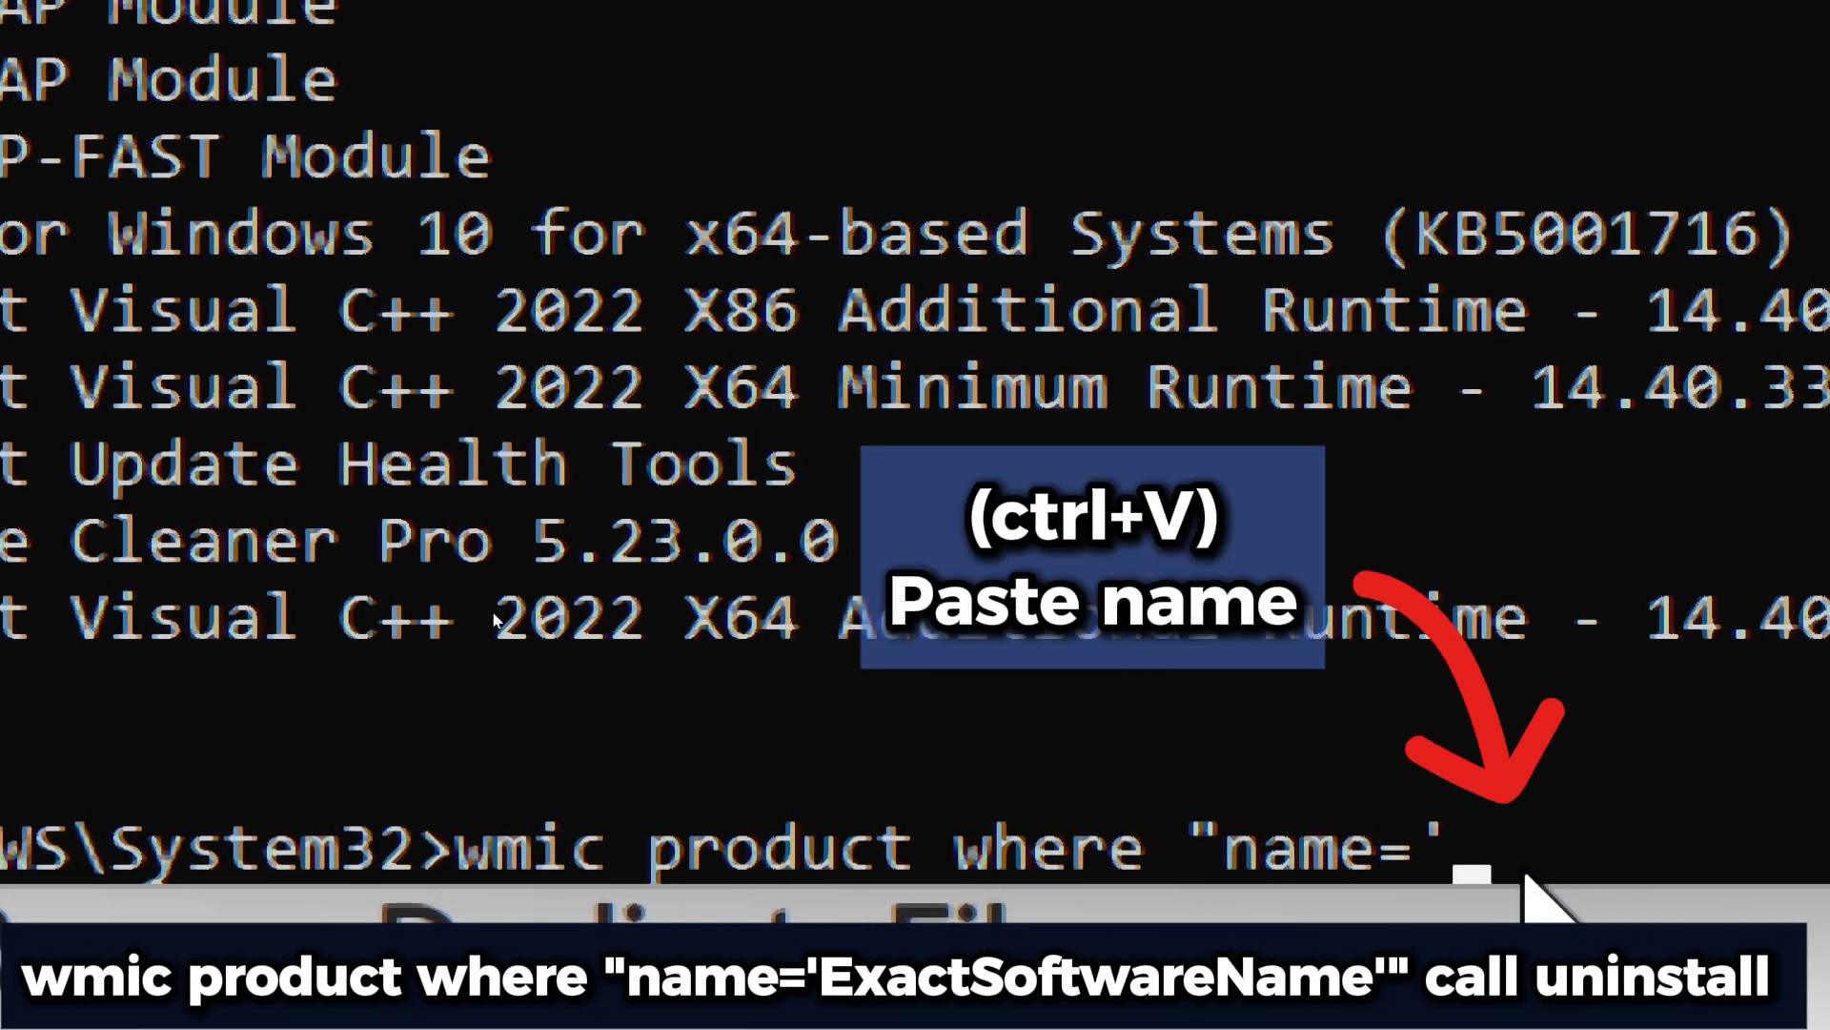
key(ctrl+v)
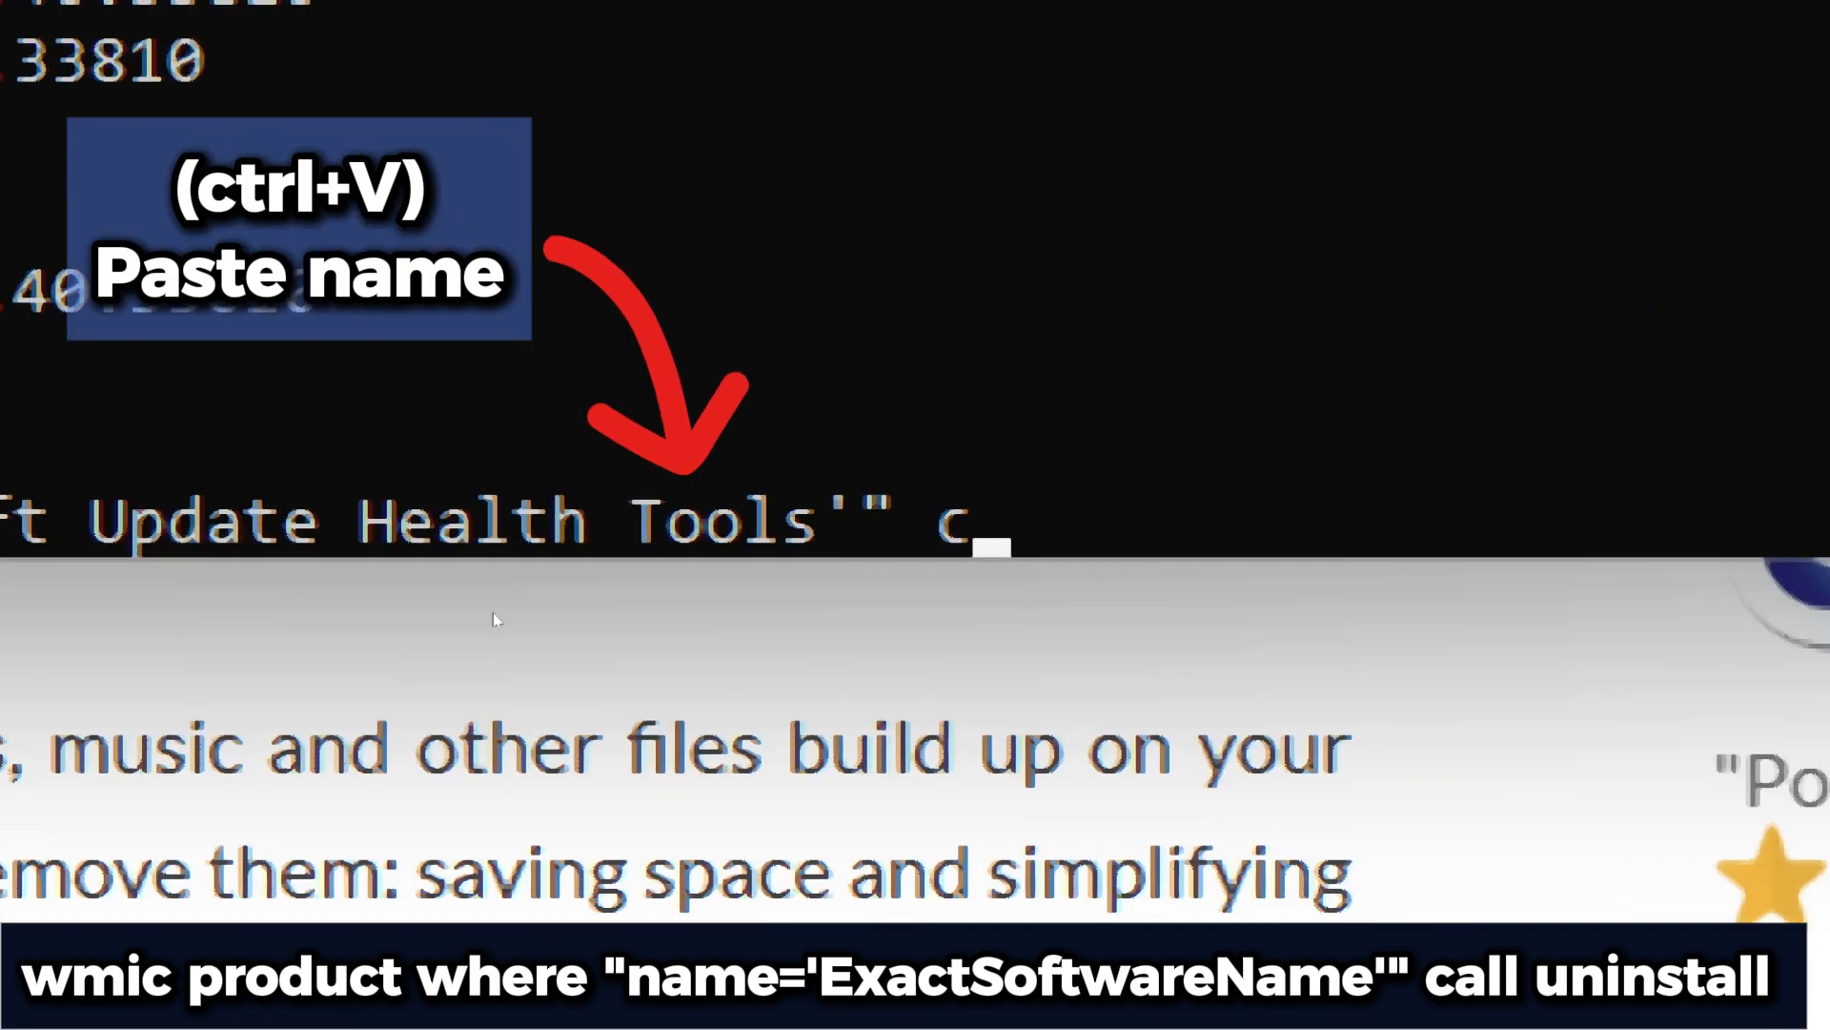
text(all uninst)
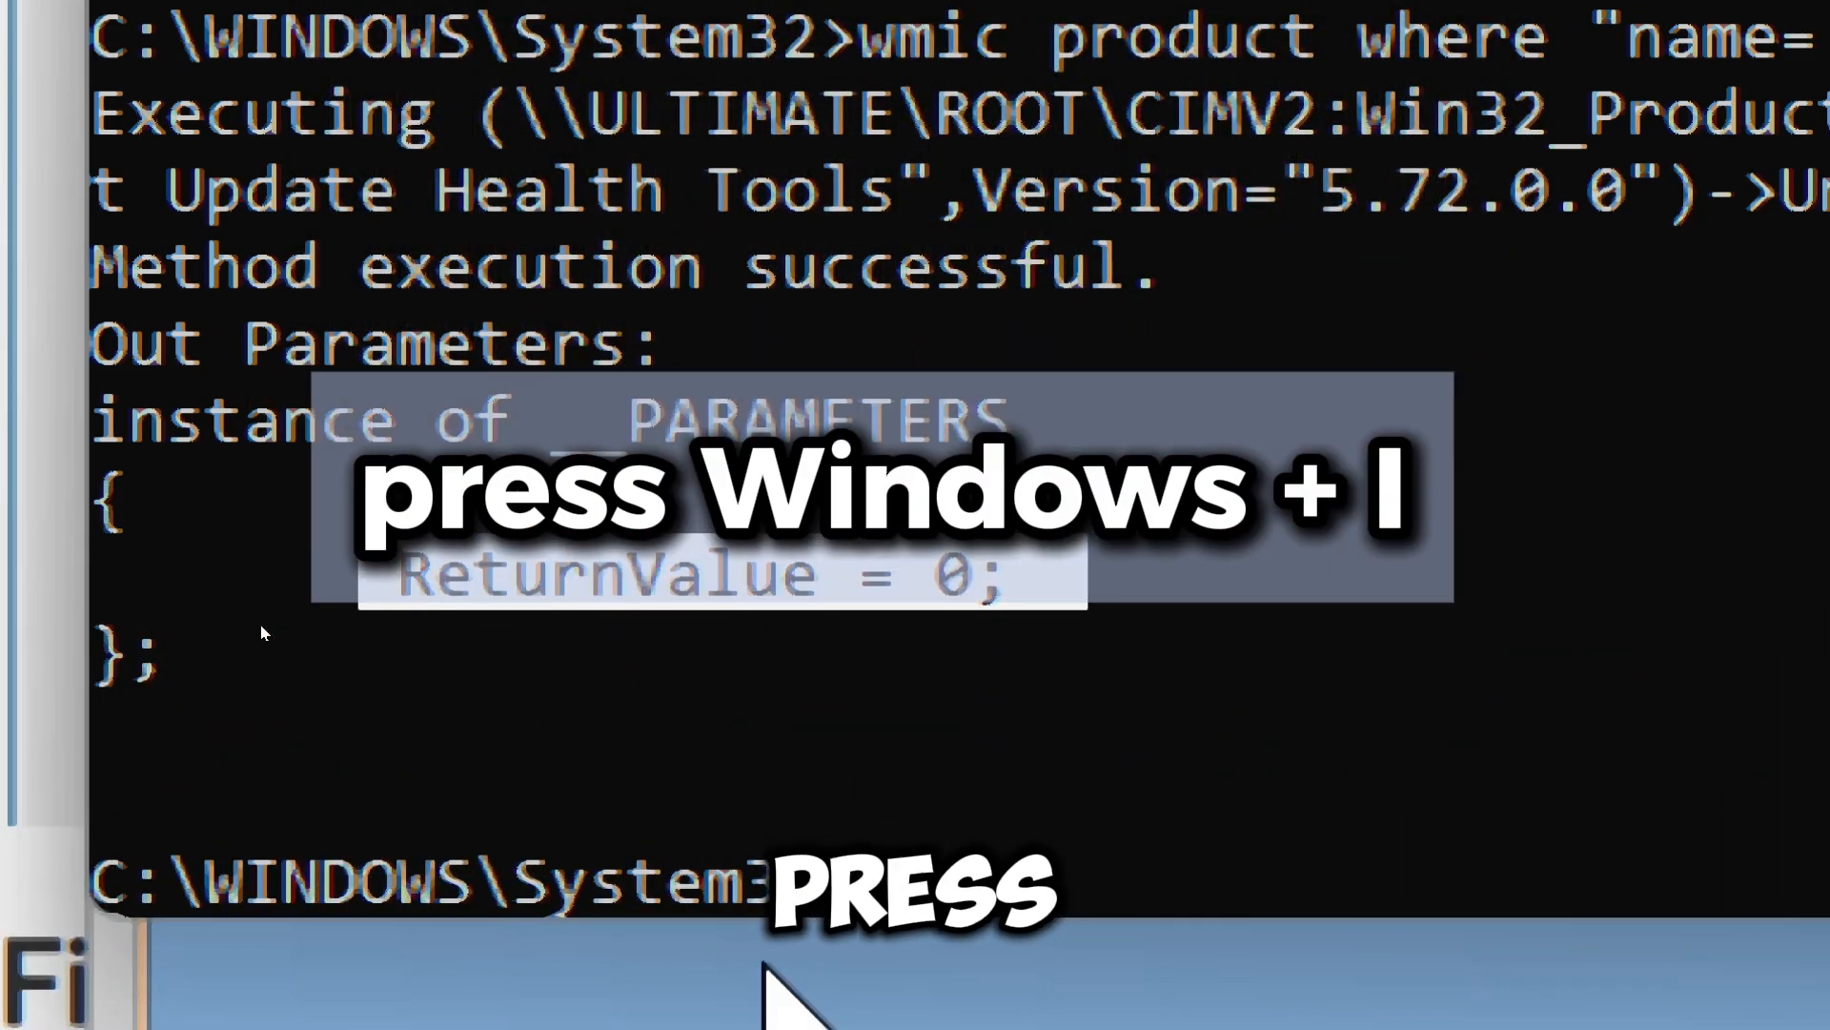
Turn on Automatic User content cleanup under System > Storage > Storage Sense.
key(Win+i)
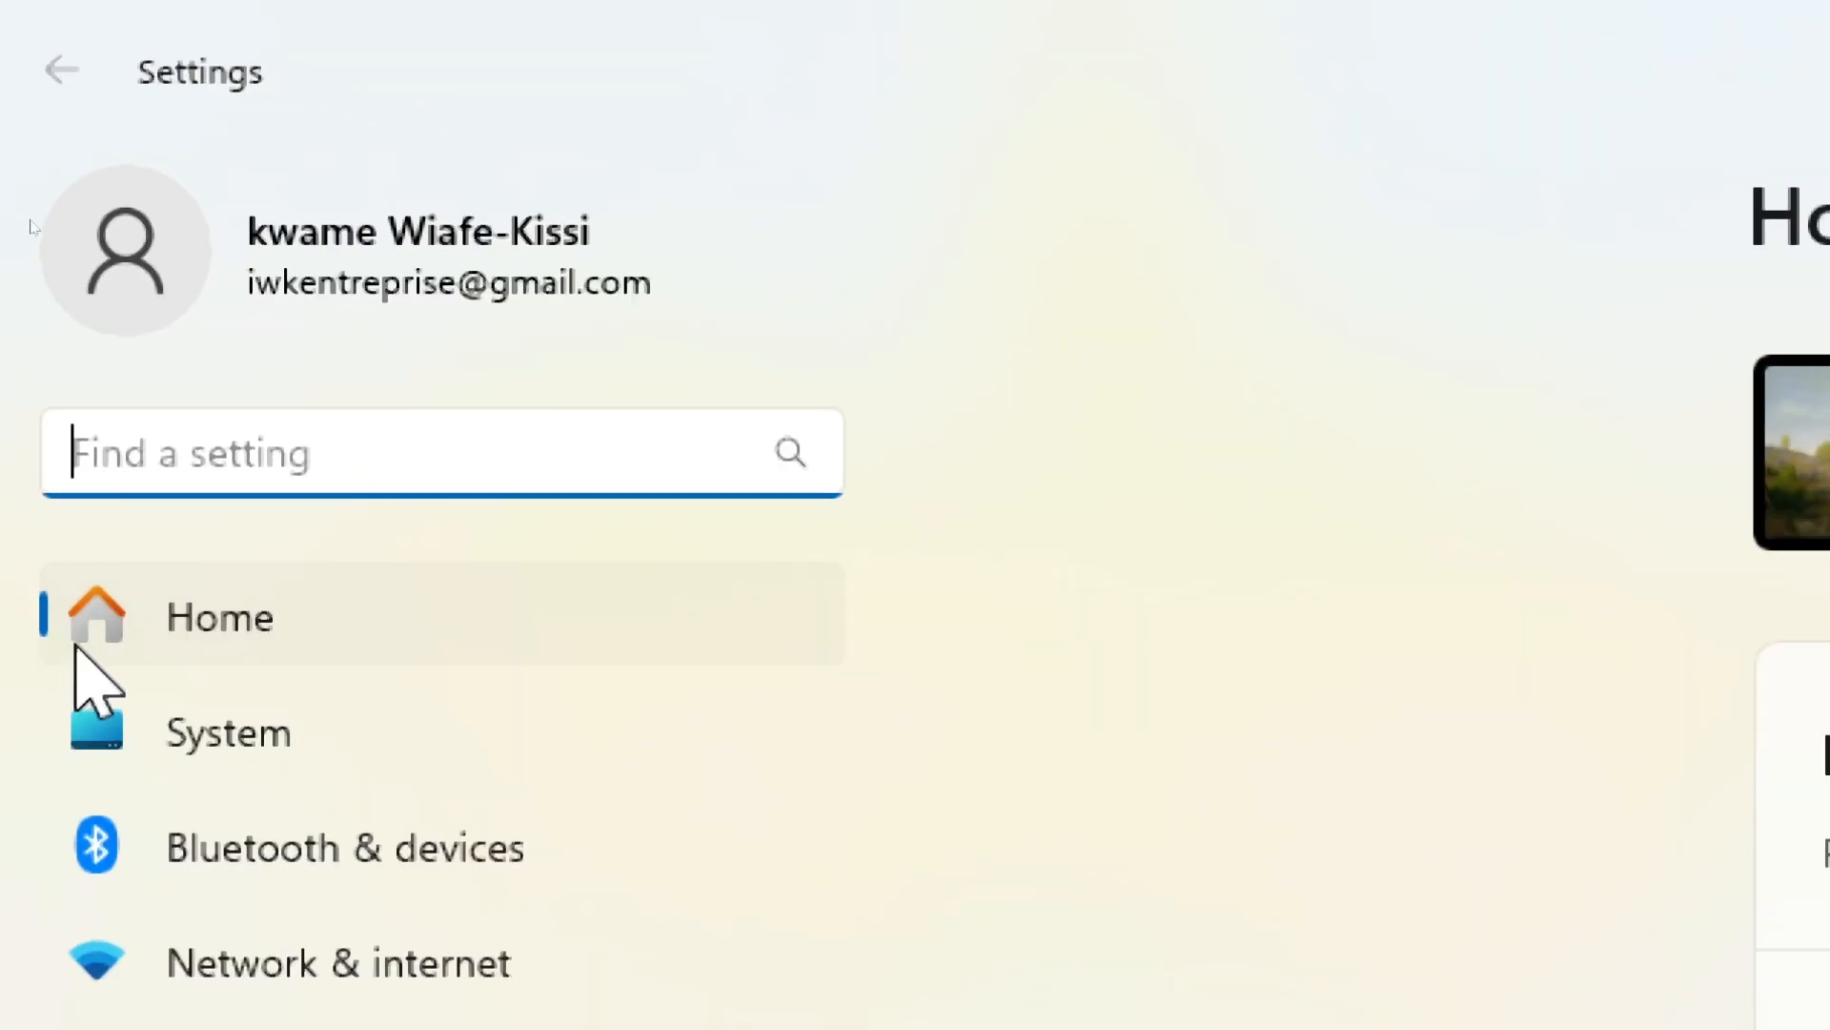
click(228, 732)
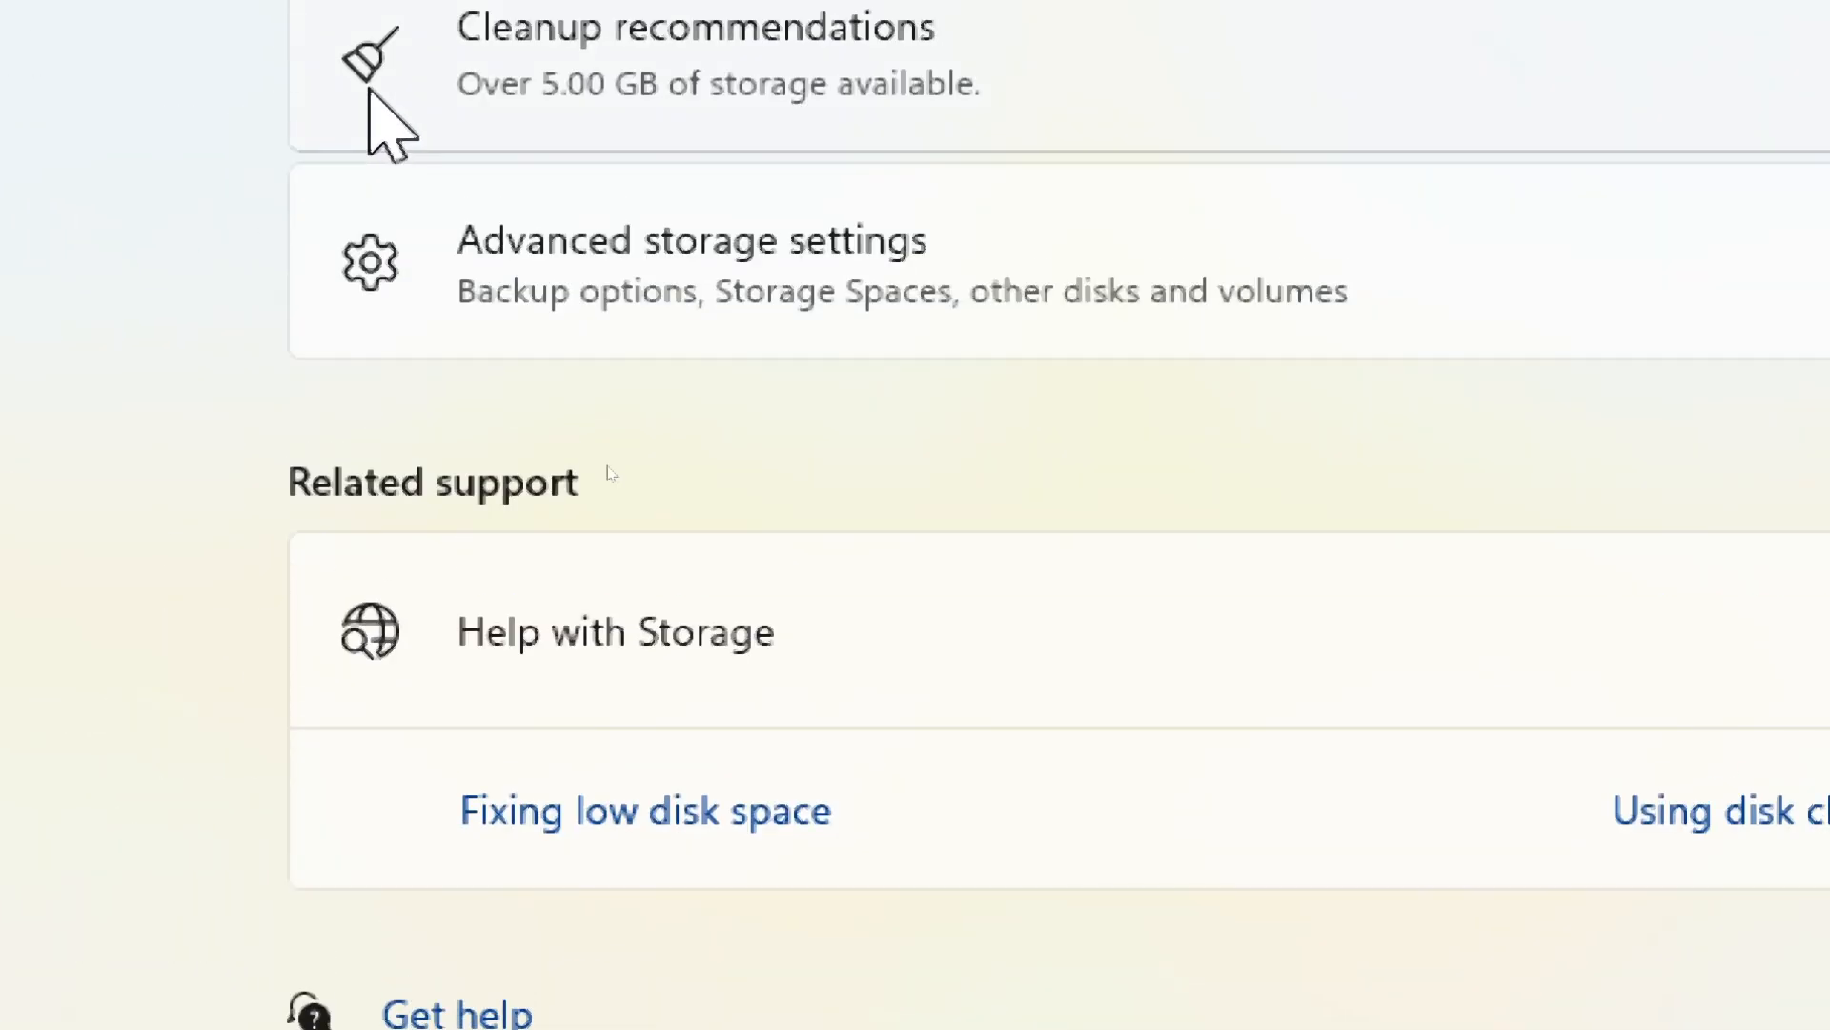
scroll(up, 3)
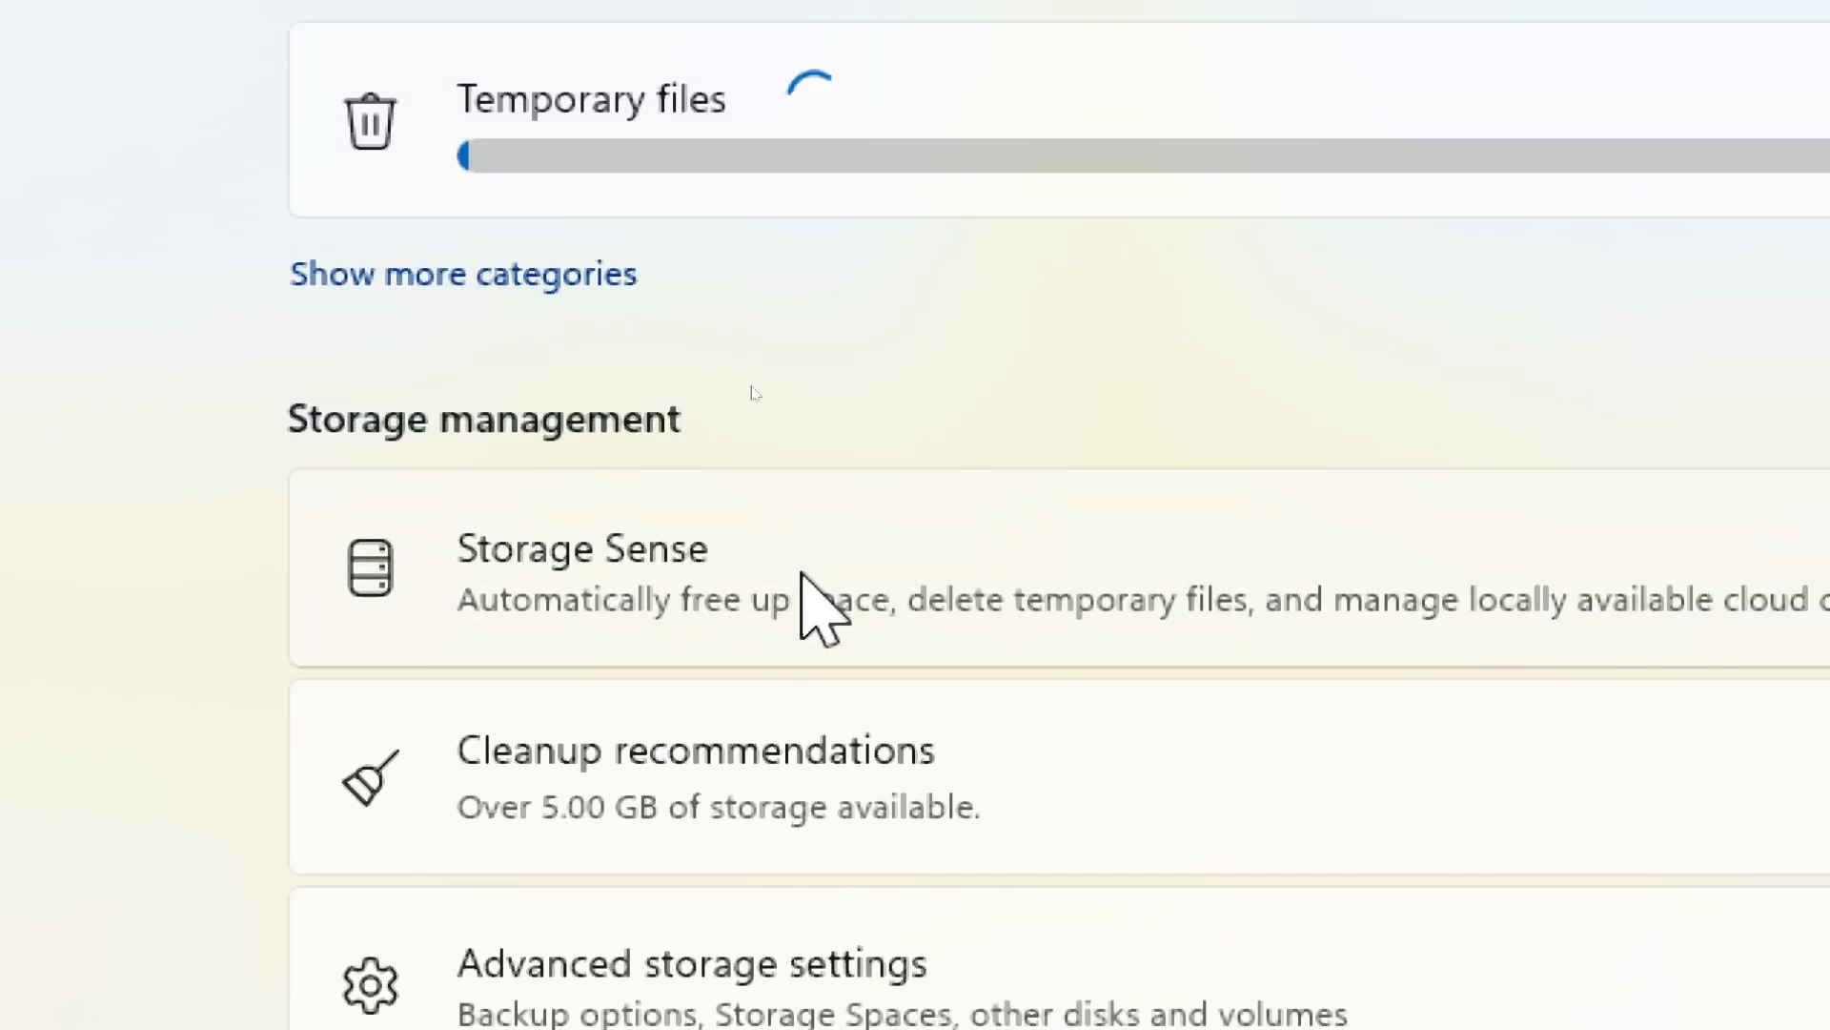
click(582, 549)
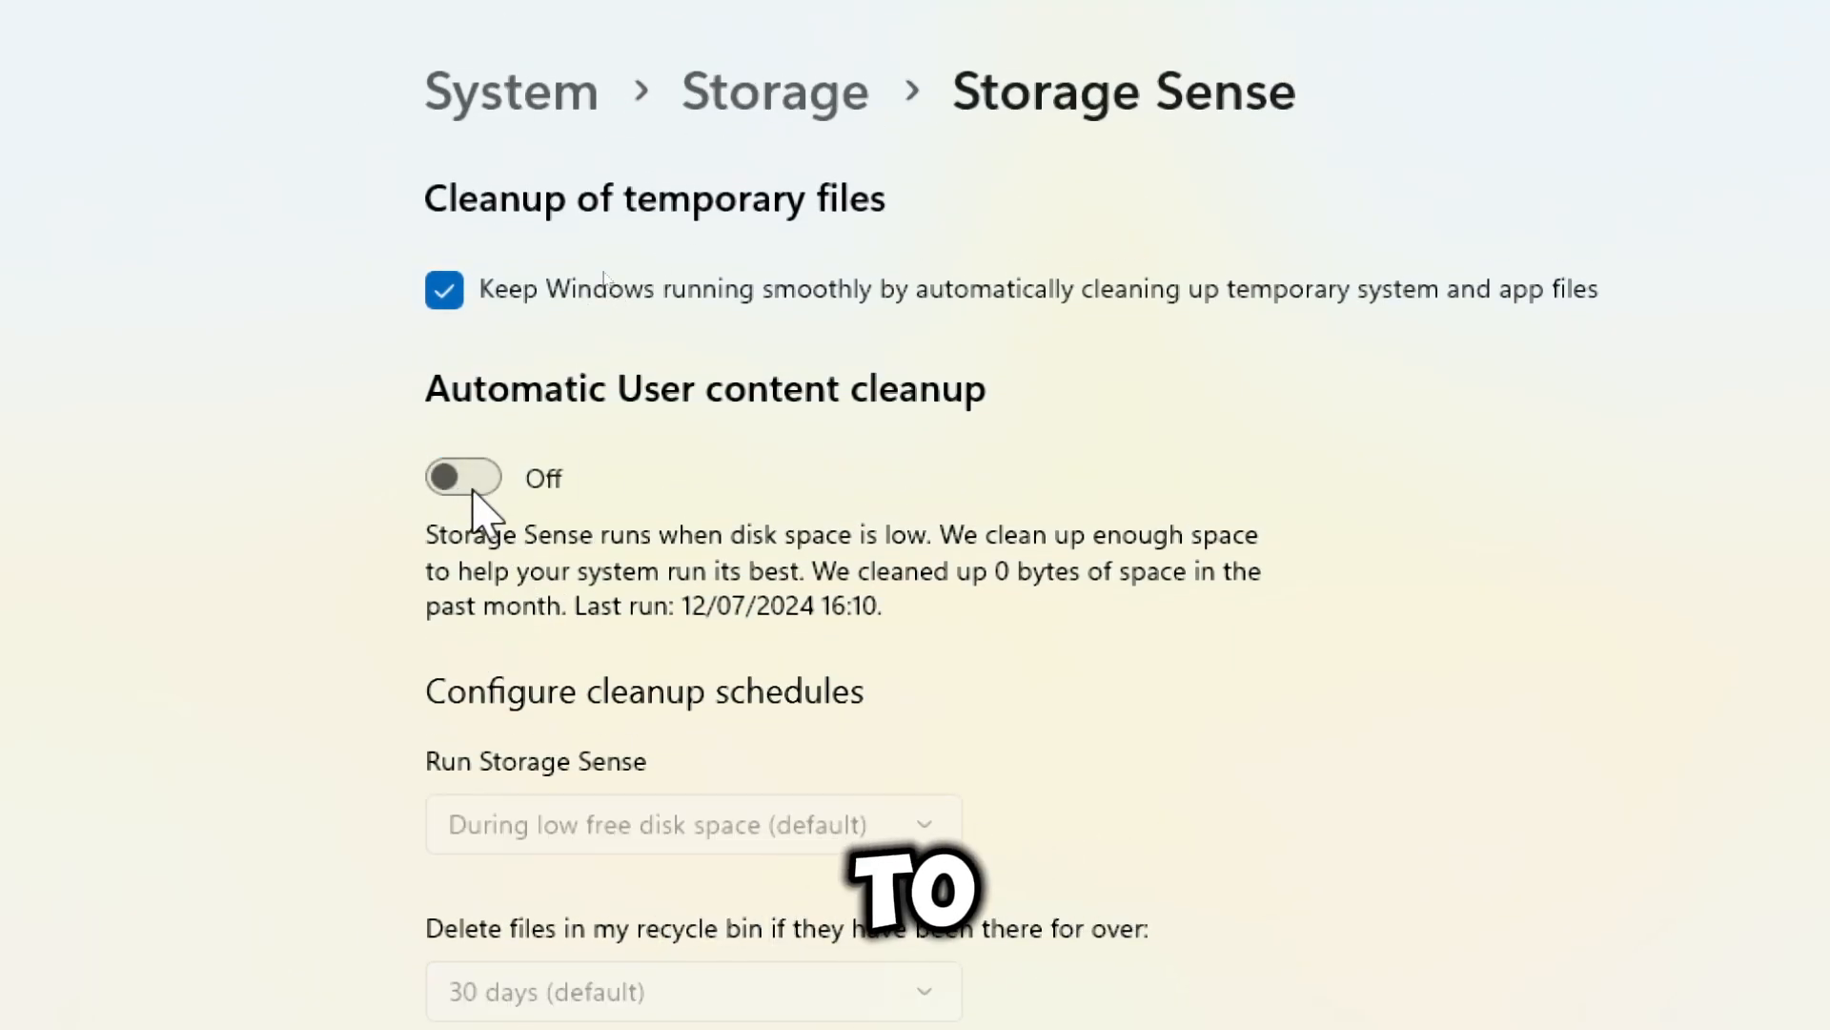
click(463, 477)
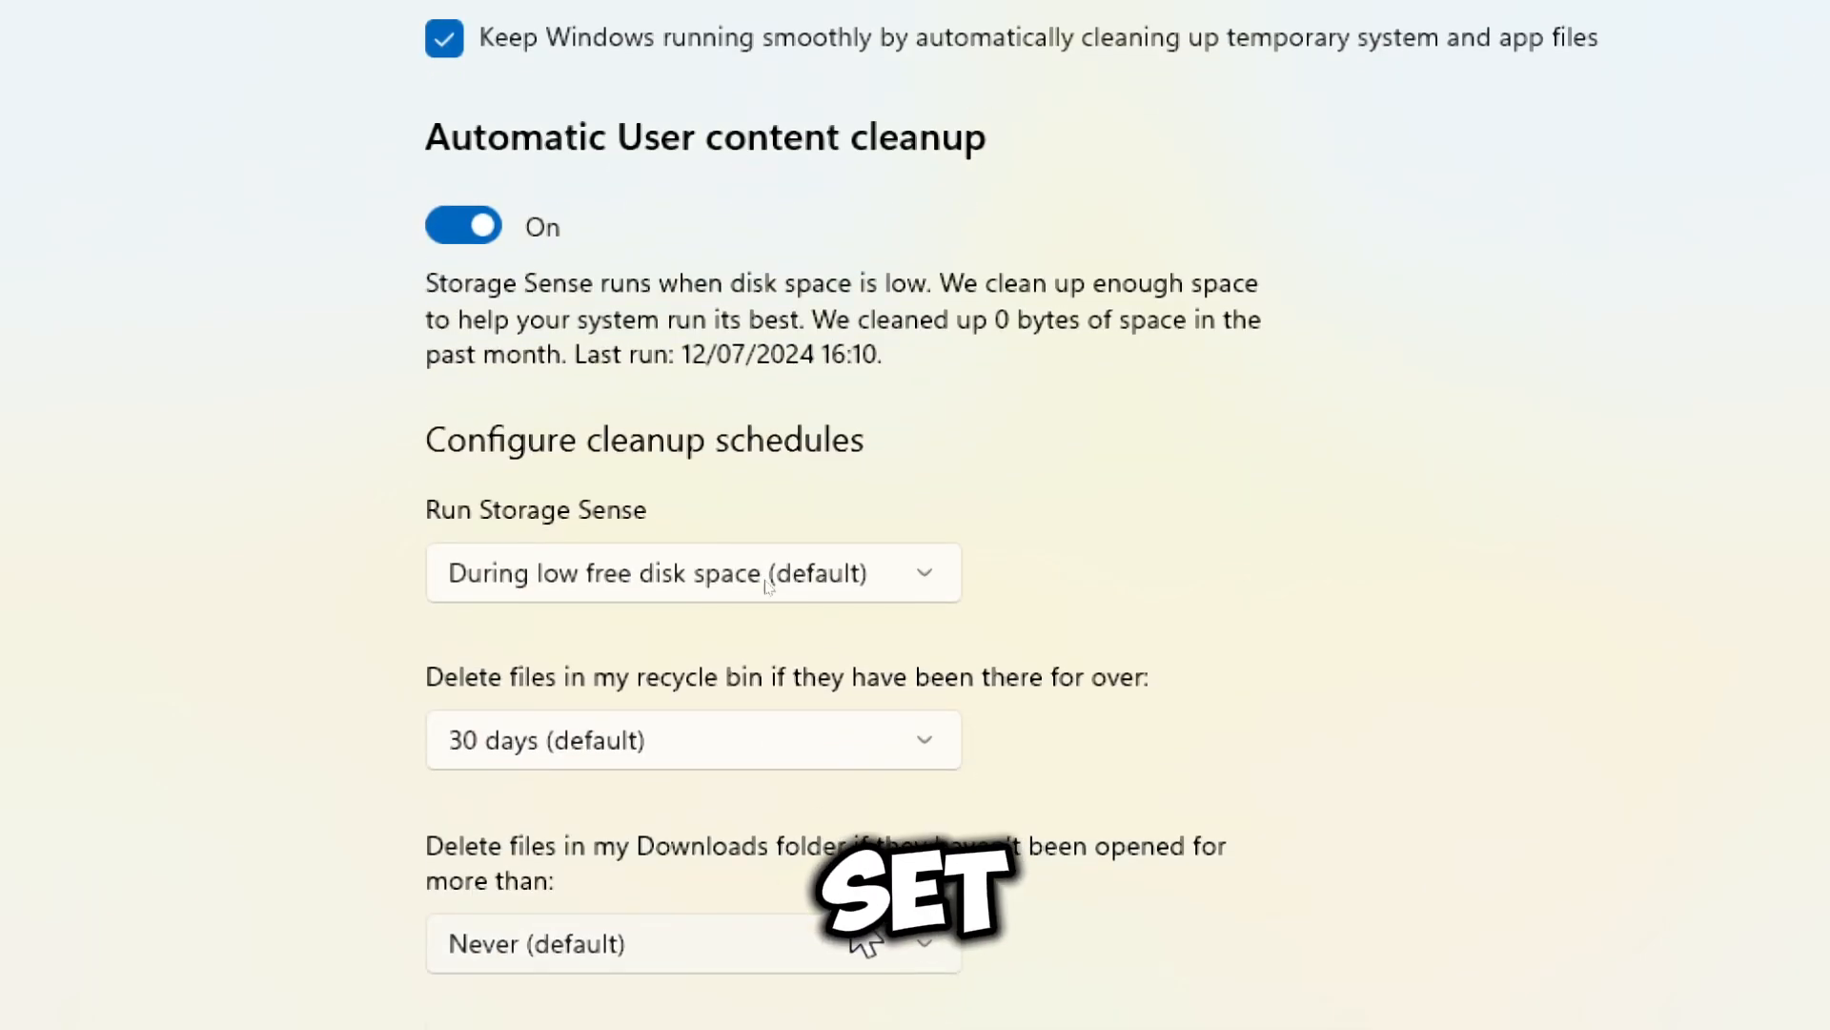
Schedule Storage Sense for low free disk space and keep recycle bin files 30 days.
scroll(down, 3)
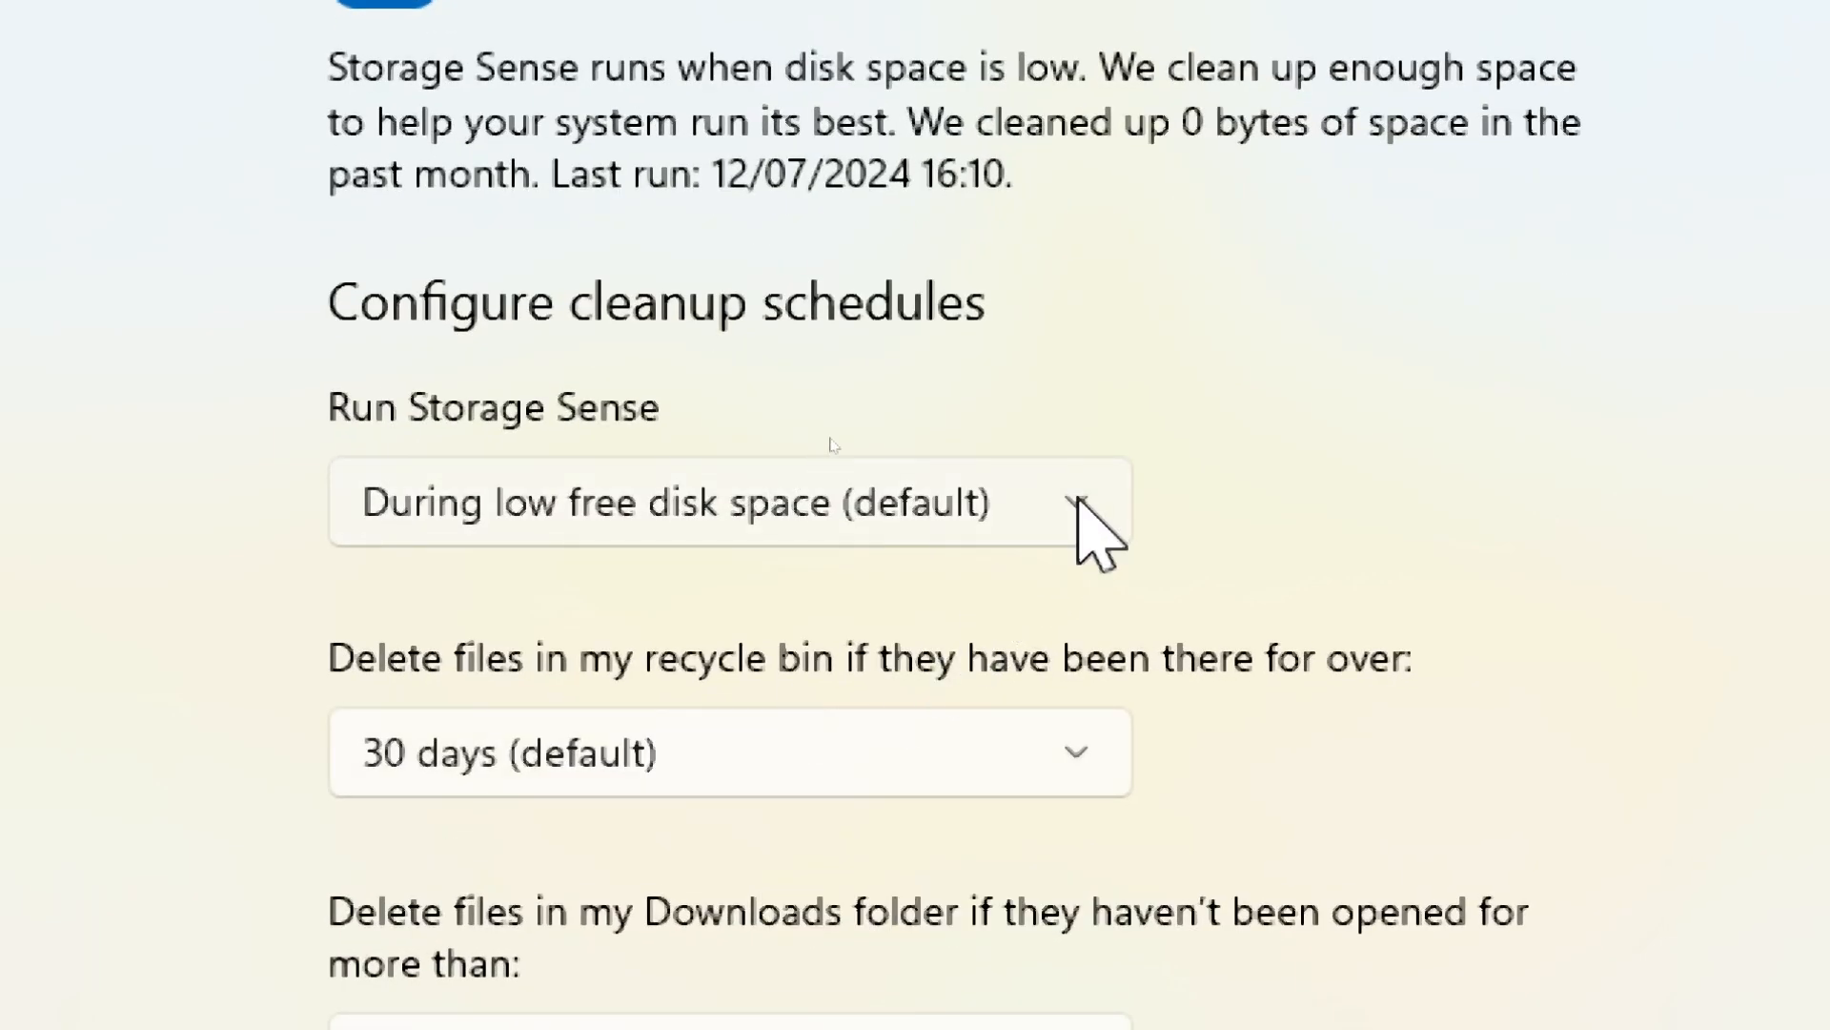
click(724, 504)
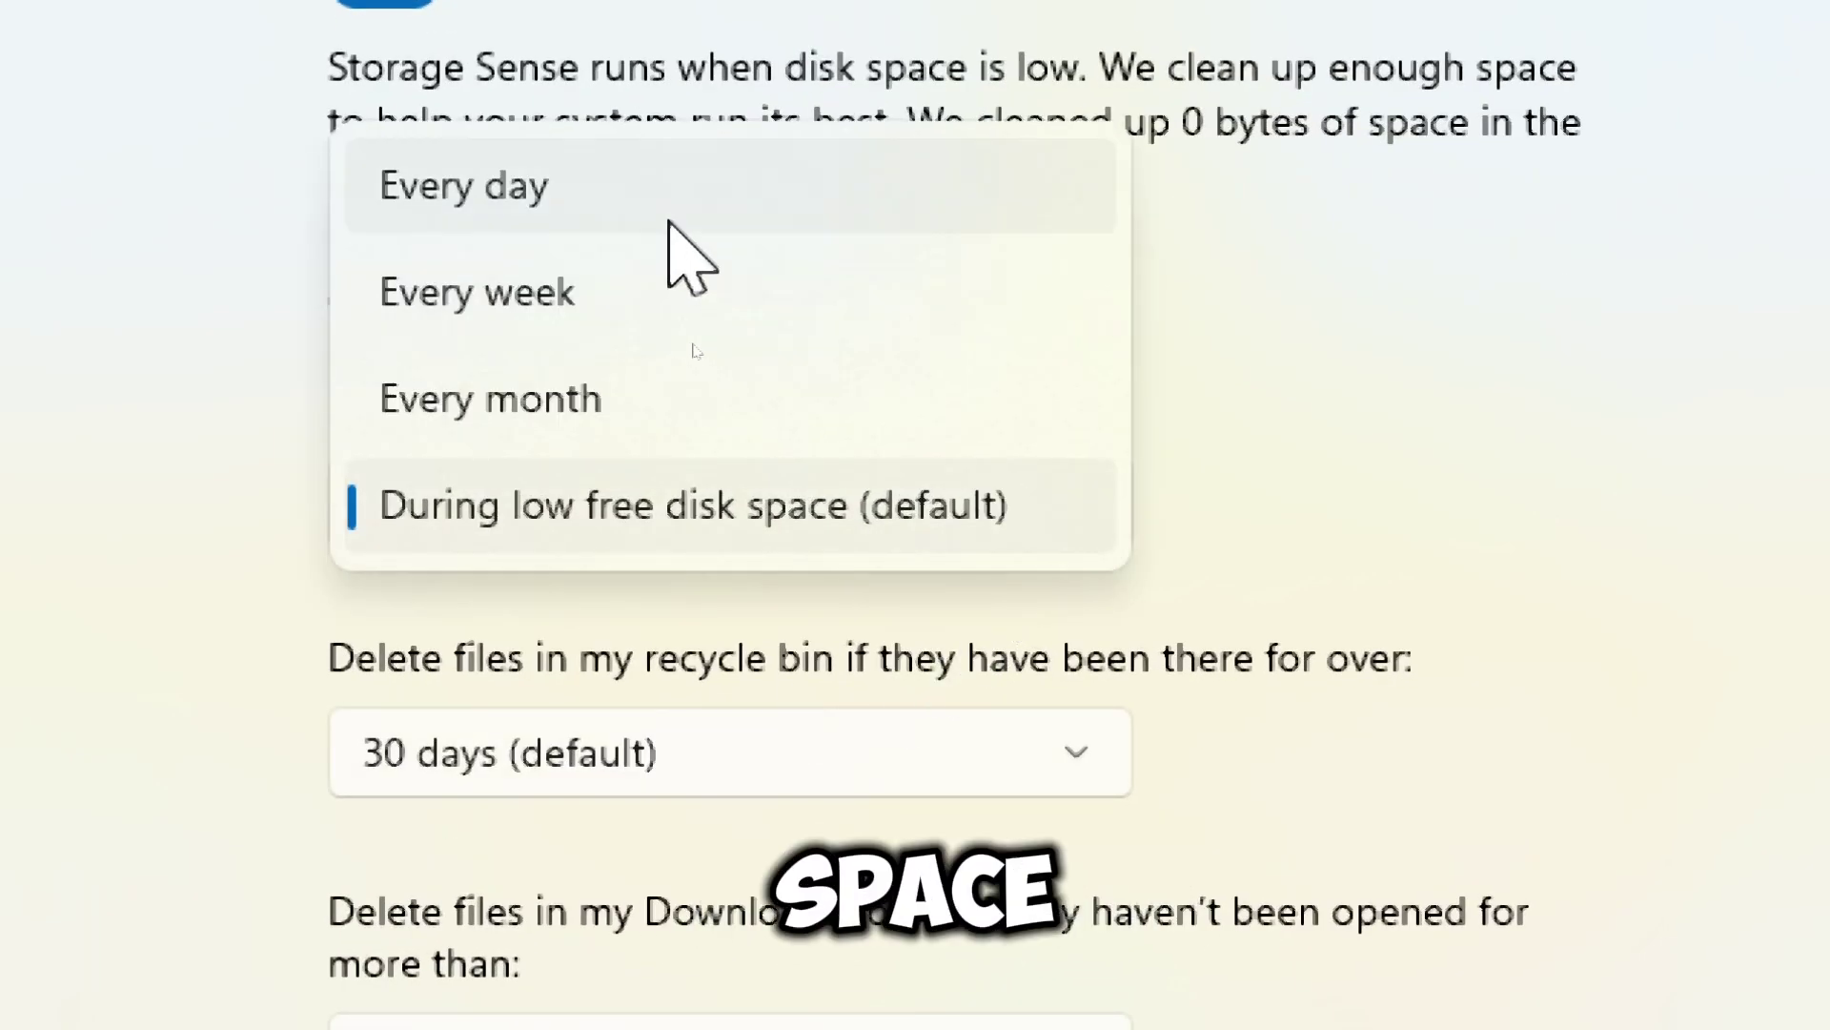
mouse_move(723, 520)
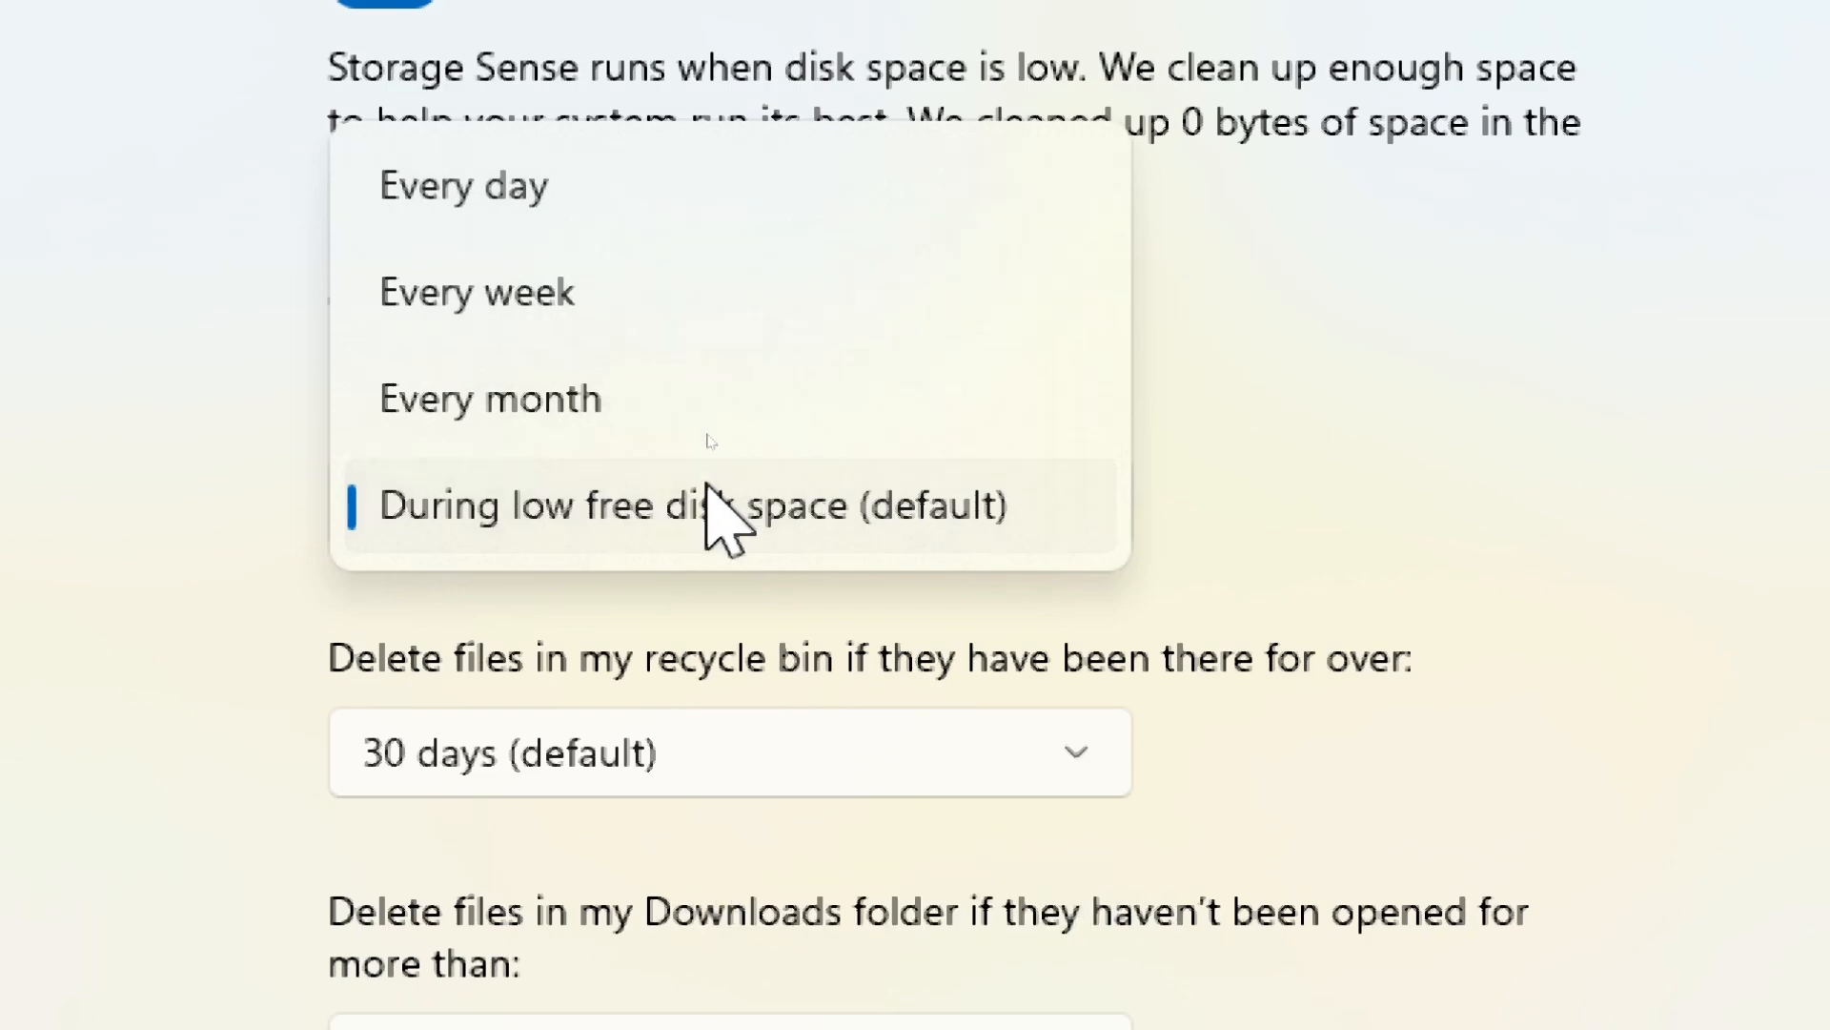
click(693, 505)
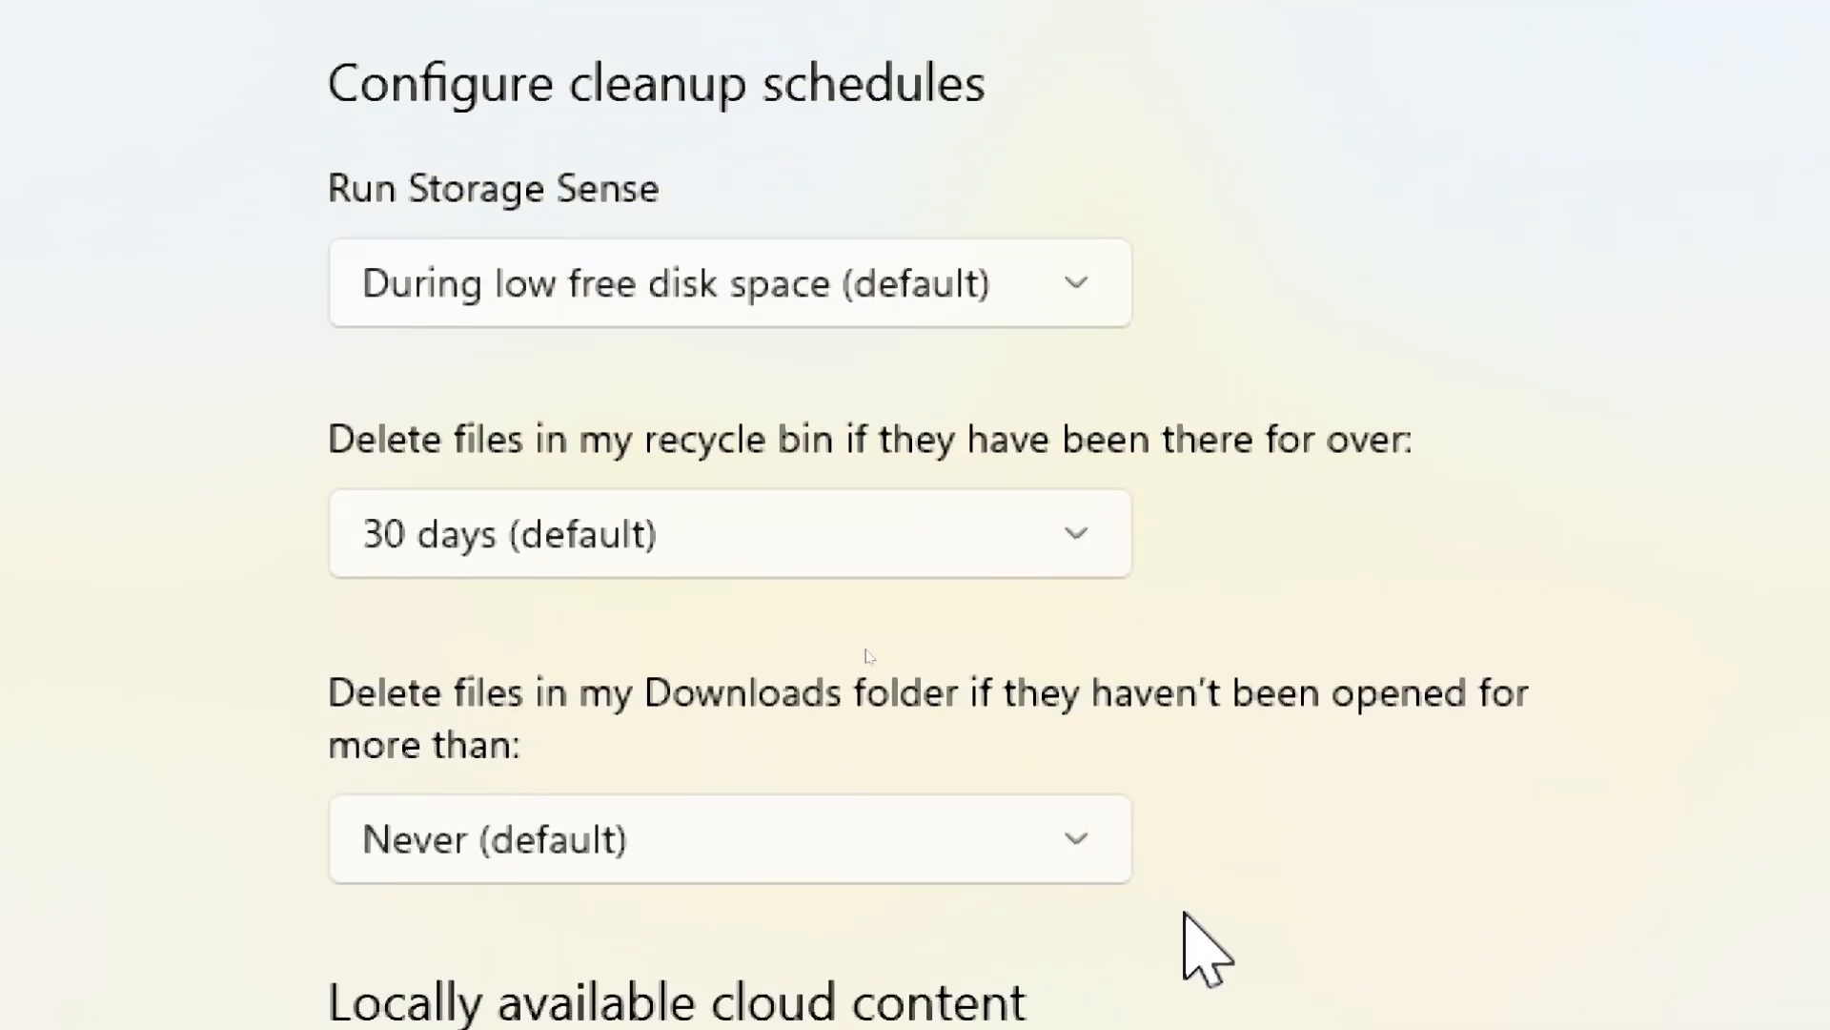
click(728, 534)
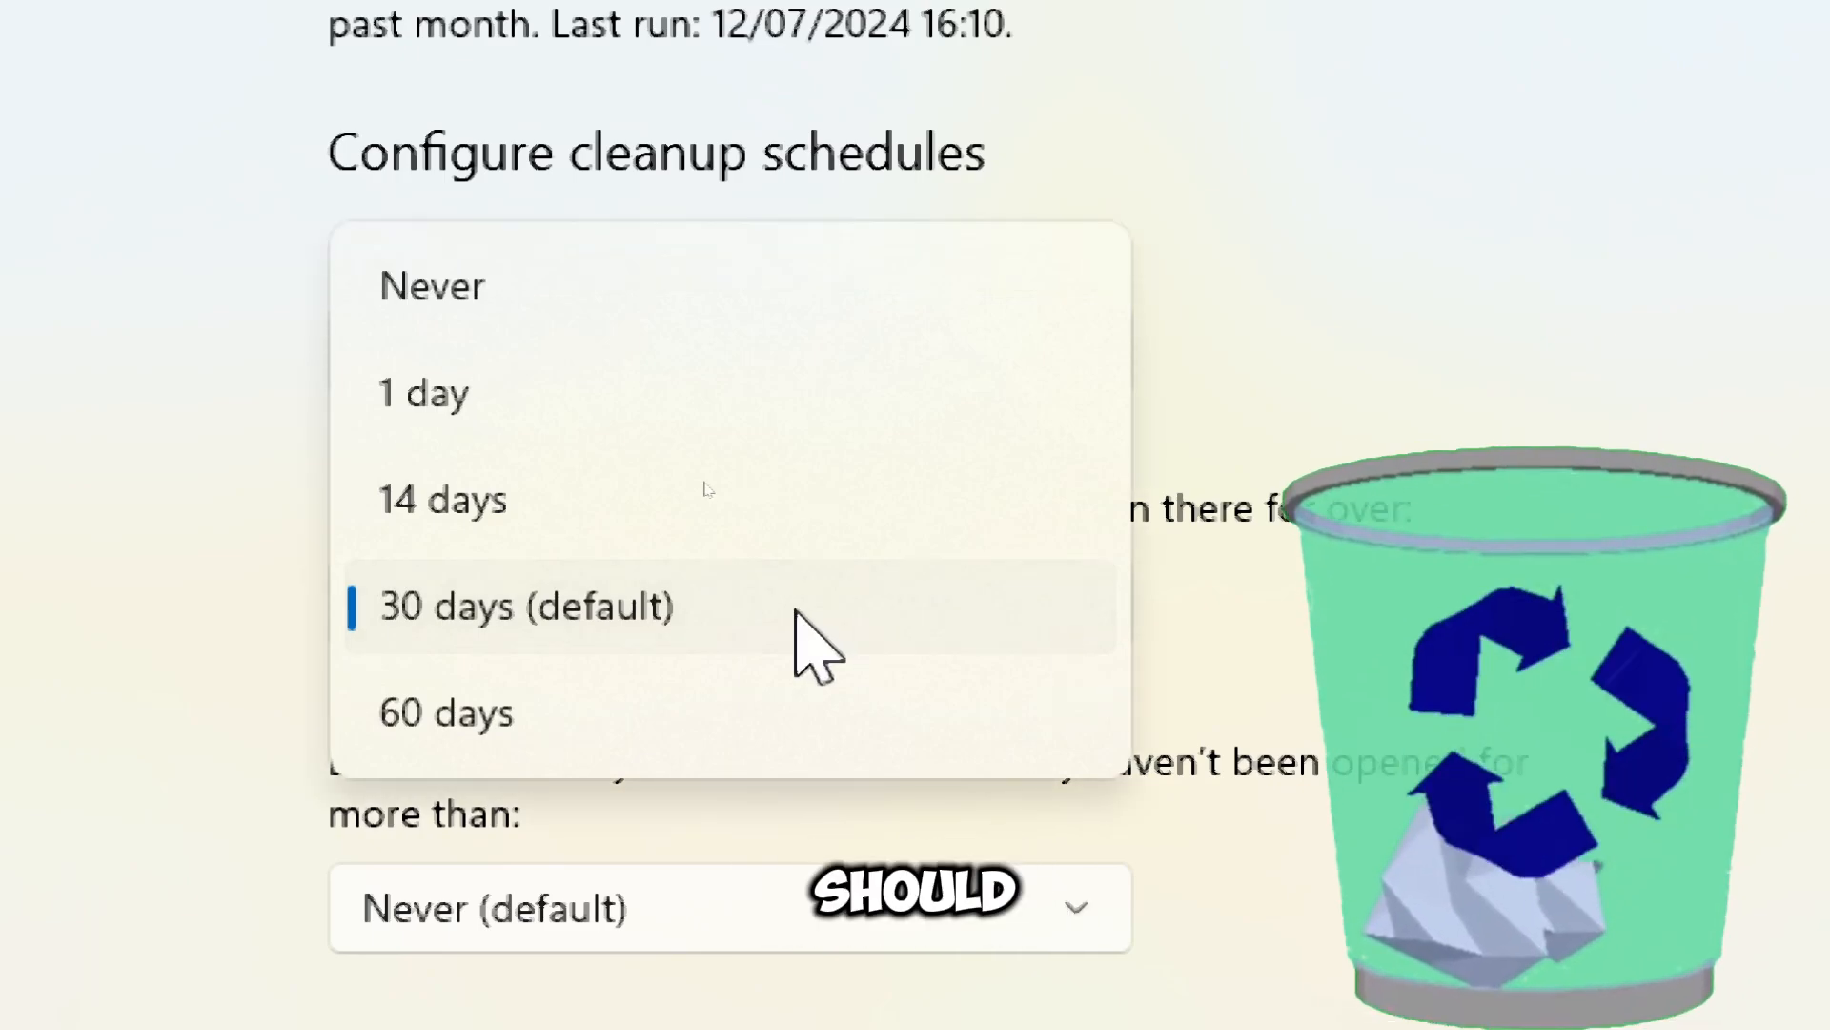
click(526, 604)
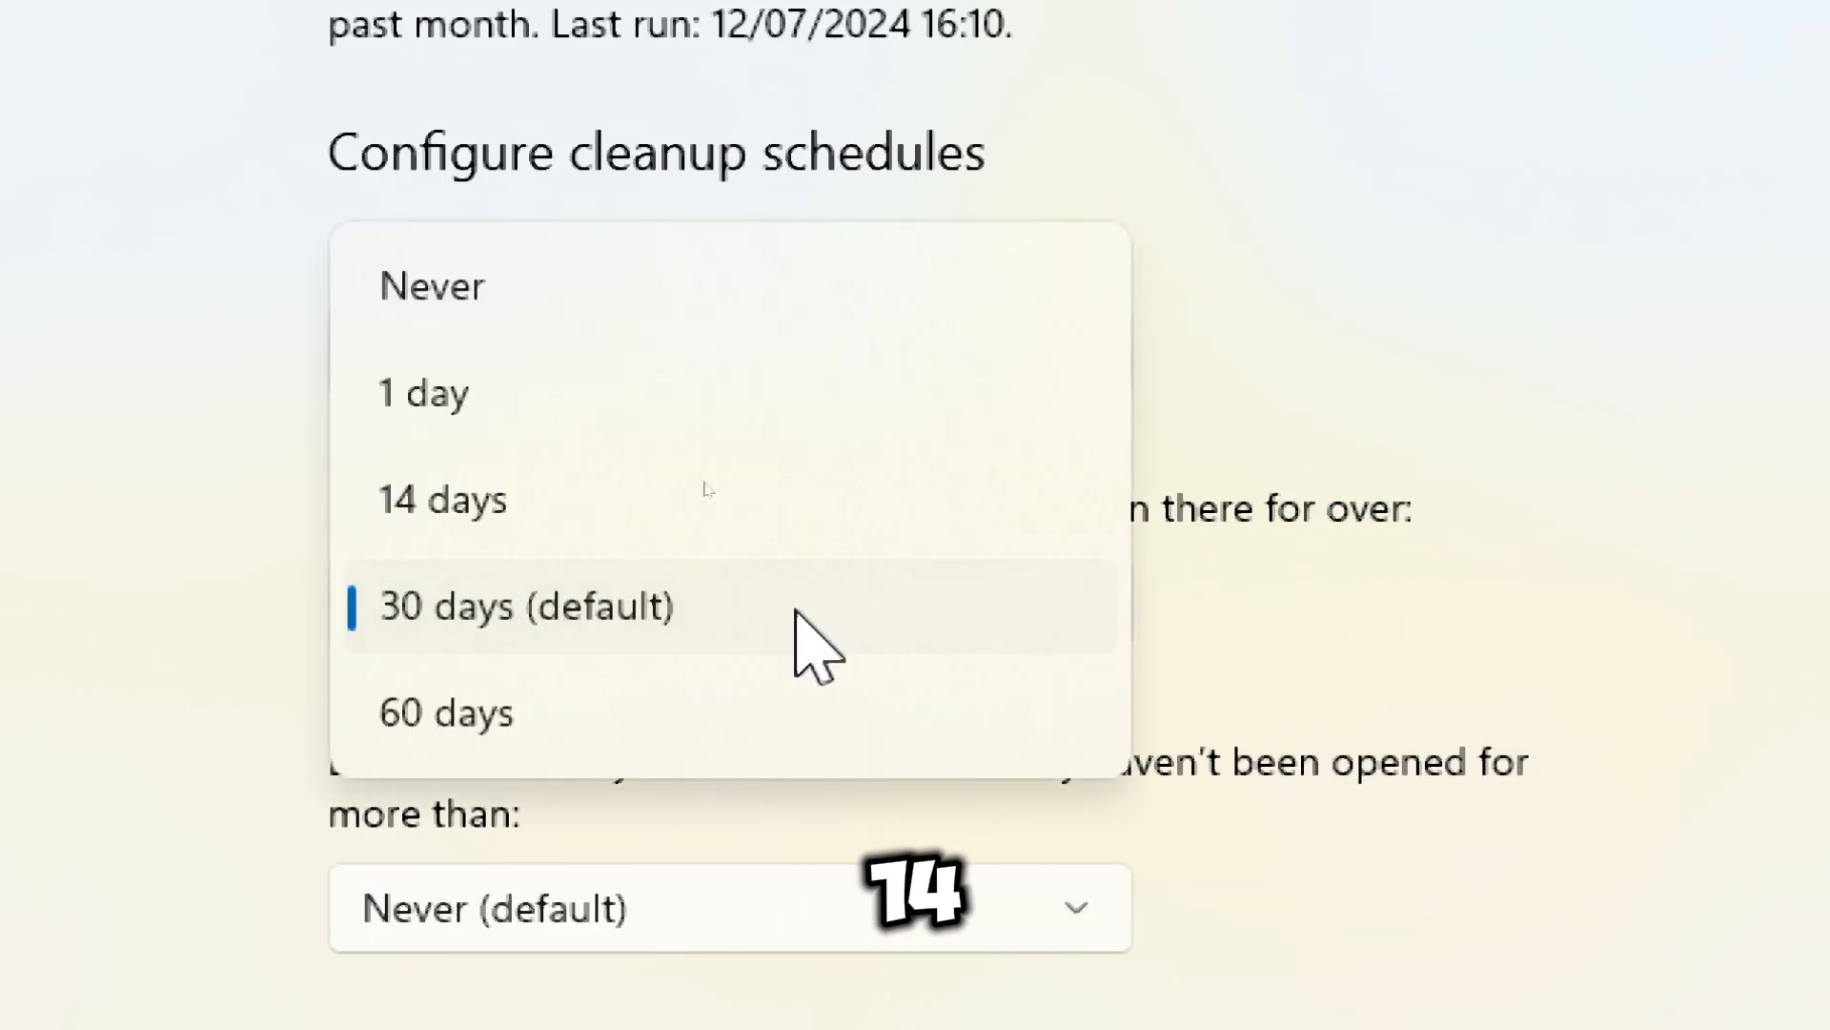
click(526, 607)
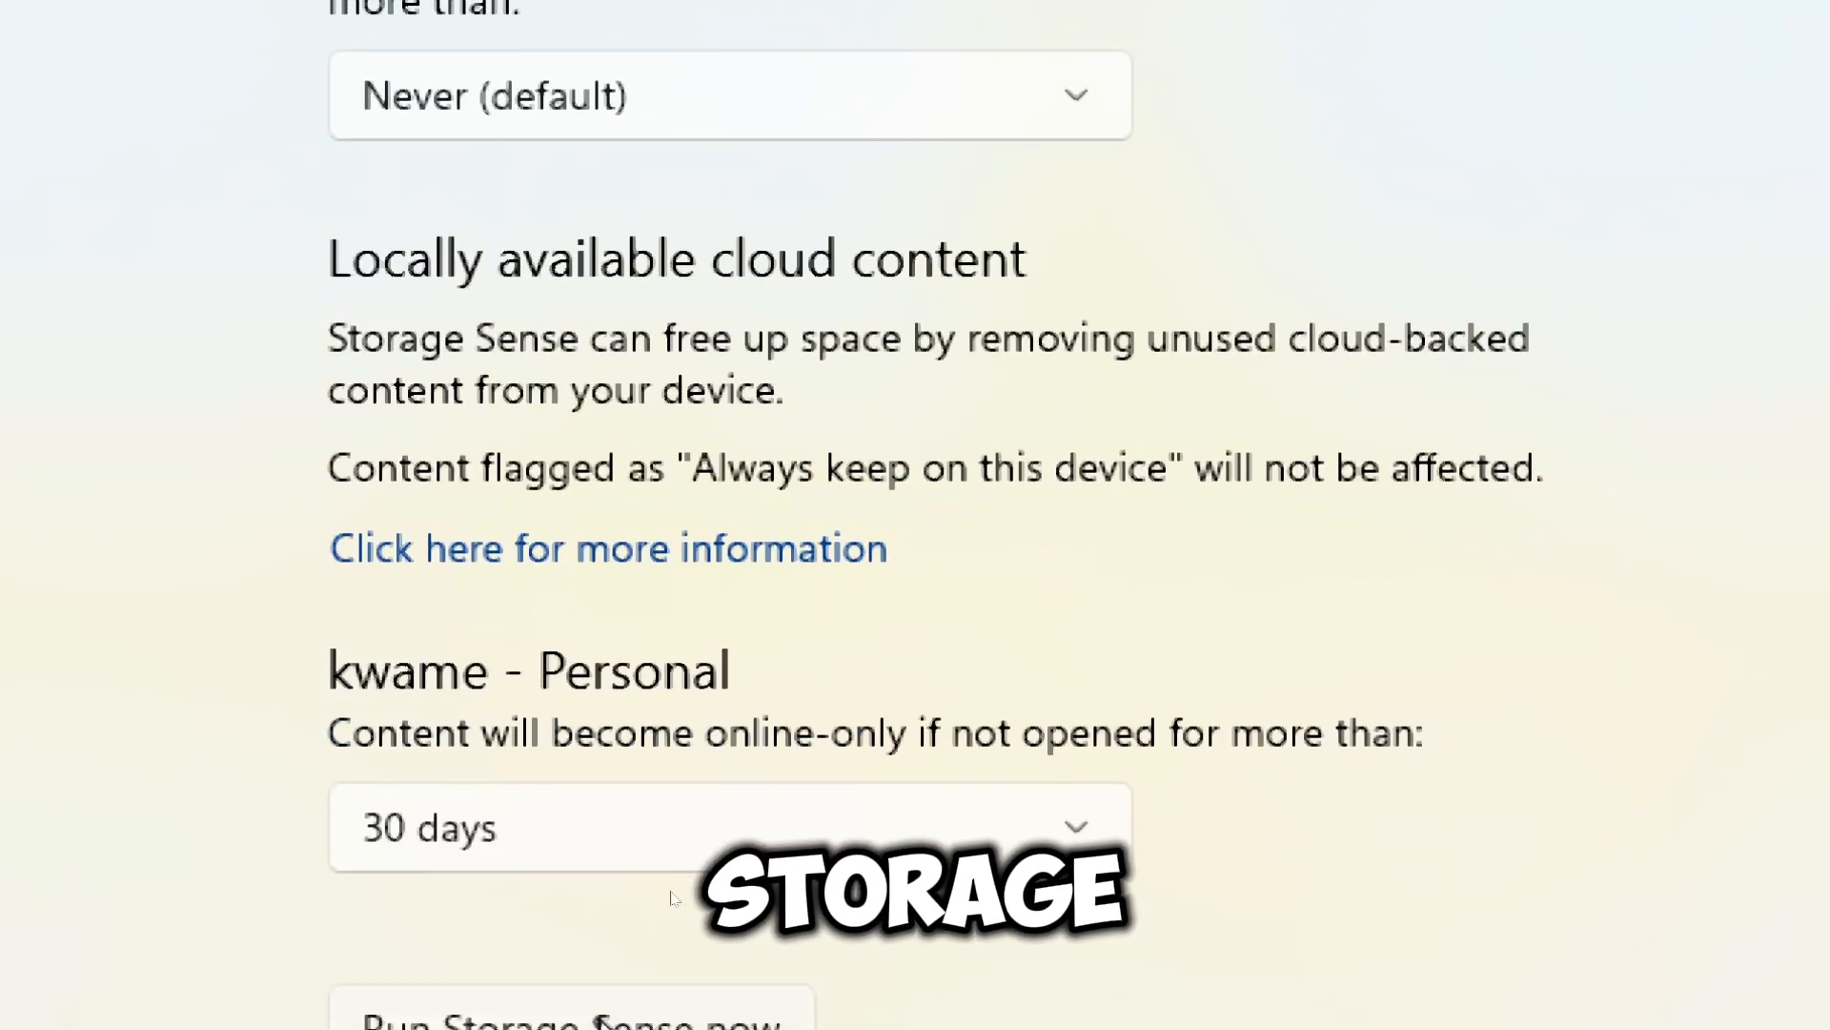
Run Storage Sense now, freeing 284 MB of disk space.
scroll(down, 3)
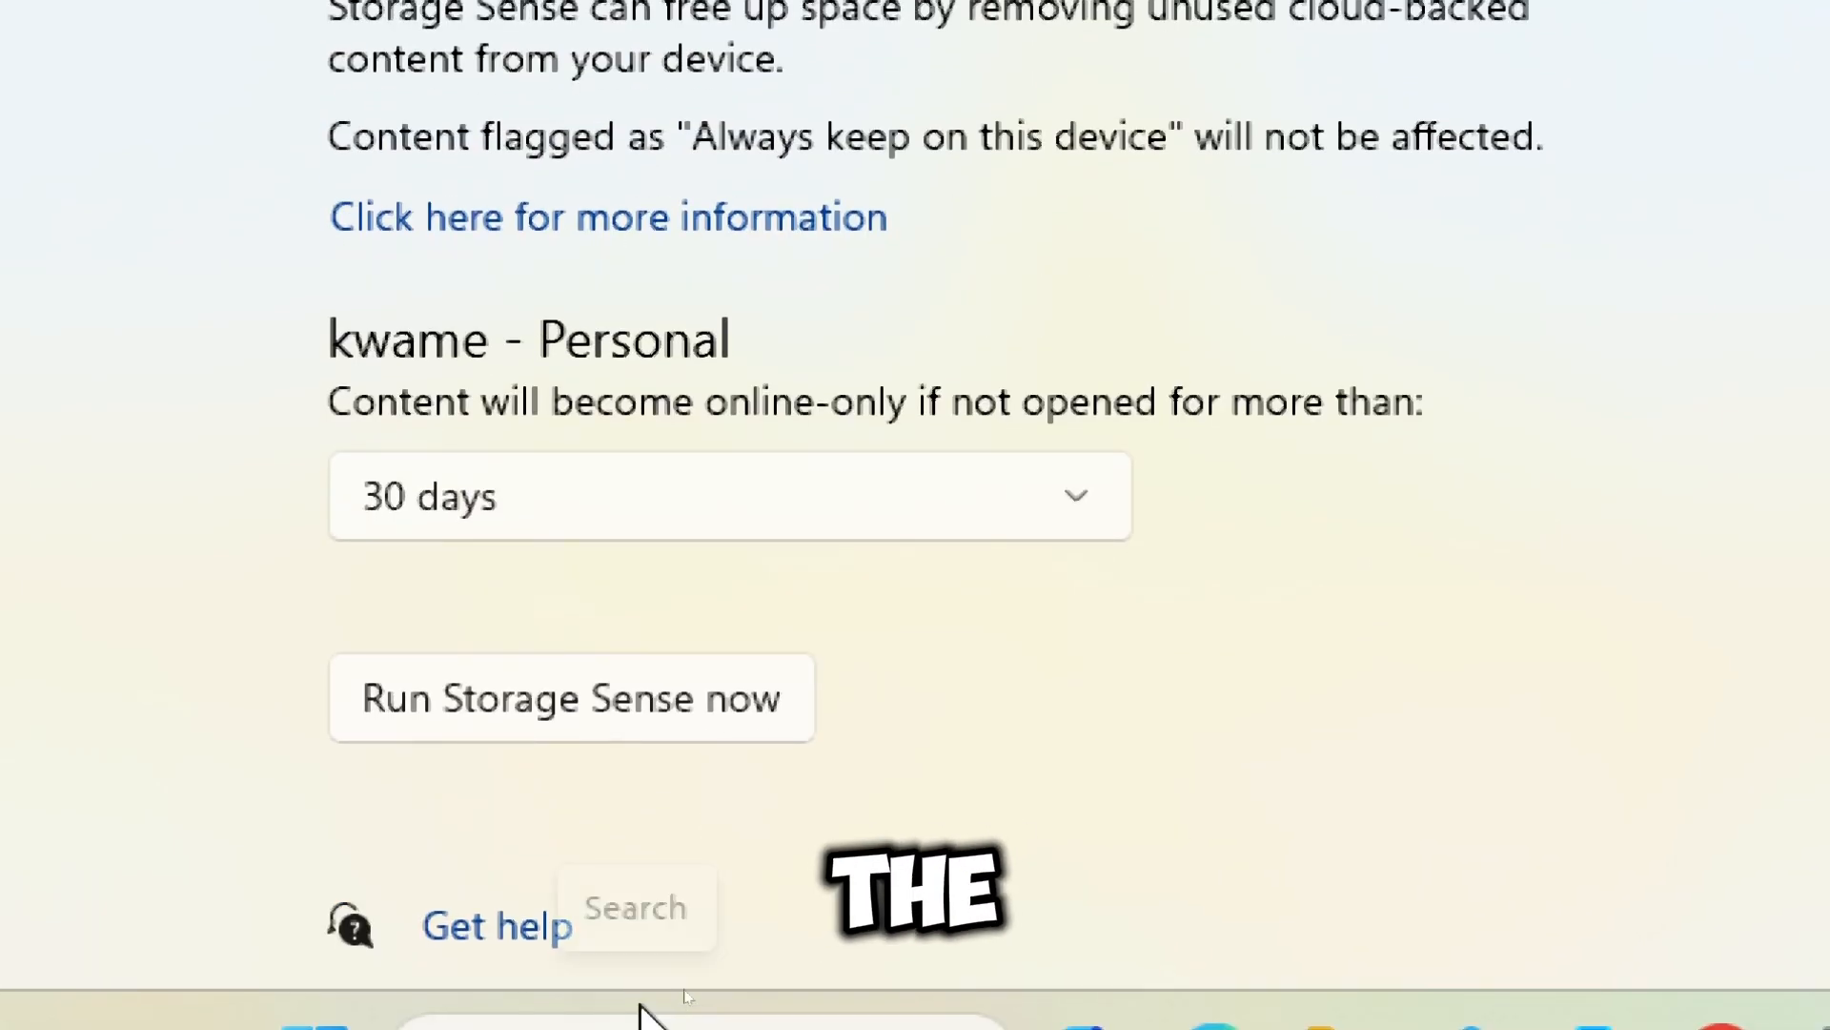
click(571, 697)
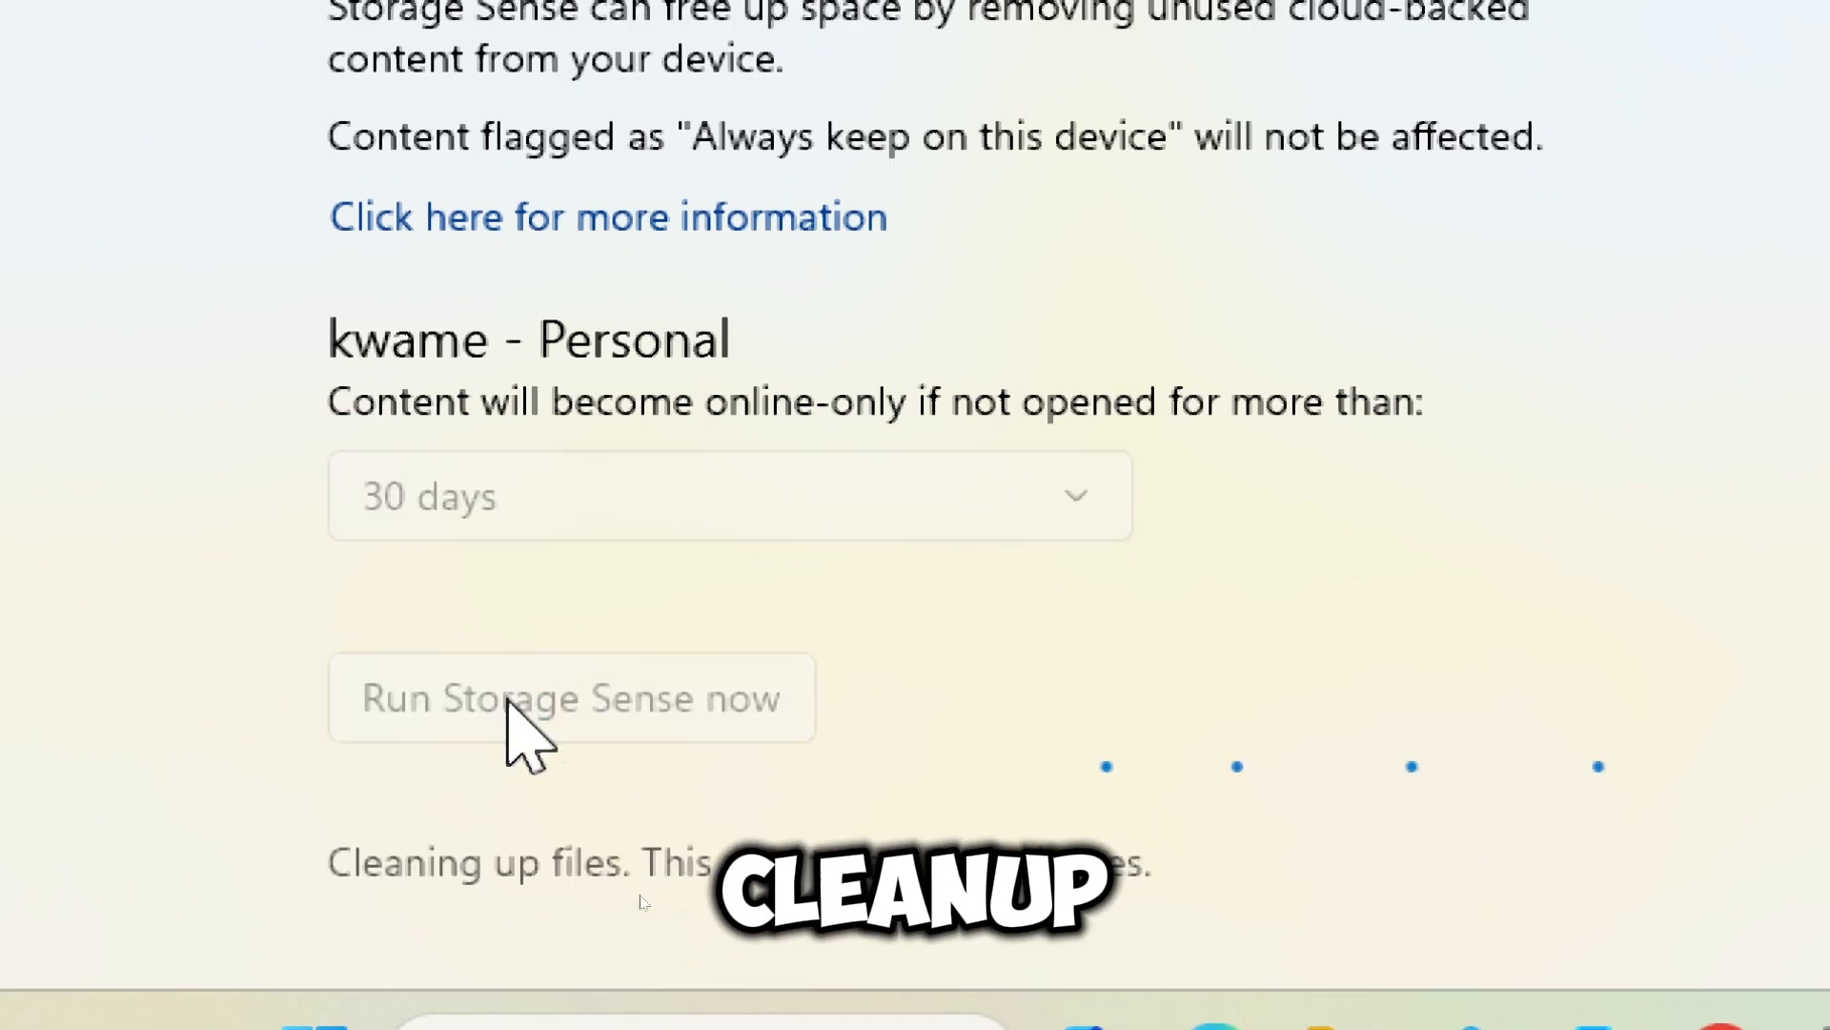
click(571, 697)
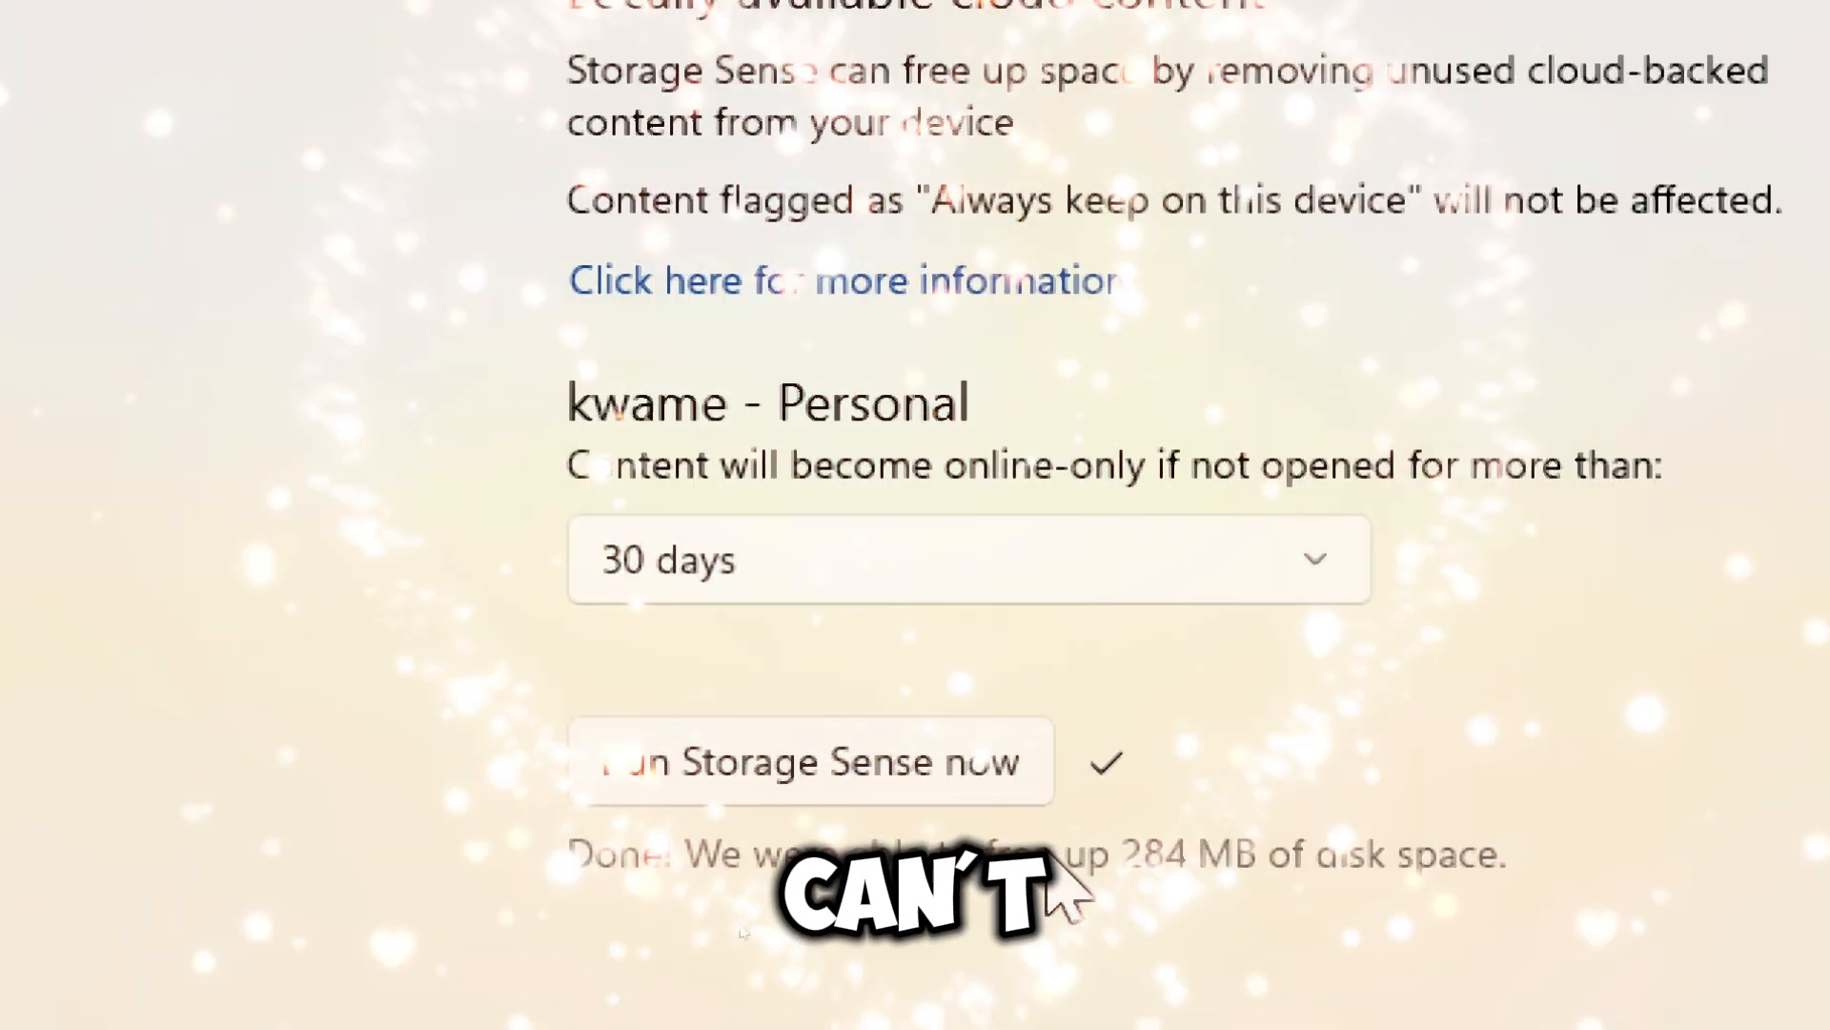